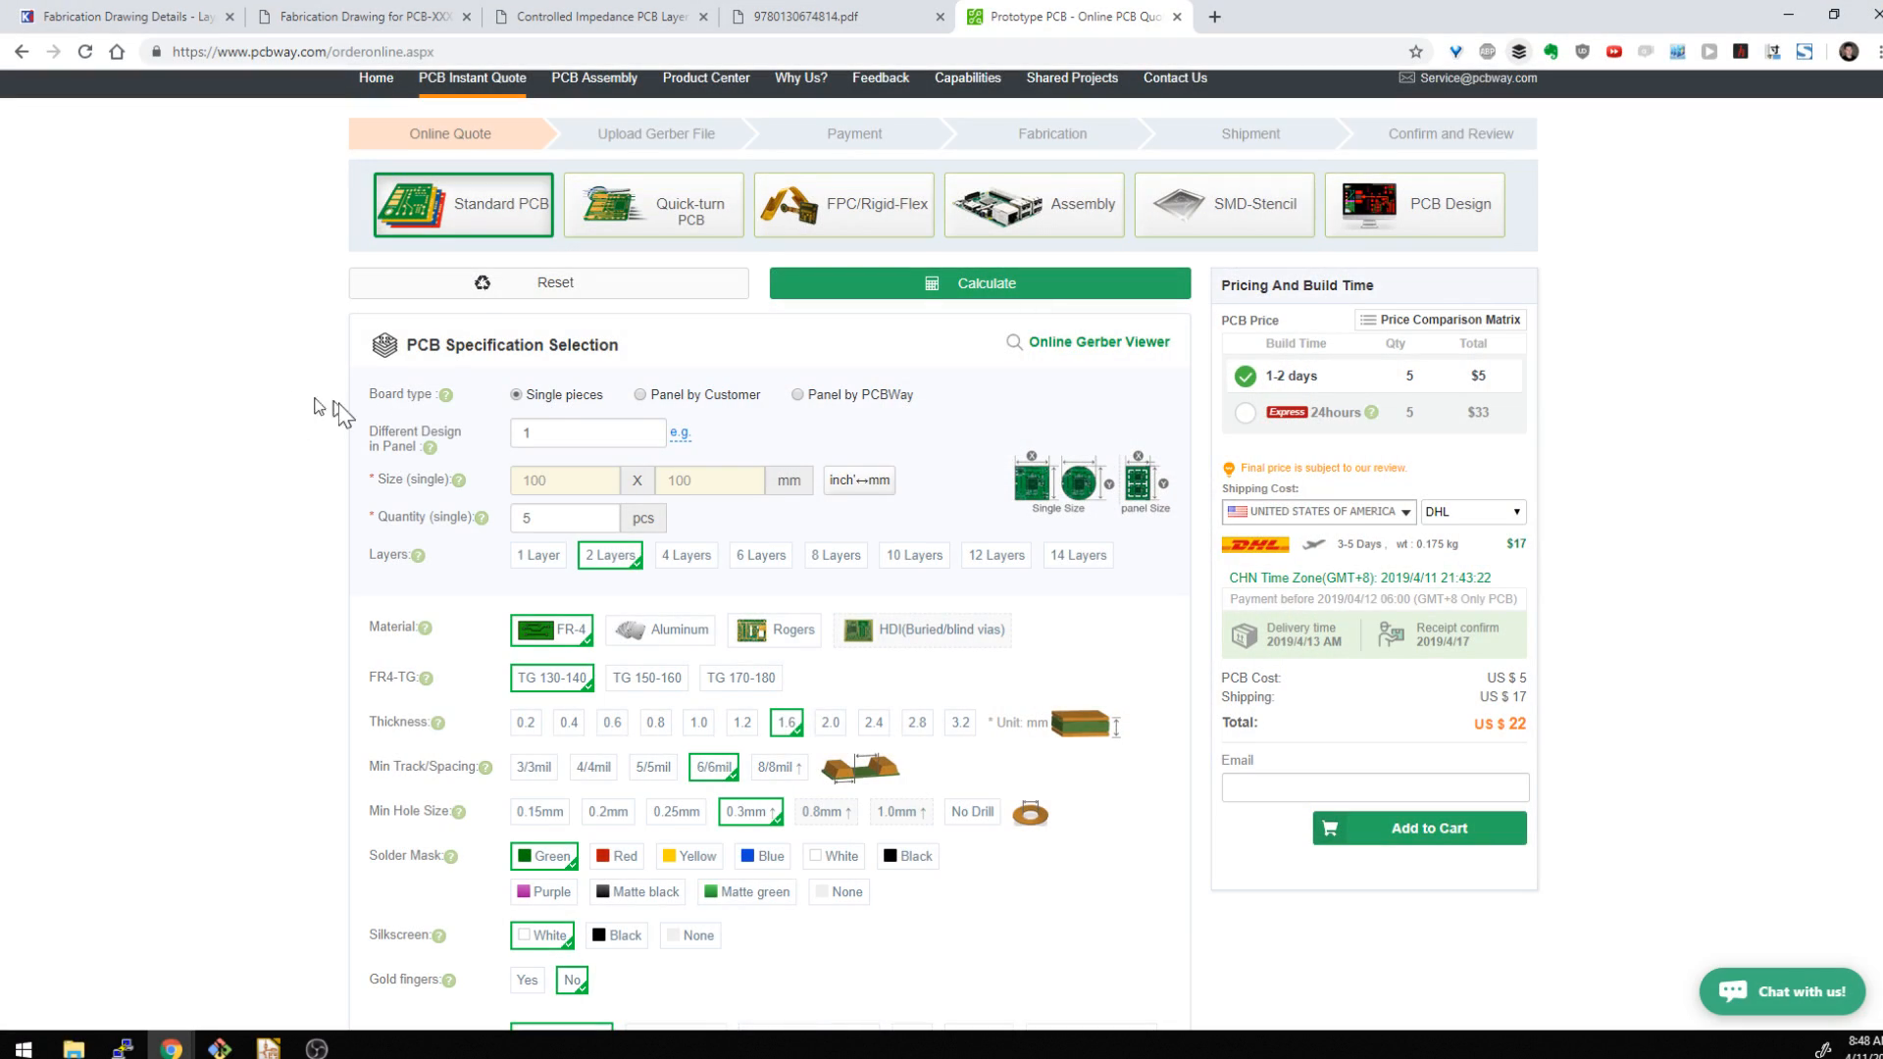
Review PCBWay's default standard PCB specifications, then switch to the Fabrication Drawing Details thread
{"action": "scroll", "scroll_direction": "down", "scroll_amount": 3}
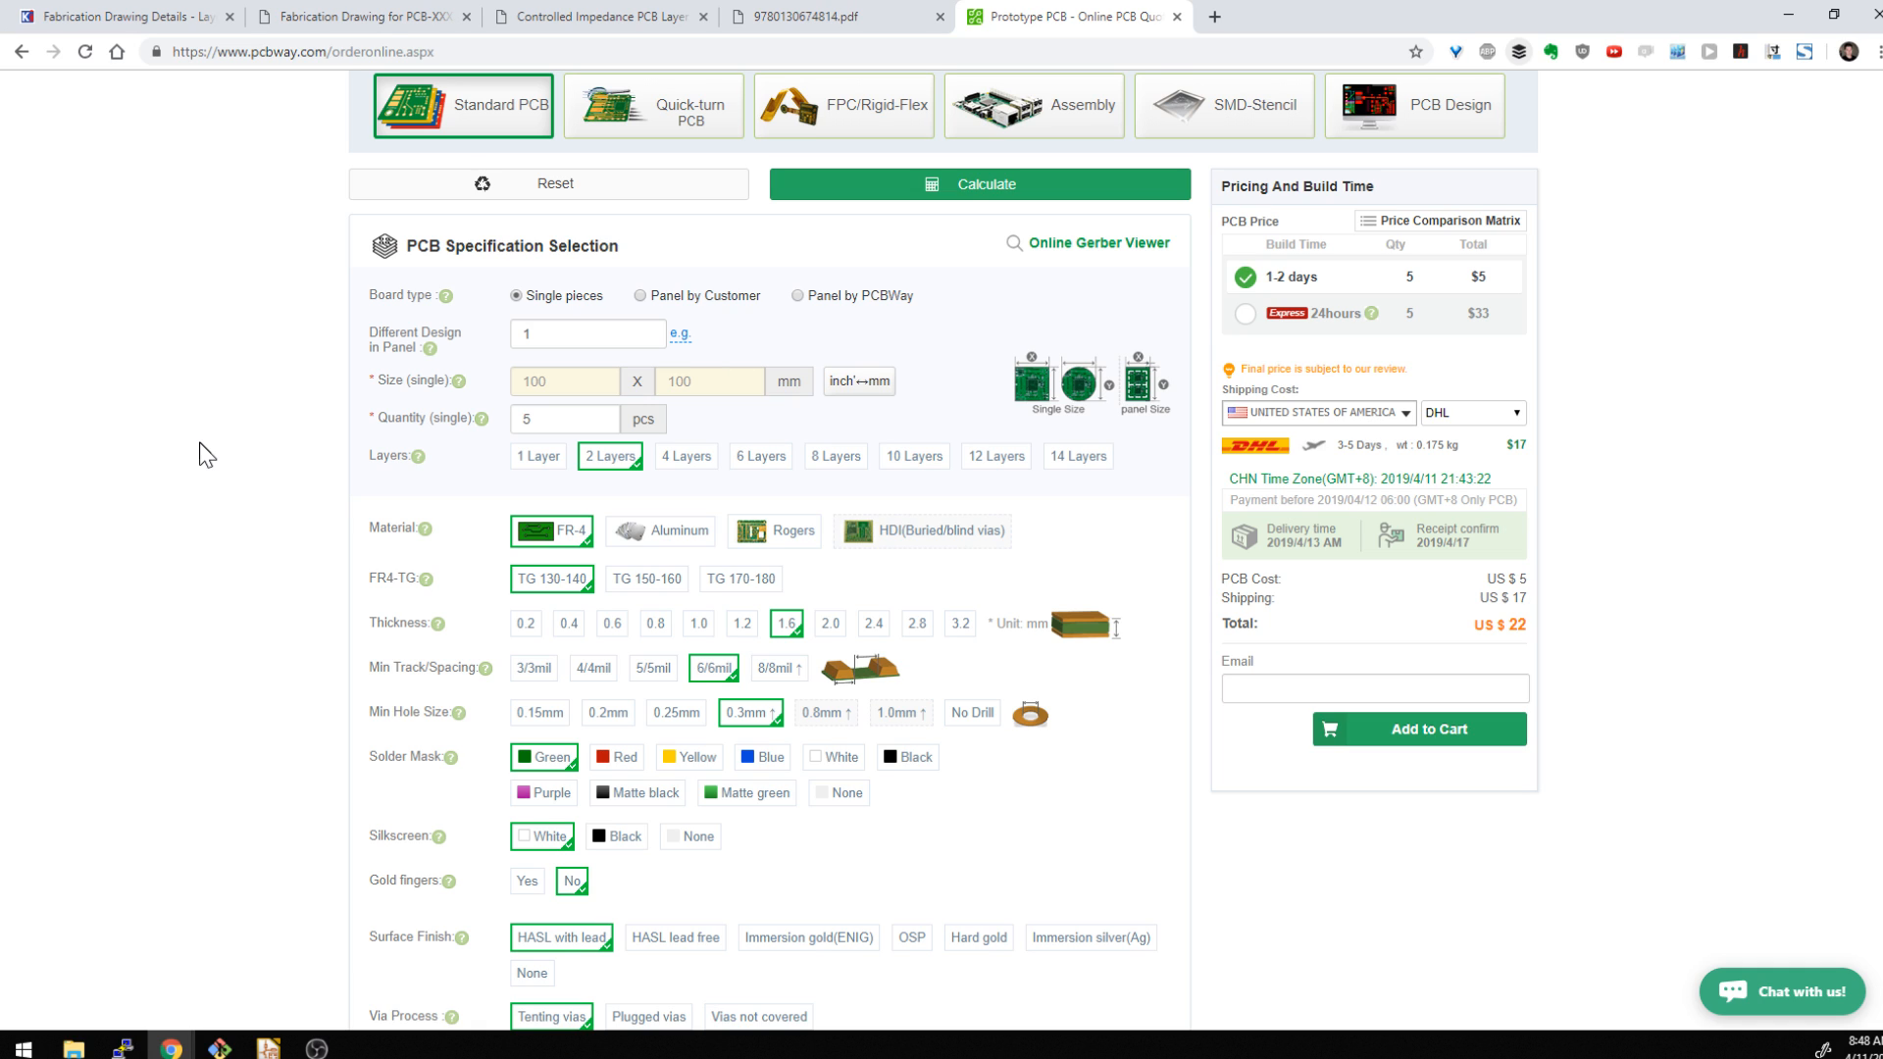
{"action": "mouse_move", "coordinate": [328, 395]}
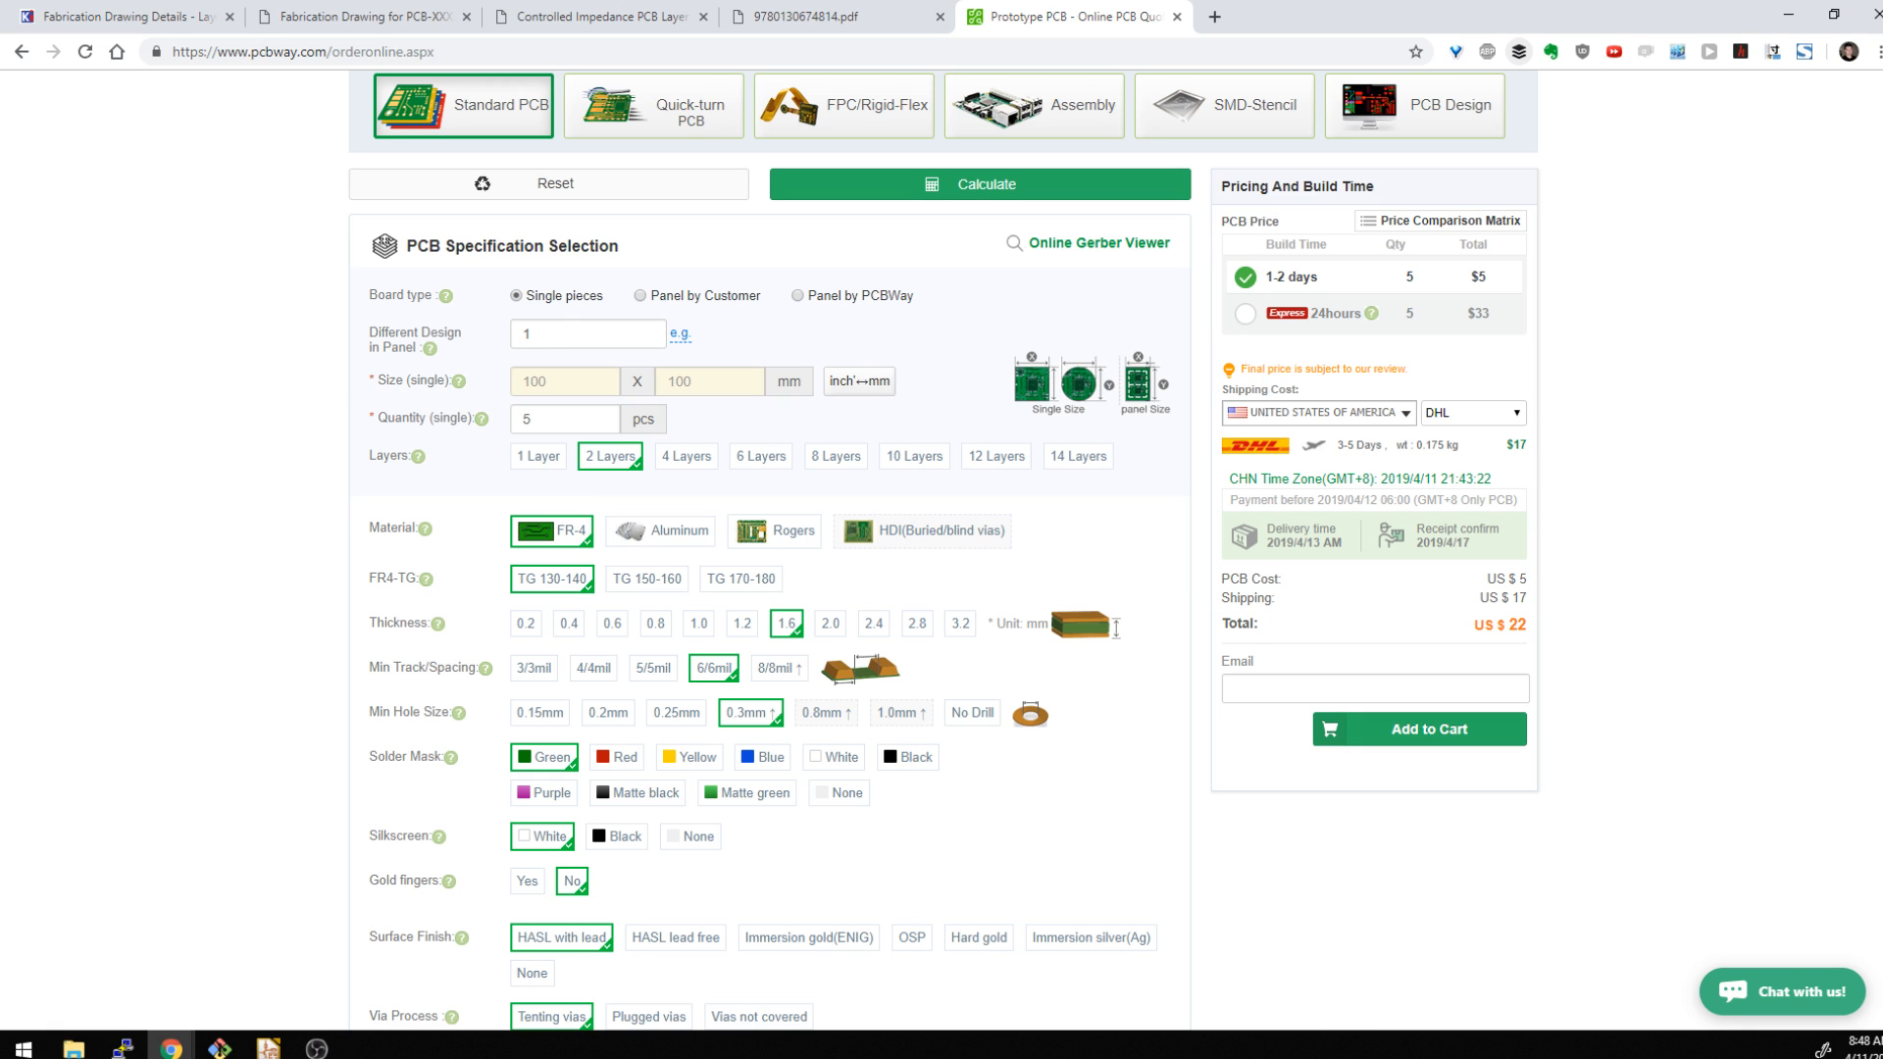
{"action": "mouse_move", "coordinate": [782, 374]}
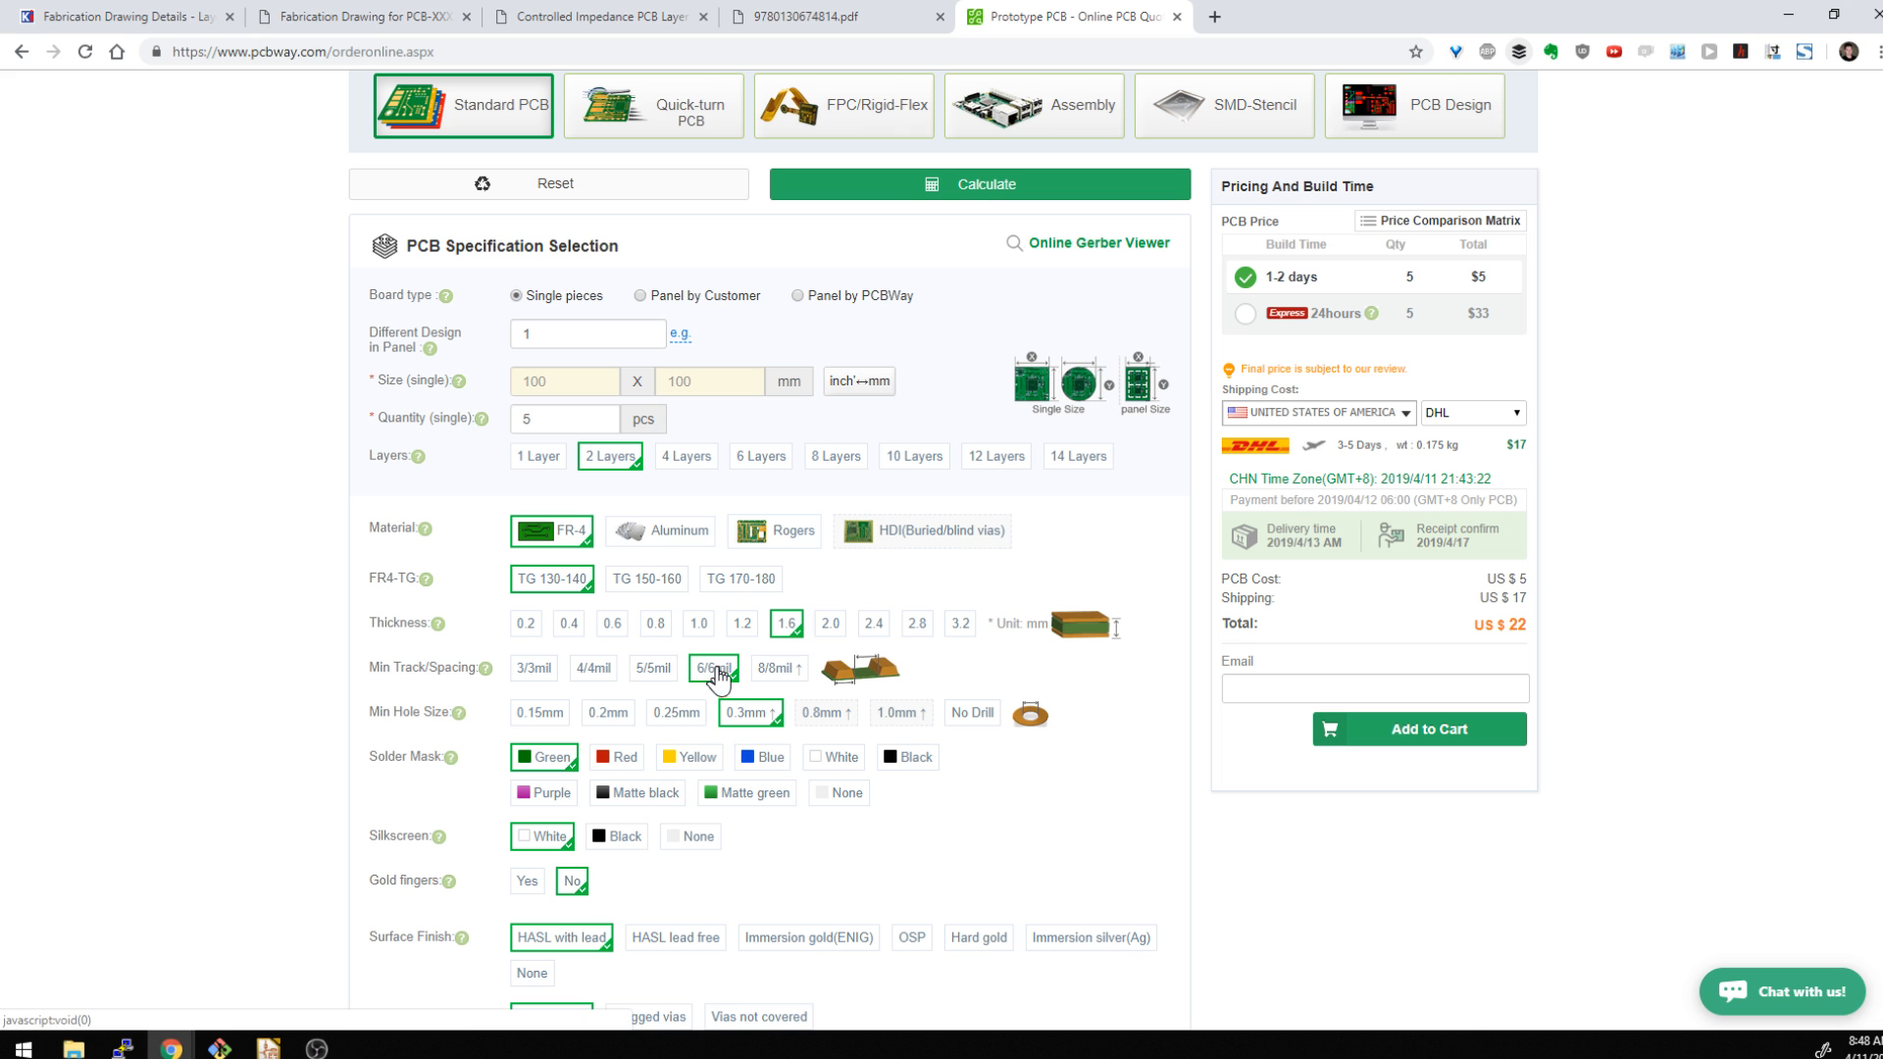
{"action": "scroll", "scroll_direction": "down", "scroll_amount": 3}
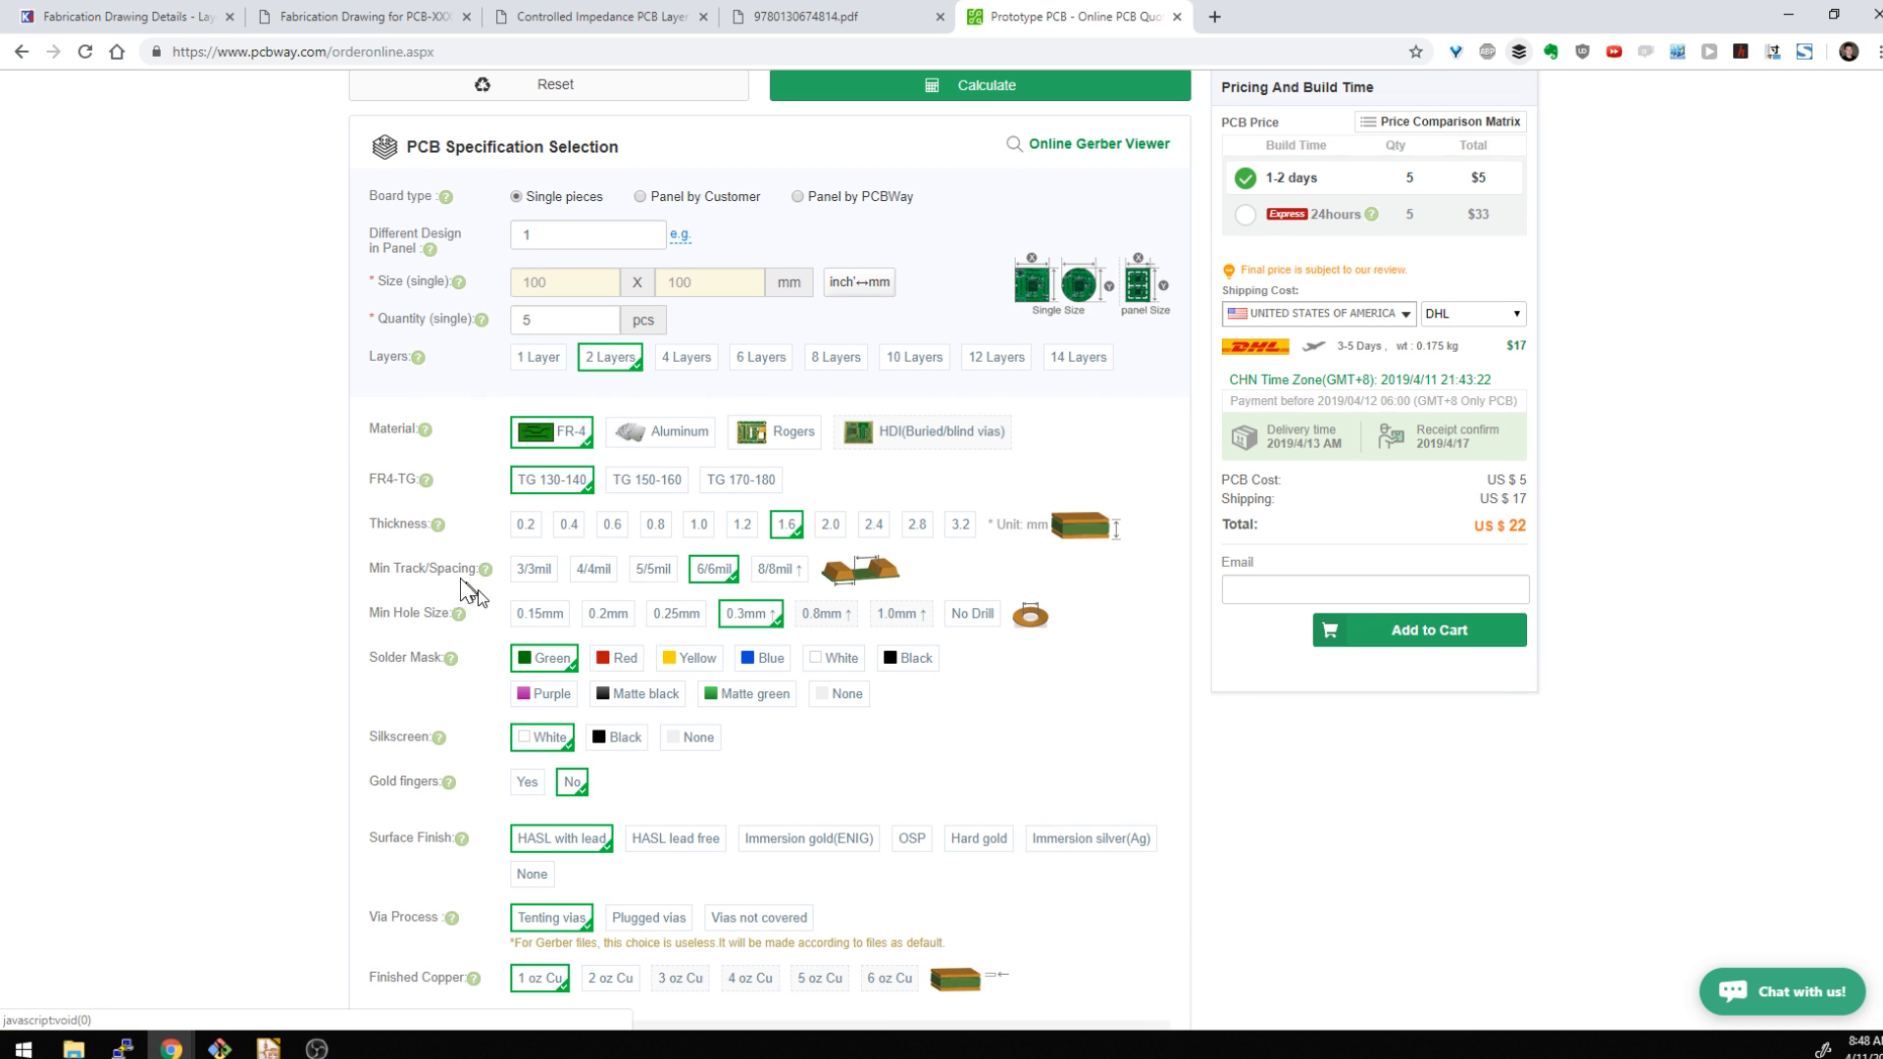
{"action": "scroll", "scroll_direction": "down", "scroll_amount": 3}
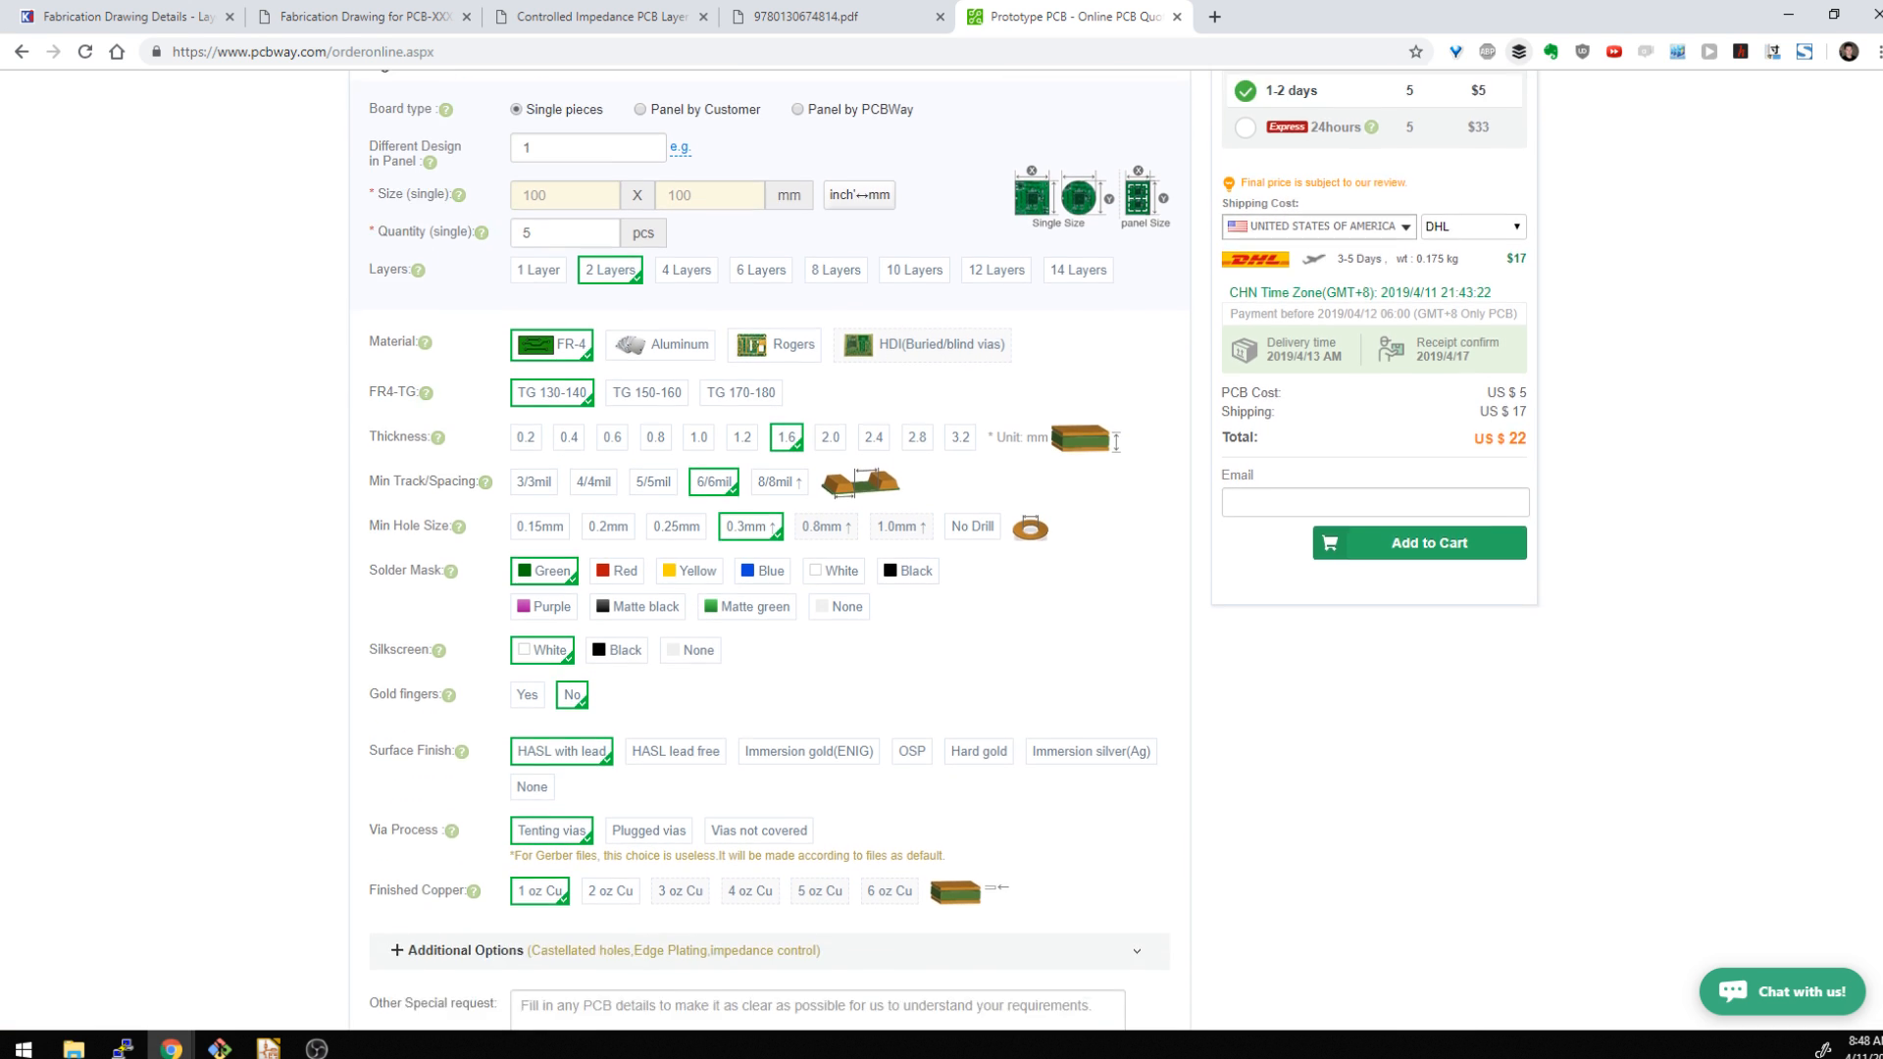
{"action": "left_click", "coordinate": [119, 16]}
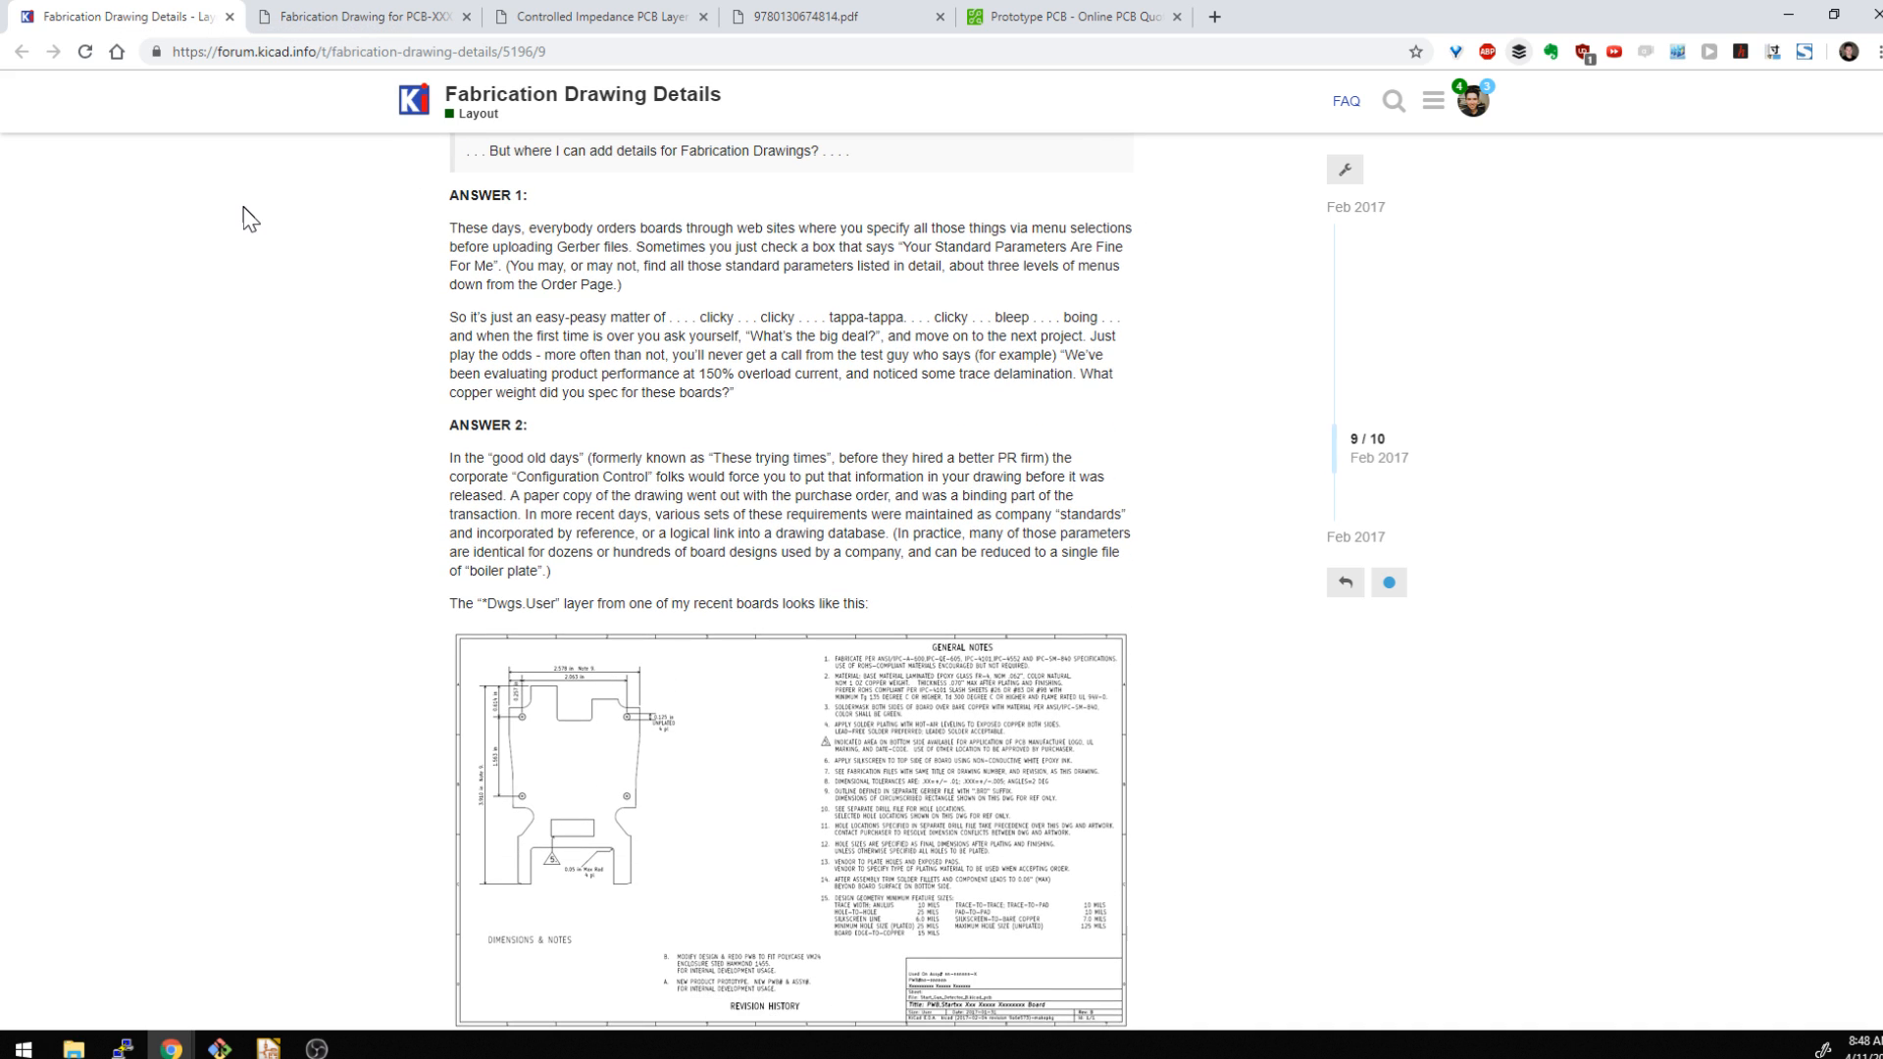
Enlarge the Dwgs.User example fabrication drawing screenshot in the forum post
{"action": "left_click", "coordinate": [786, 829]}
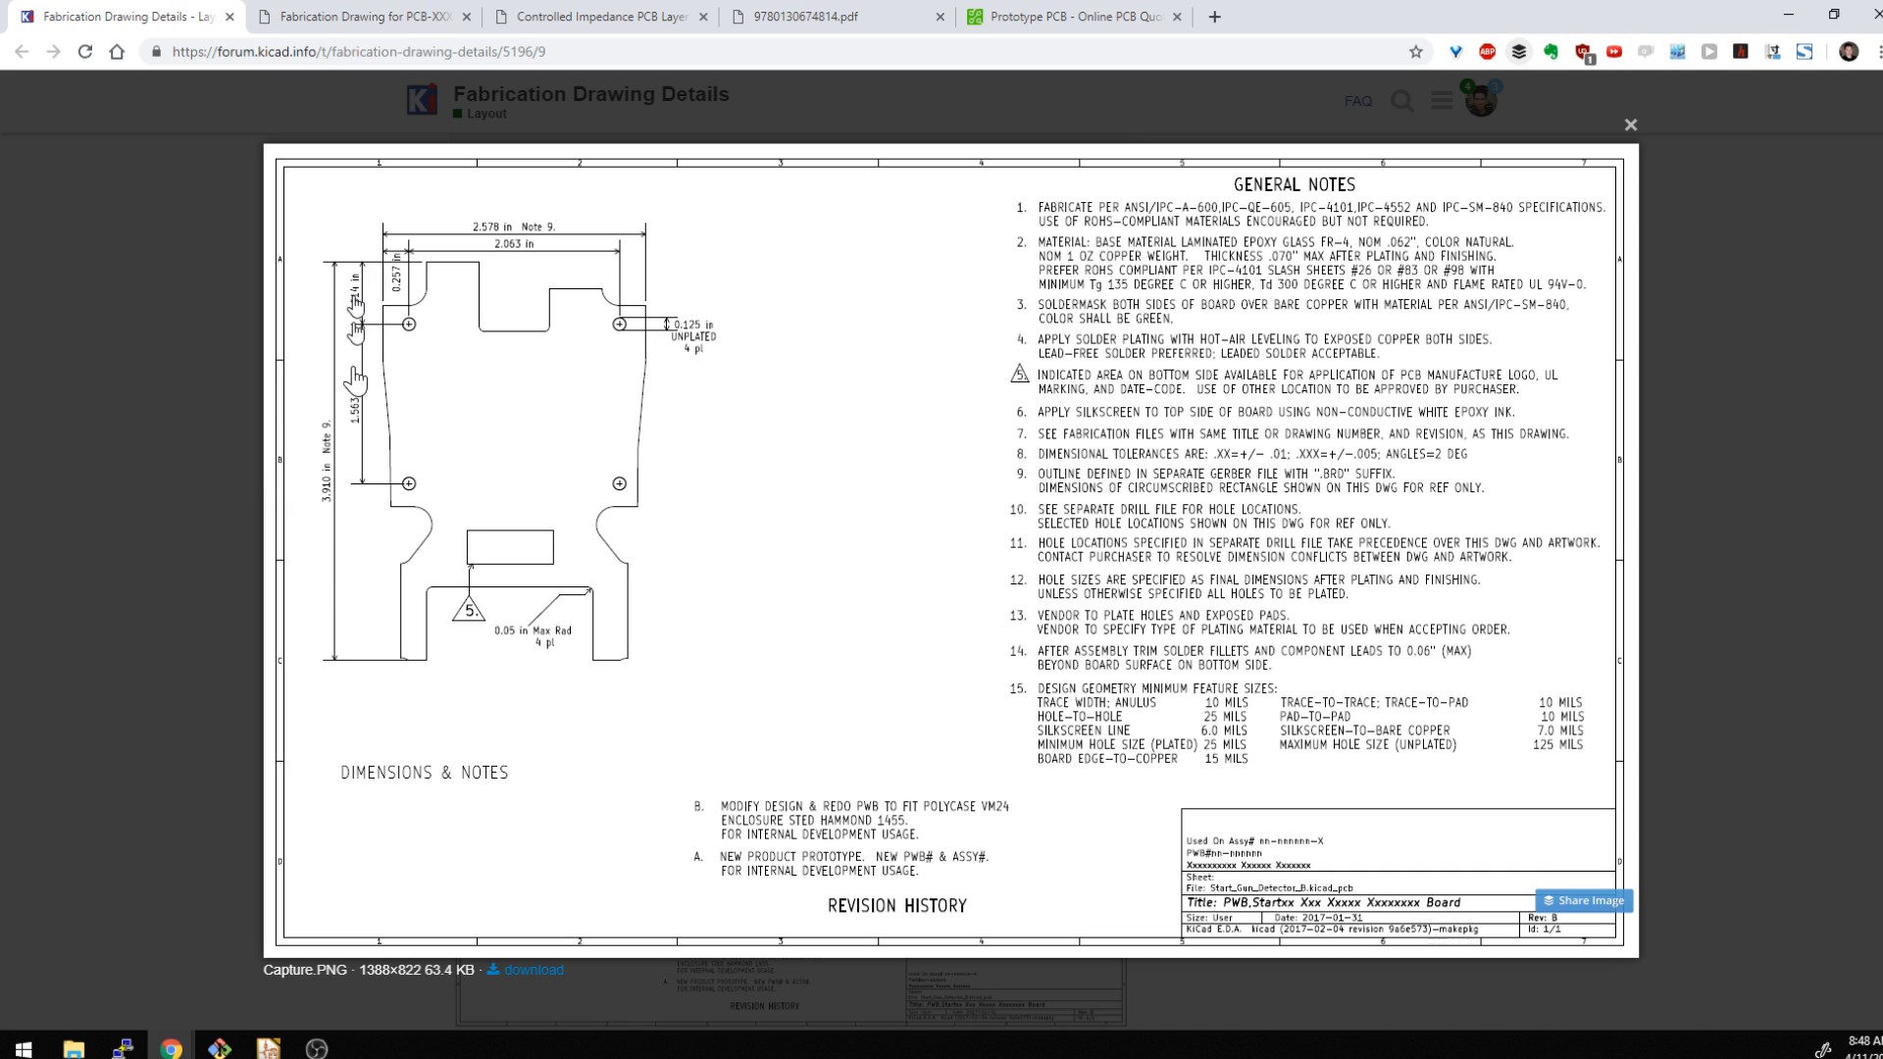
{"action": "mouse_move", "coordinate": [445, 267]}
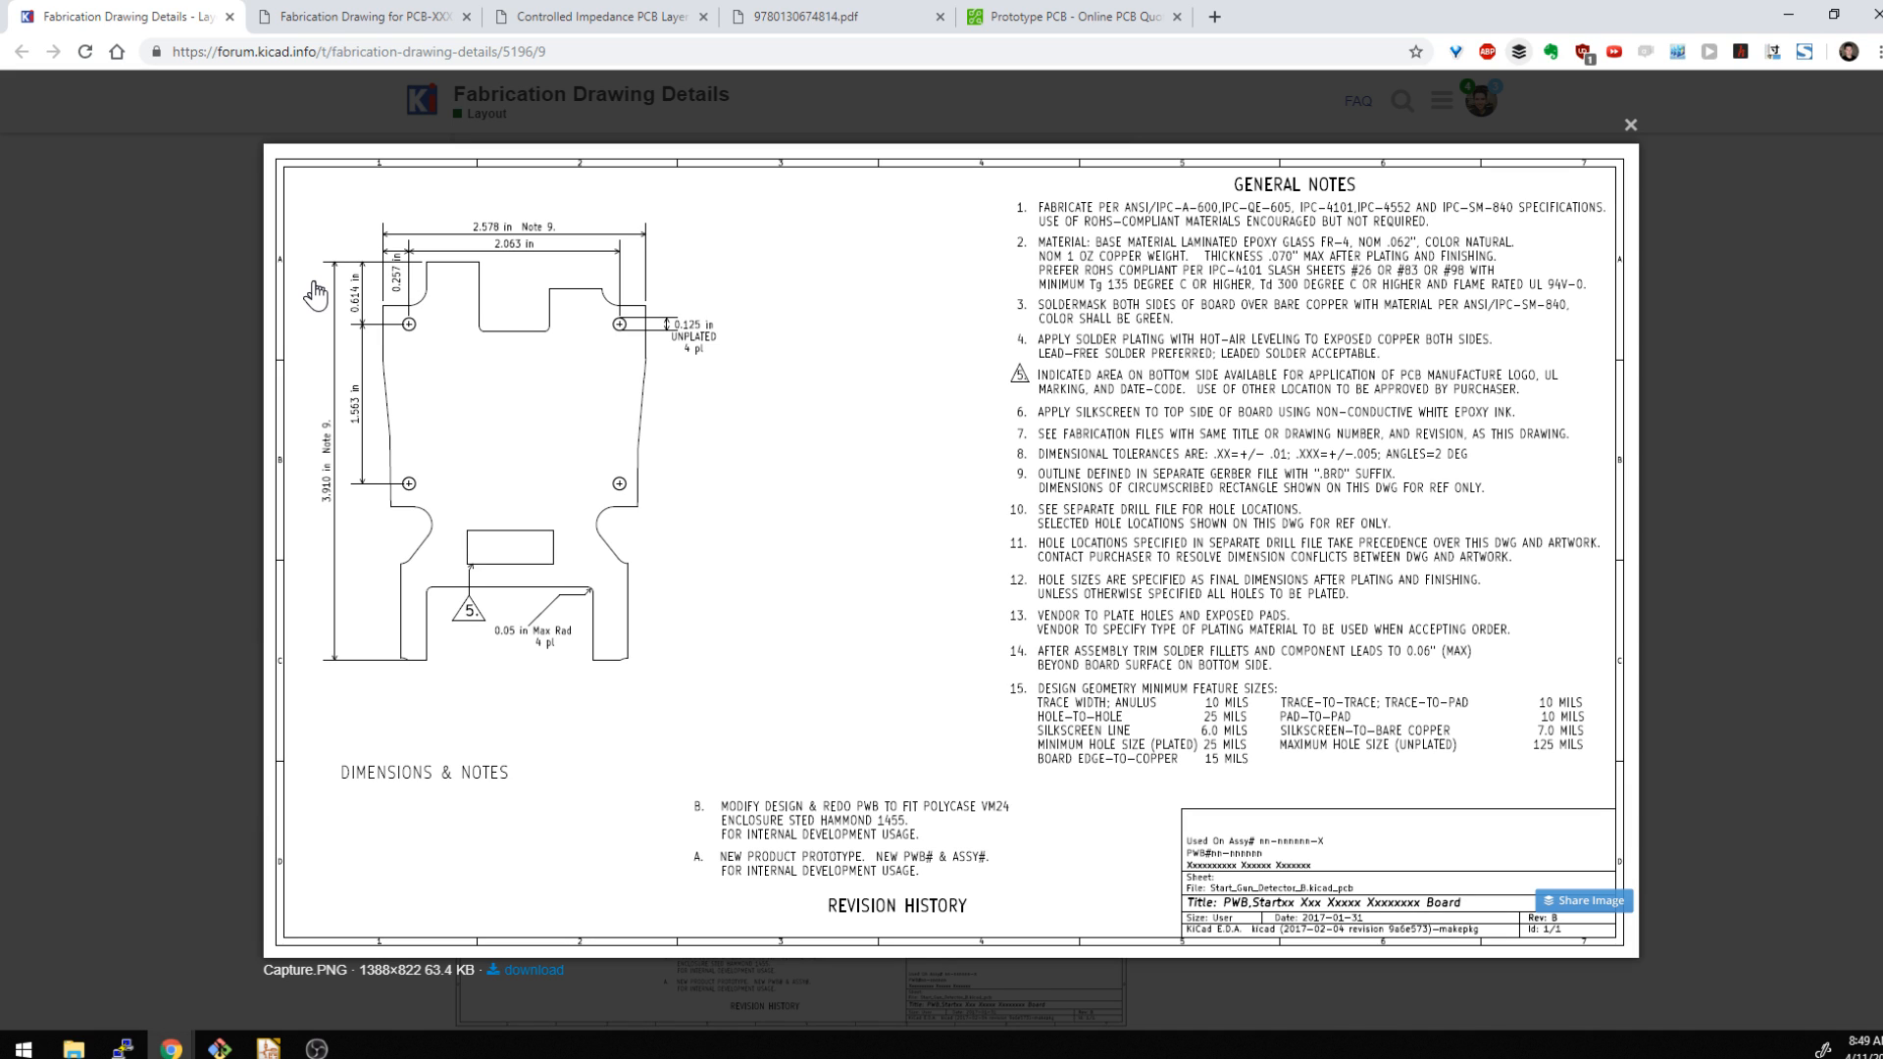
{"action": "mouse_move", "coordinate": [357, 364]}
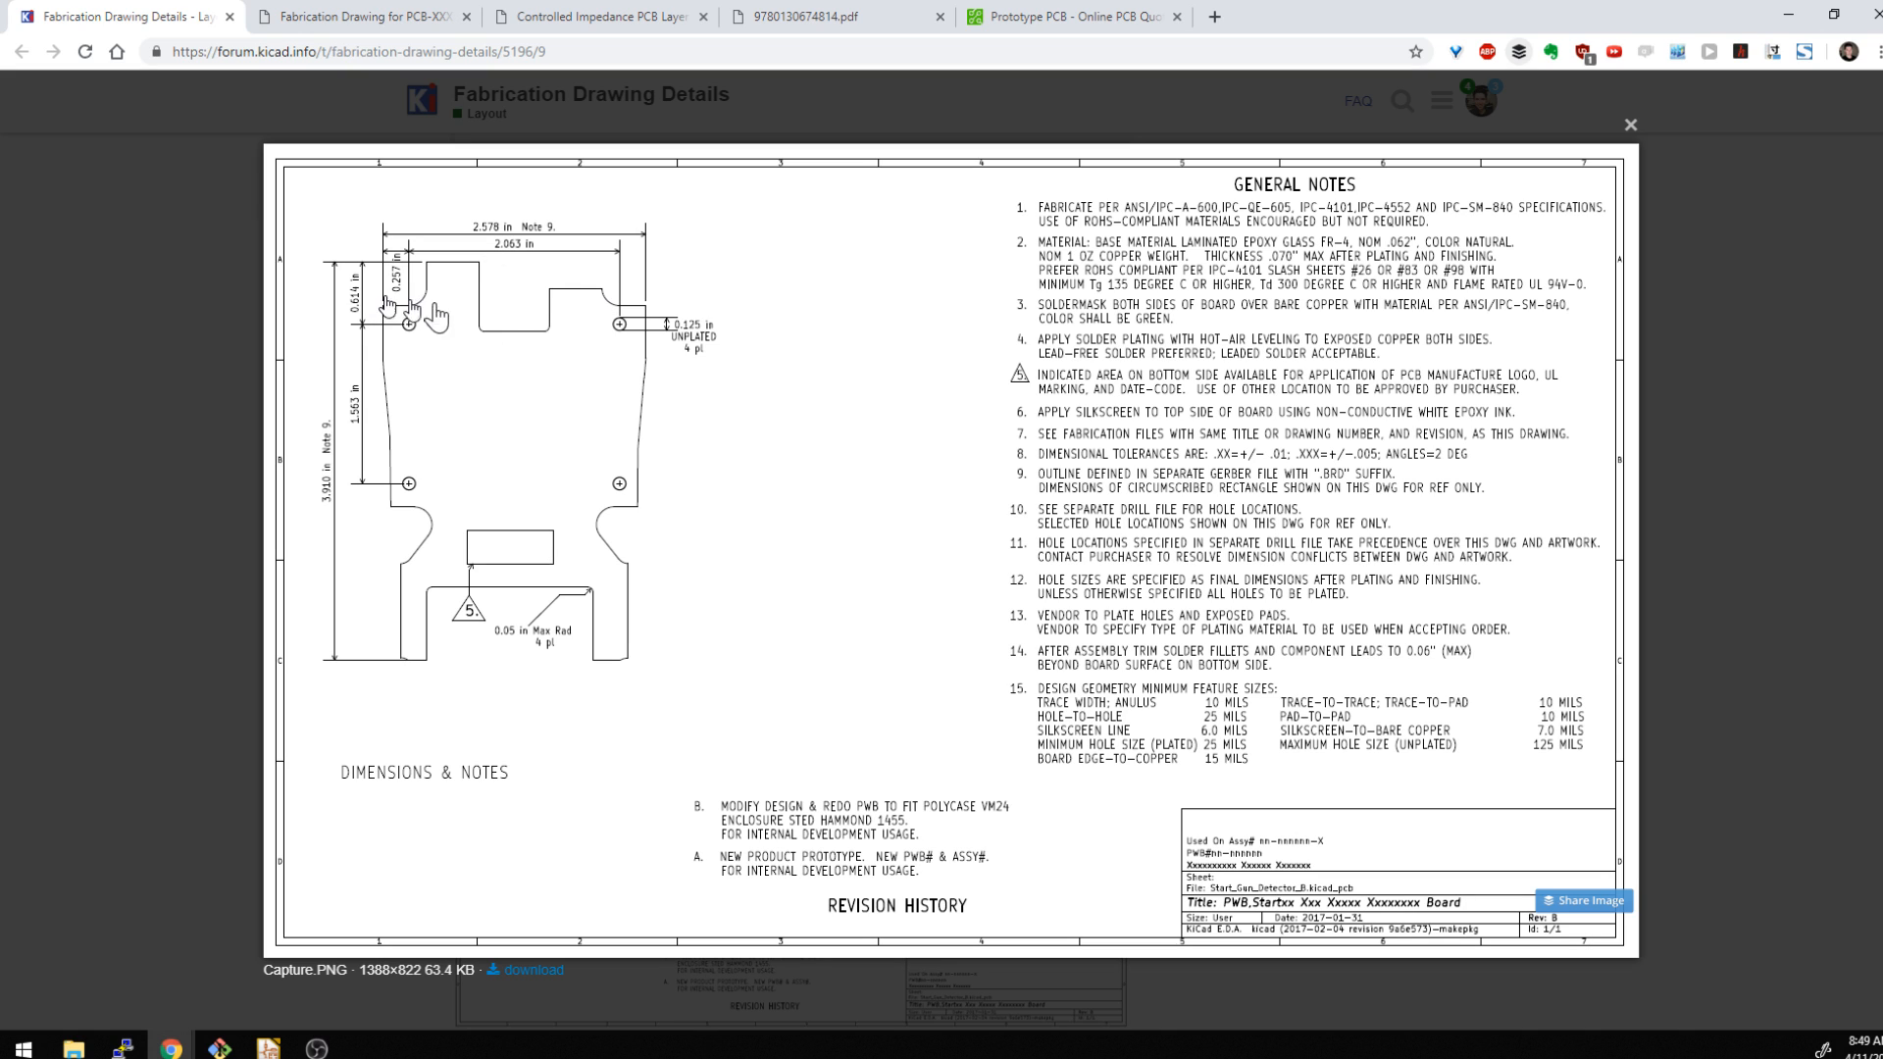
{"action": "mouse_move", "coordinate": [606, 366]}
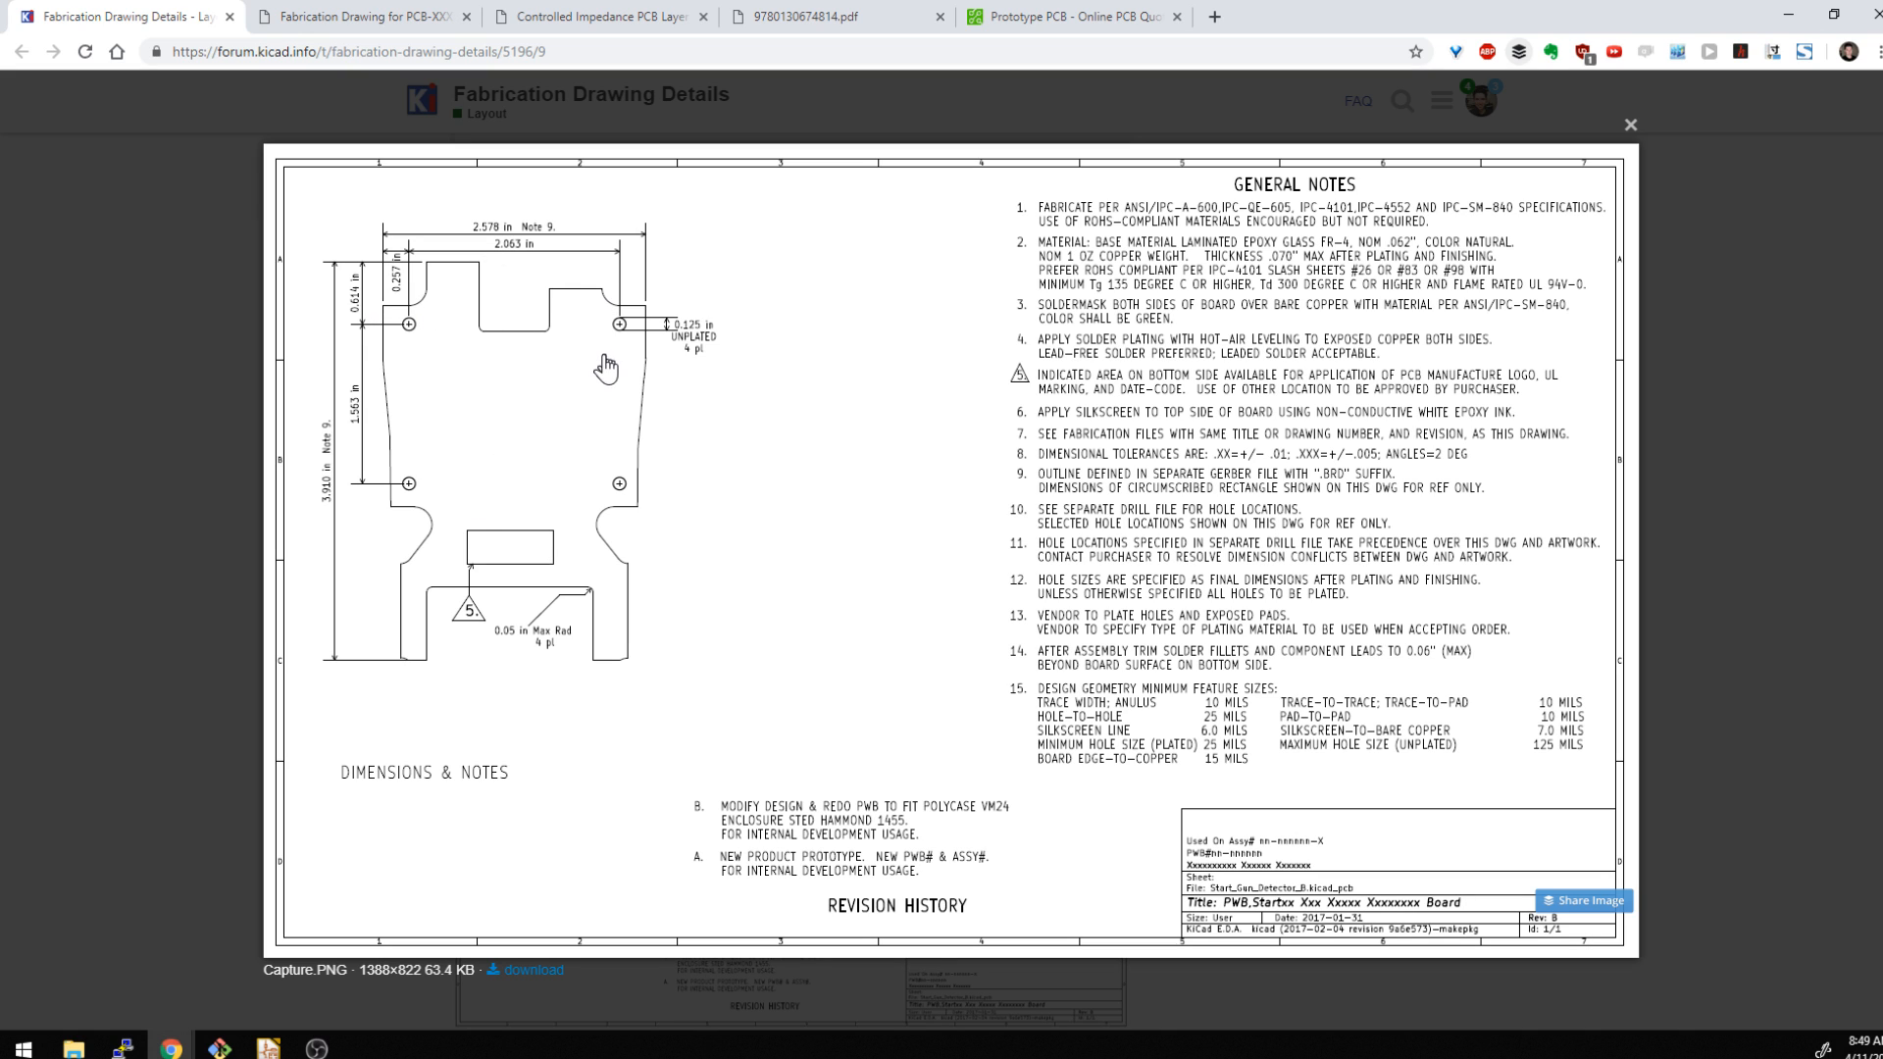
{"action": "mouse_move", "coordinate": [477, 450]}
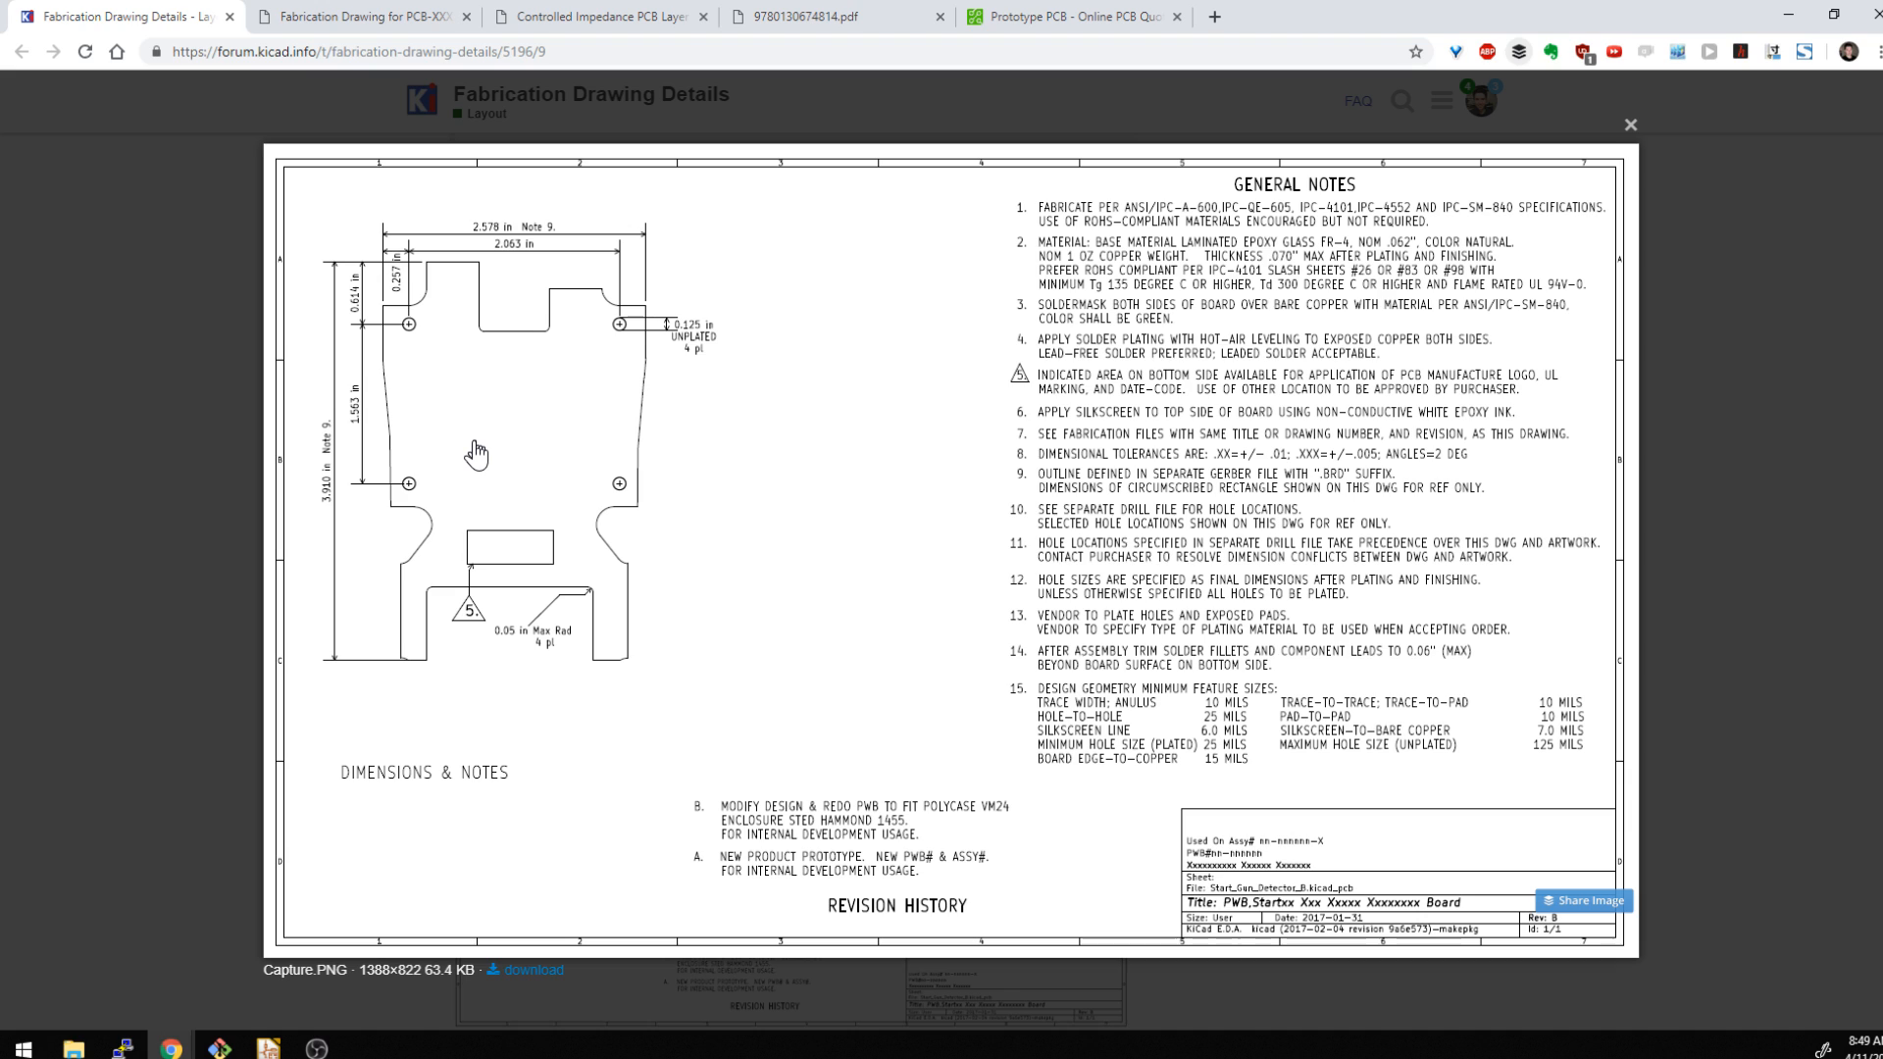
{"action": "mouse_move", "coordinate": [605, 459]}
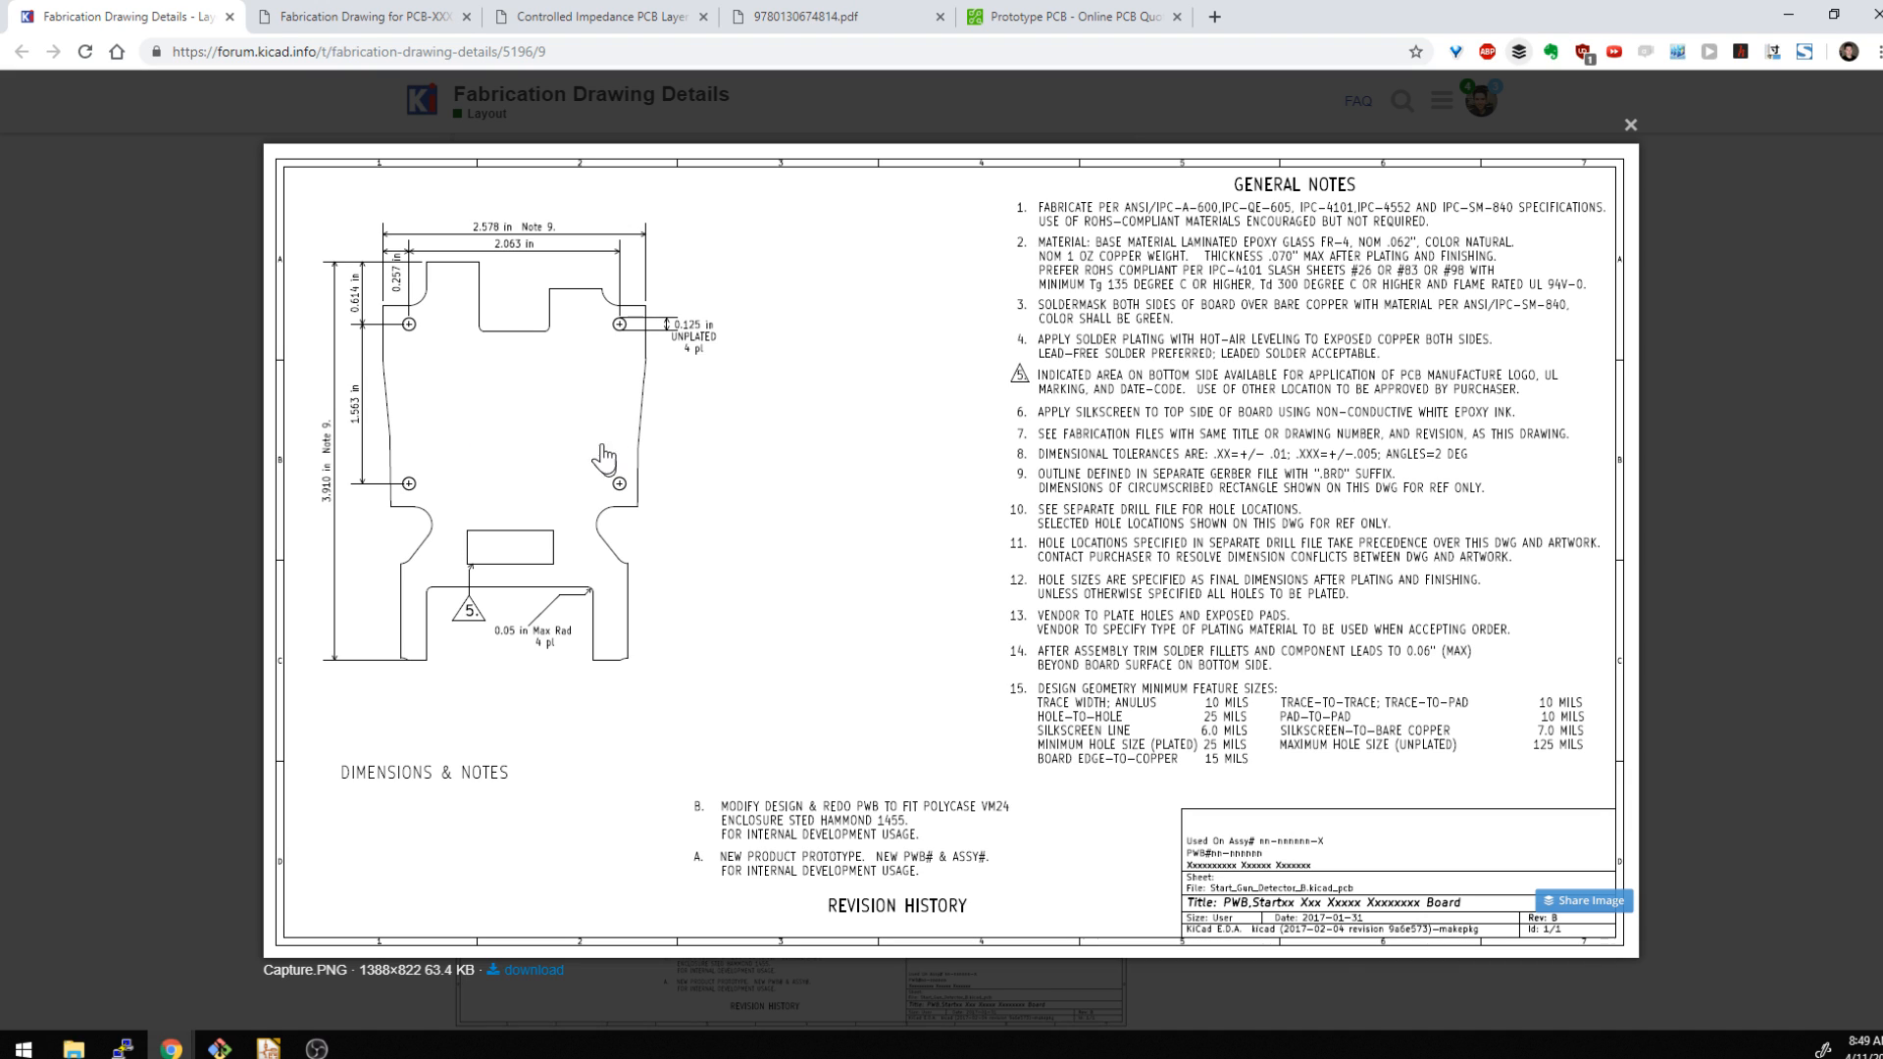
{"action": "mouse_move", "coordinate": [312, 381]}
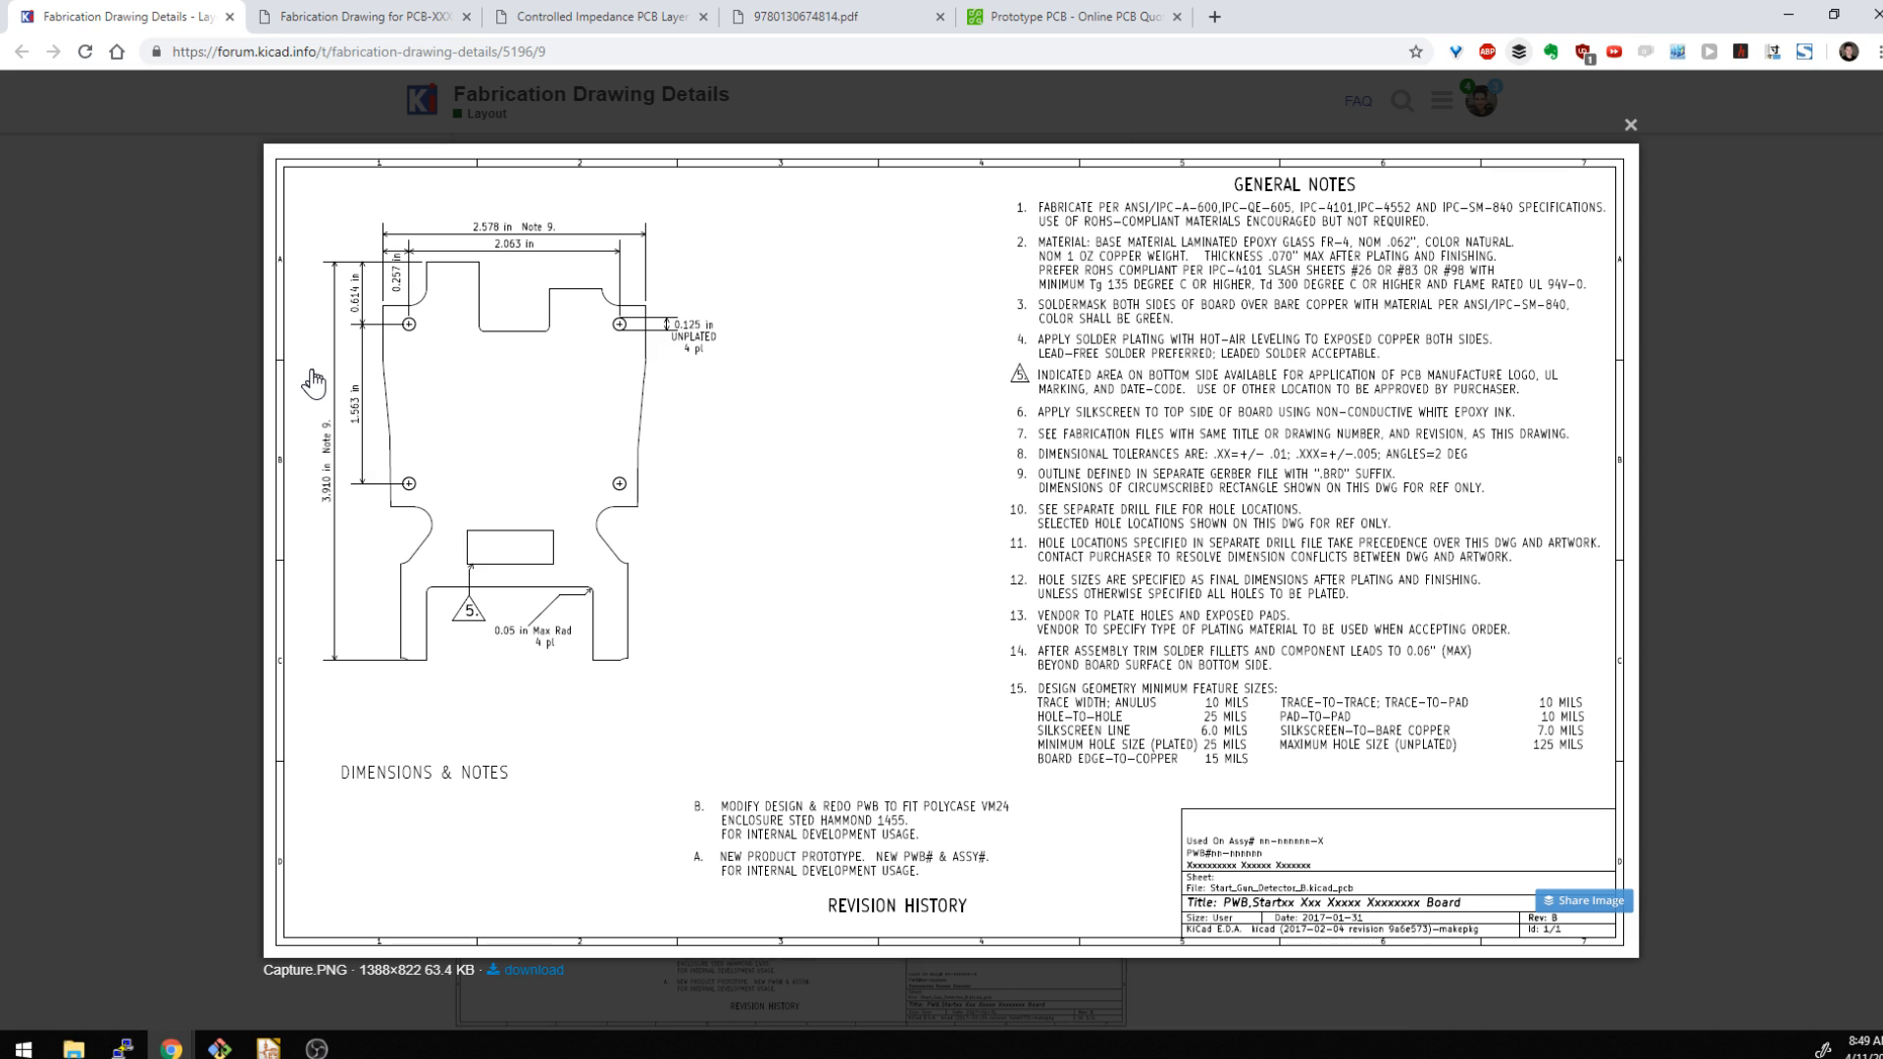
{"action": "mouse_move", "coordinate": [482, 380]}
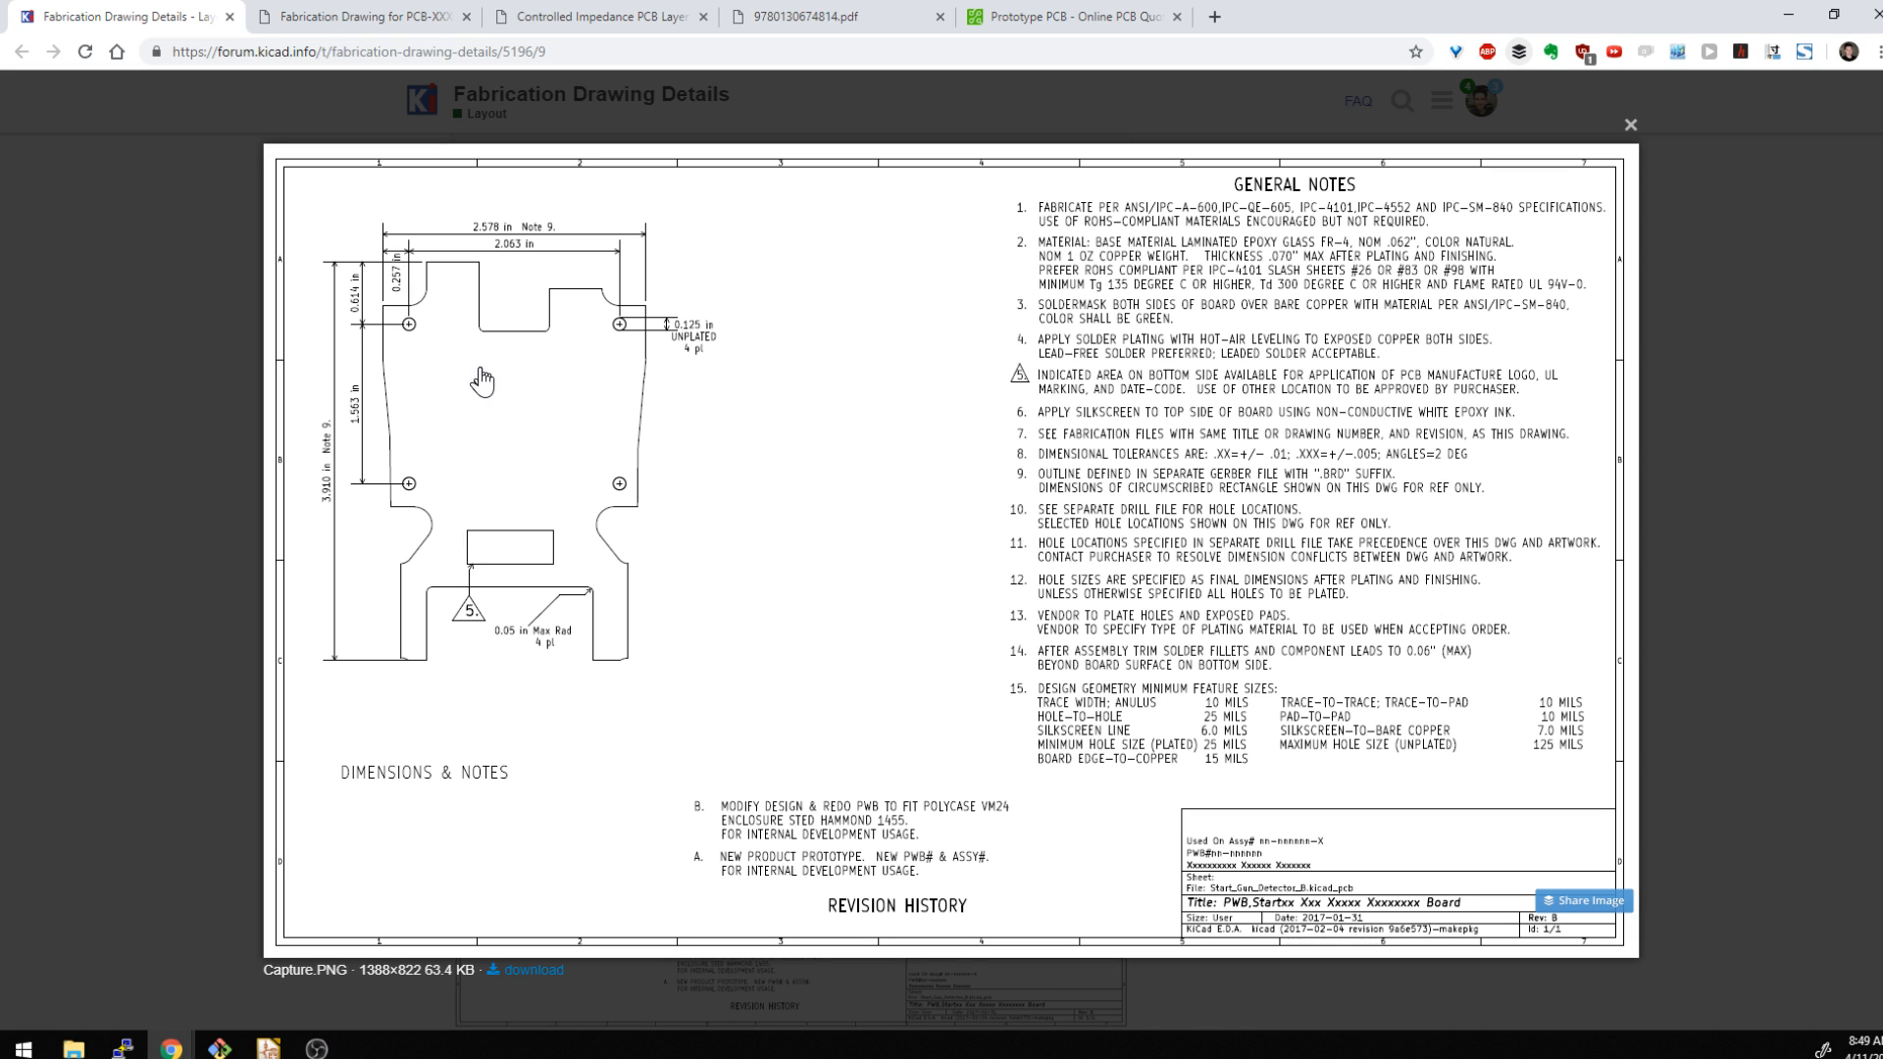
{"action": "mouse_move", "coordinate": [521, 434]}
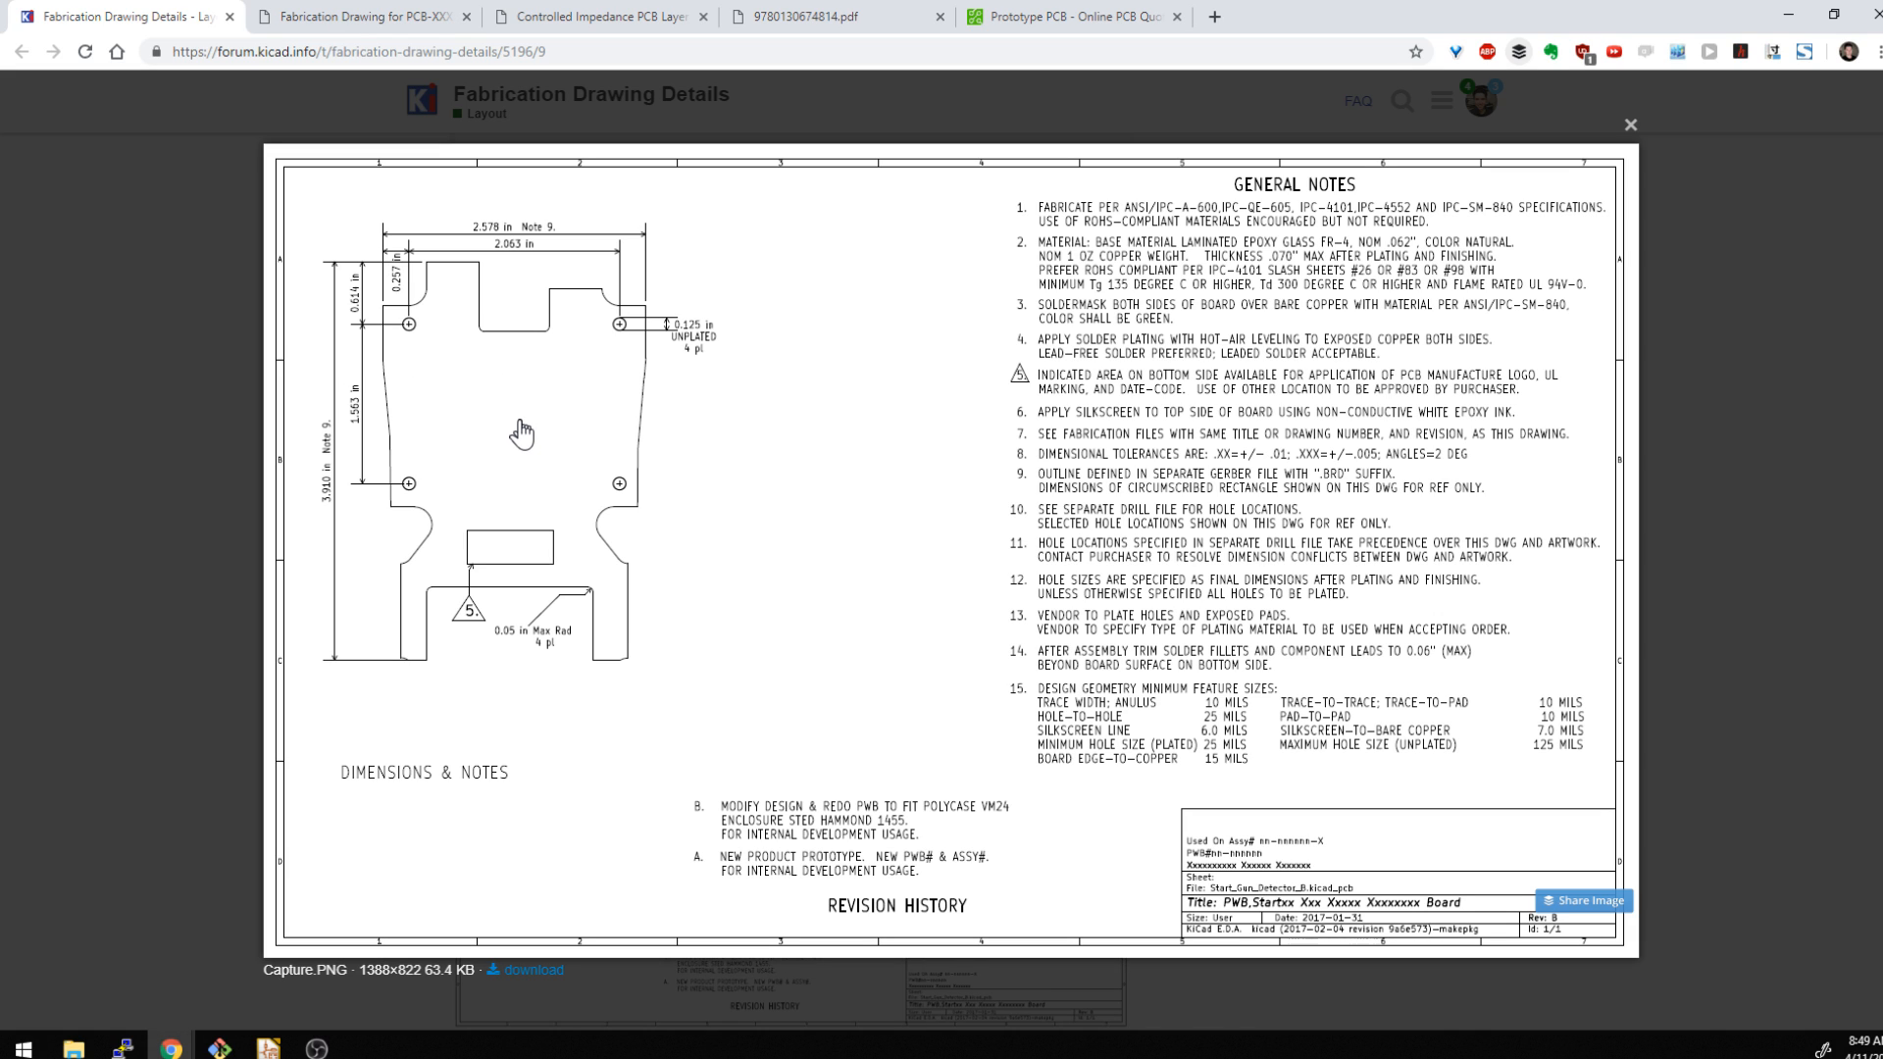
{"action": "mouse_move", "coordinate": [481, 374]}
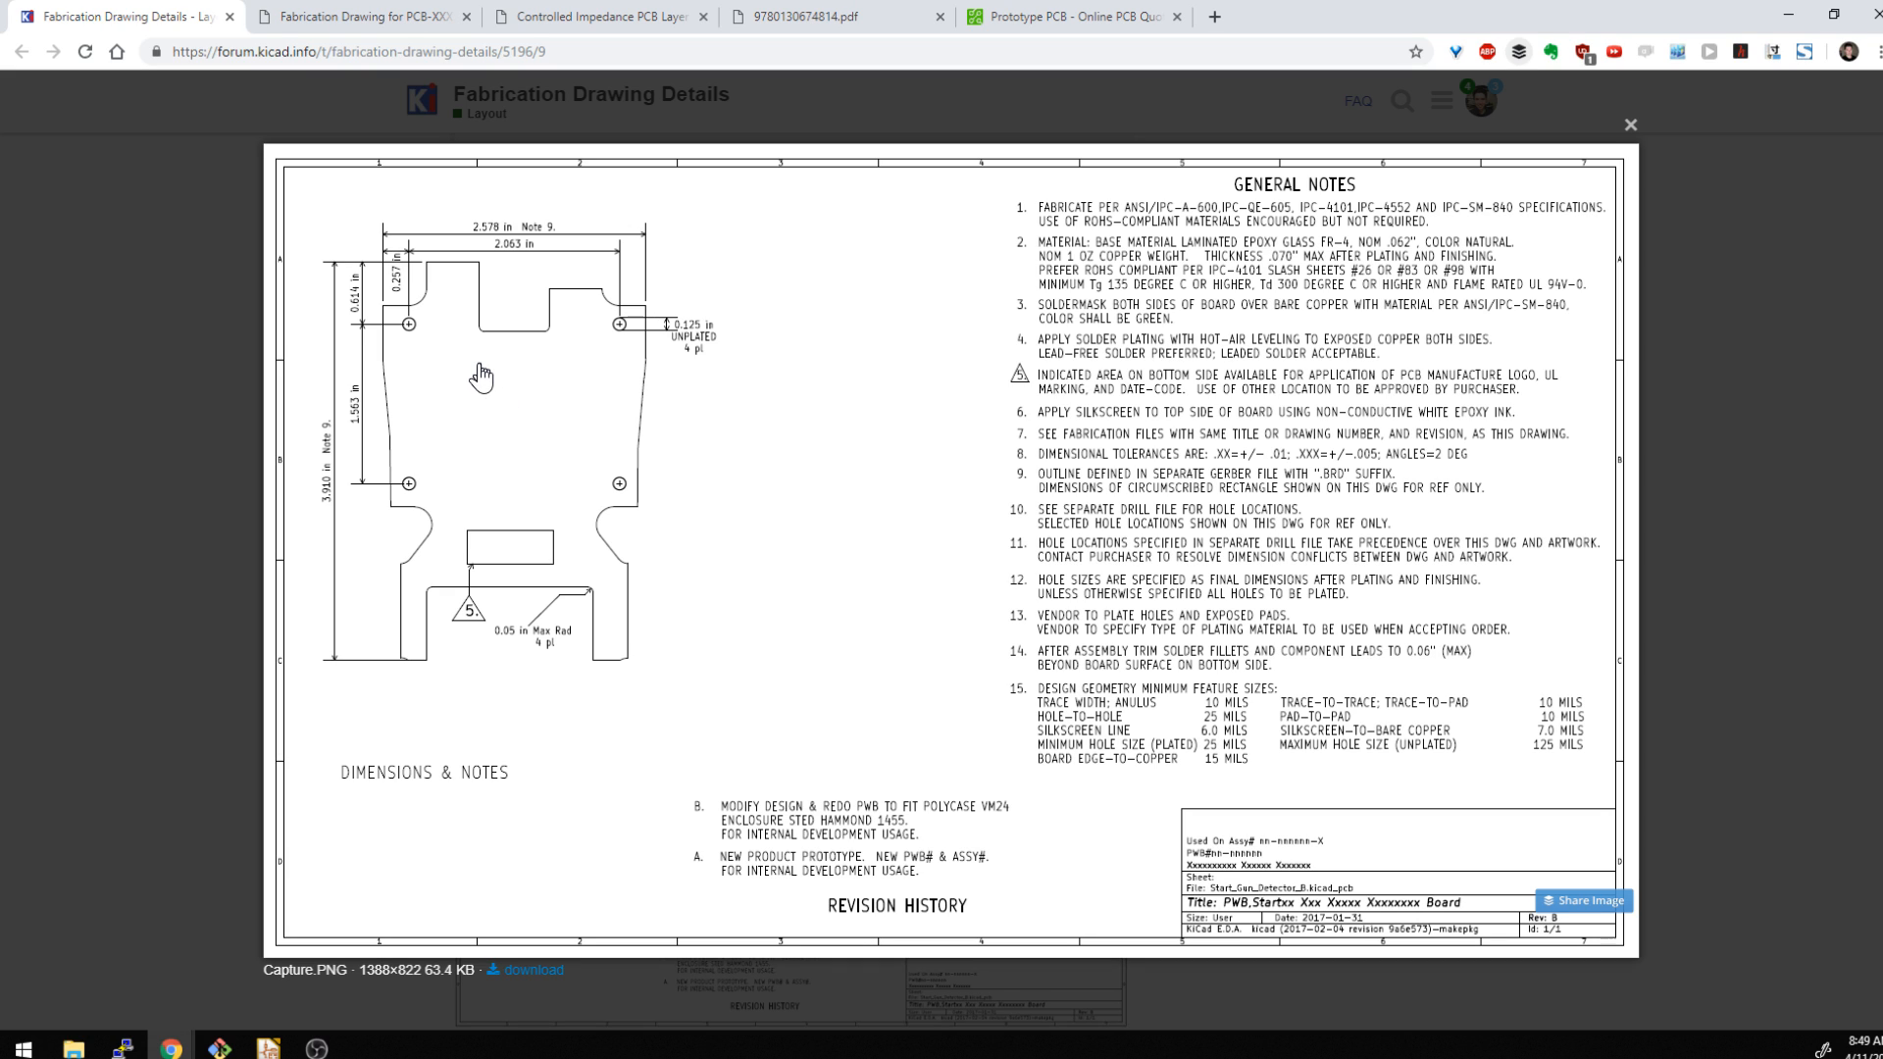
{"action": "mouse_move", "coordinate": [1061, 673]}
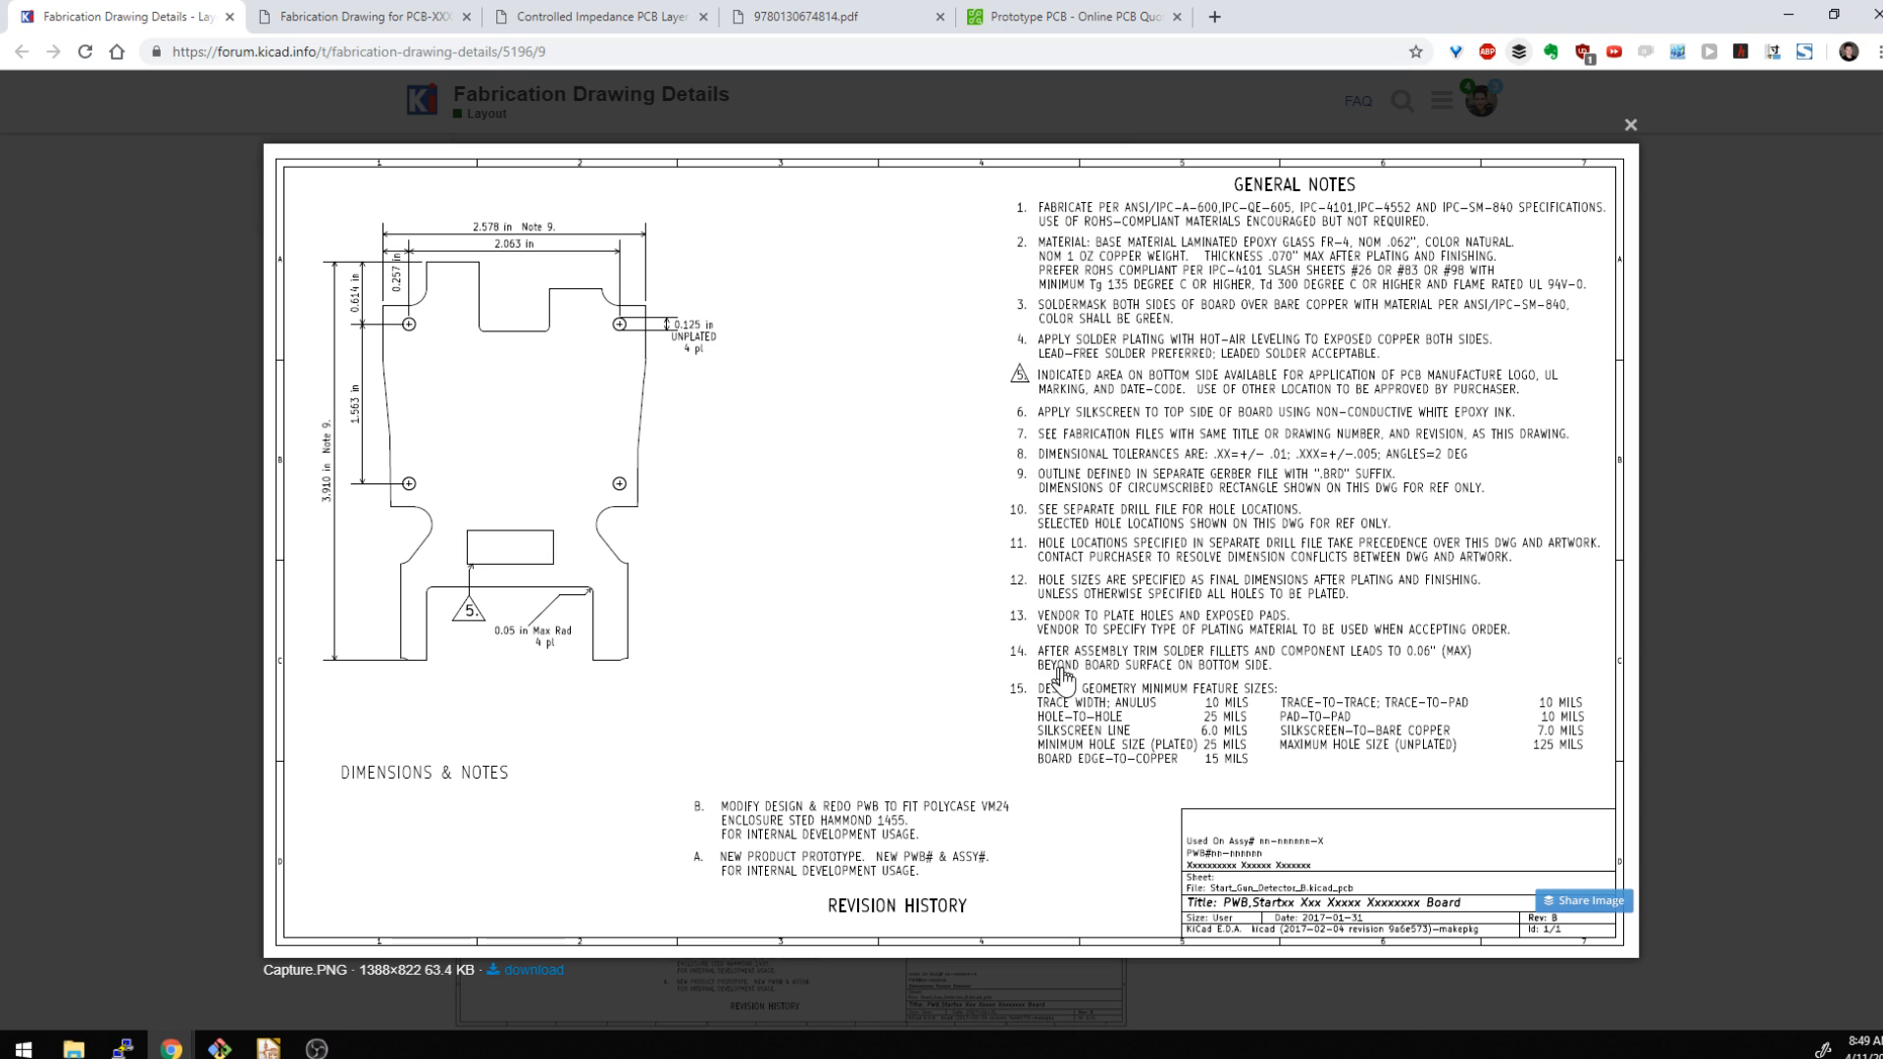
{"action": "mouse_move", "coordinate": [1109, 229]}
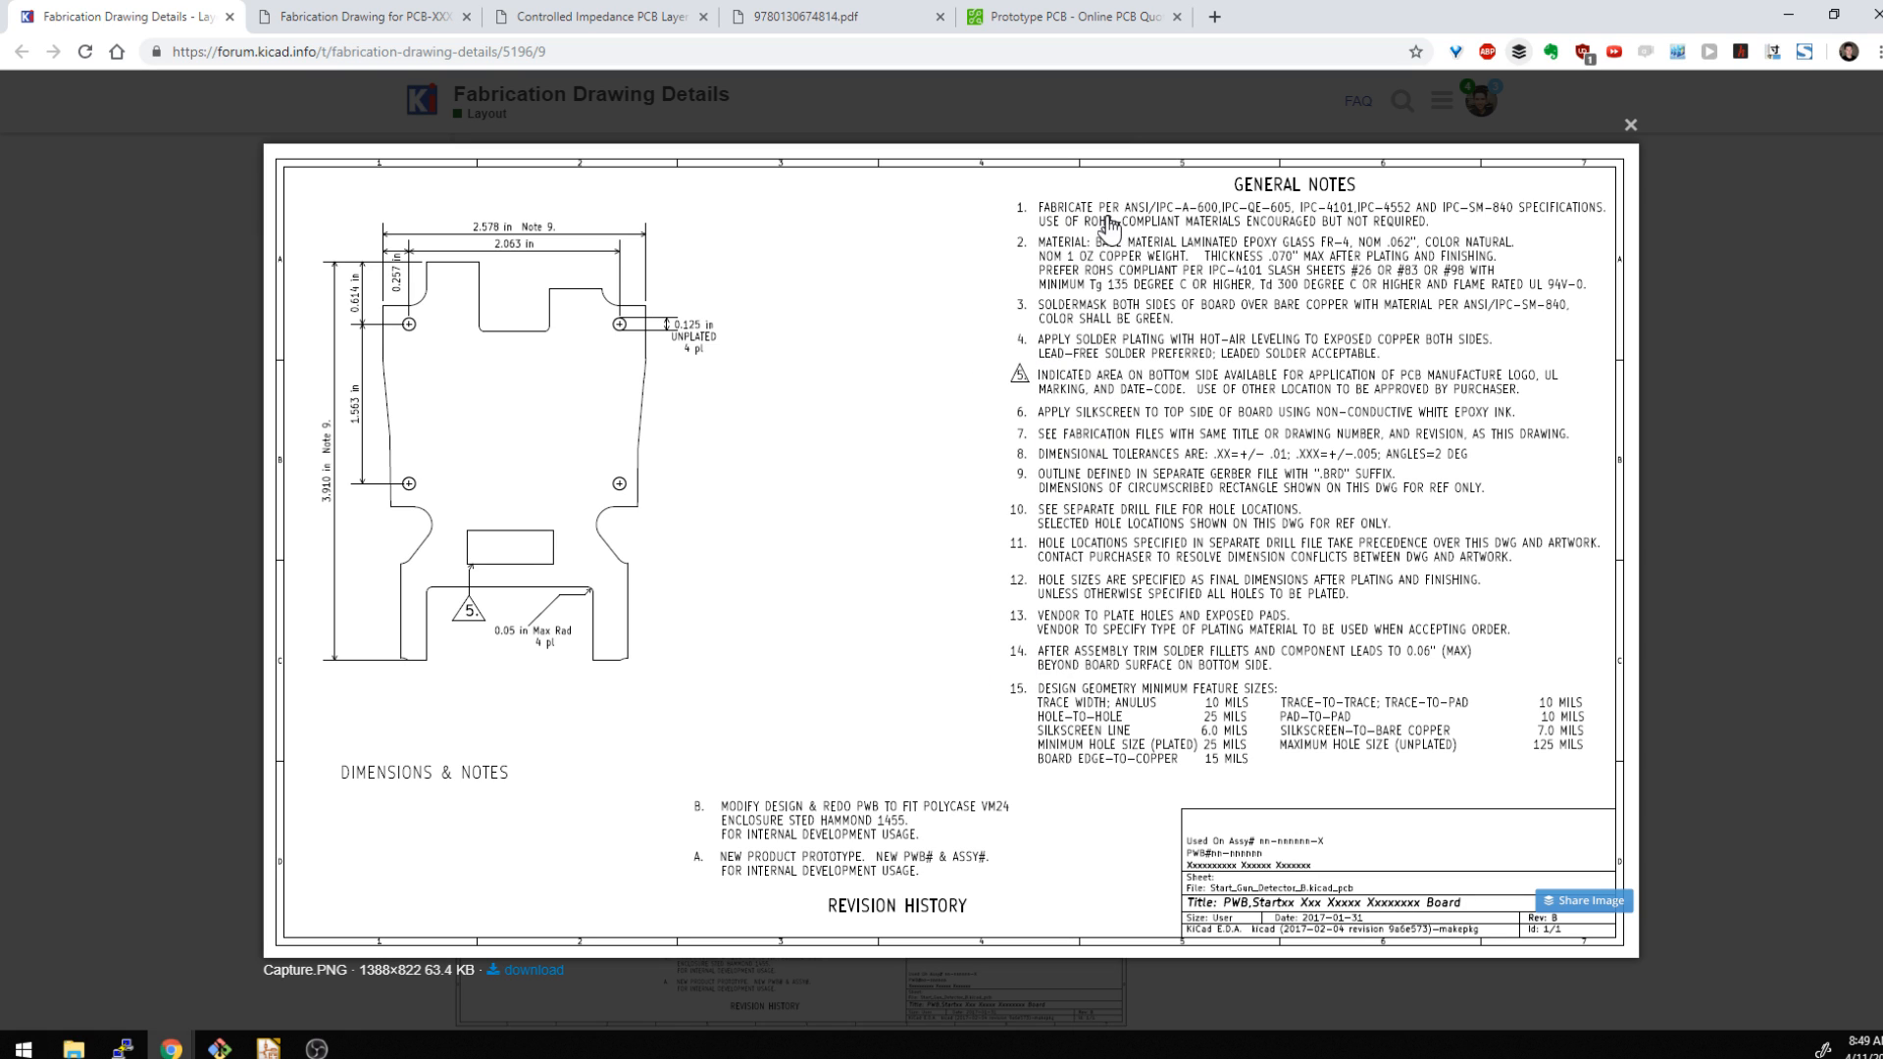
{"action": "mouse_move", "coordinate": [1173, 230]}
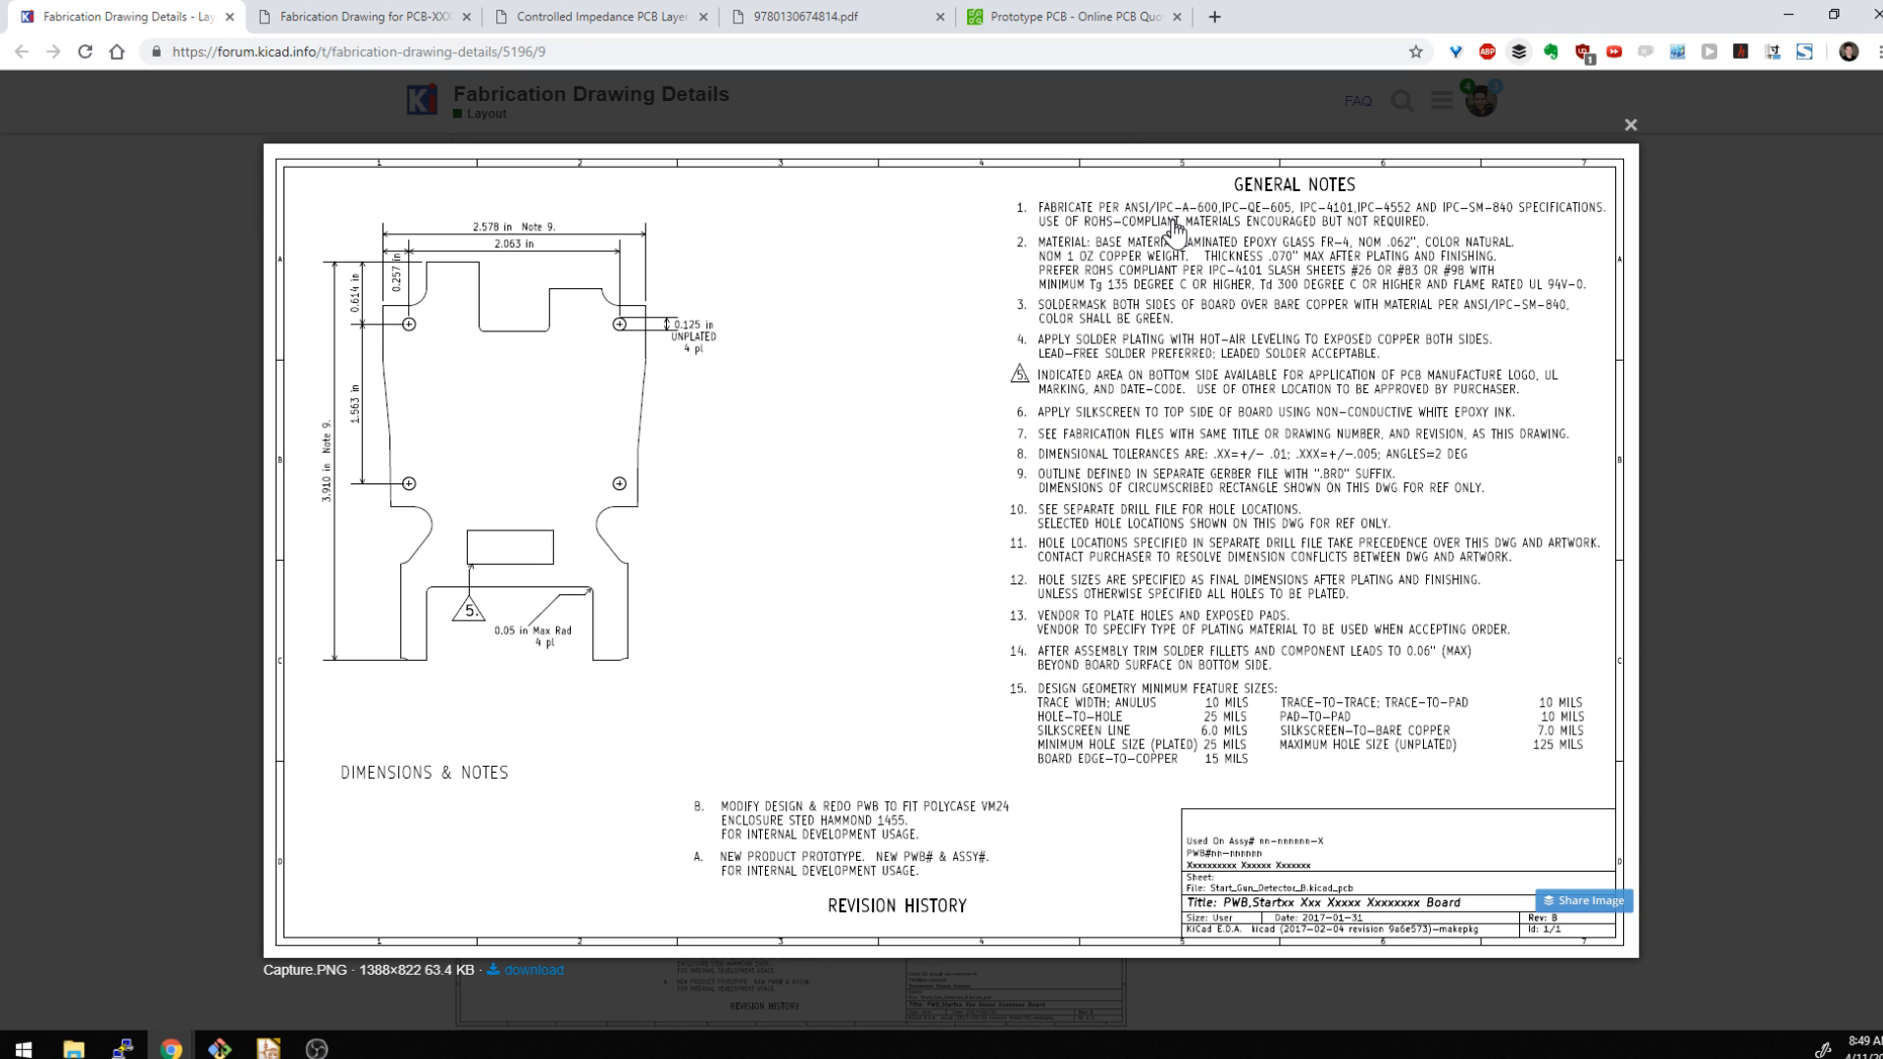
{"action": "mouse_move", "coordinate": [1223, 228]}
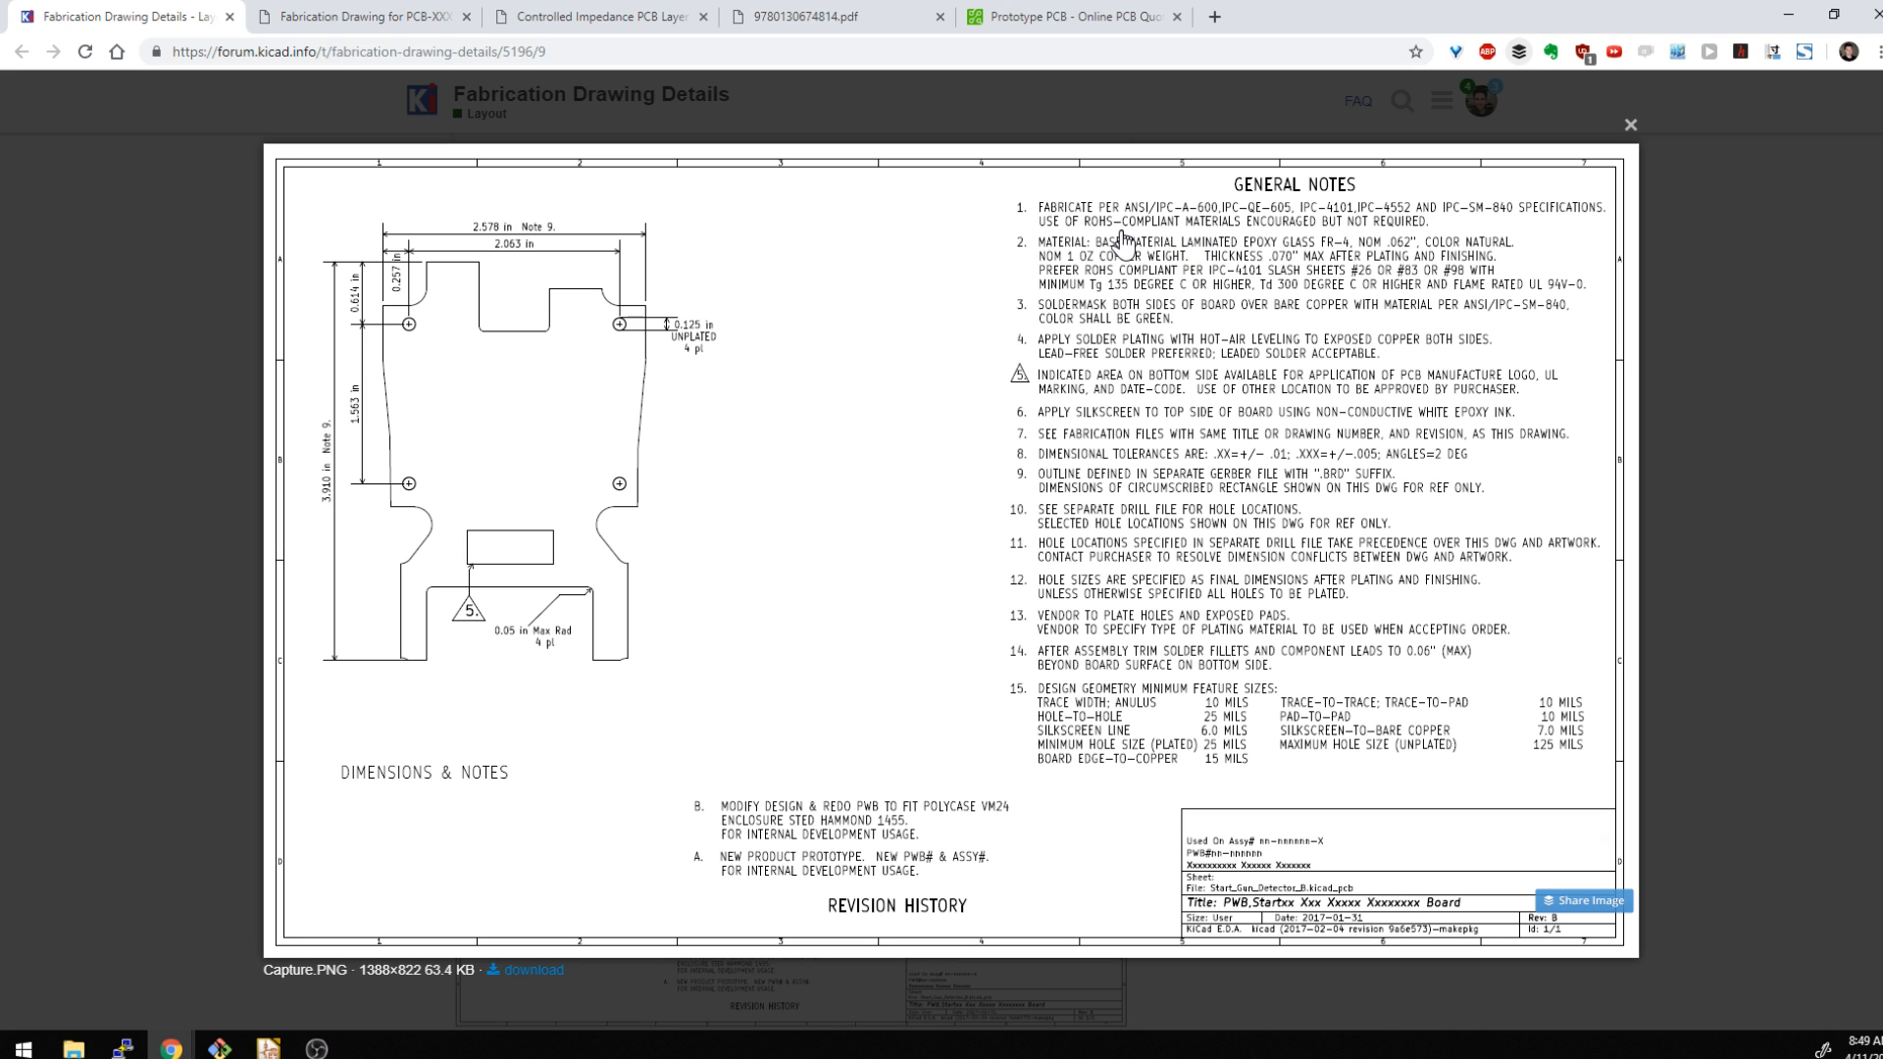
{"action": "mouse_move", "coordinate": [1114, 234]}
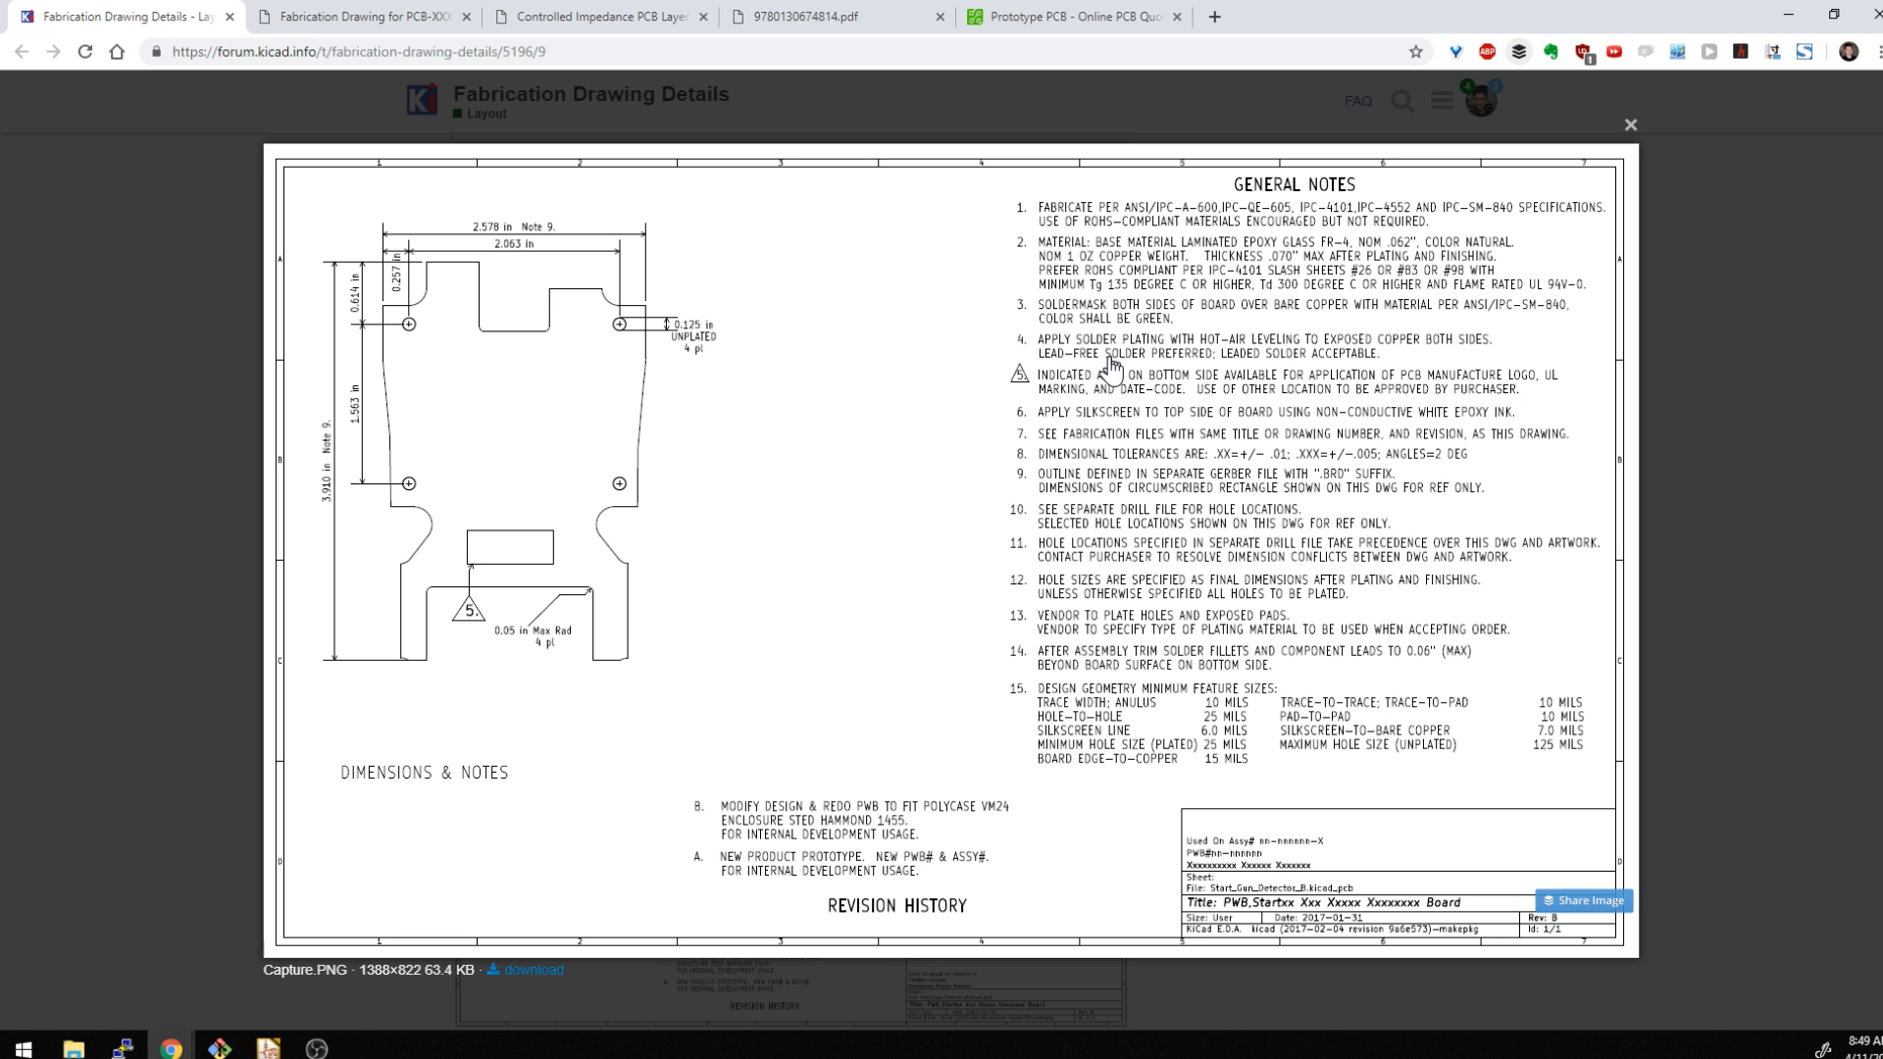
{"action": "mouse_move", "coordinate": [1168, 363]}
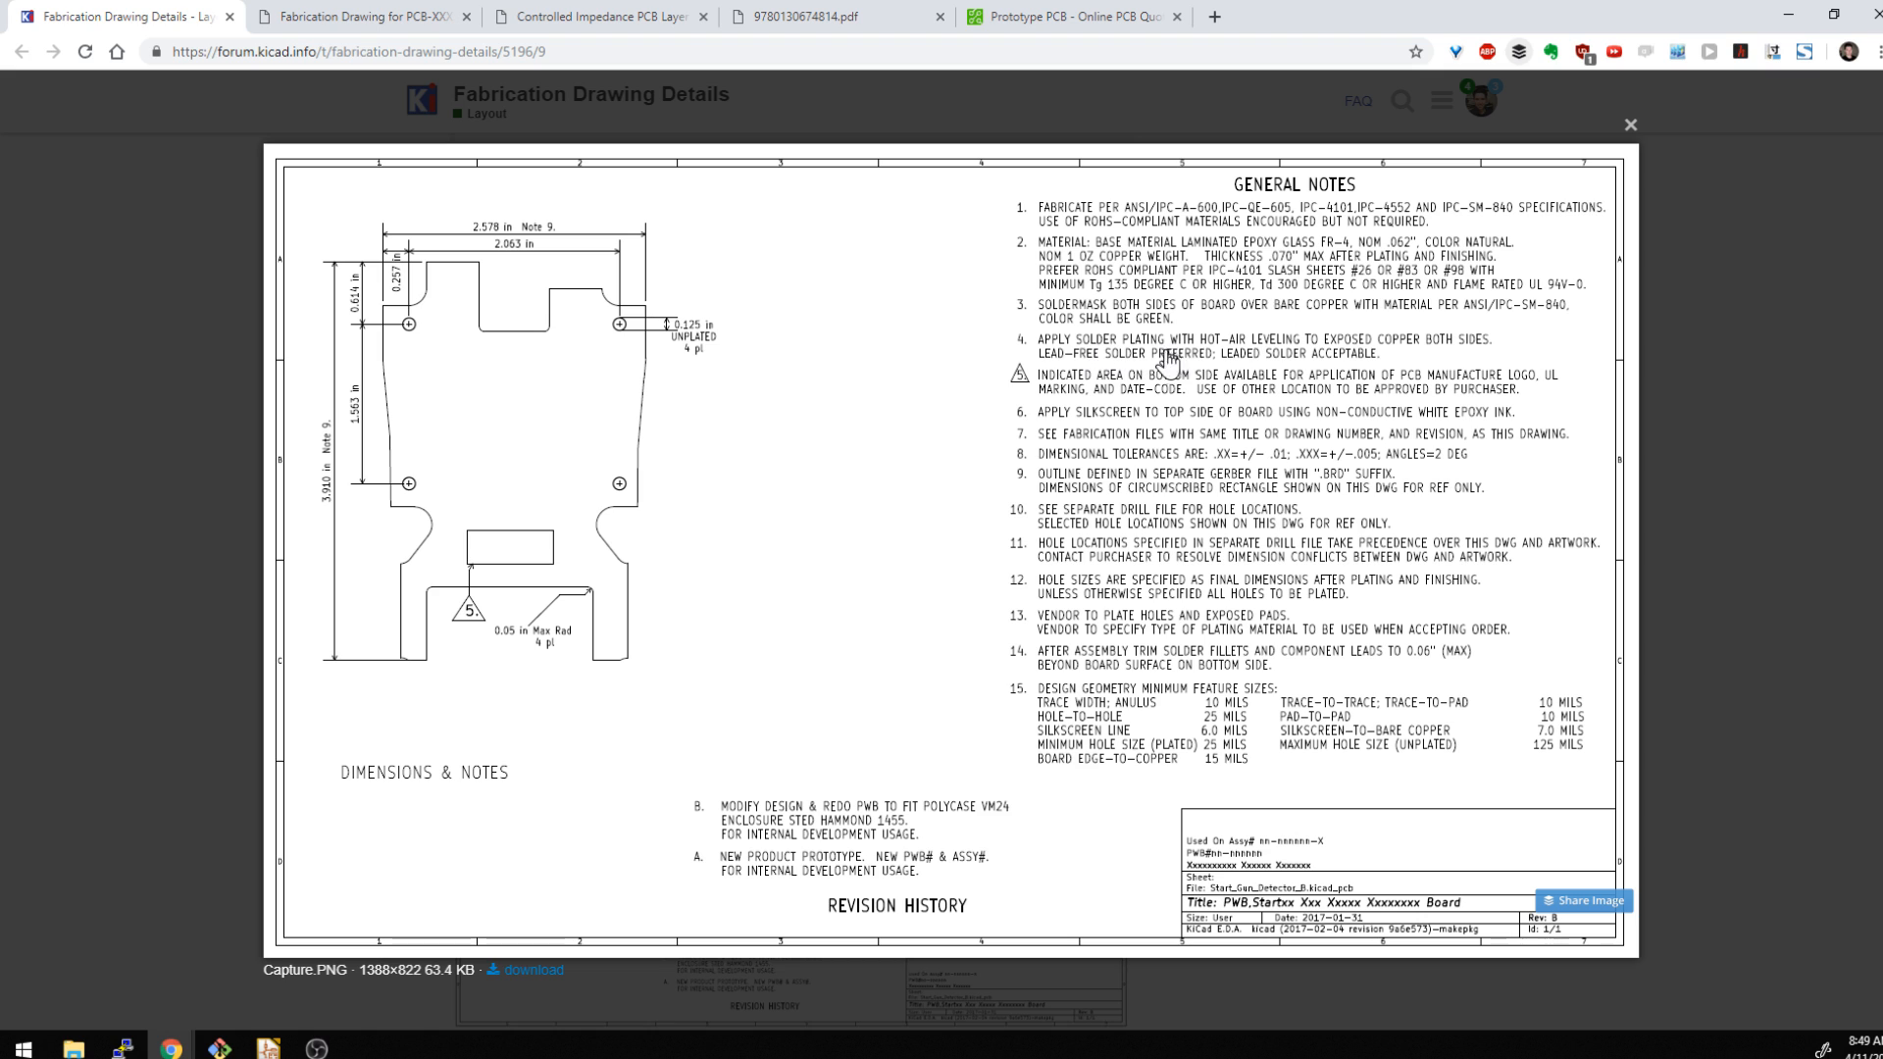
{"action": "mouse_move", "coordinate": [1133, 391]}
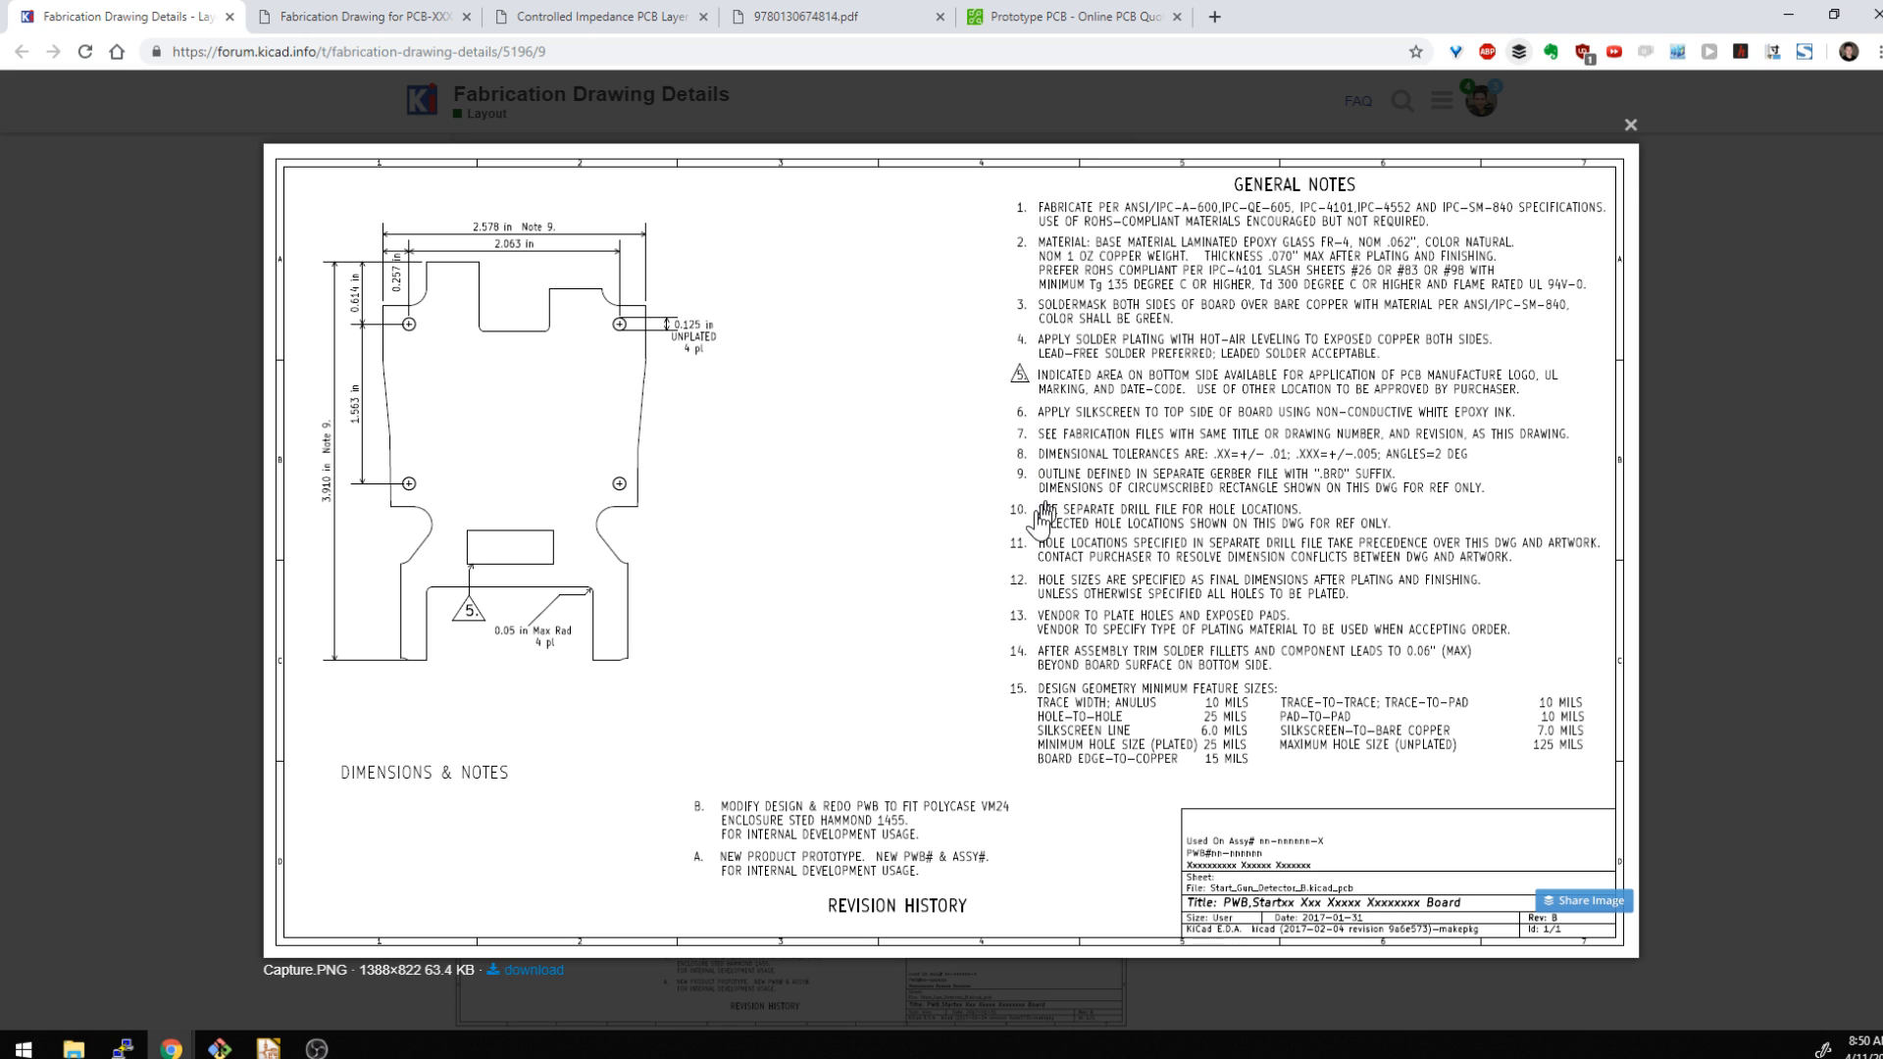
{"action": "mouse_move", "coordinate": [1103, 277]}
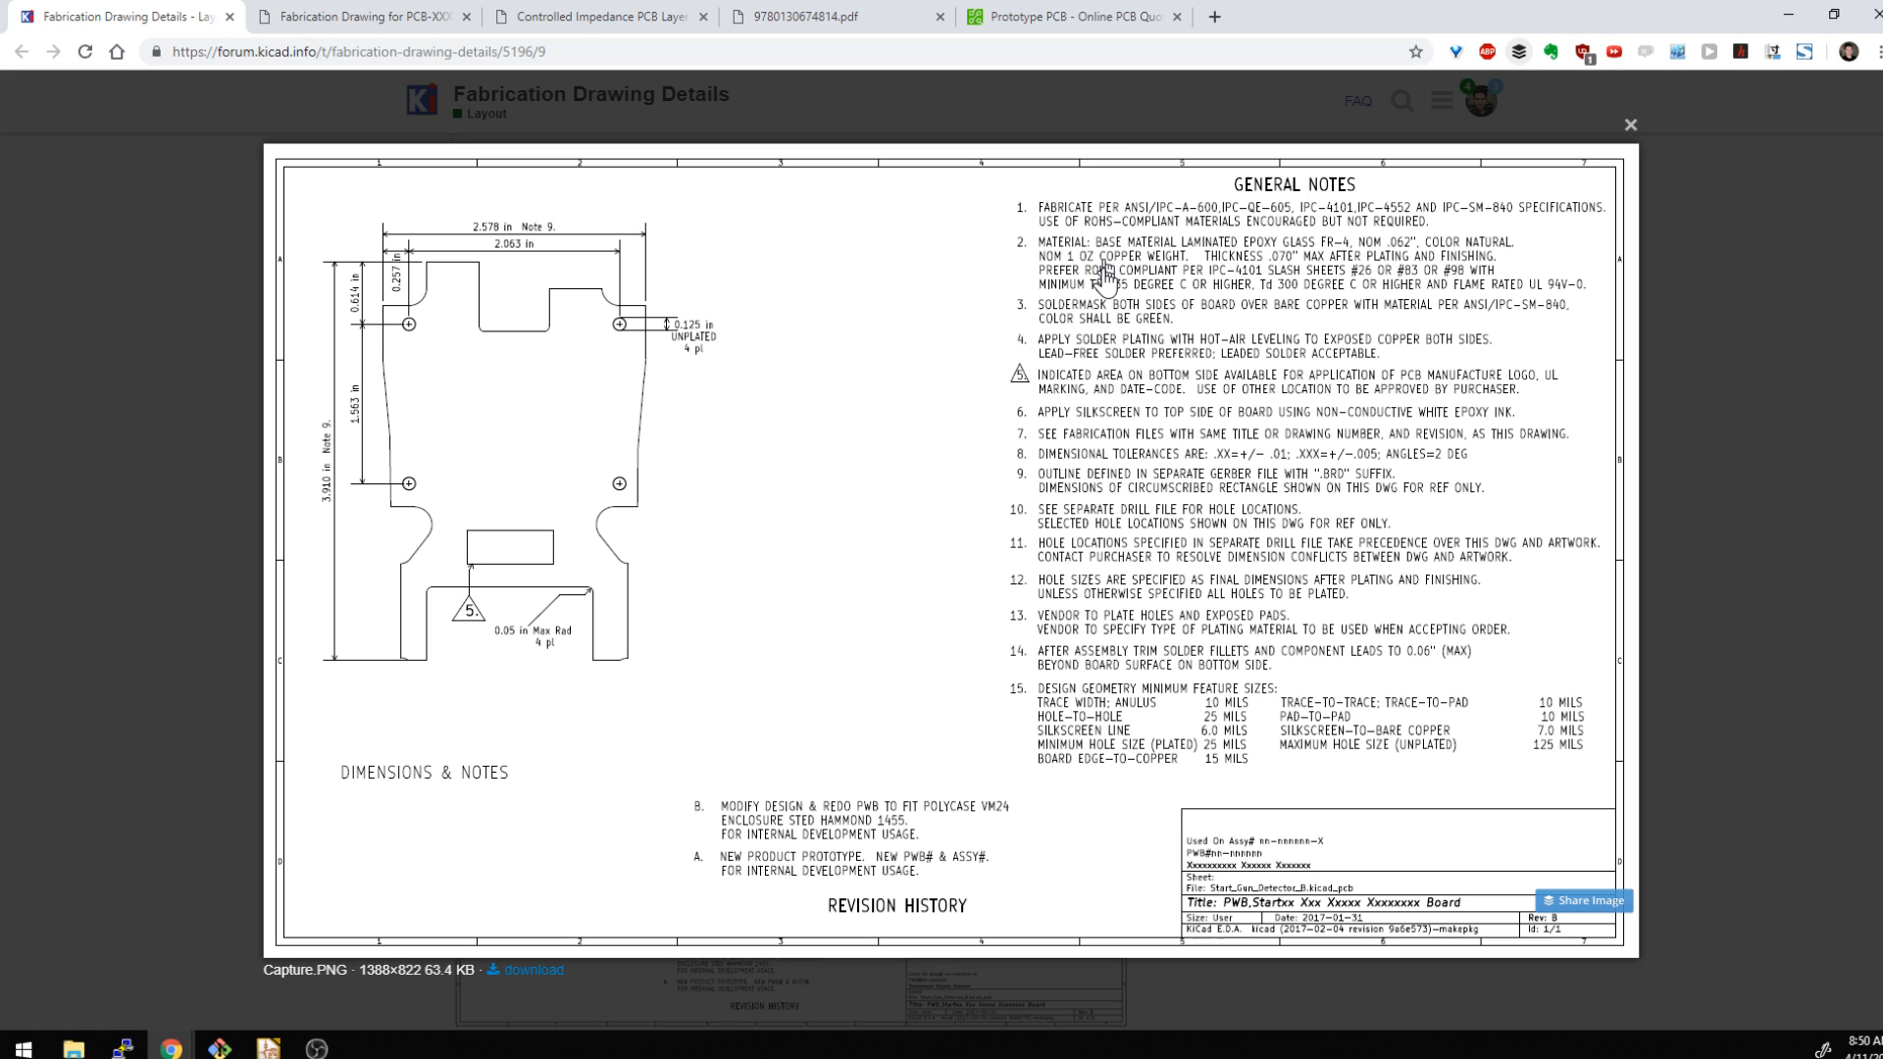
{"action": "left_click", "coordinate": [1072, 17]}
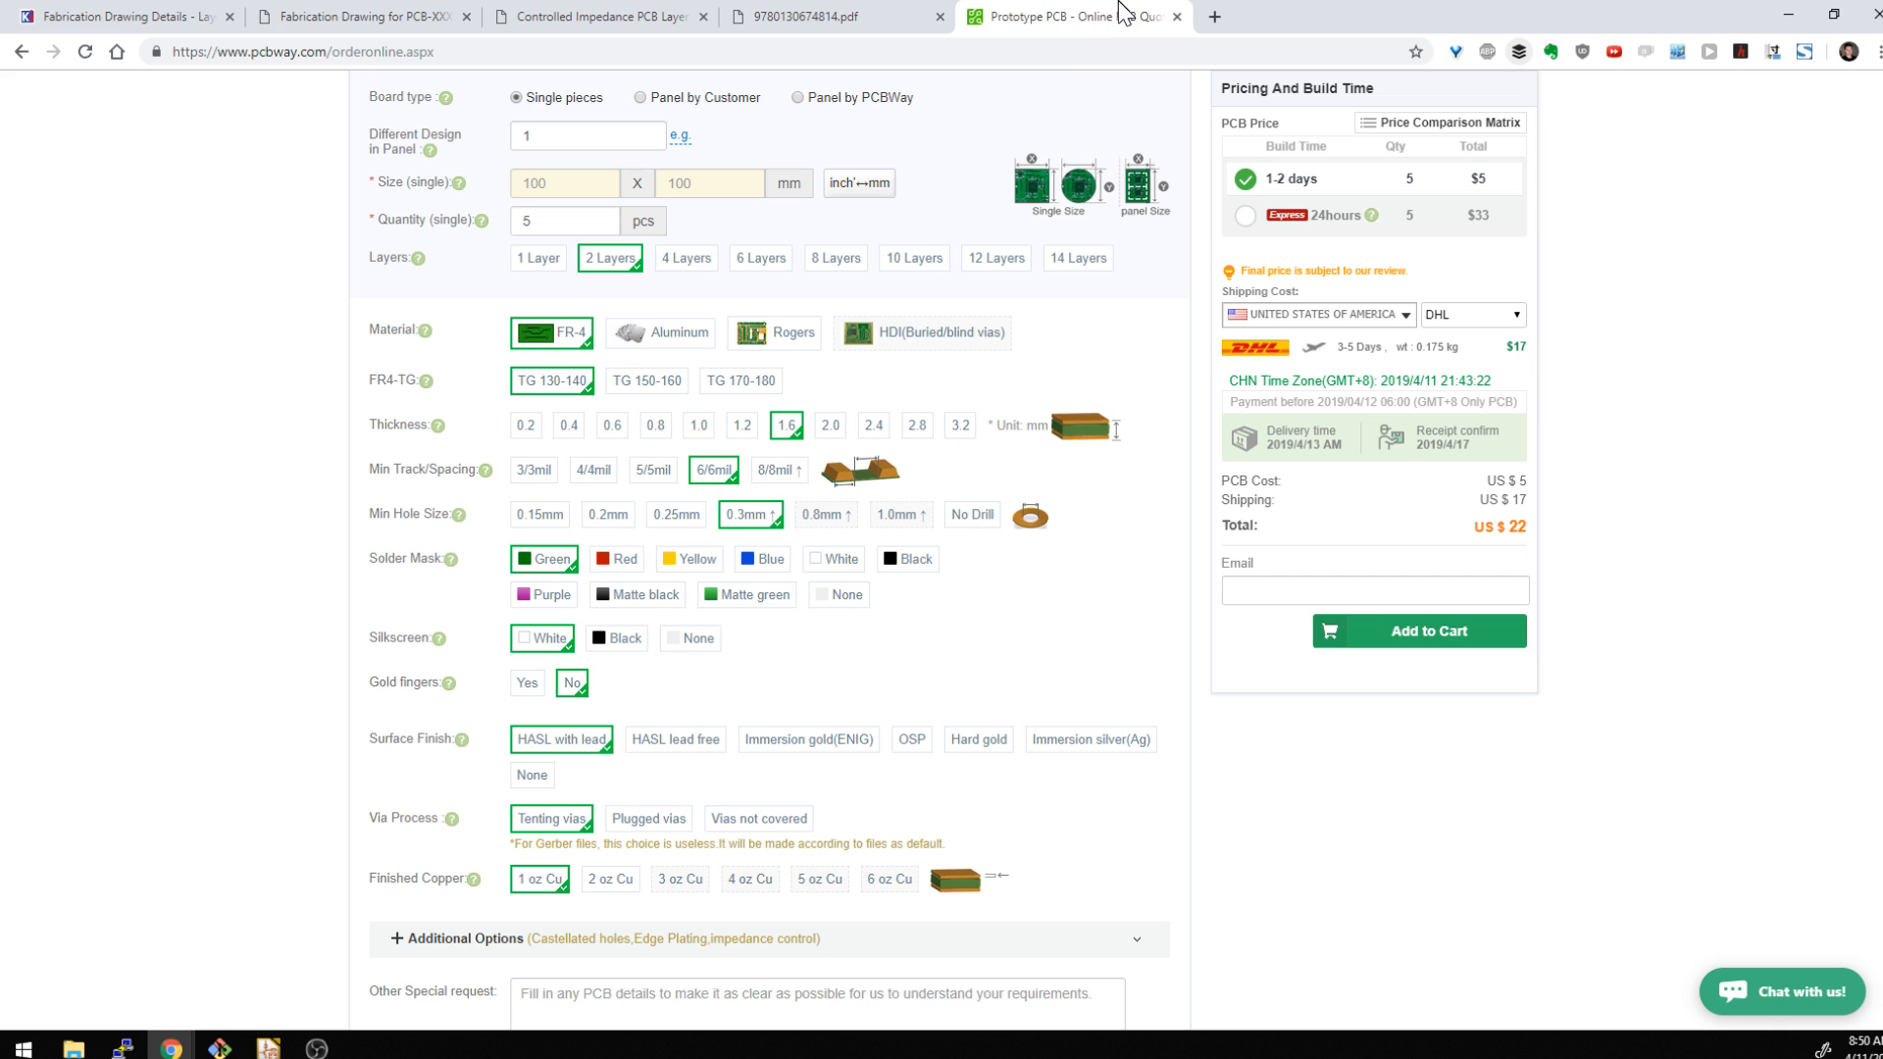
{"action": "left_click", "coordinate": [124, 16]}
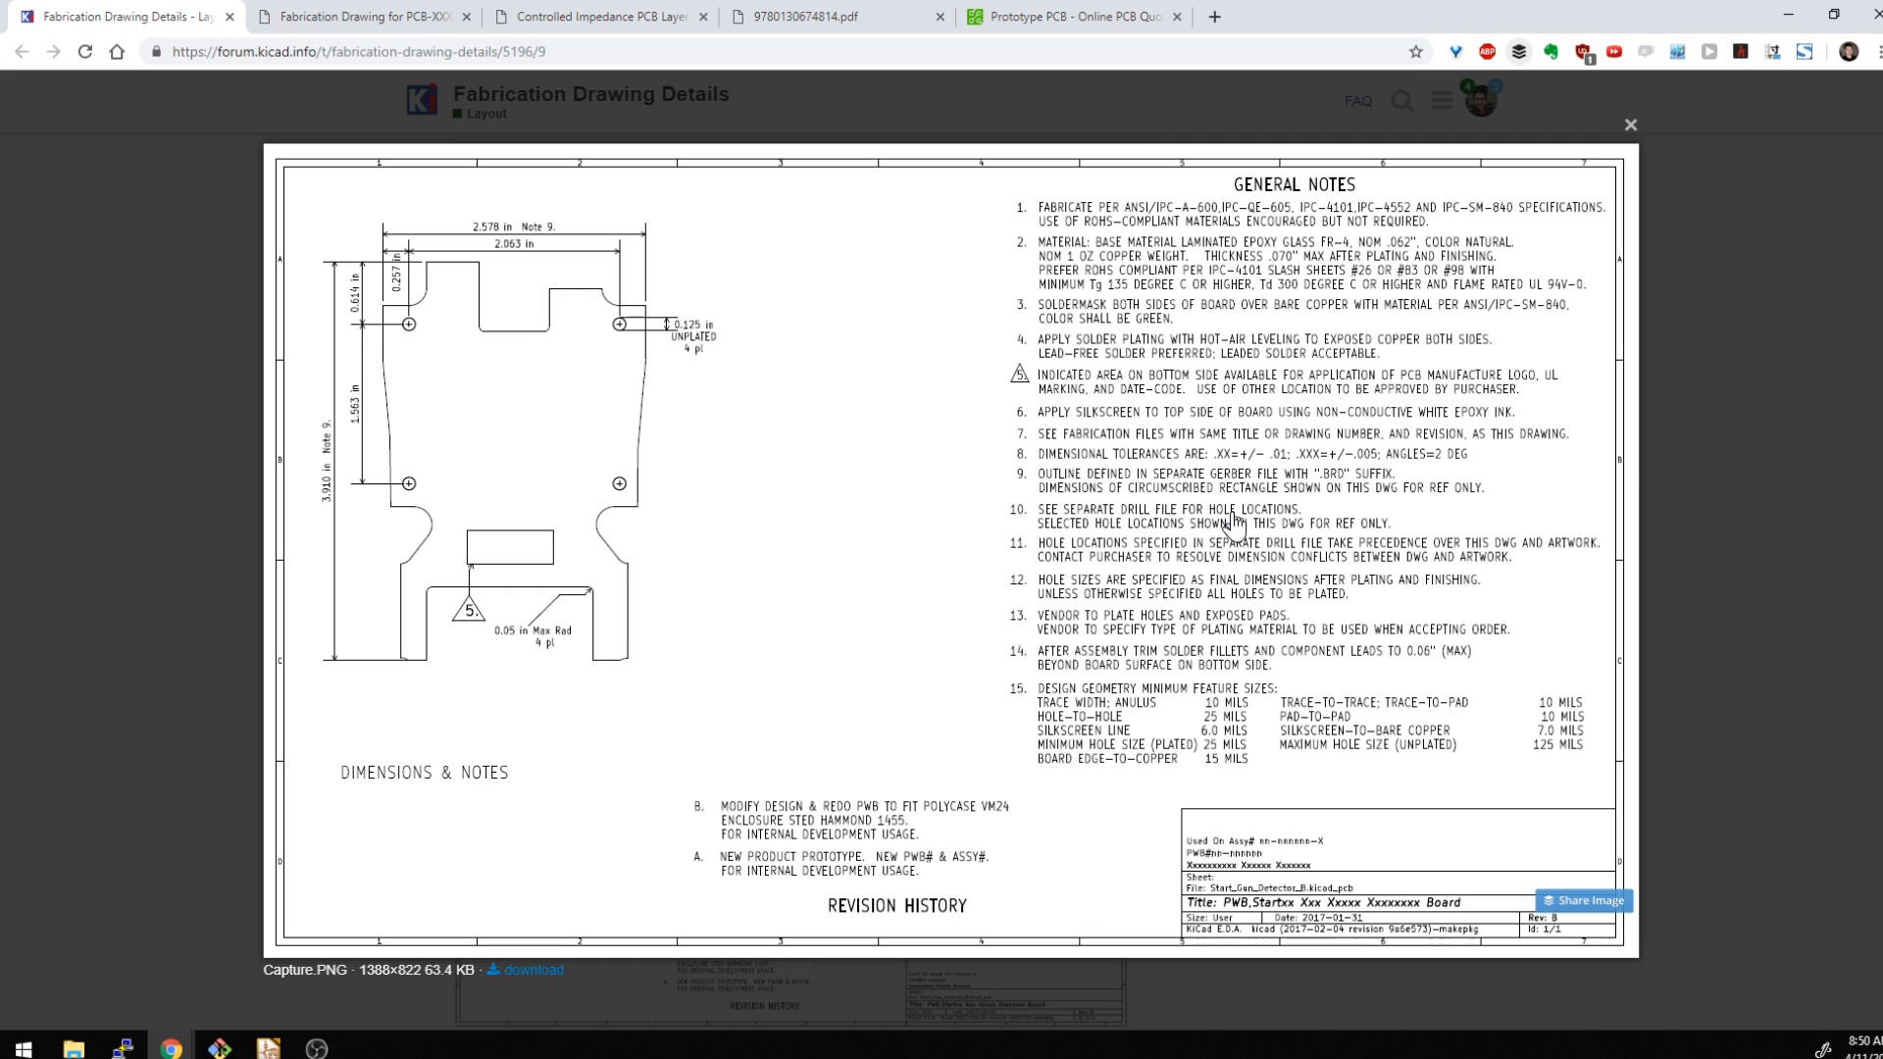
{"action": "mouse_move", "coordinate": [1227, 524]}
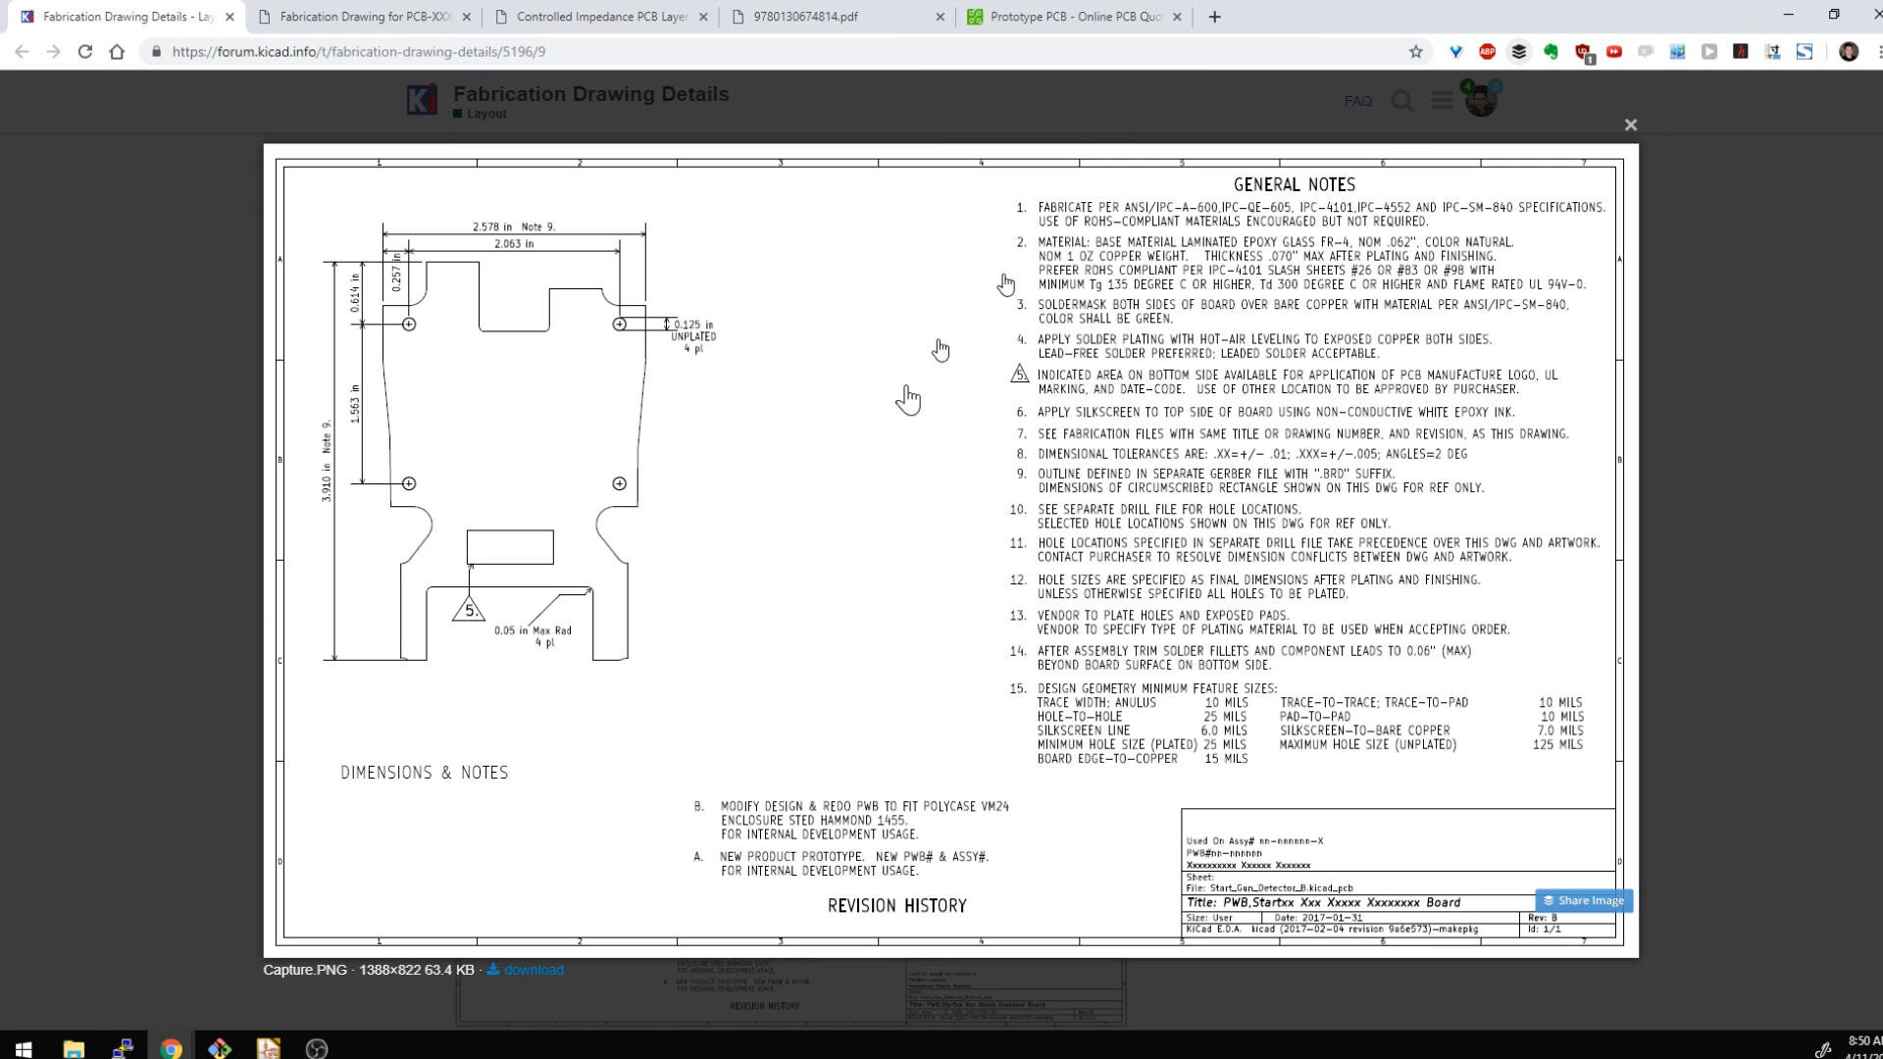
{"action": "mouse_move", "coordinate": [1097, 510]}
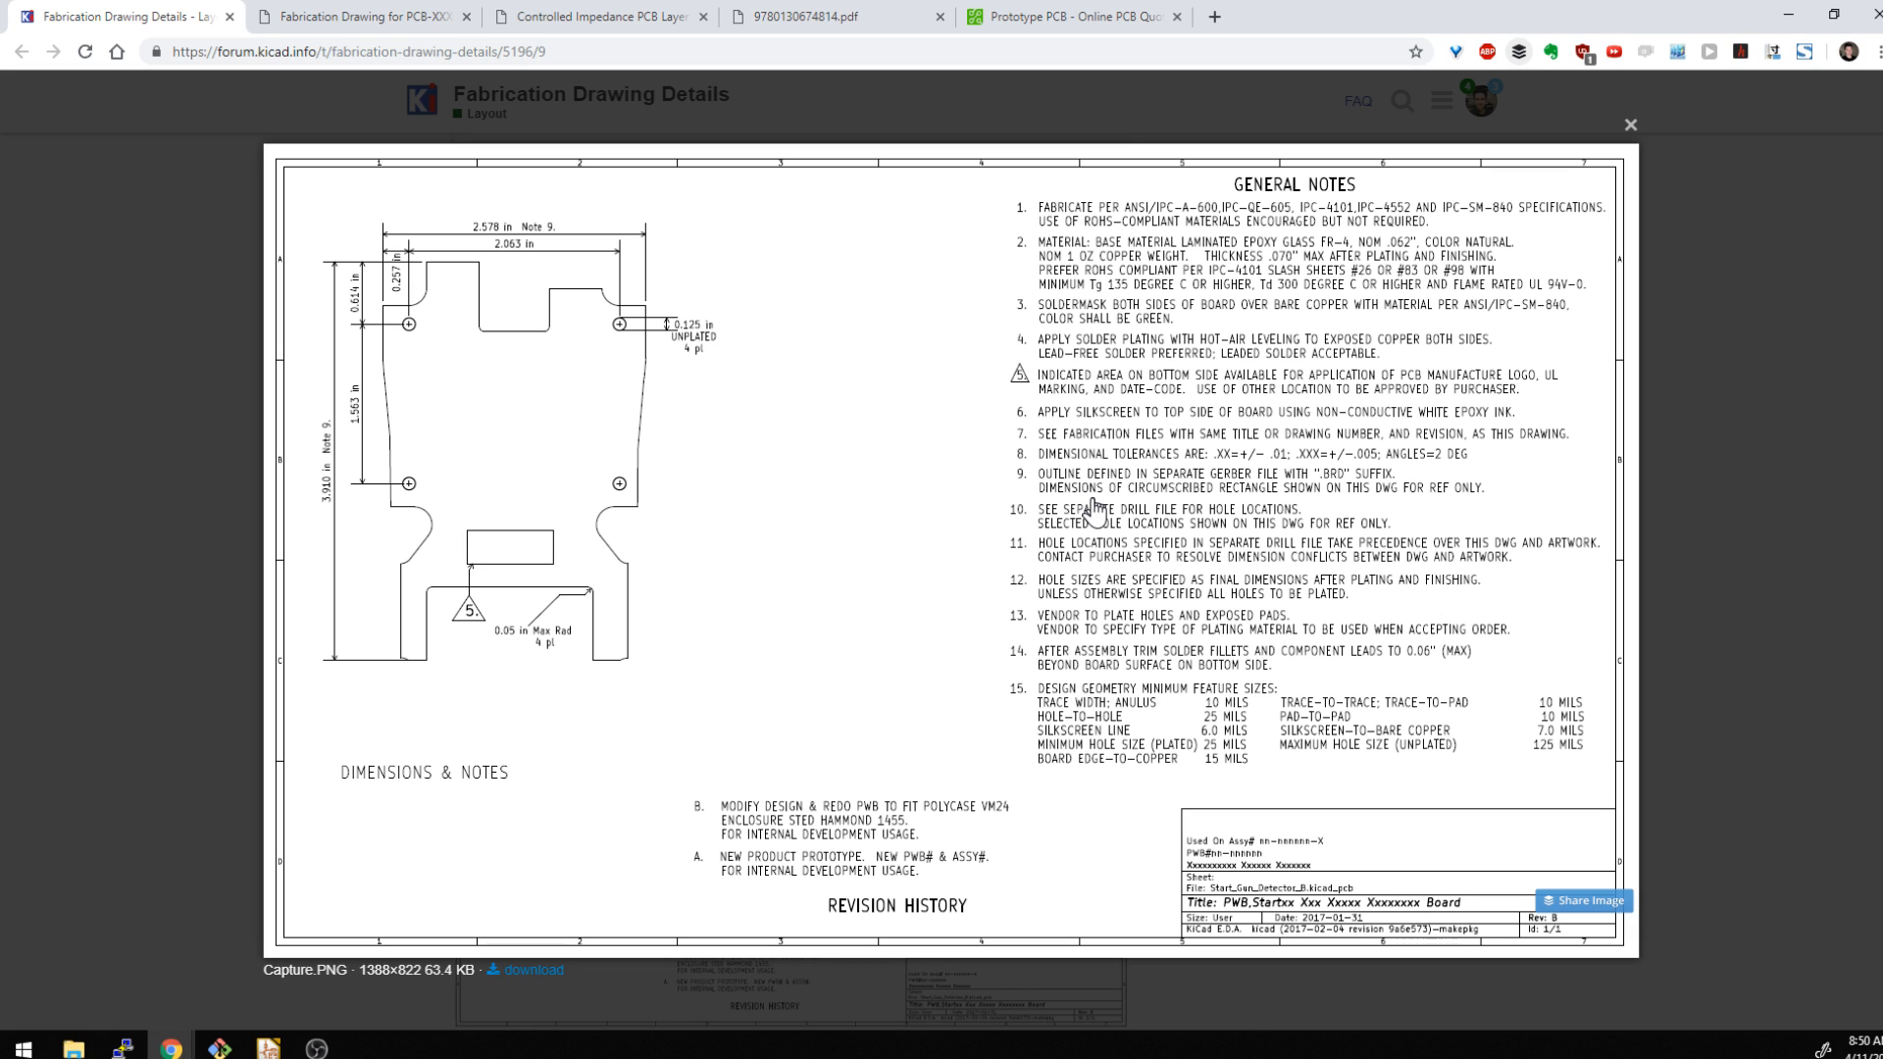
{"action": "mouse_move", "coordinate": [1095, 541]}
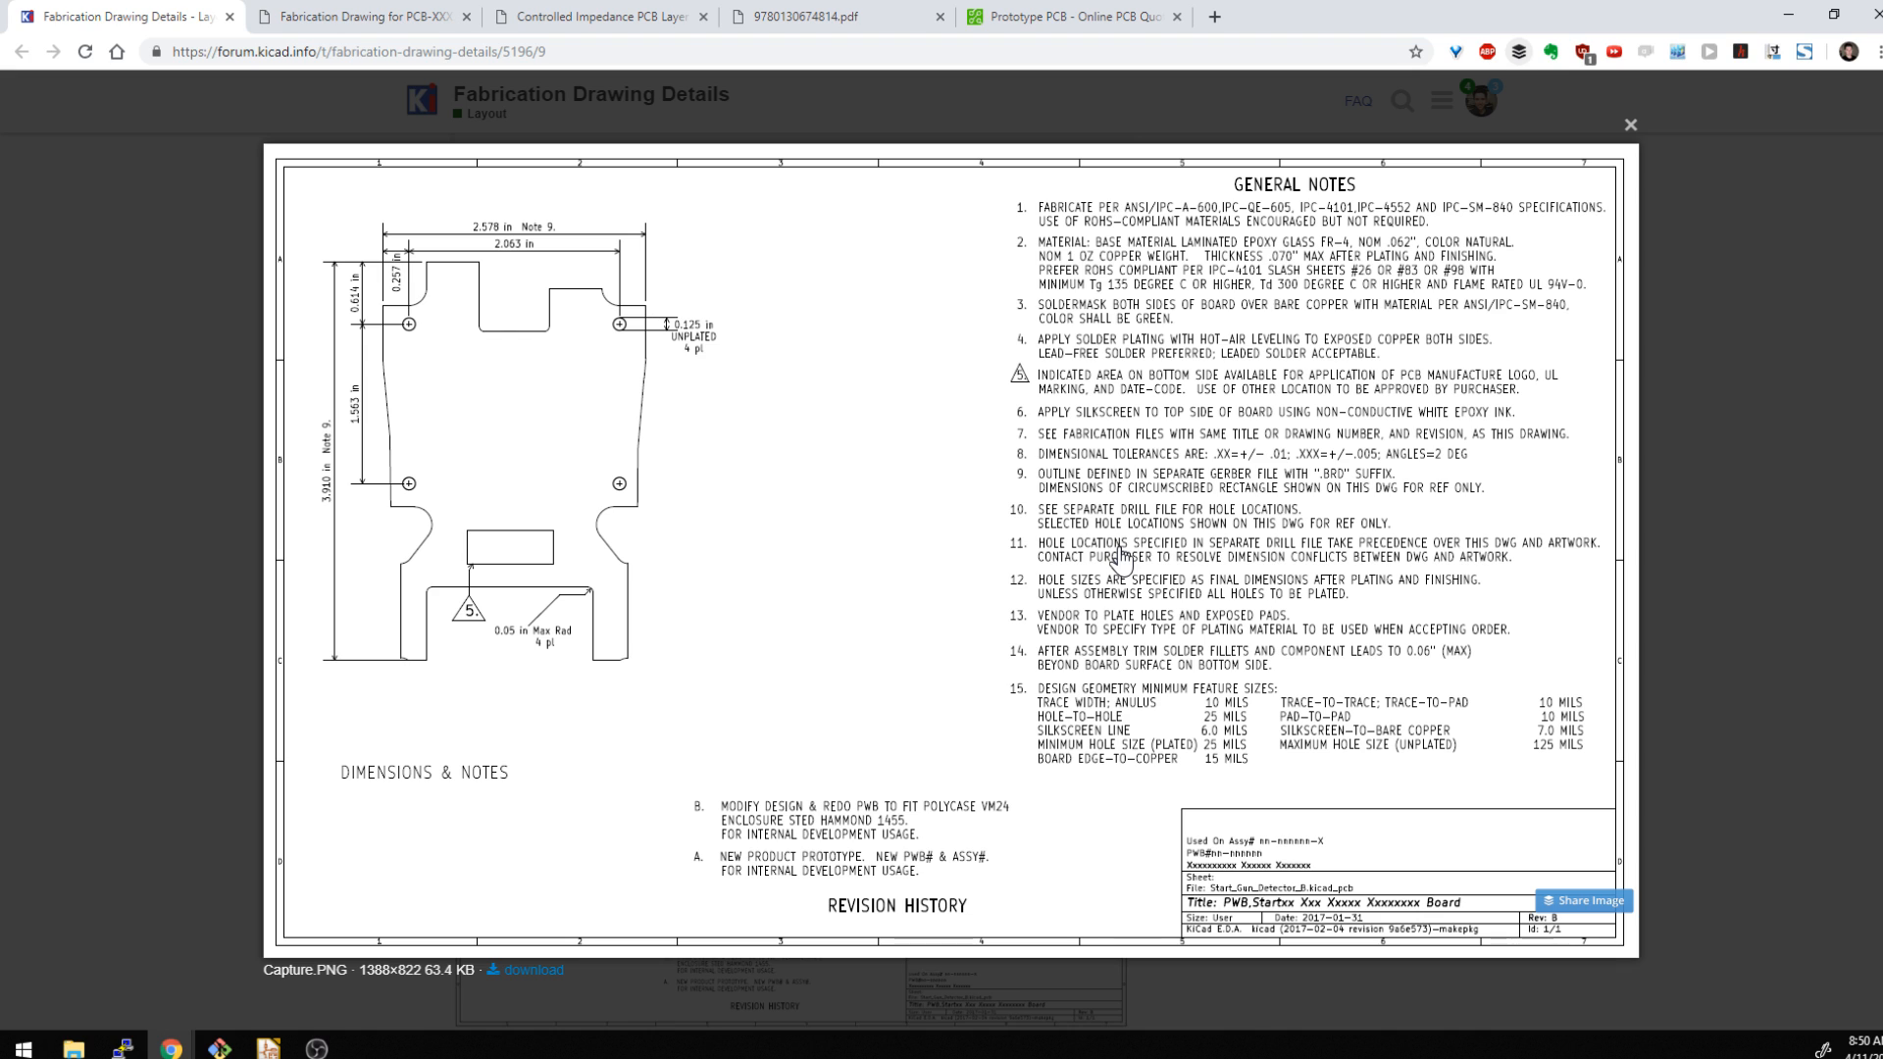
{"action": "mouse_move", "coordinate": [696, 246]}
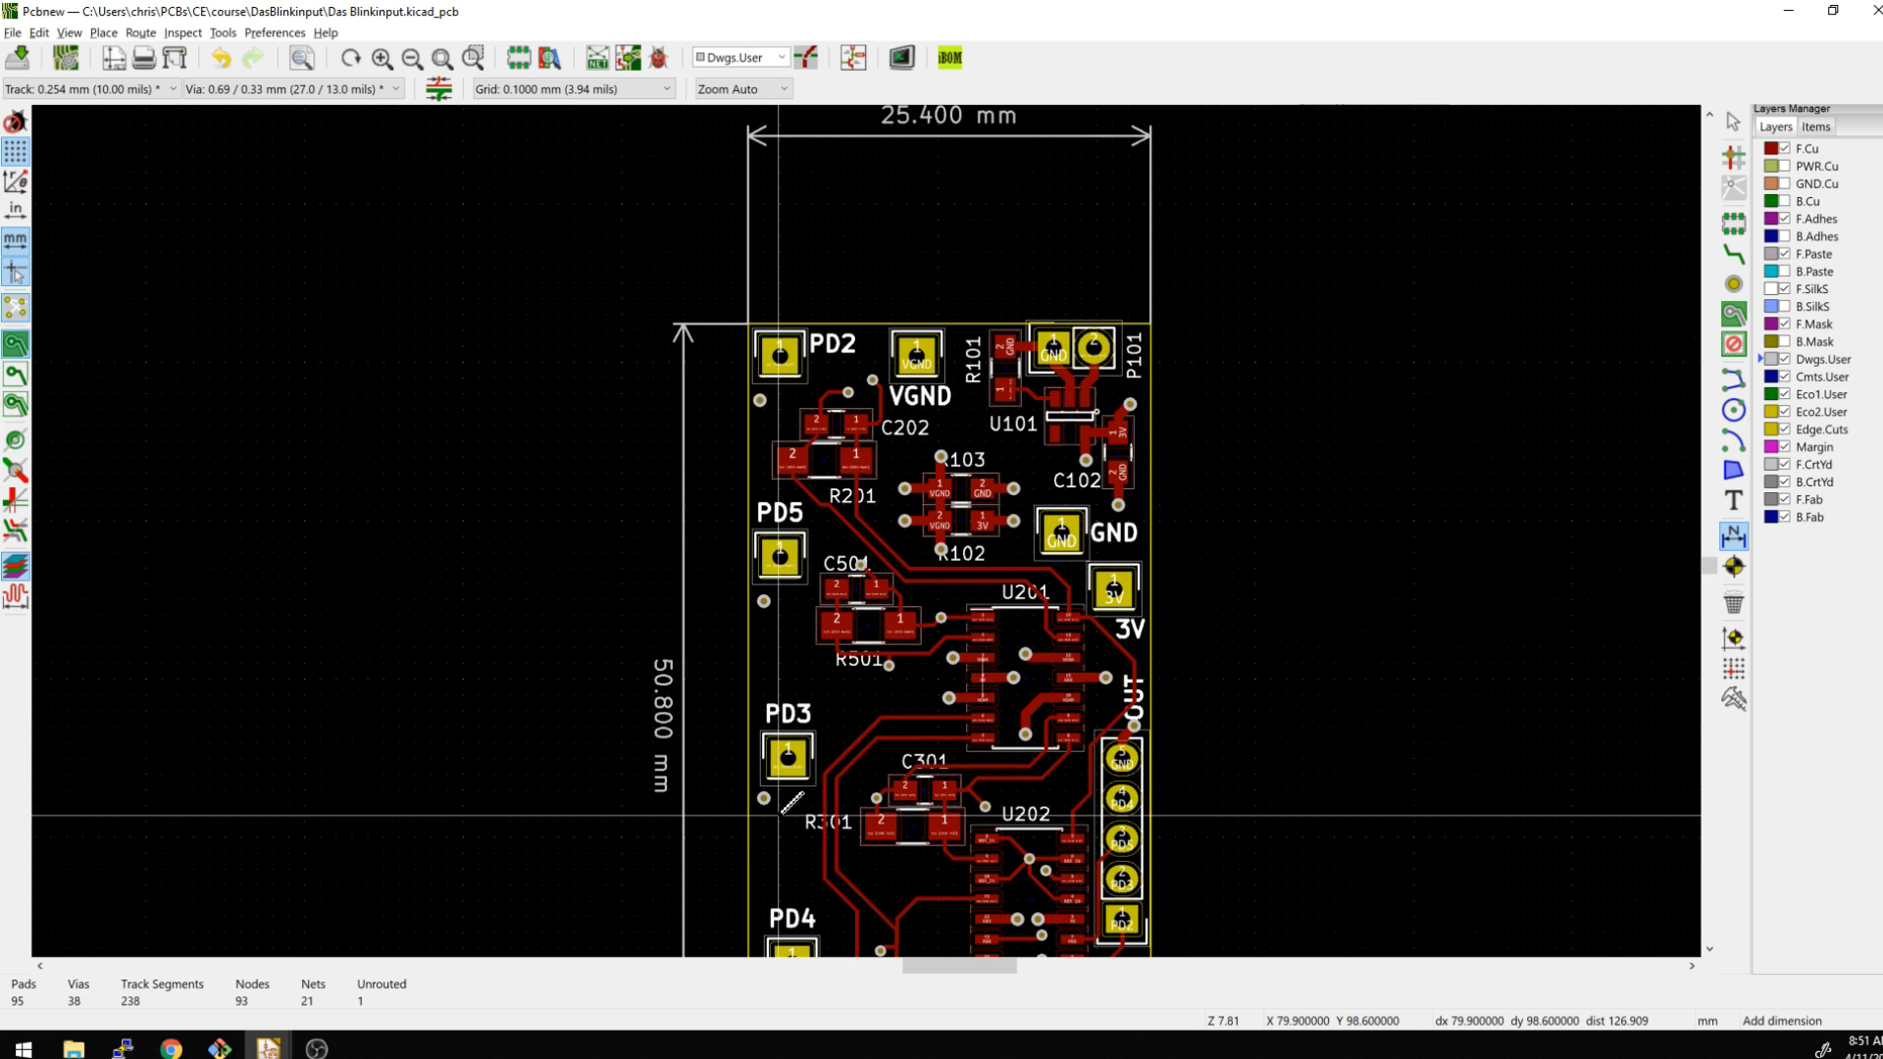
Add 25.400 mm width and 50.800 mm height dimensions to the board outline on Dwgs.User
{"action": "scroll", "scroll_direction": "down", "scroll_amount": 3}
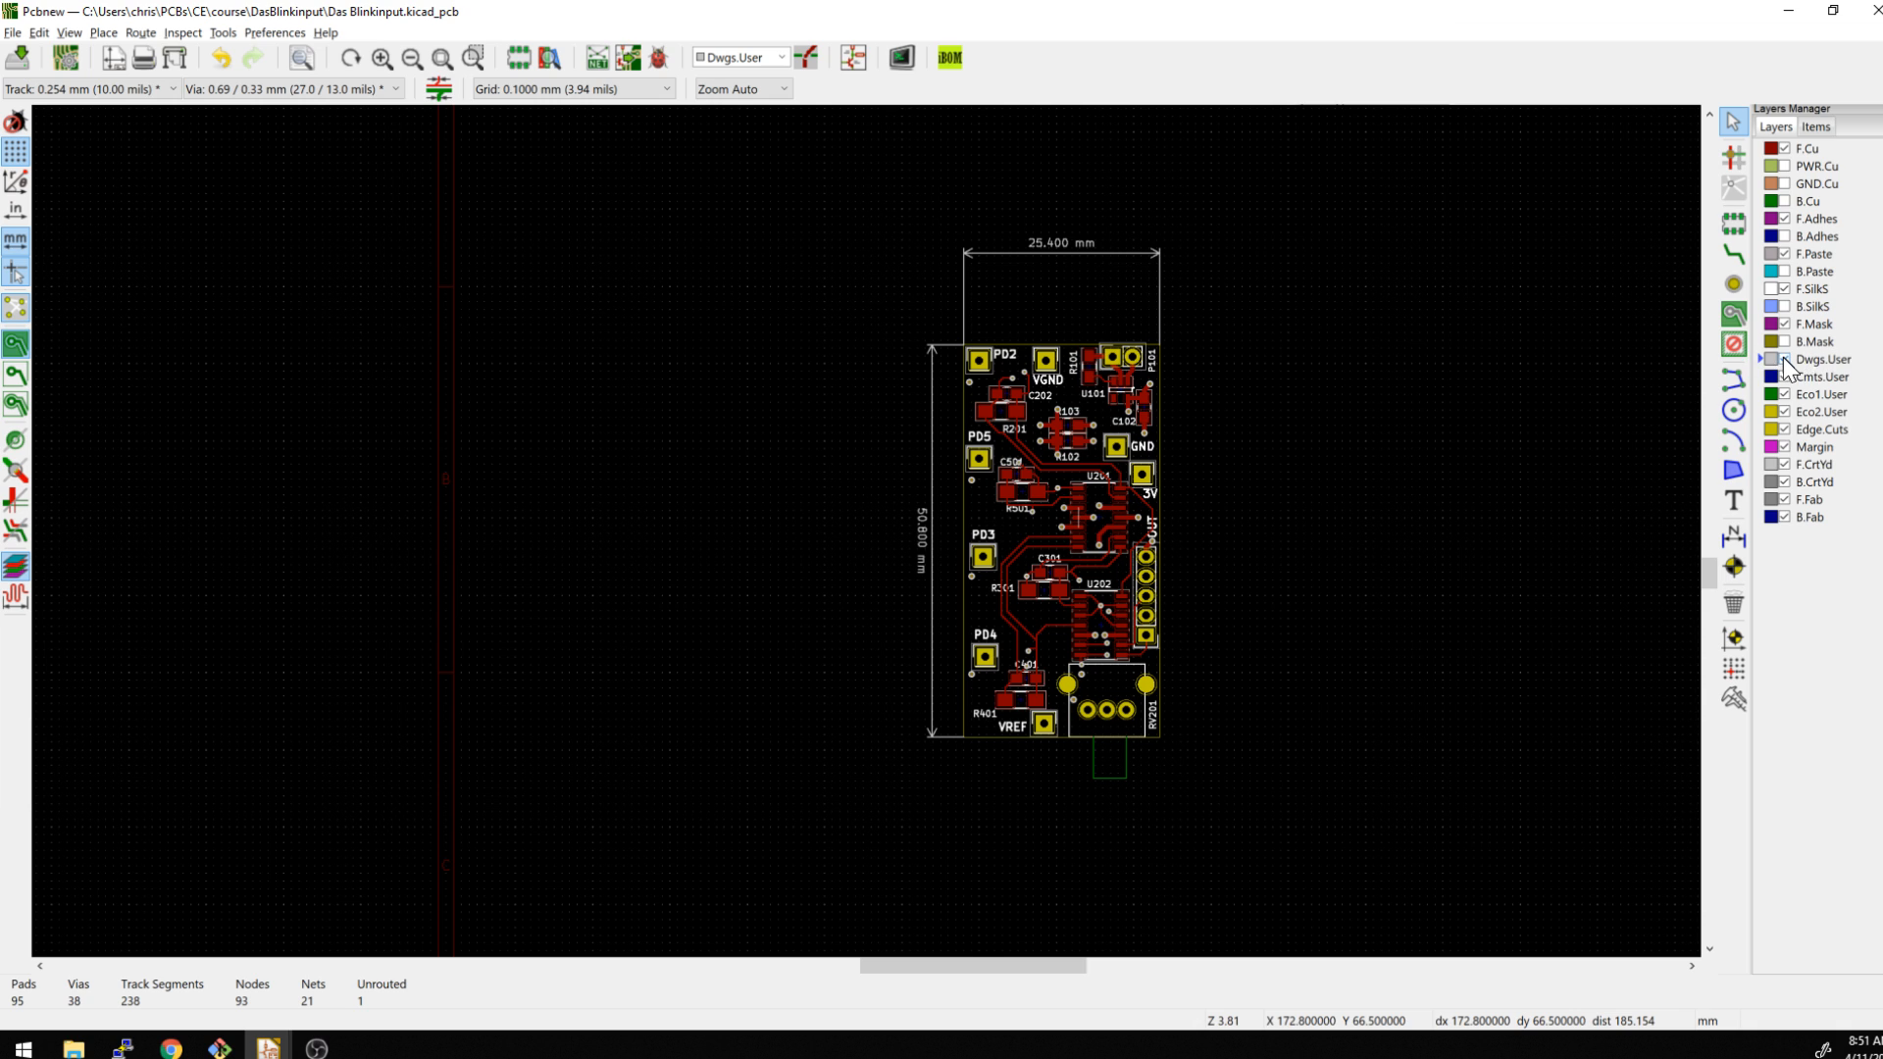
{"action": "left_click", "coordinate": [1765, 359]}
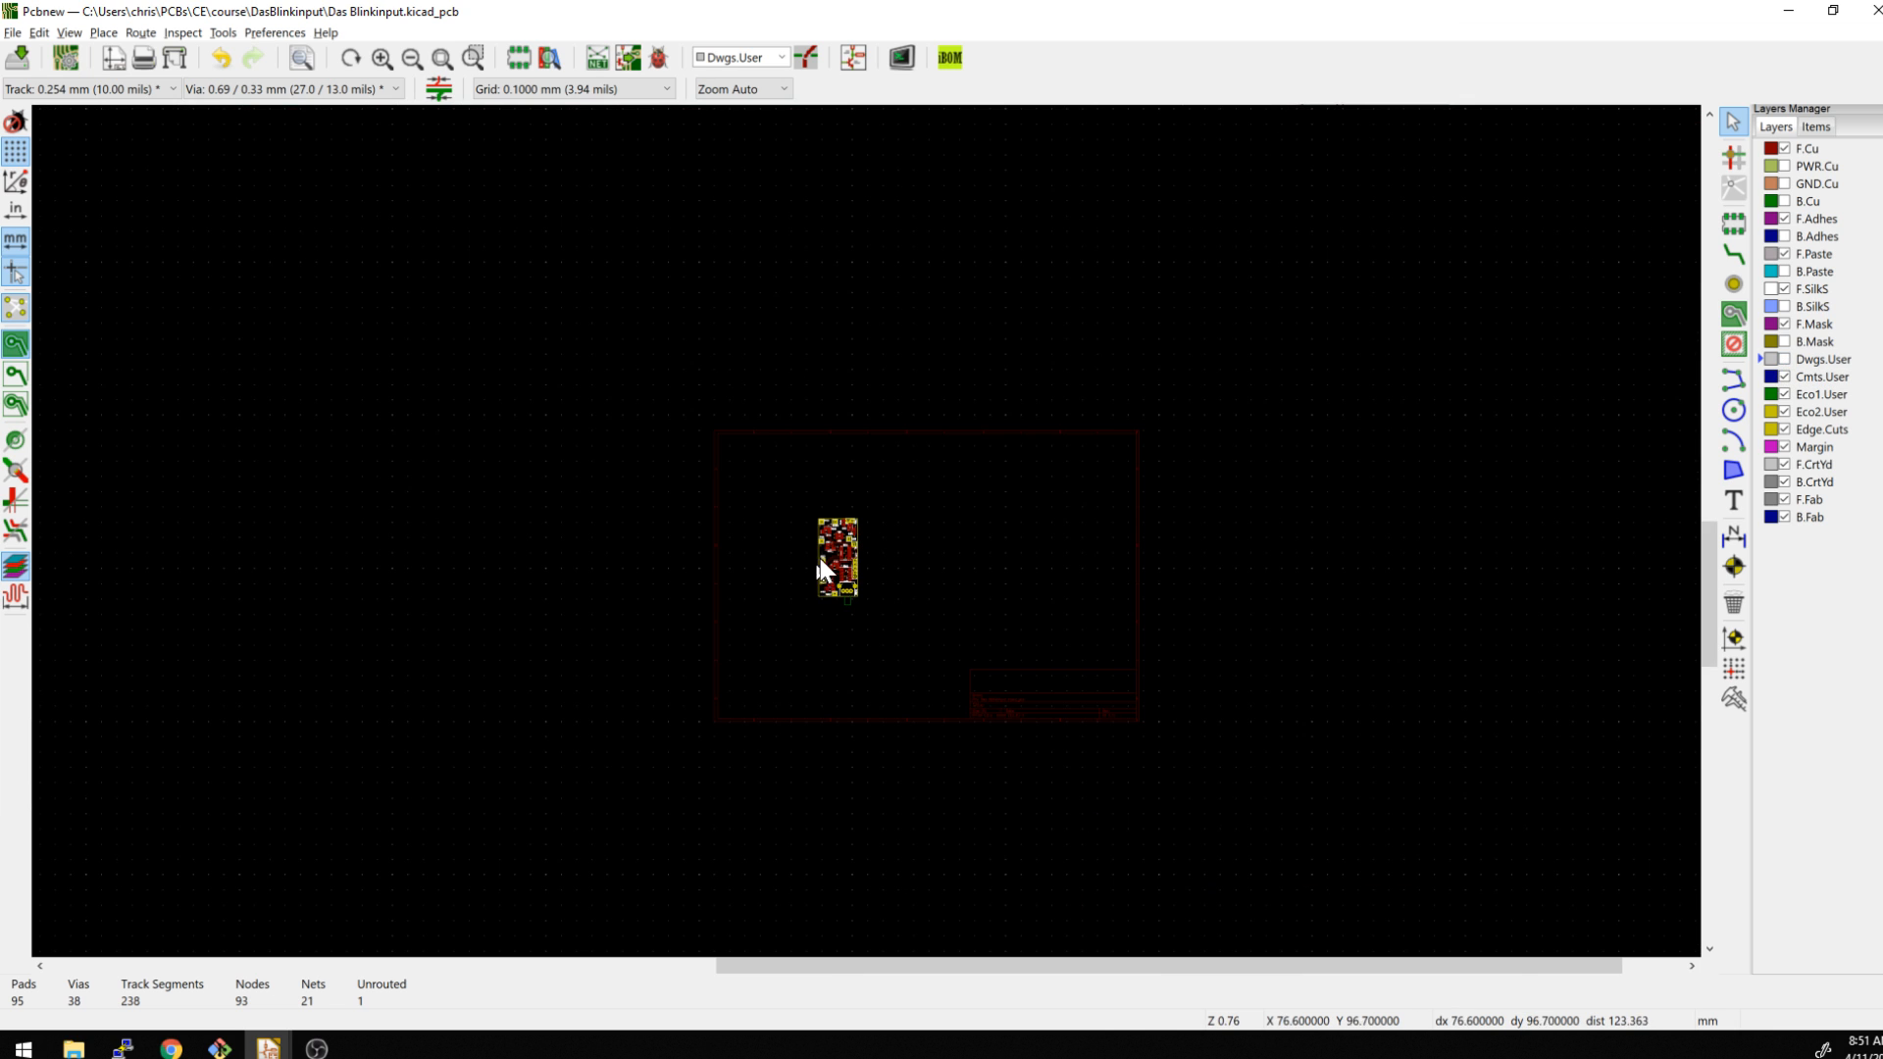
{"action": "scroll", "scroll_direction": "down", "scroll_amount": 3}
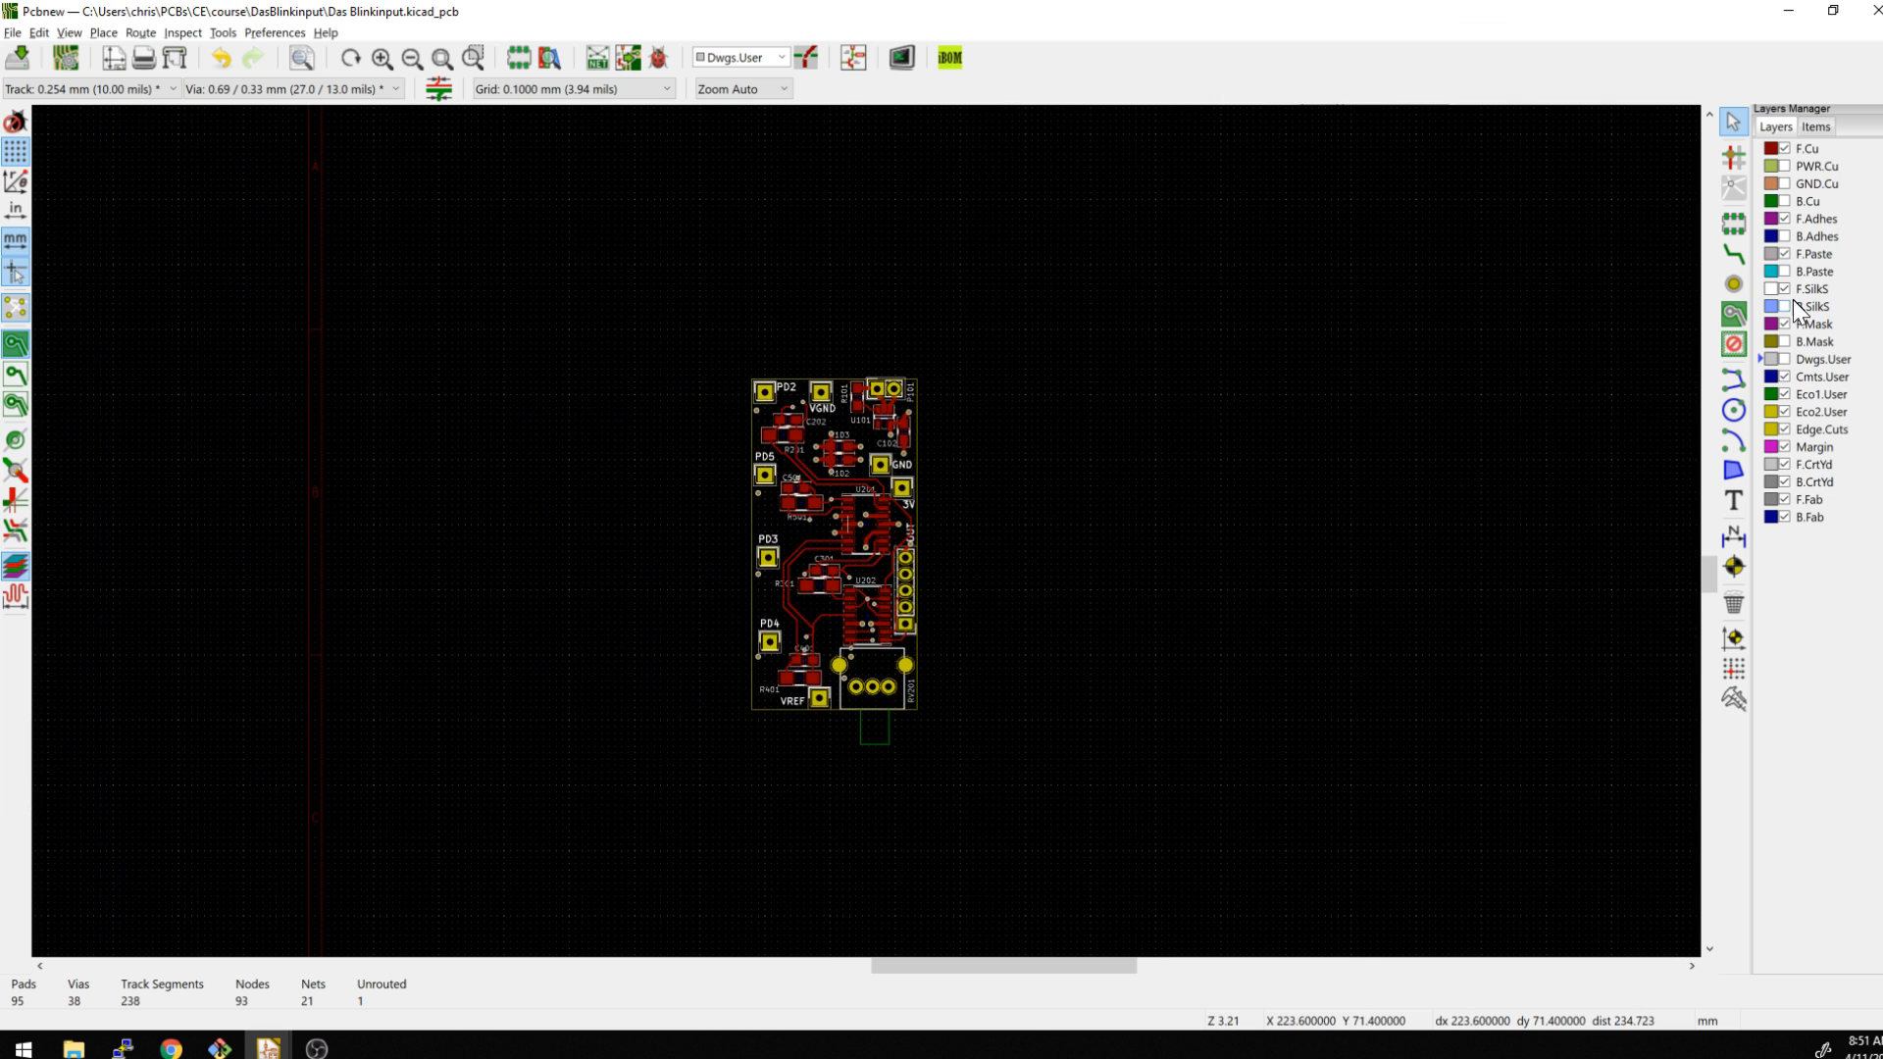
{"action": "scroll", "scroll_direction": "down", "scroll_amount": 3}
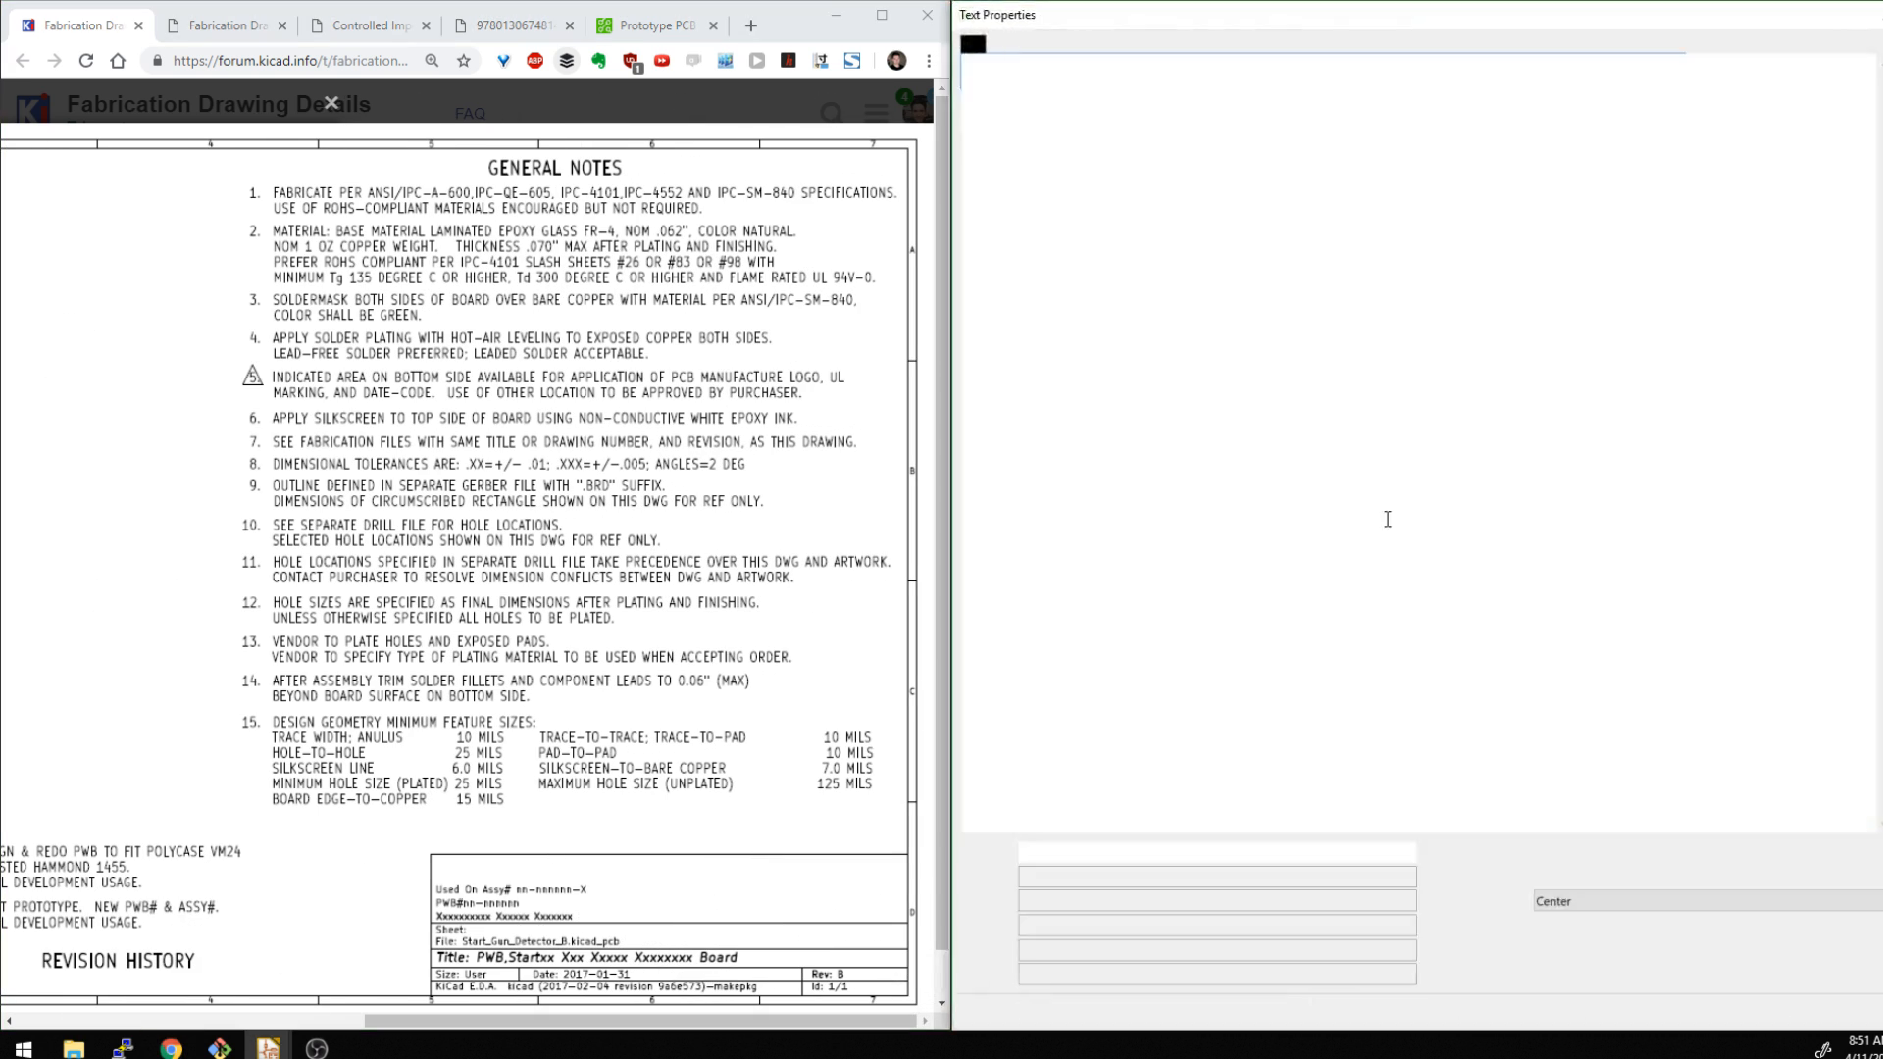
Type General Notes: fabricate per spec, FR4, green soldermask, HASL plating
{"action": "type", "text": "General Notes"}
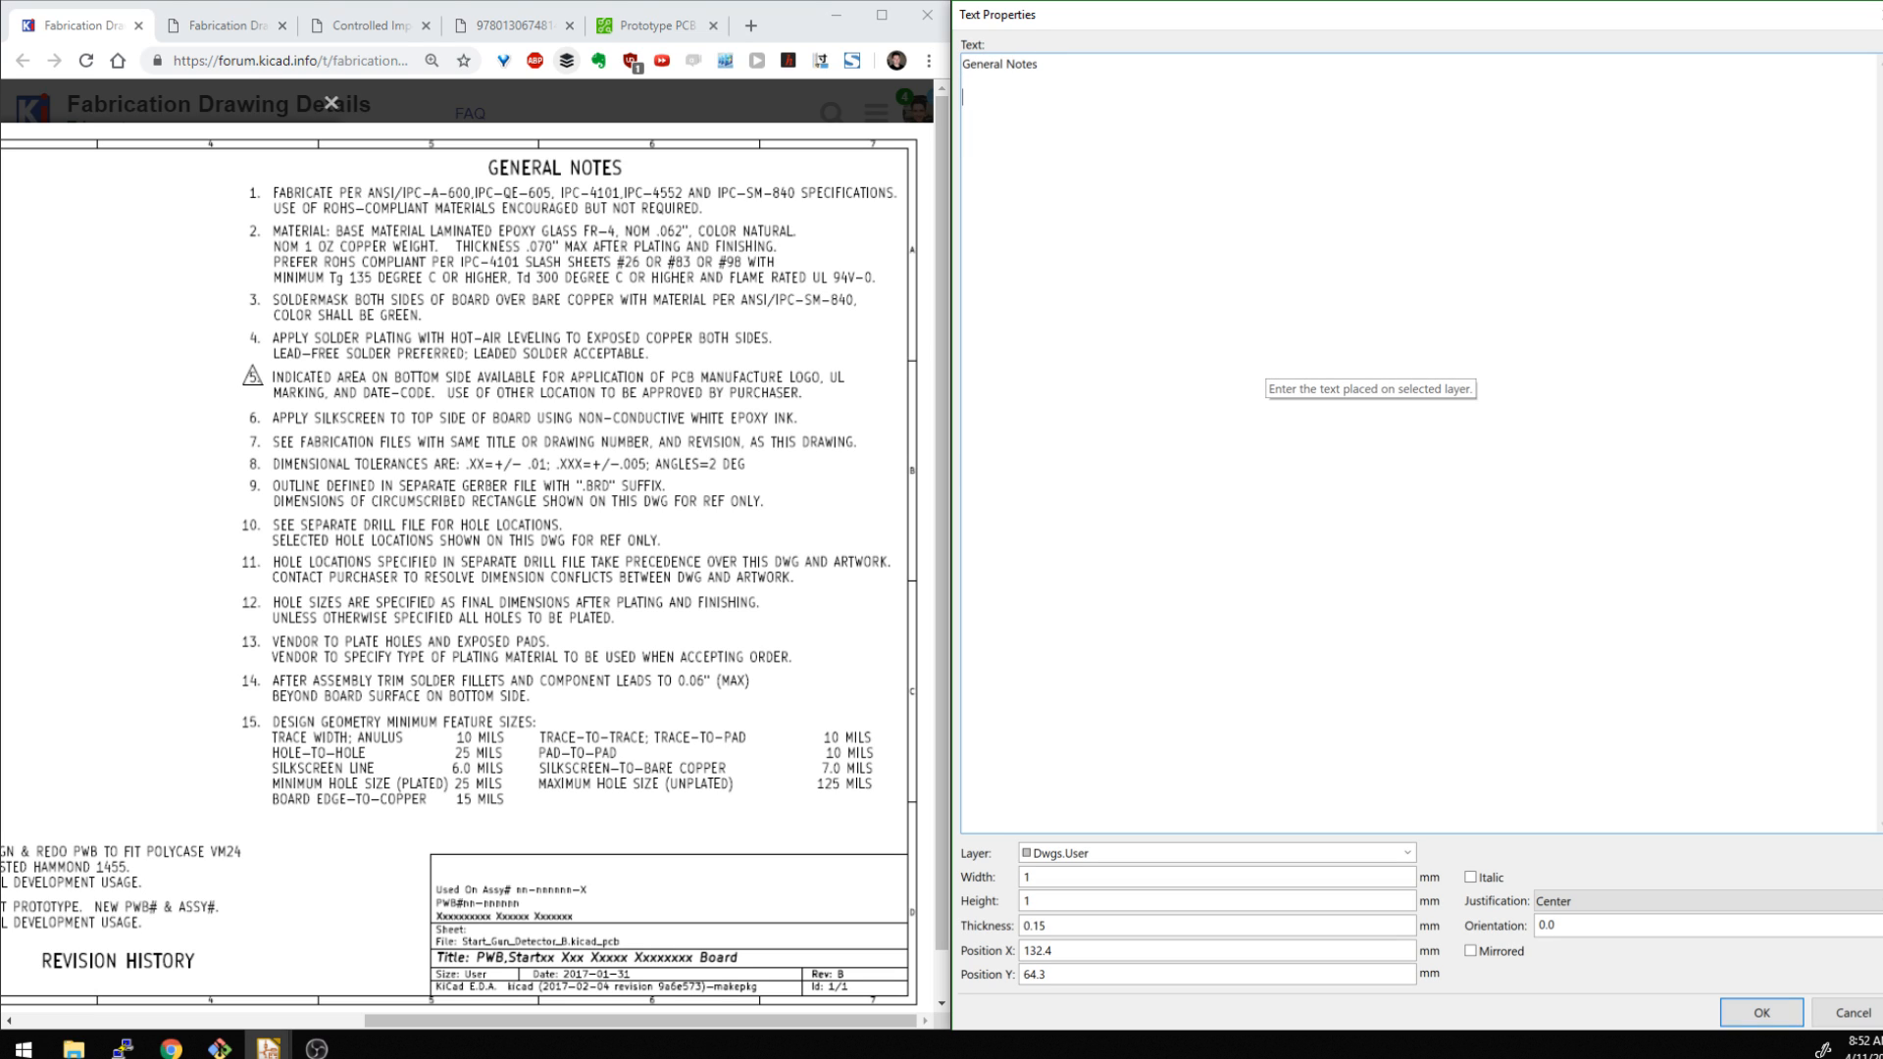
{"action": "type", "text": "1. G"}
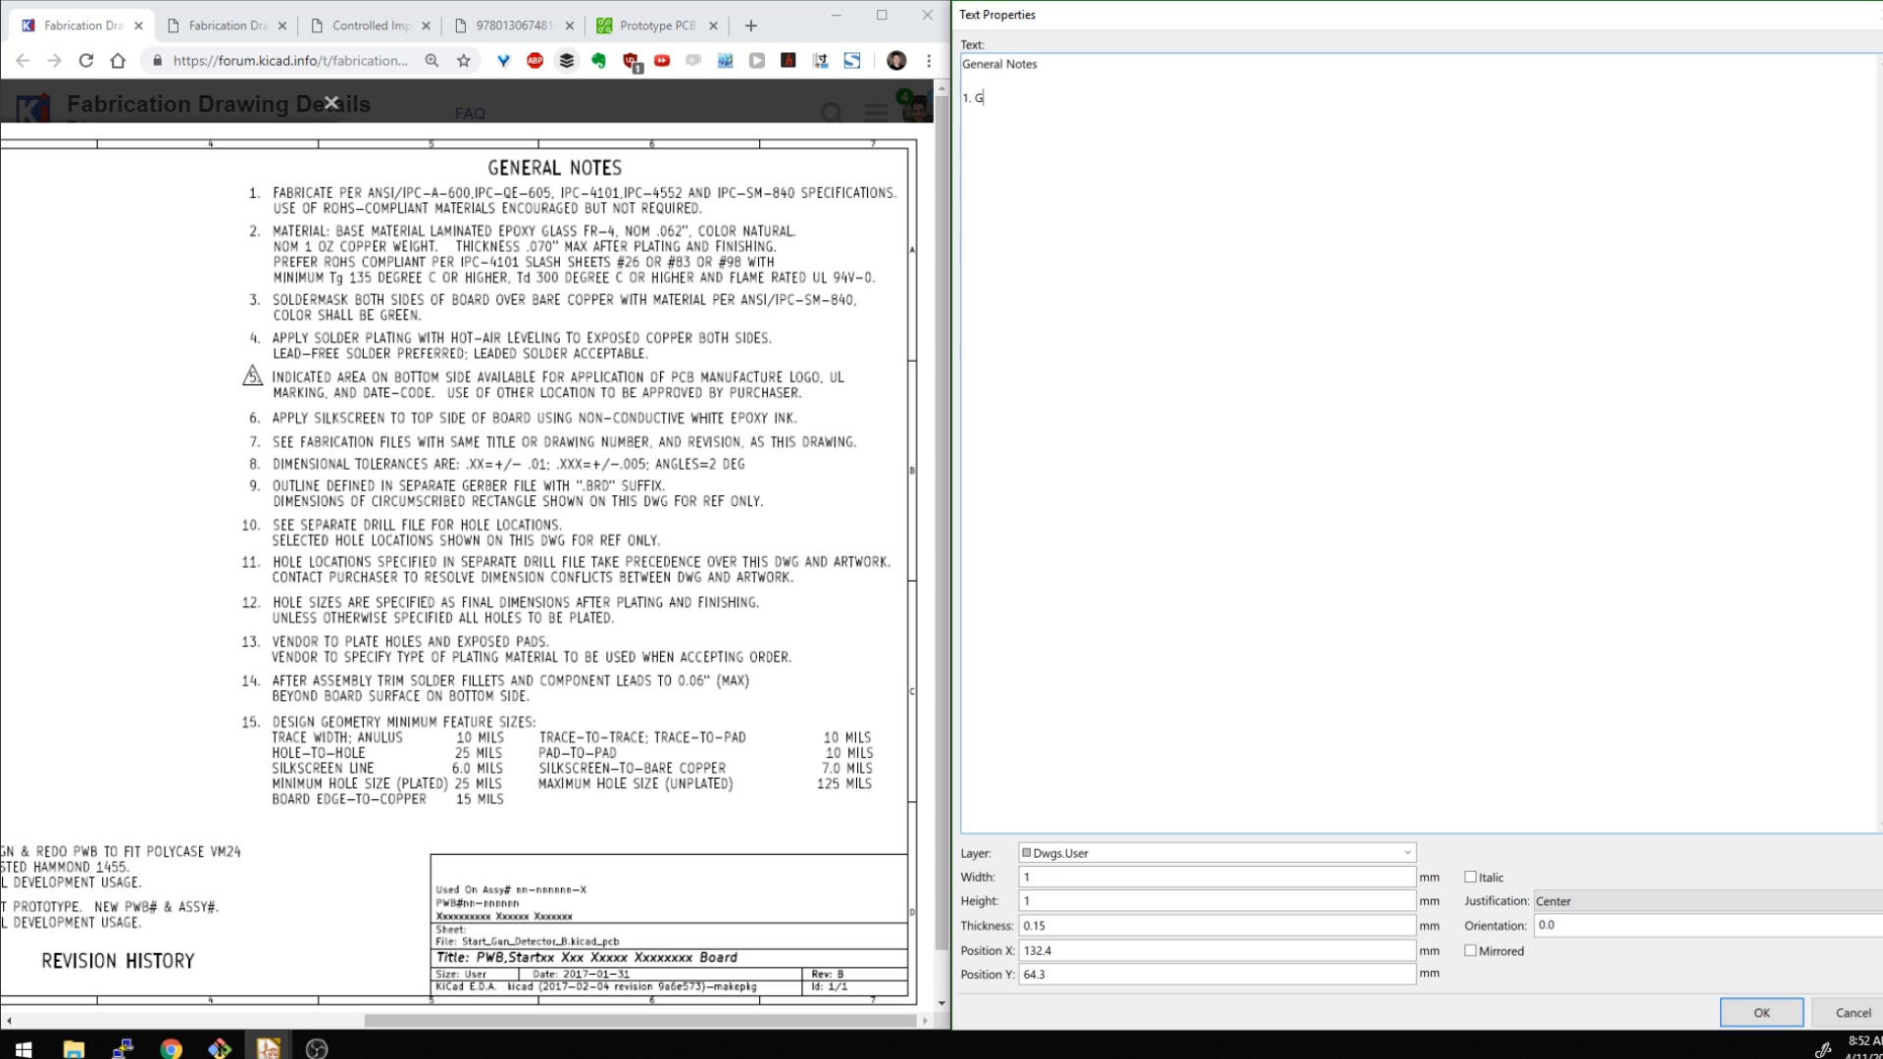
{"action": "type", "text": "abricate per spec"}
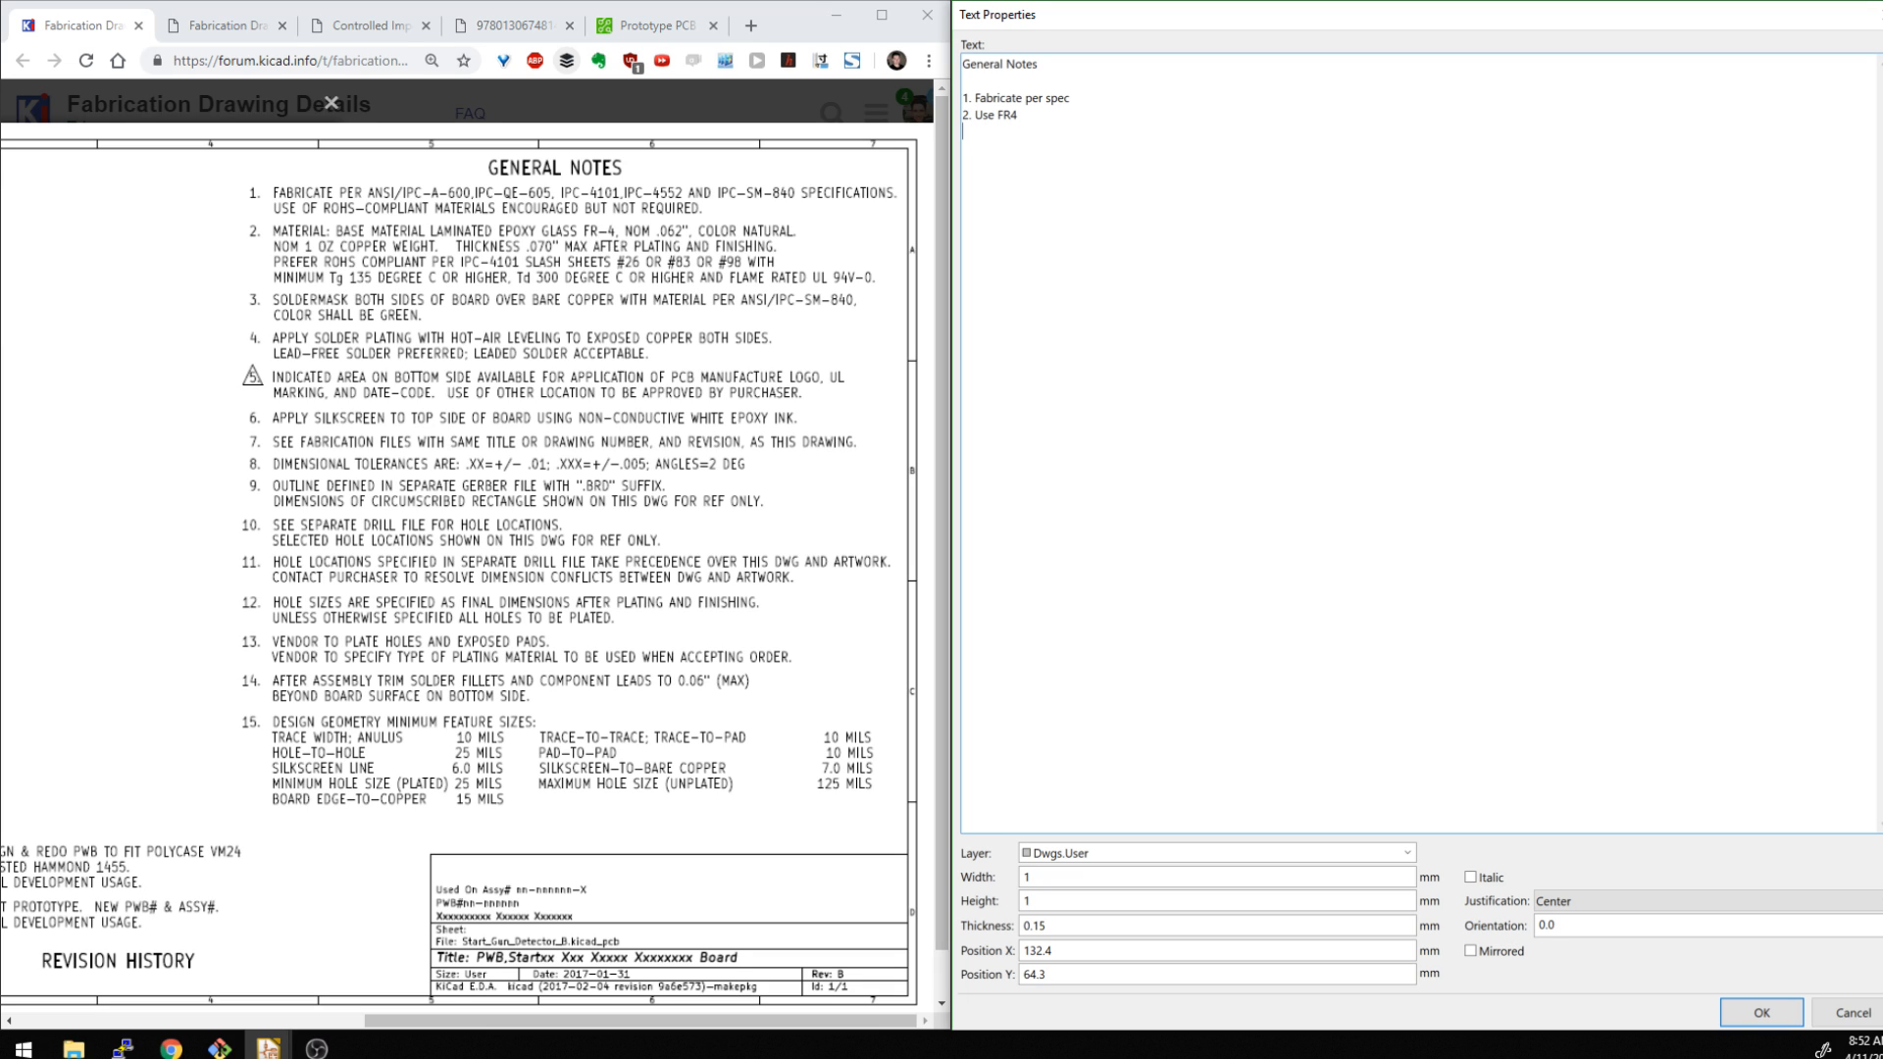
{"action": "type", "text": "3."}
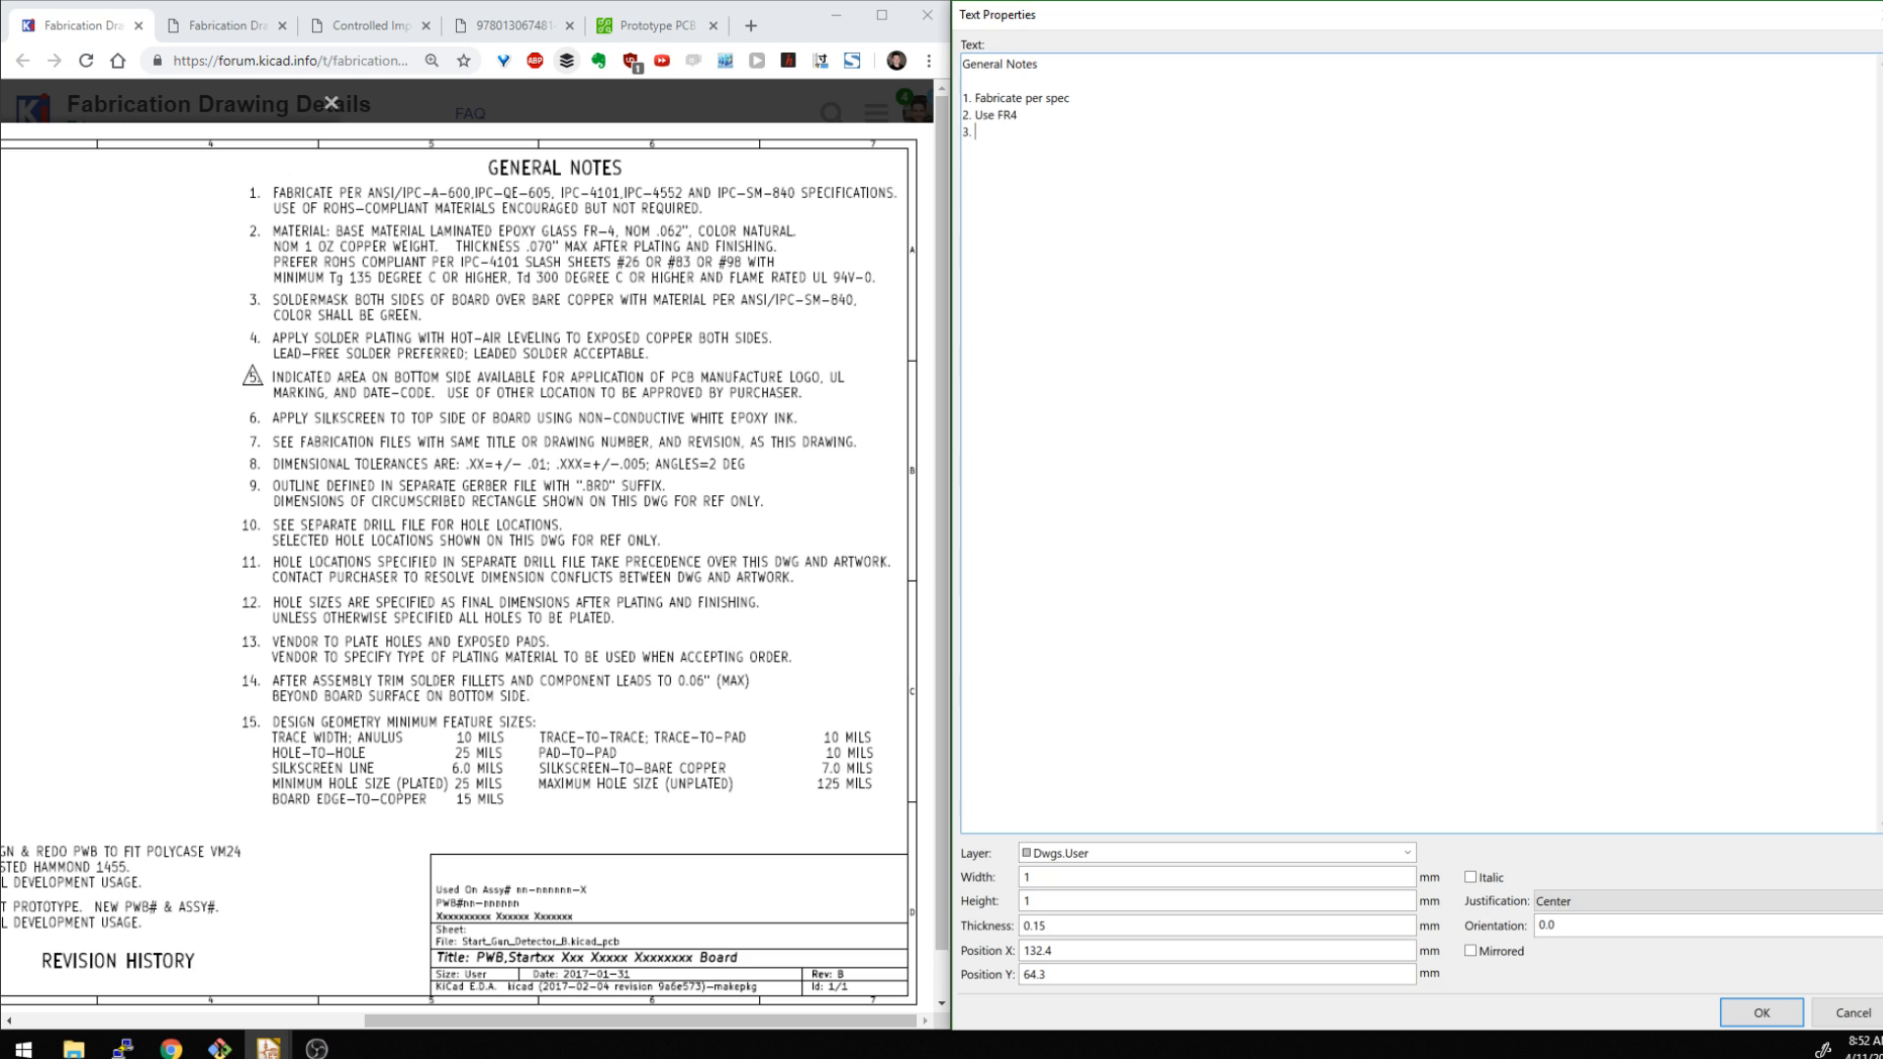
{"action": "type", "text": "Soldermask is"}
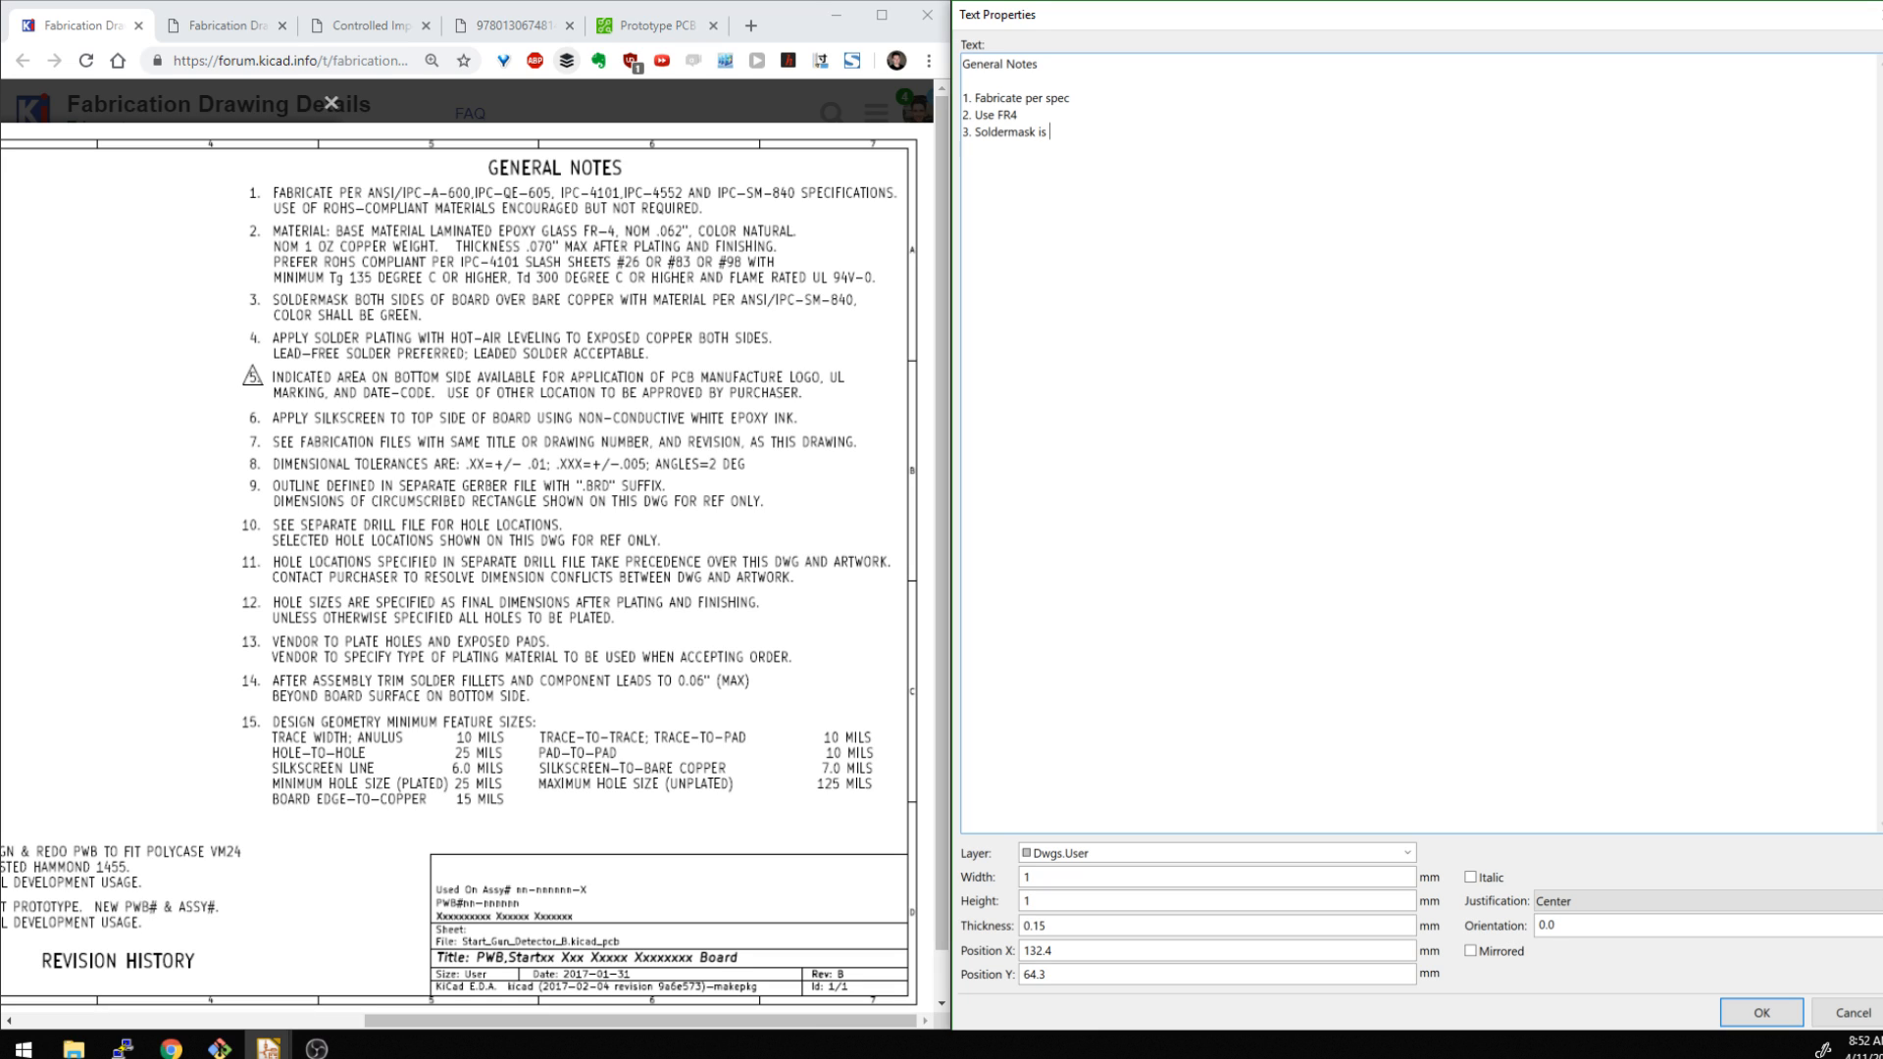
{"action": "type", "text": "green"}
{"action": "type", "text": "4. HASL"}
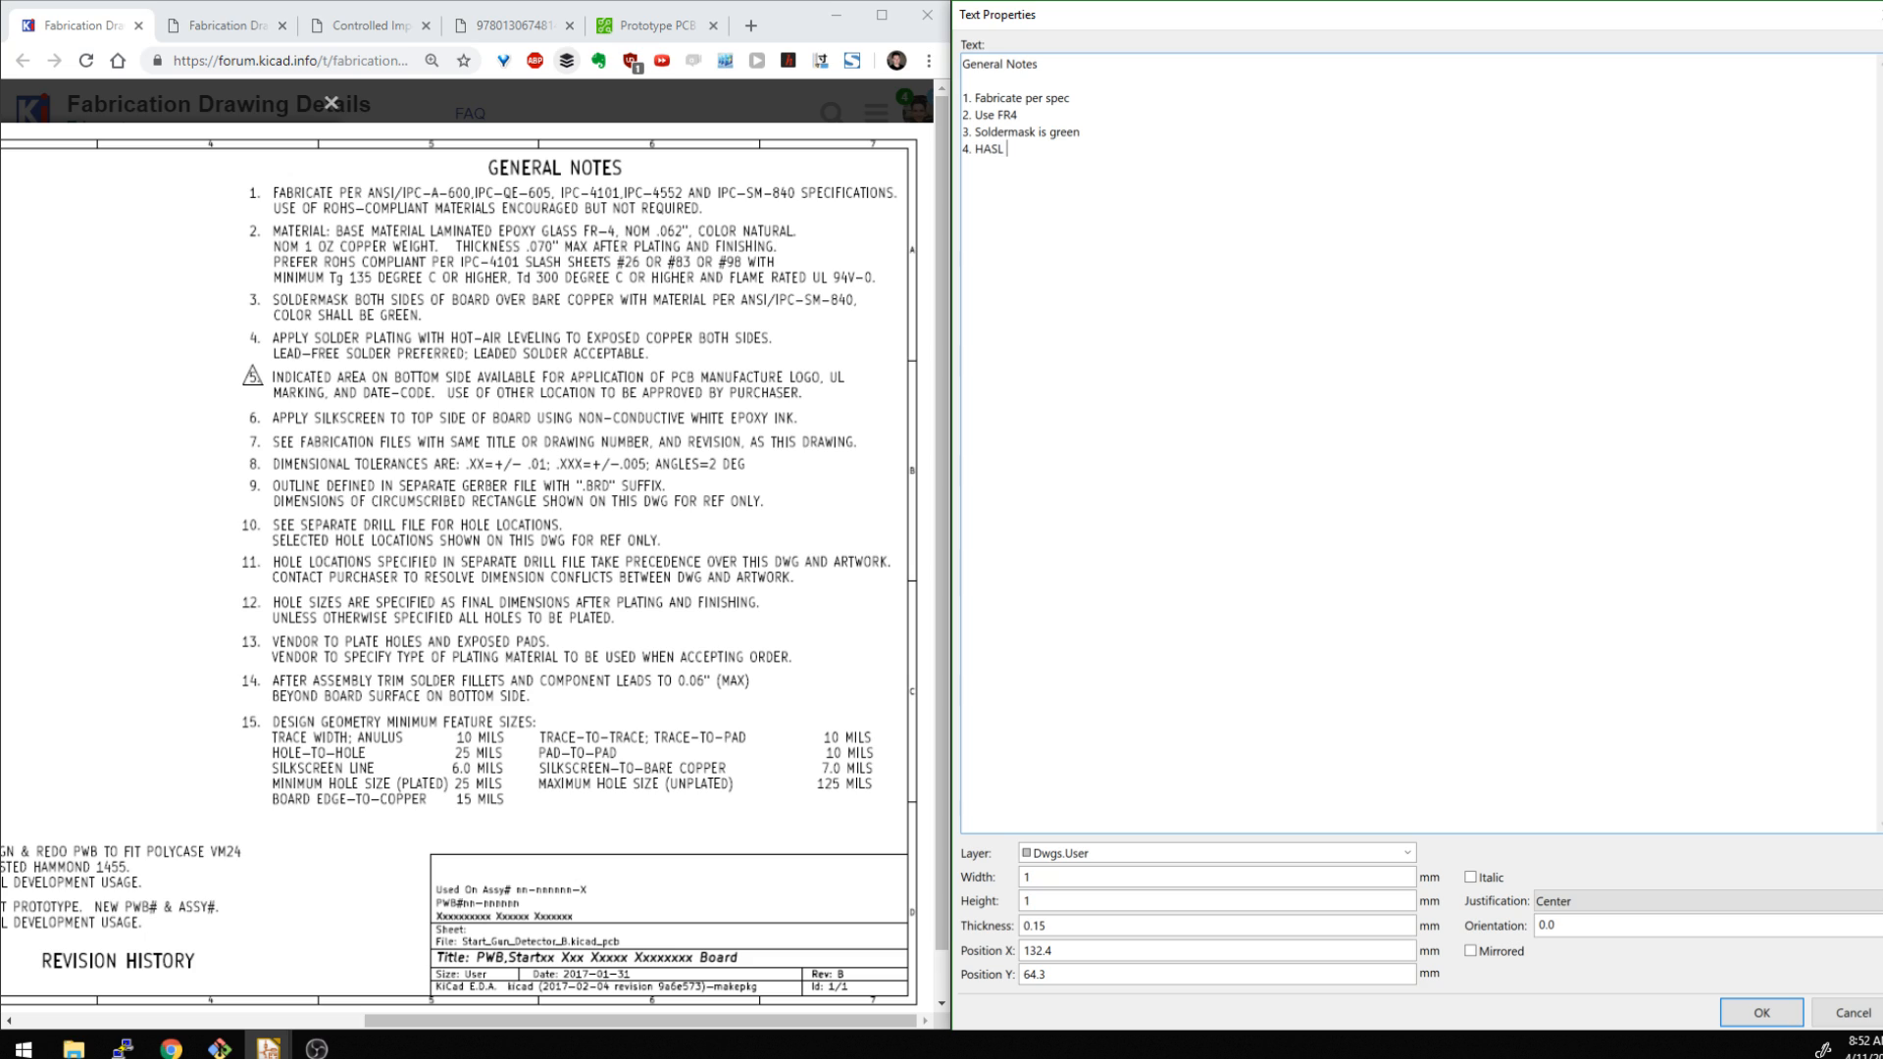
{"action": "type", "text": "plating"}
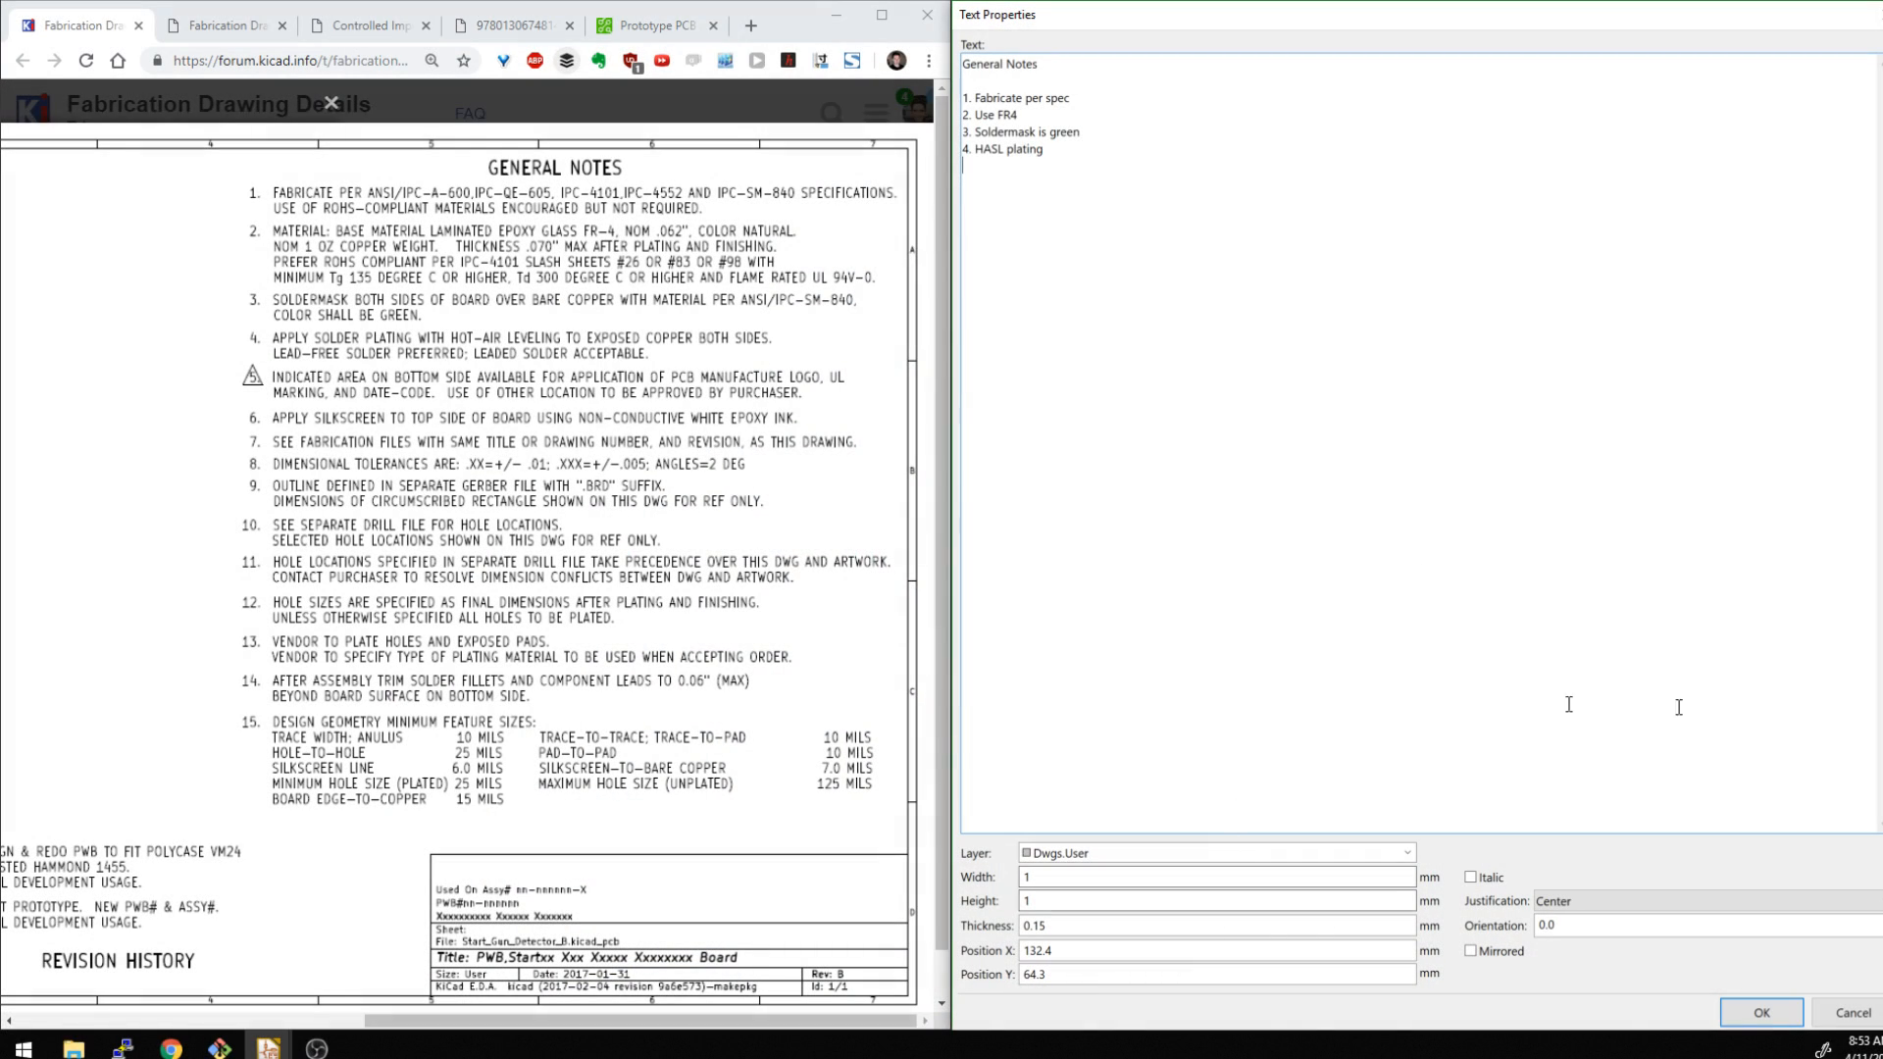
Place the General Notes left-justified with 2 mm text width and height
{"action": "left_click", "coordinate": [1760, 1012]}
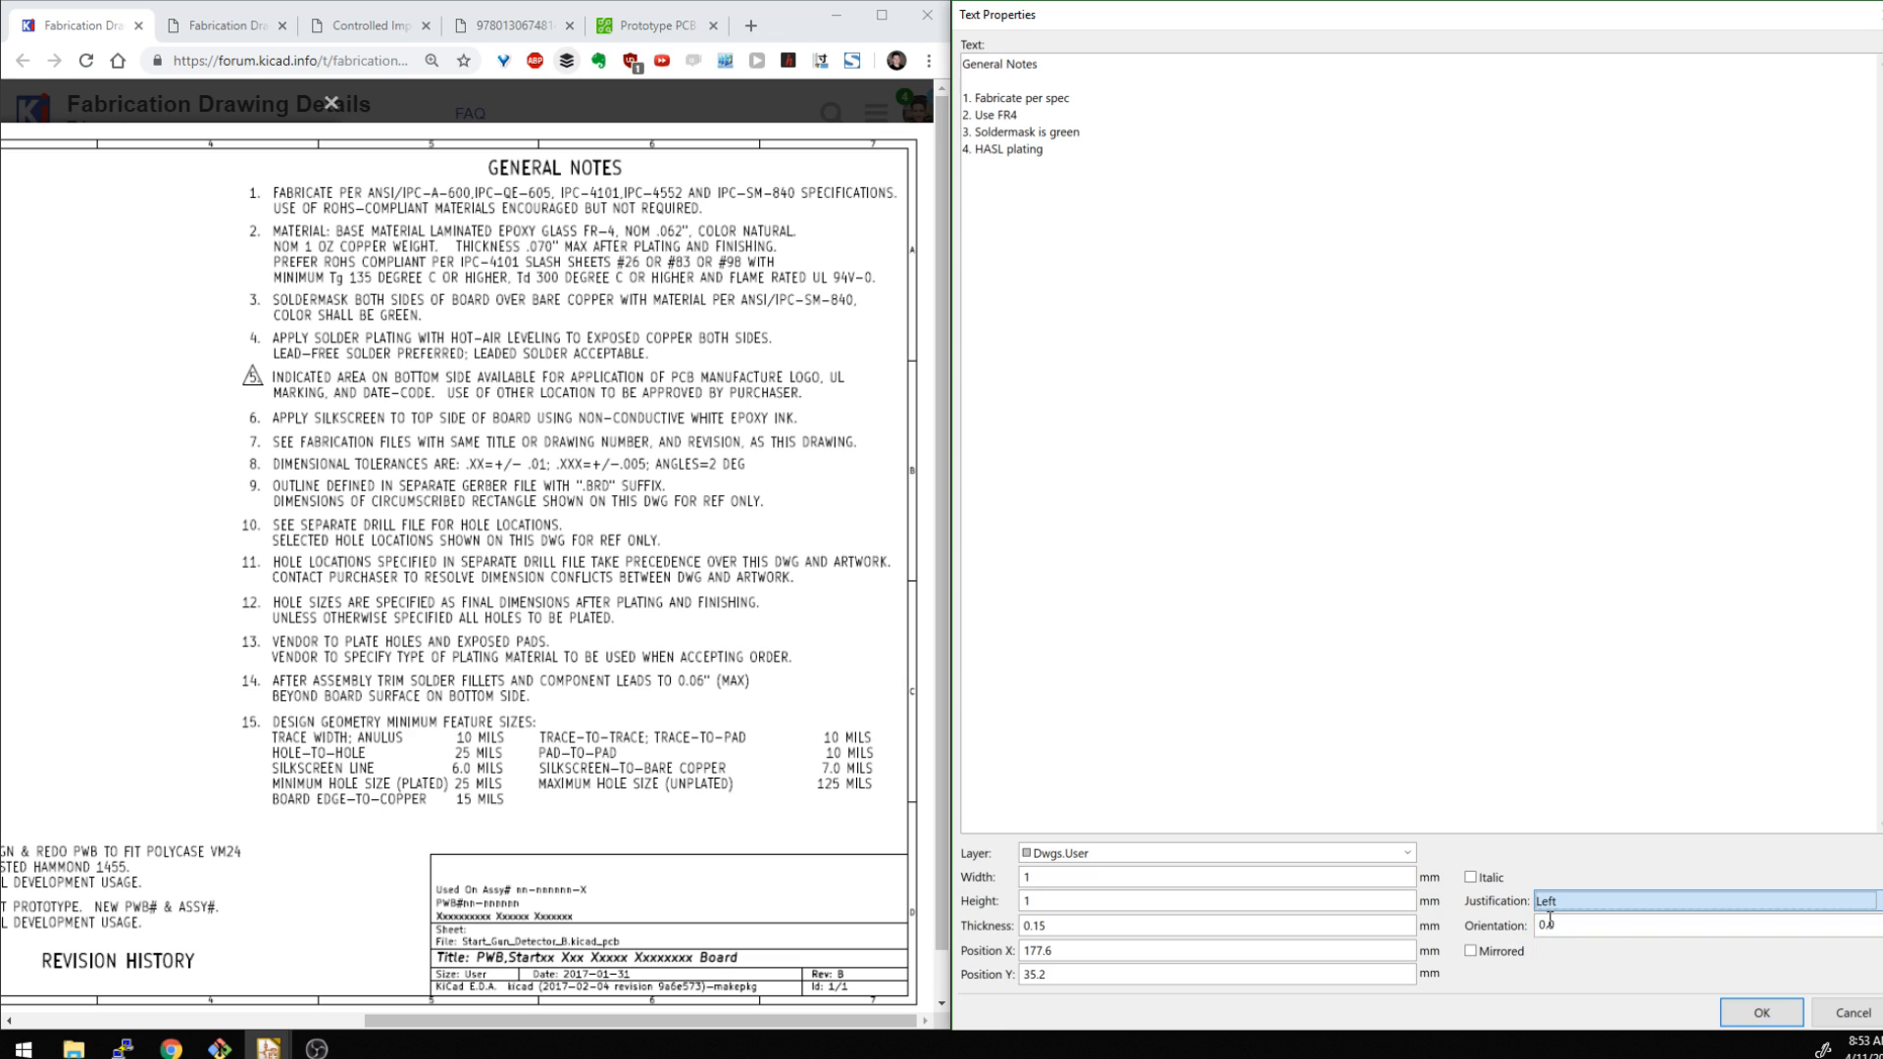
{"action": "type", "text": "2"}
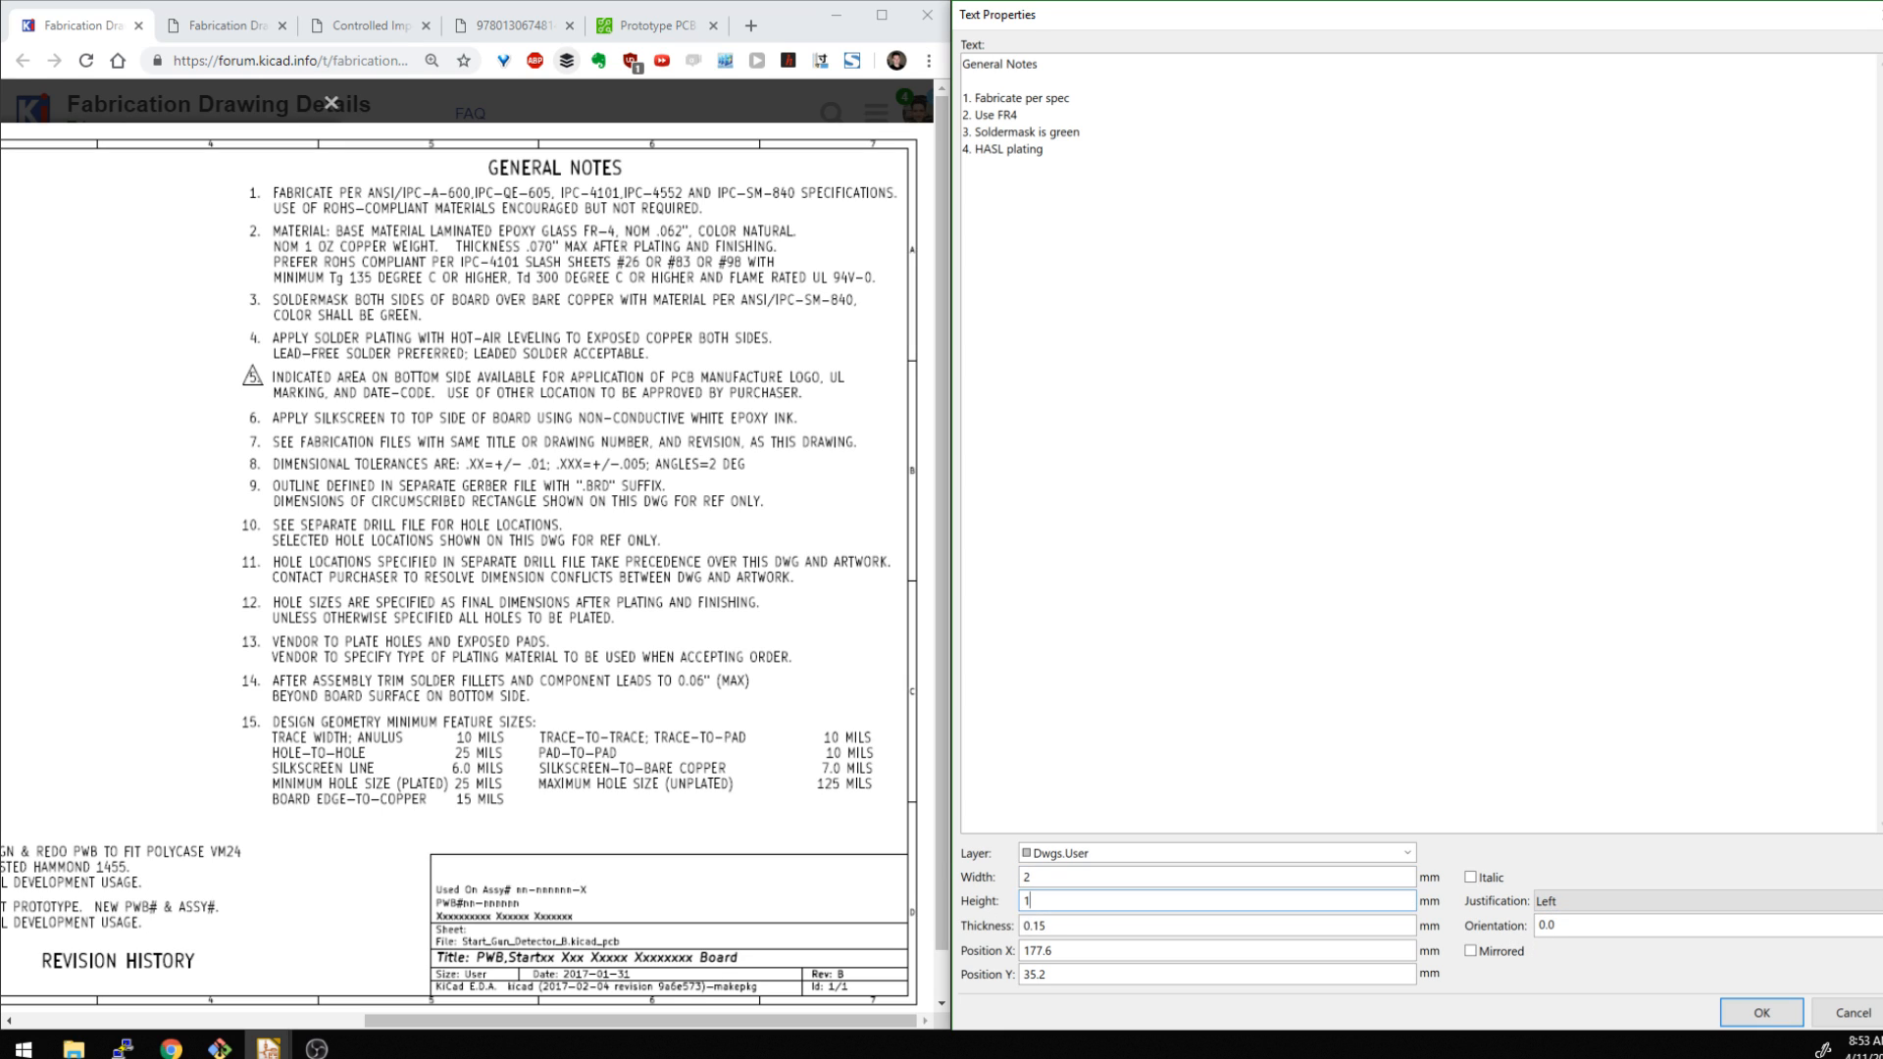
{"action": "type", "text": "2"}
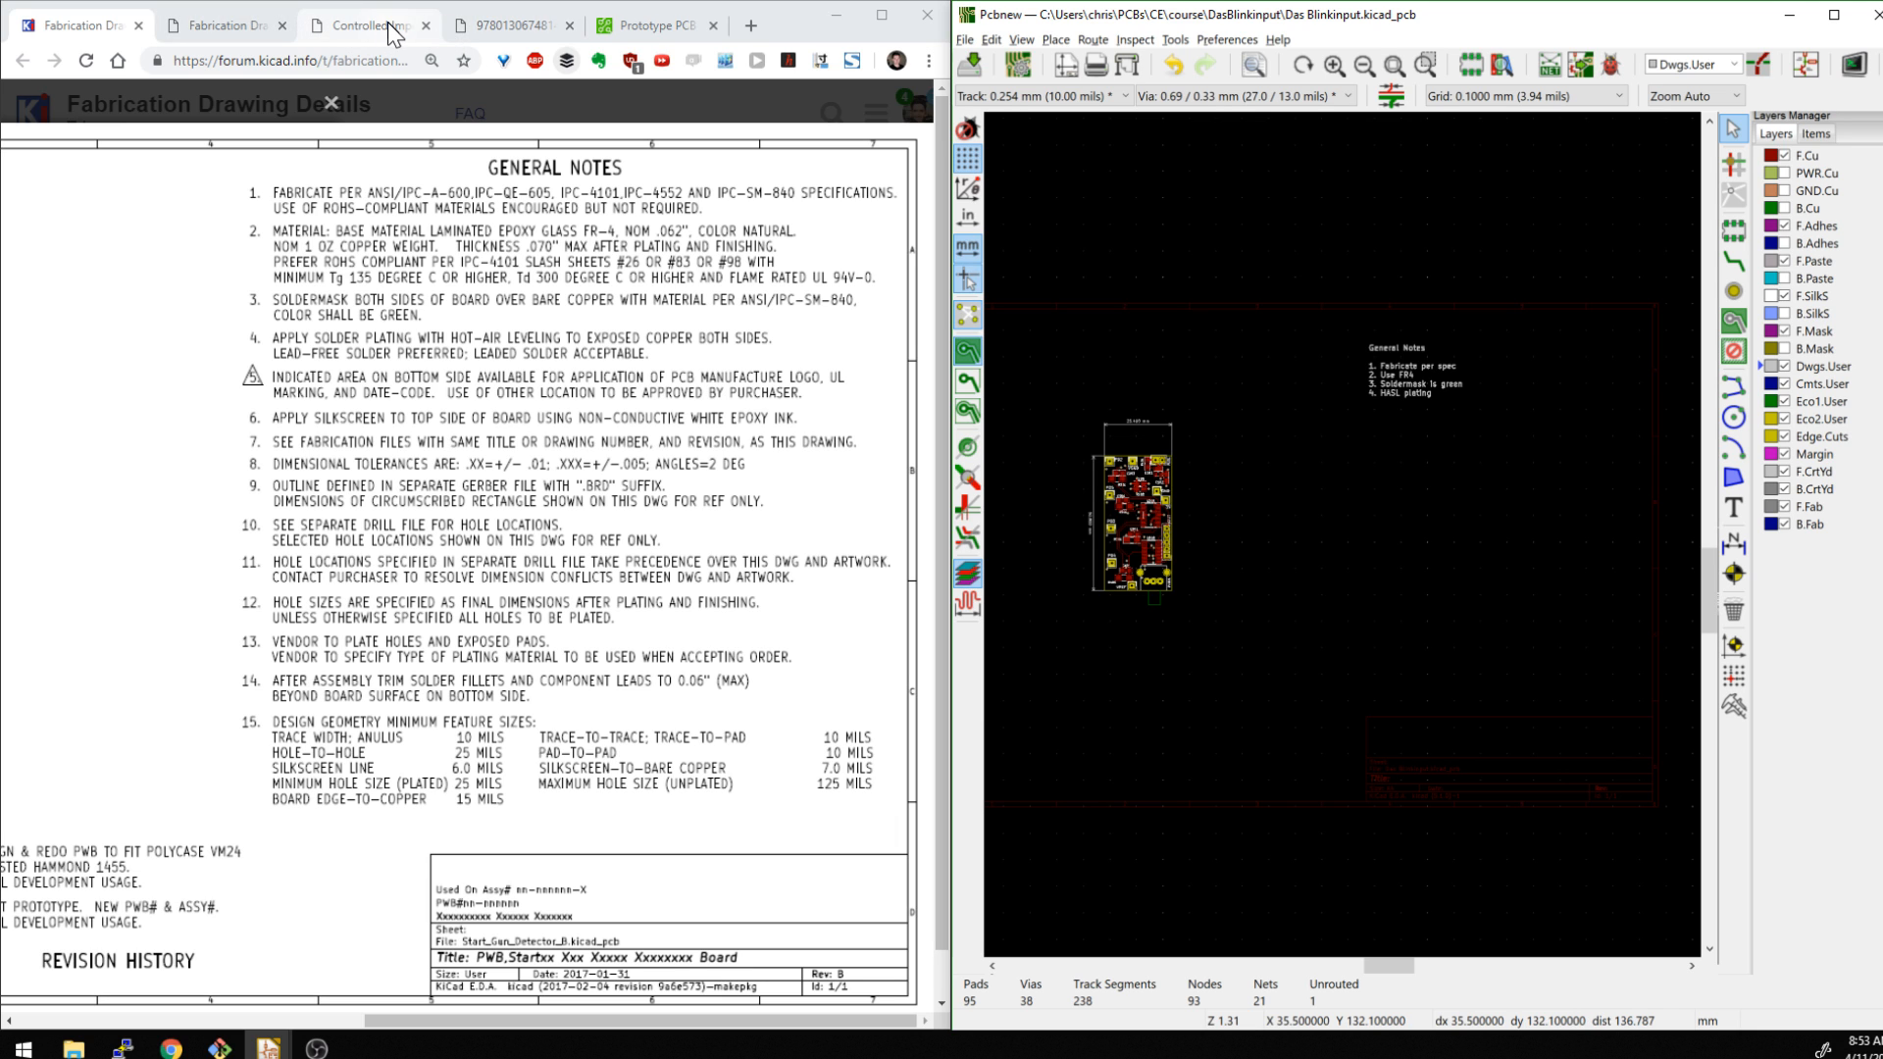
Pan the example drawing to show its numbered notes, hole legend and layer stackup
{"action": "left_click", "coordinate": [510, 24]}
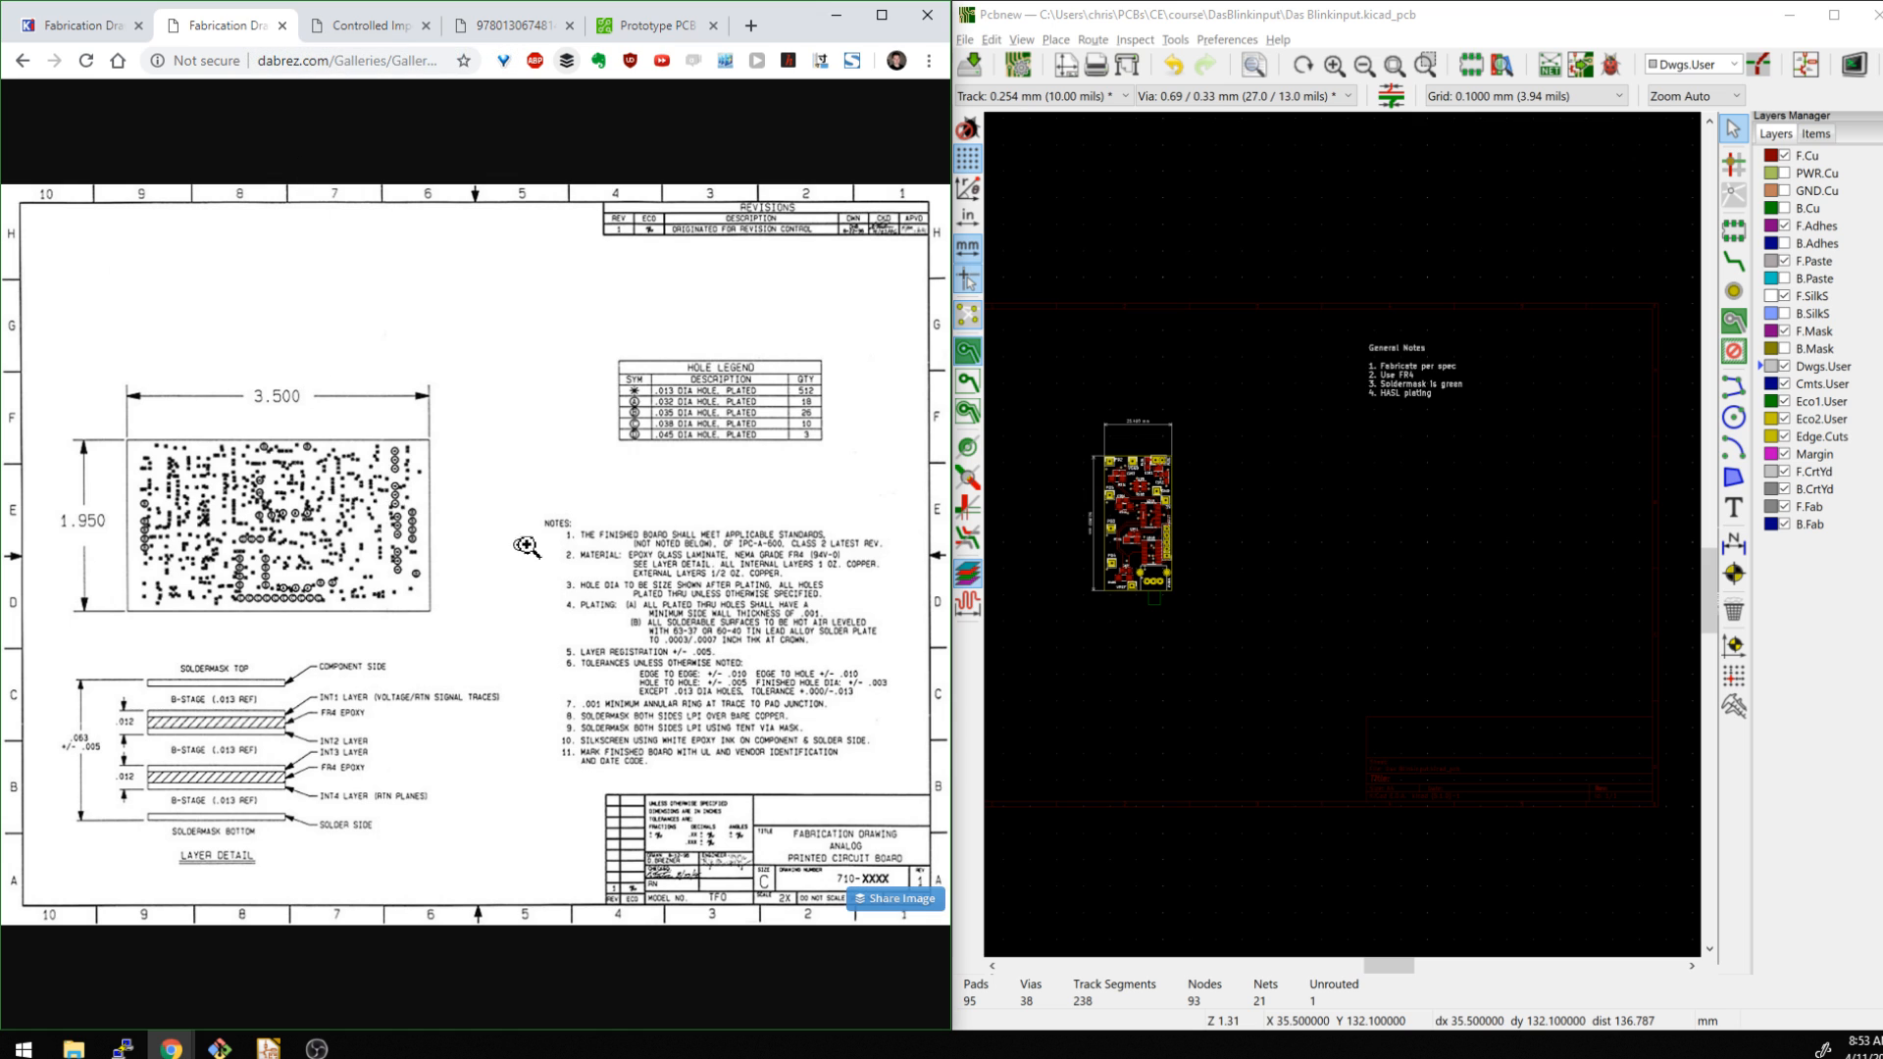
{"action": "mouse_move", "coordinate": [200, 743]}
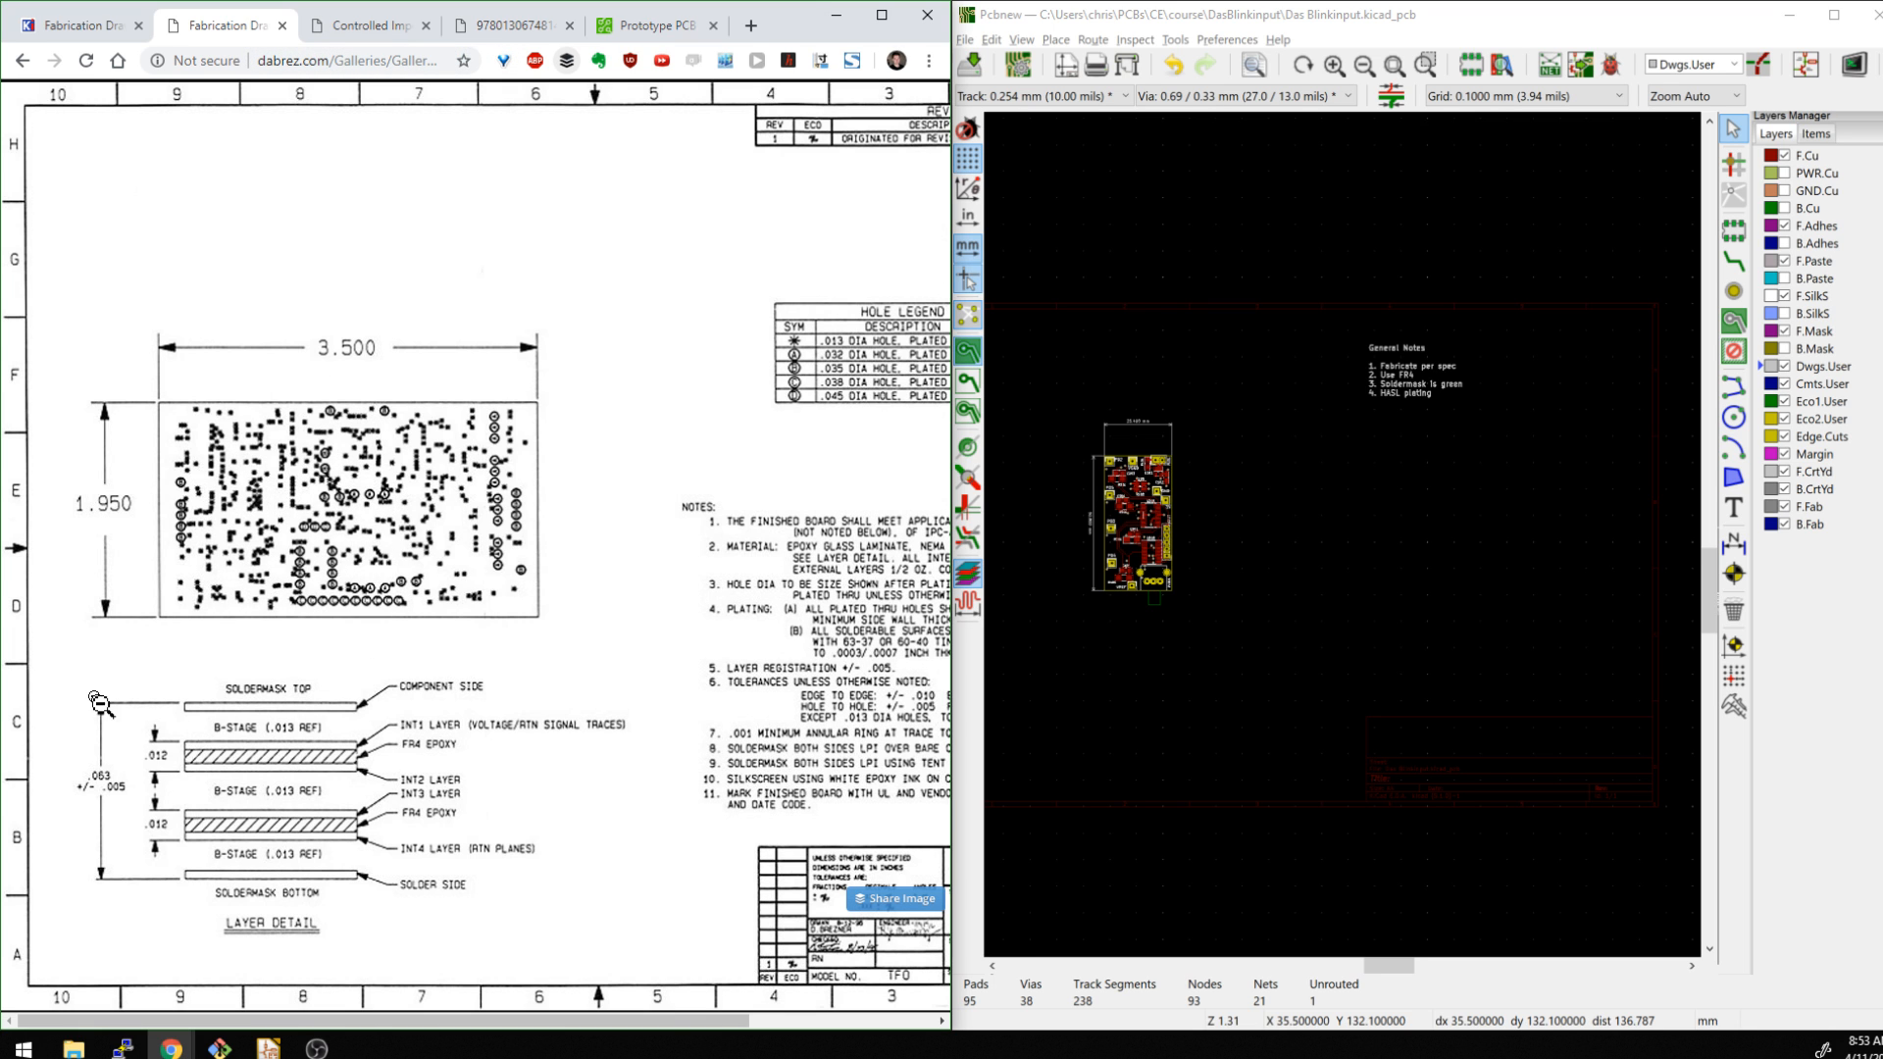
{"action": "mouse_move", "coordinate": [124, 814]}
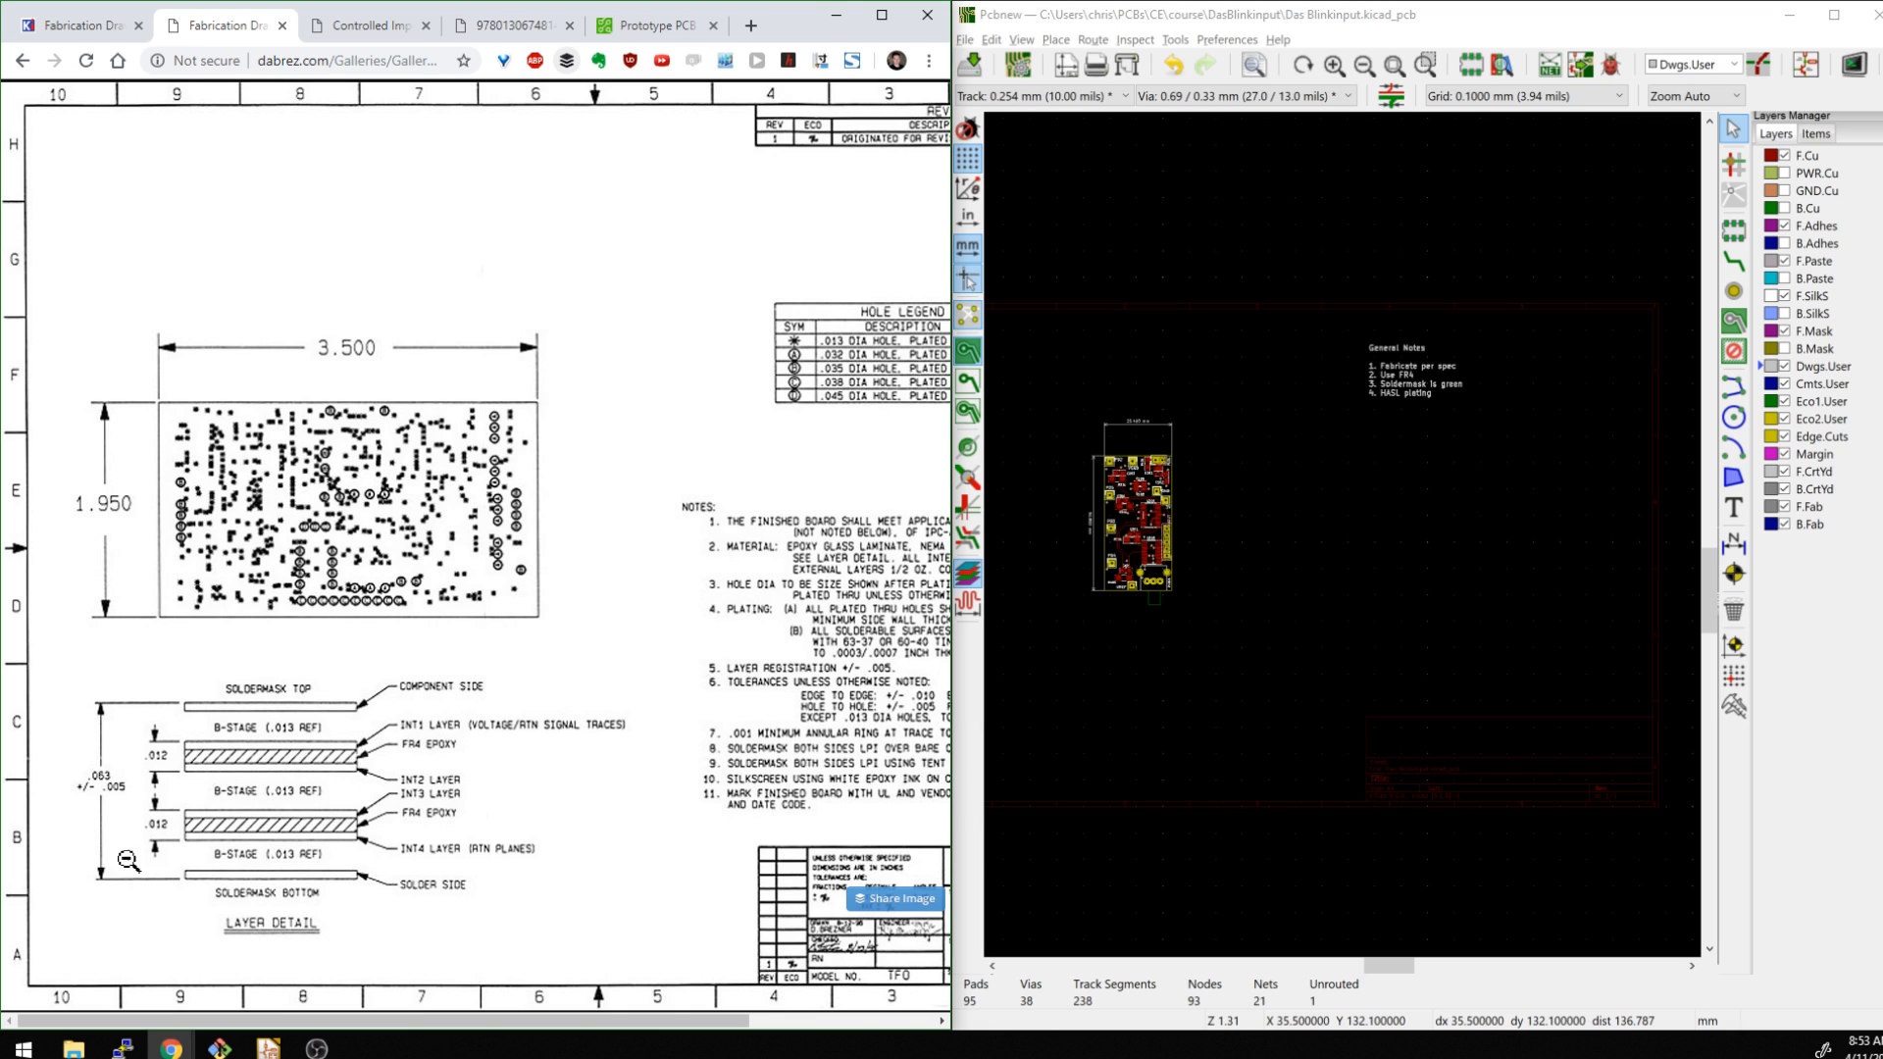
{"action": "mouse_move", "coordinate": [316, 690]}
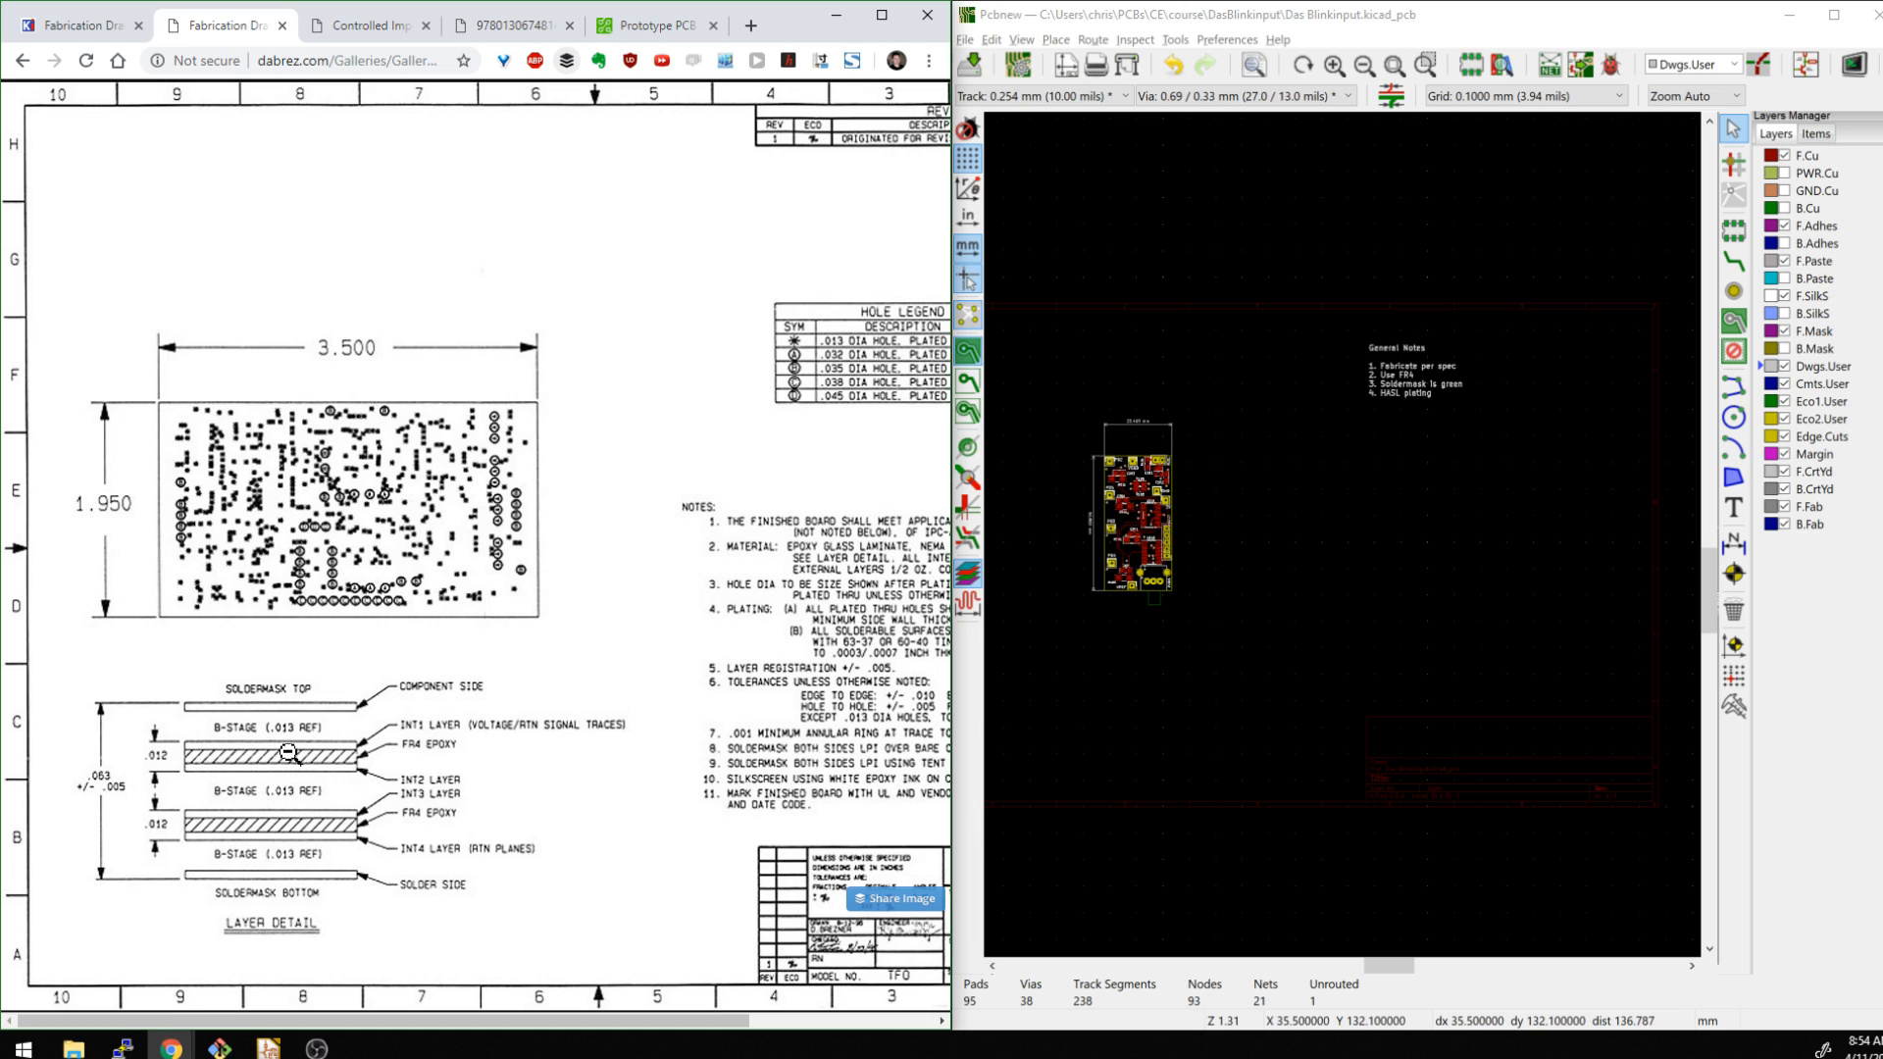
{"action": "mouse_move", "coordinate": [346, 752]}
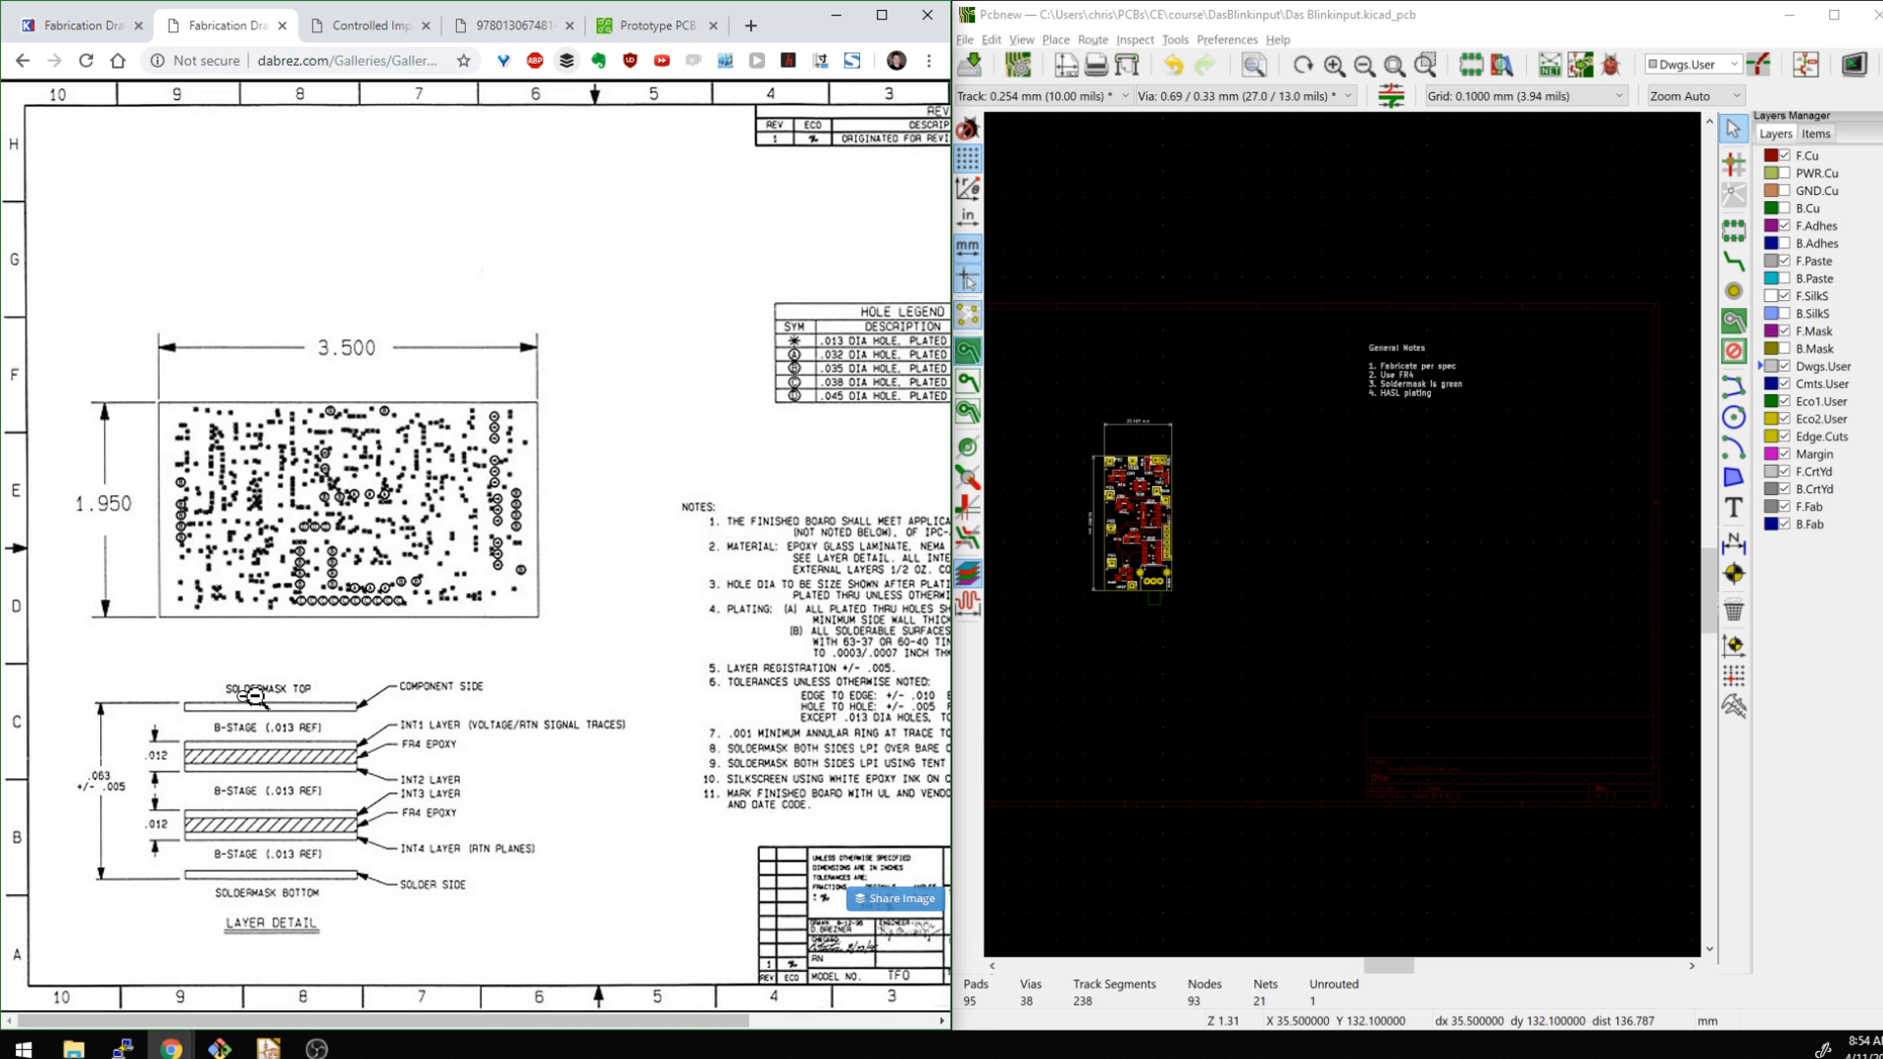
{"action": "mouse_move", "coordinate": [252, 823]}
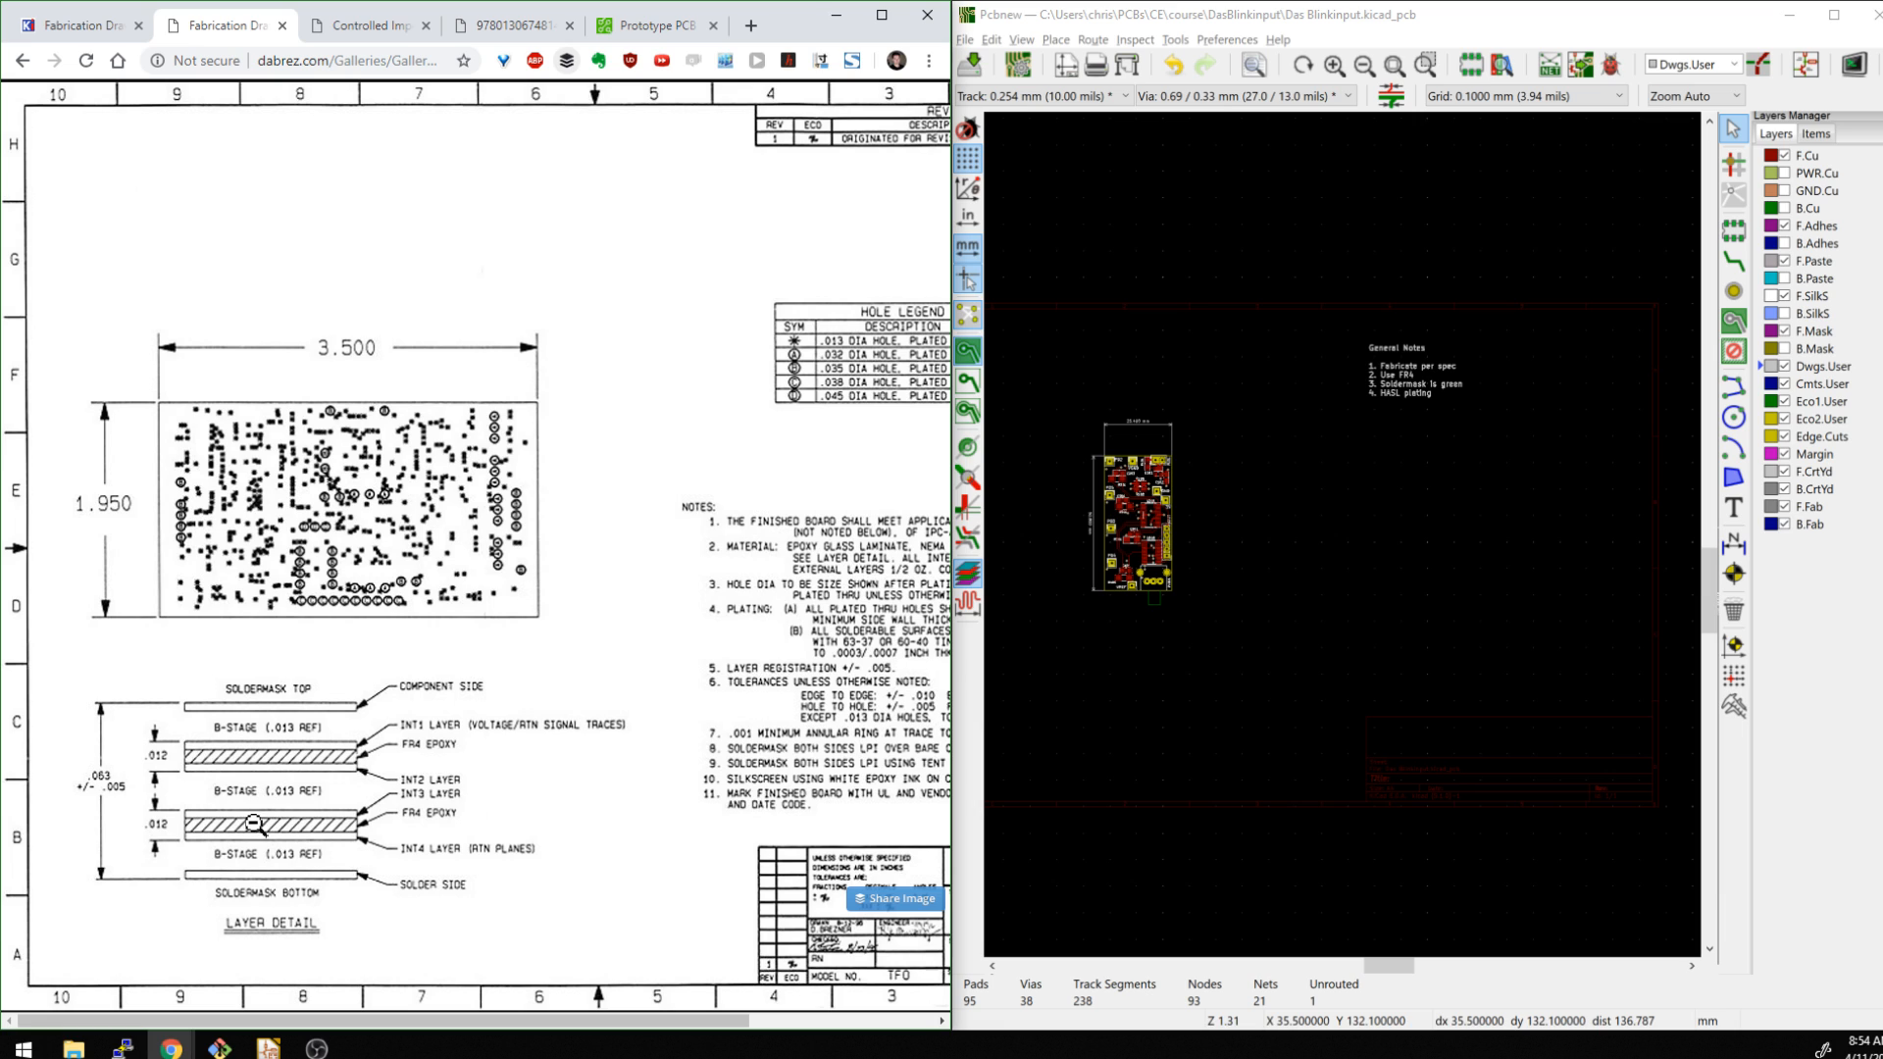
{"action": "mouse_move", "coordinate": [173, 756]}
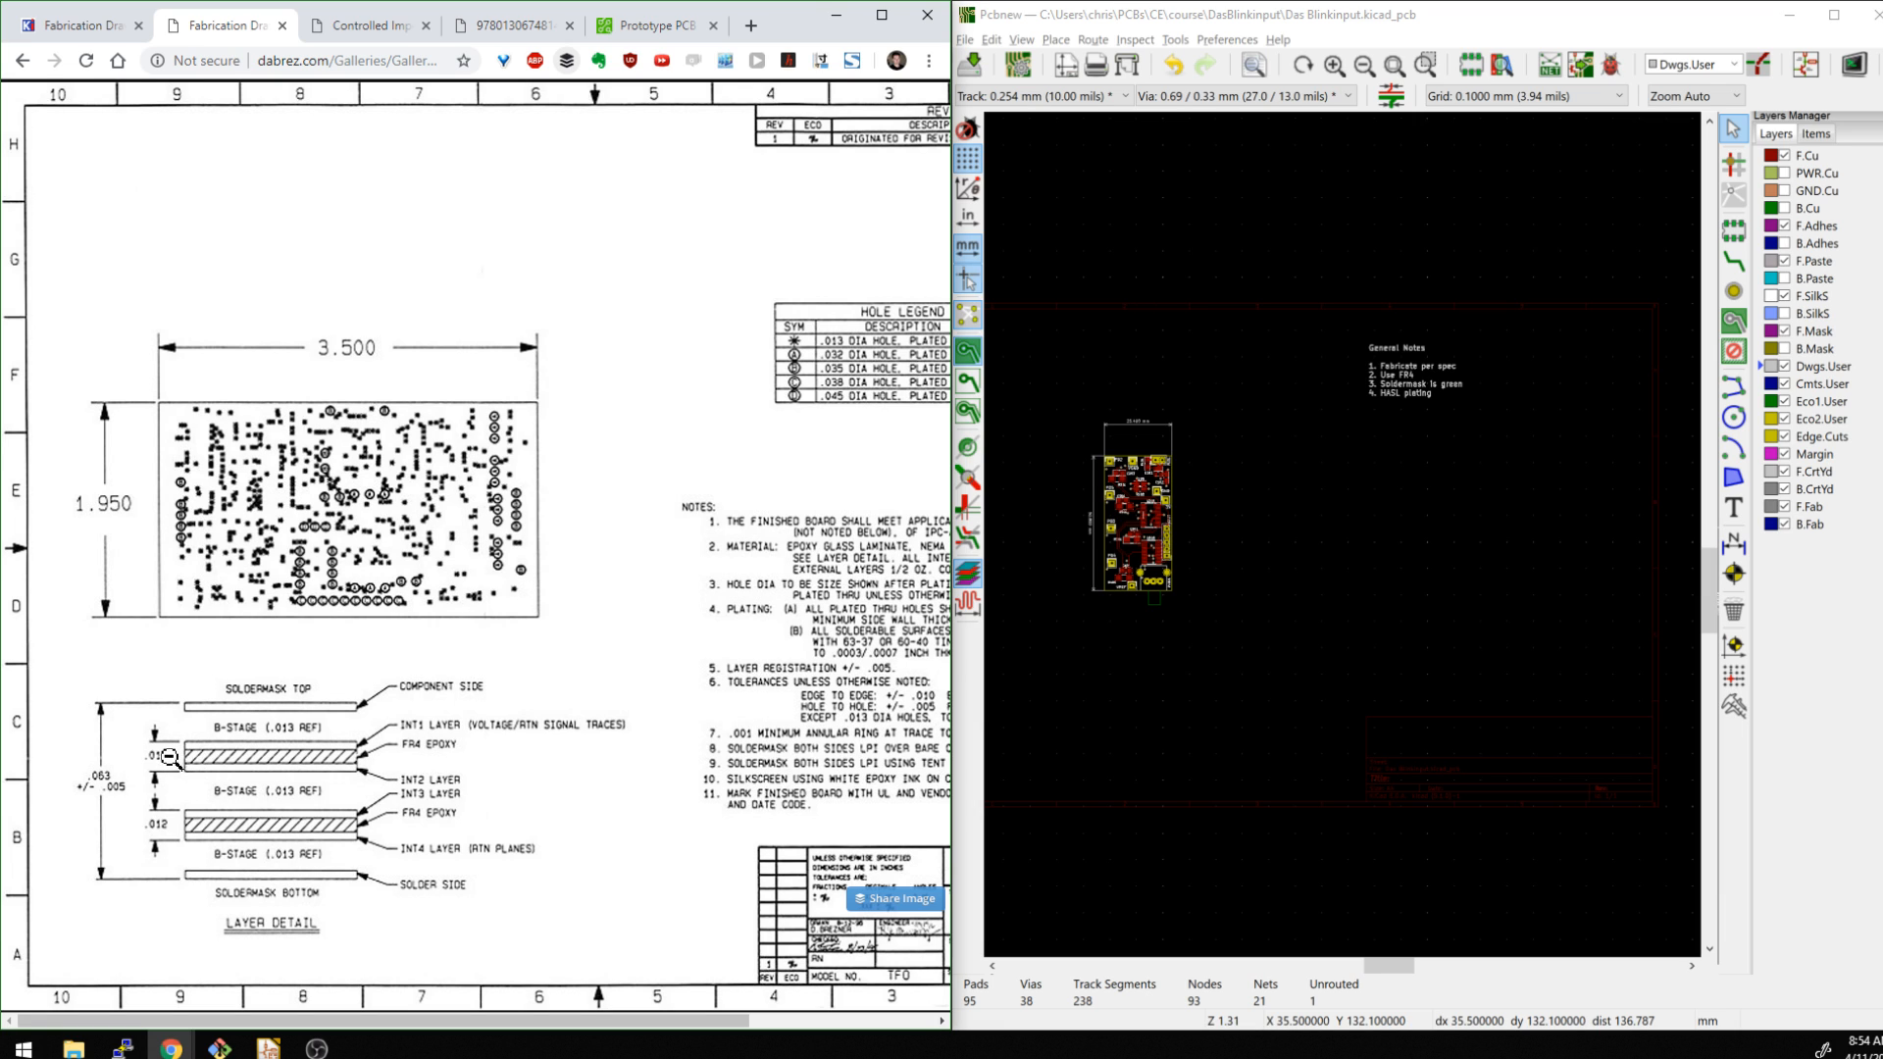
{"action": "mouse_move", "coordinate": [162, 759]}
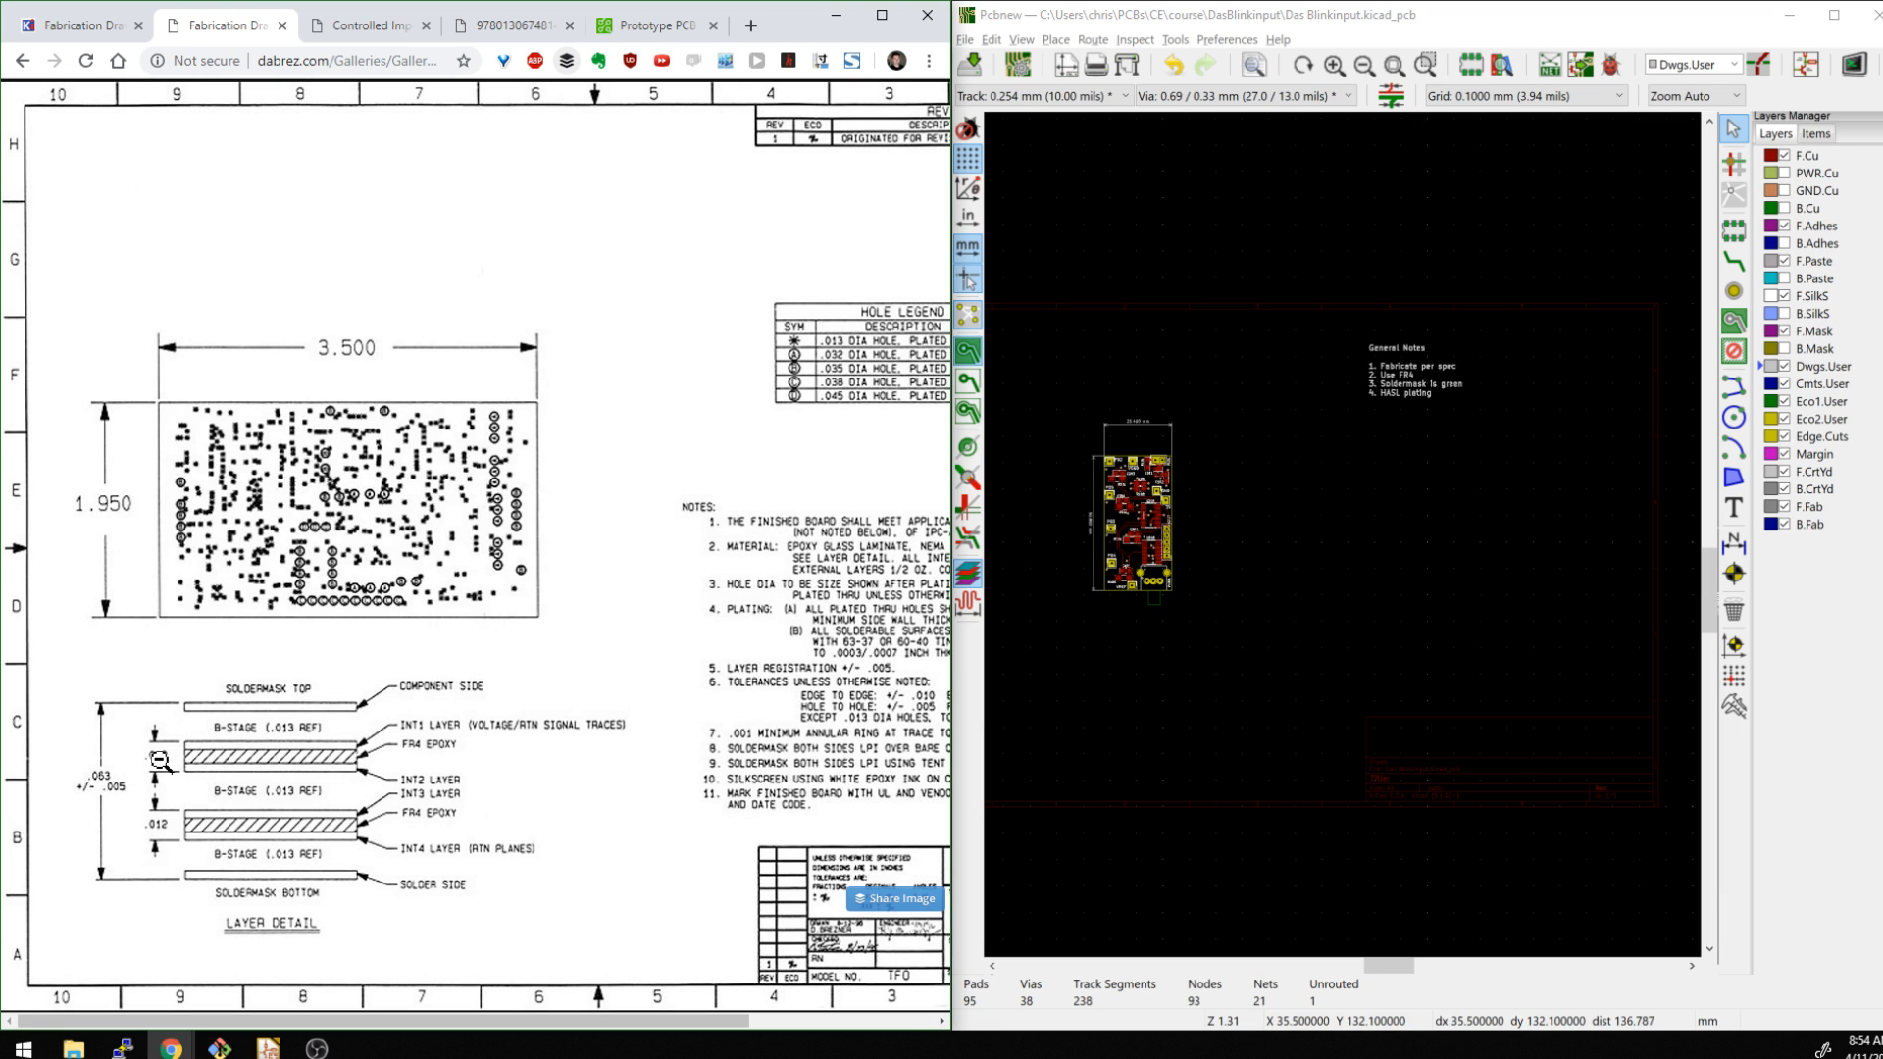
{"action": "mouse_move", "coordinate": [309, 850]}
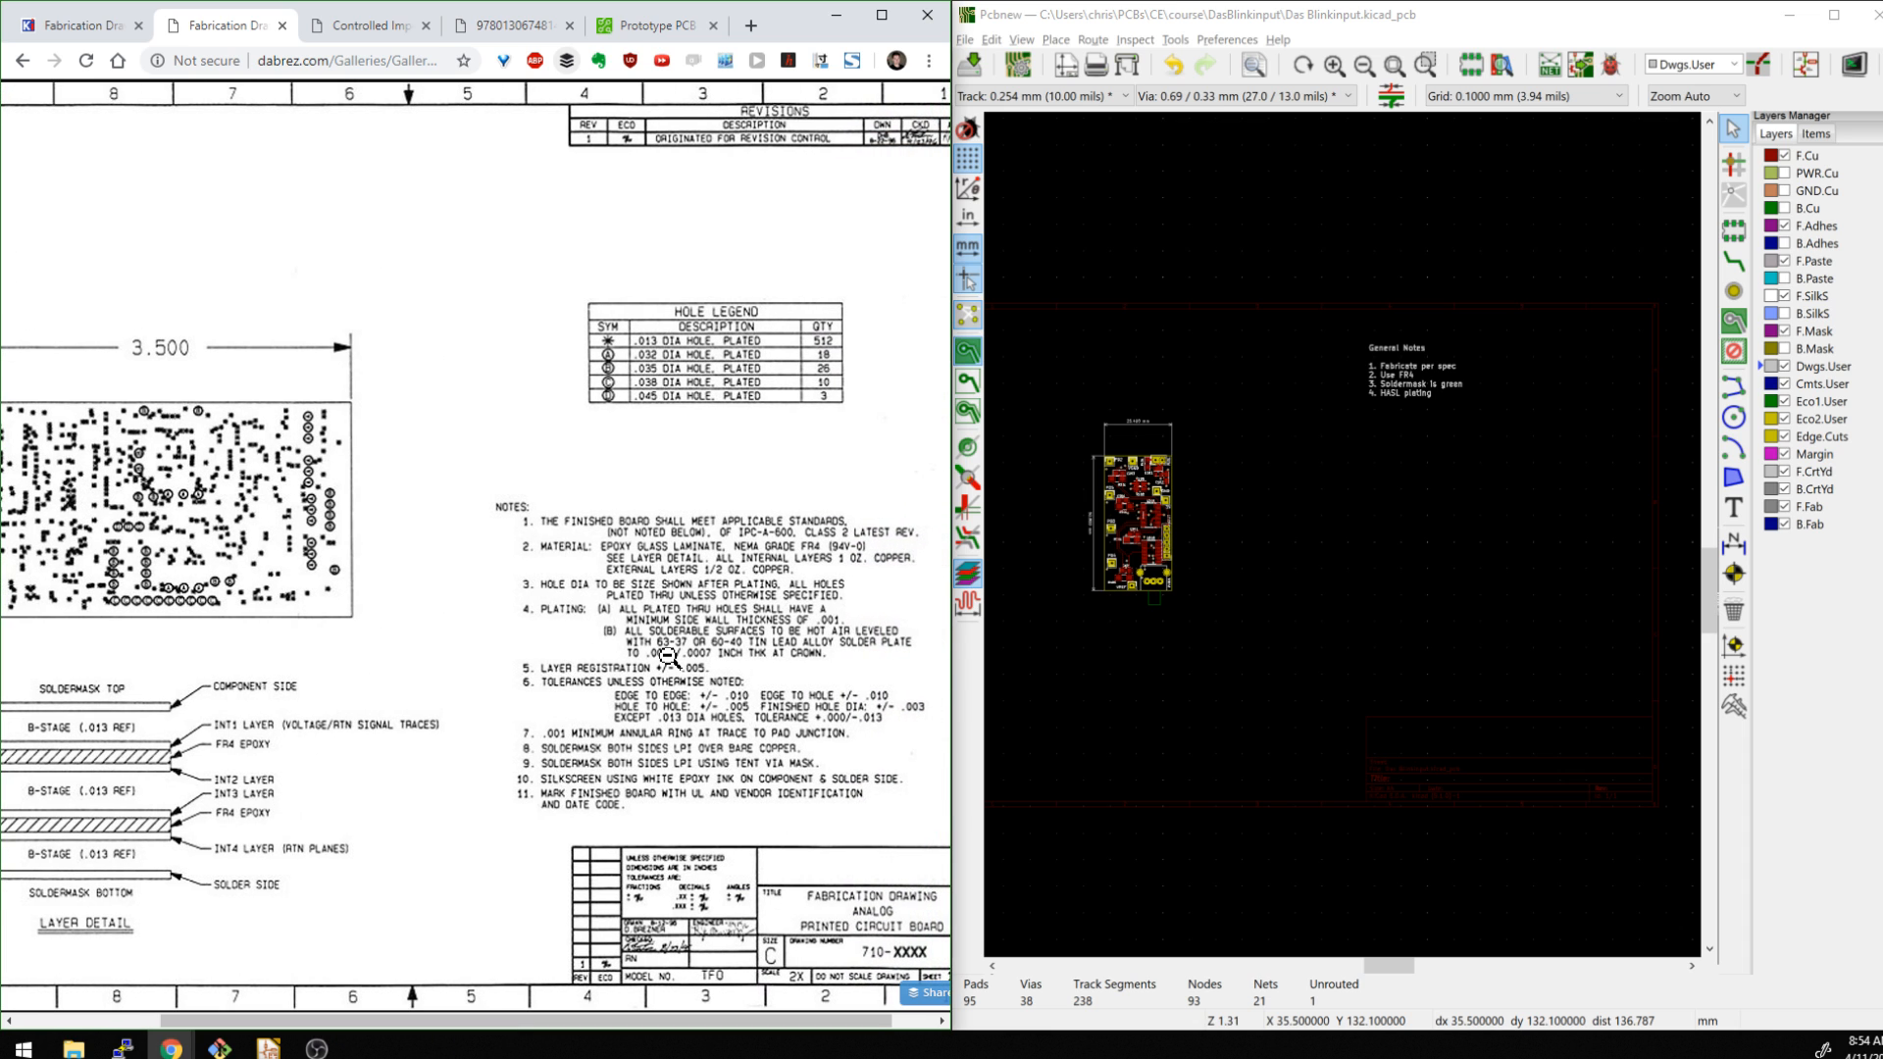
{"action": "mouse_move", "coordinate": [791, 657]}
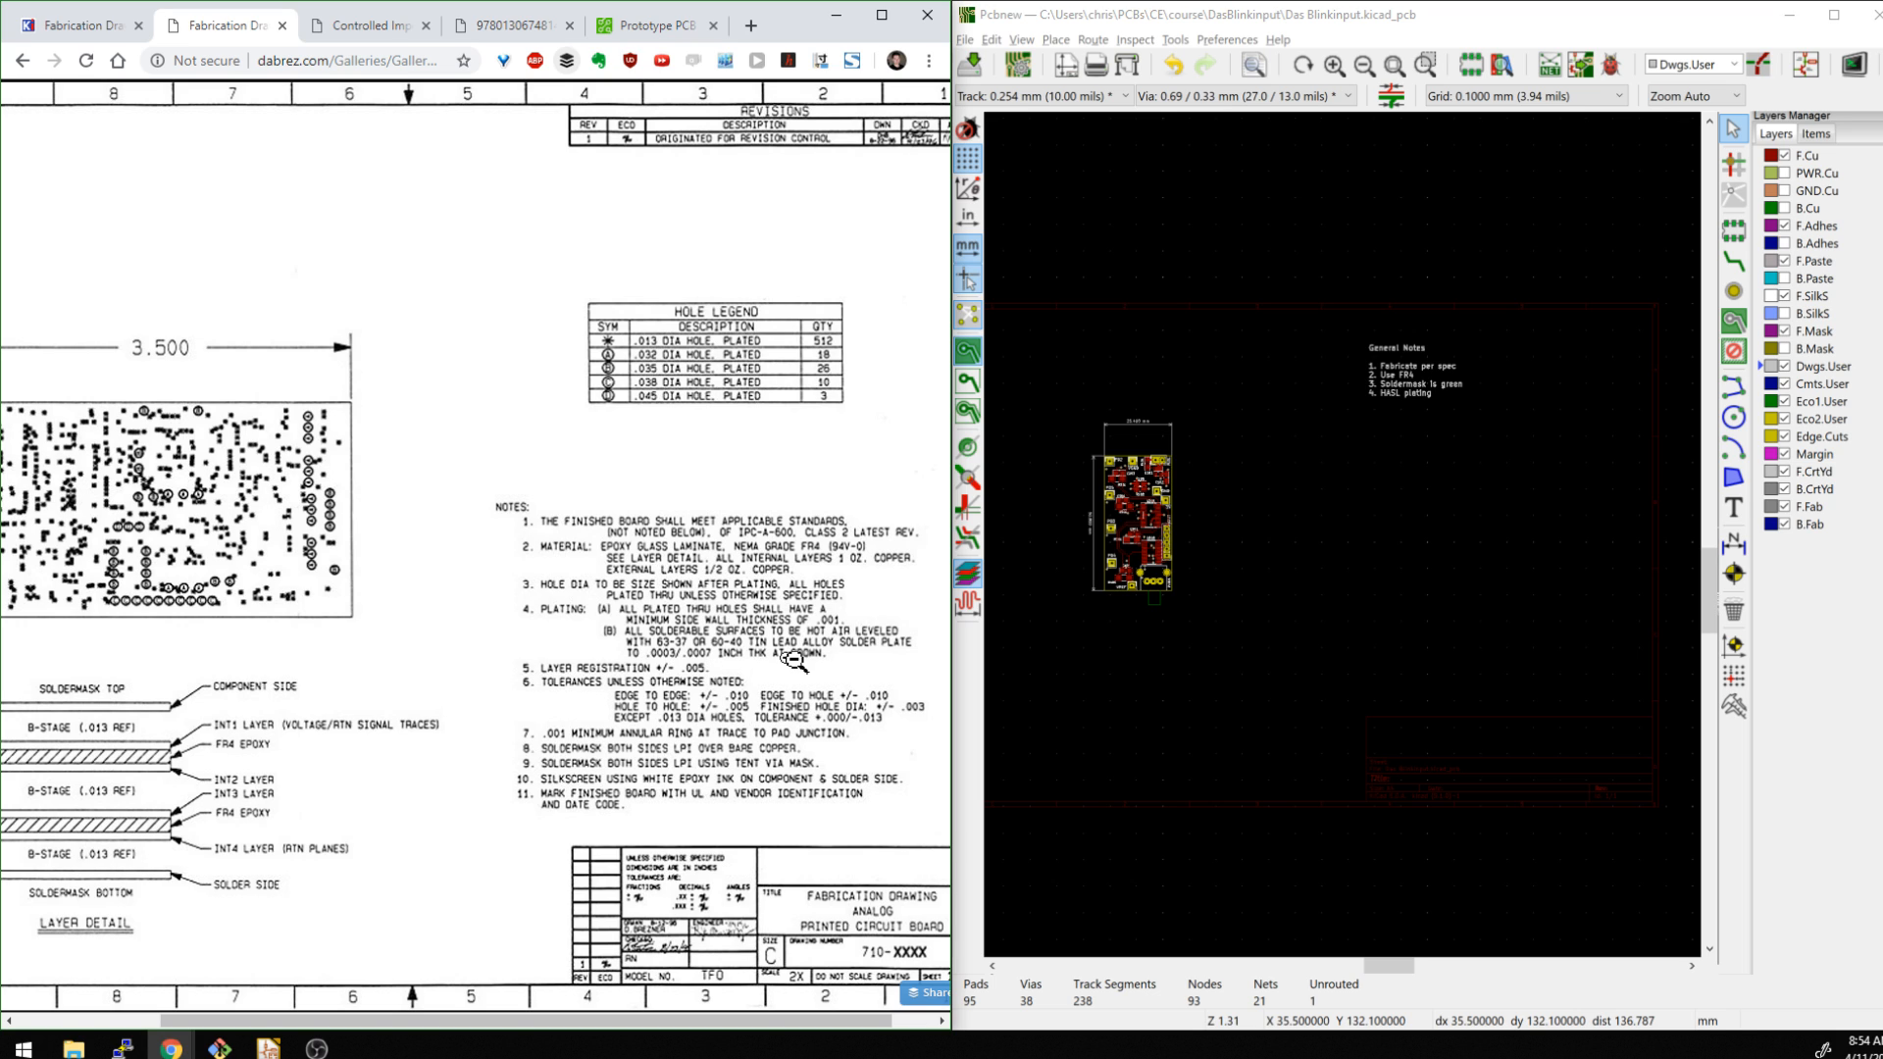
{"action": "mouse_move", "coordinate": [627, 711]}
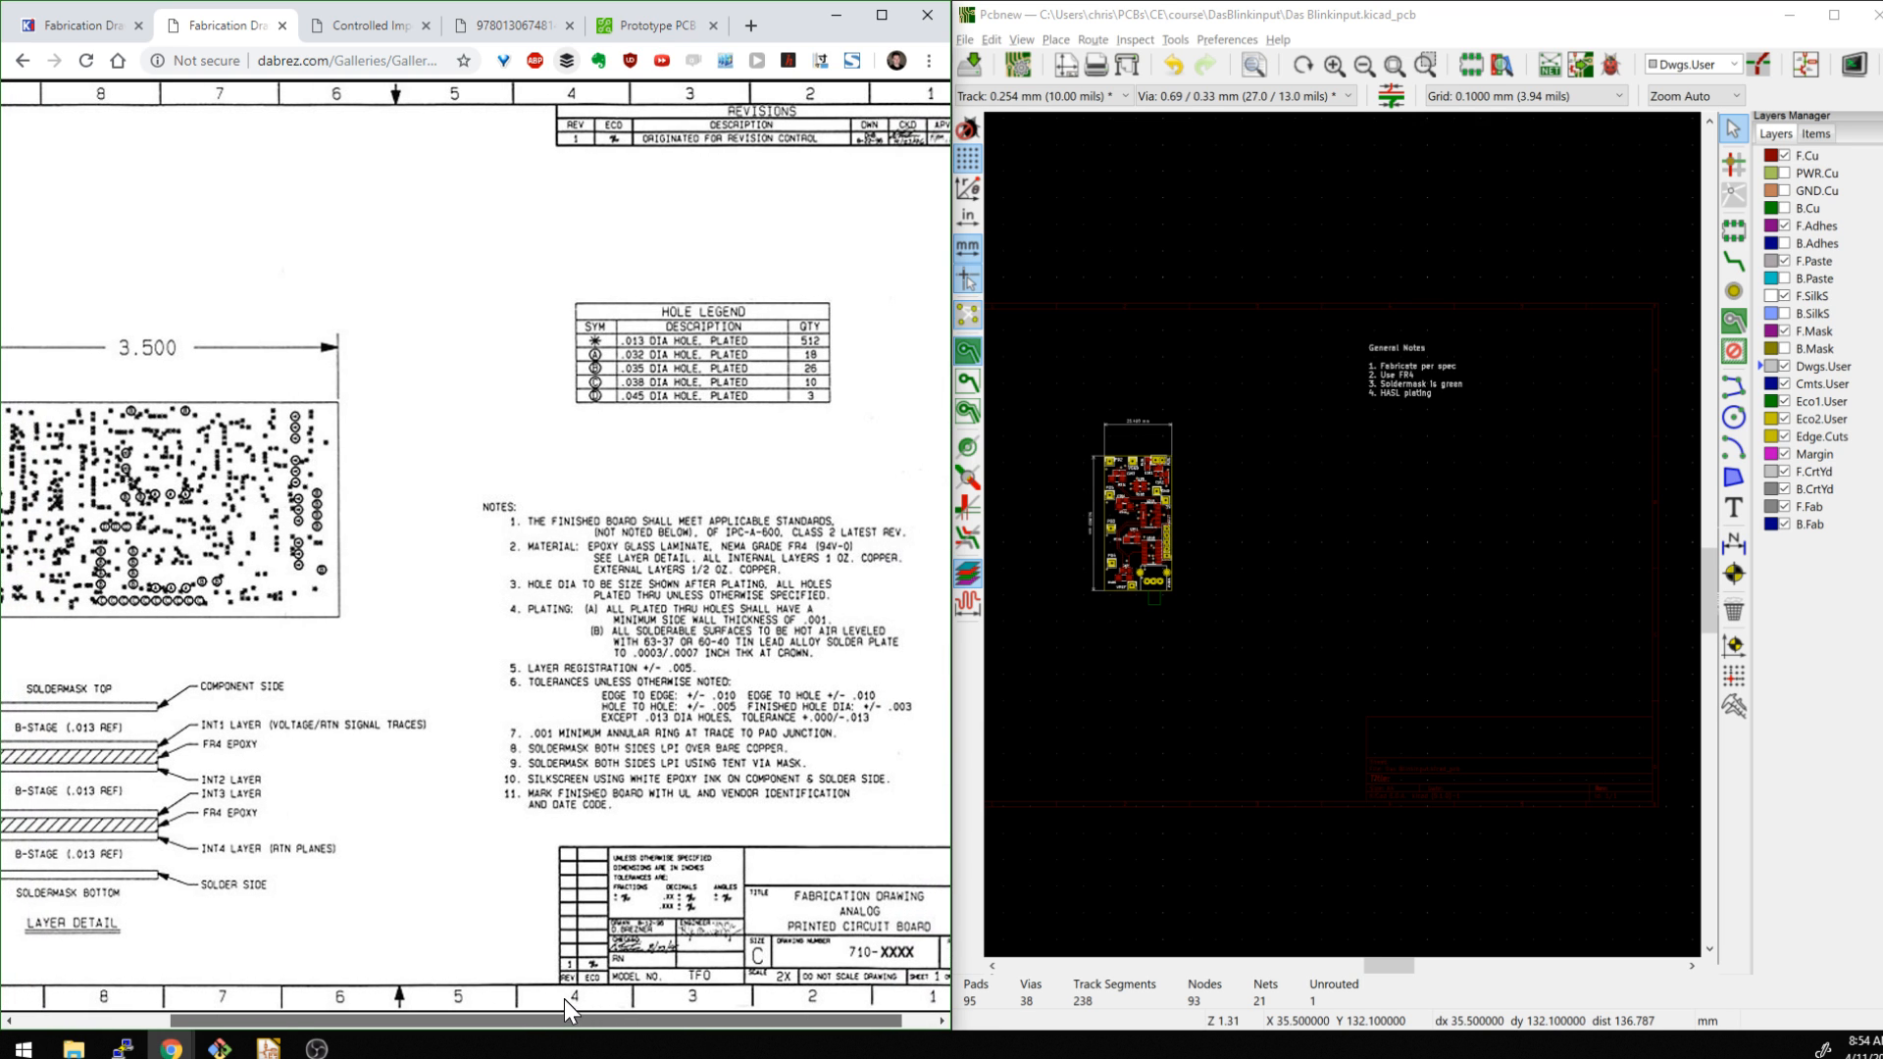
{"action": "scroll", "scroll_direction": "left", "scroll_amount": 3}
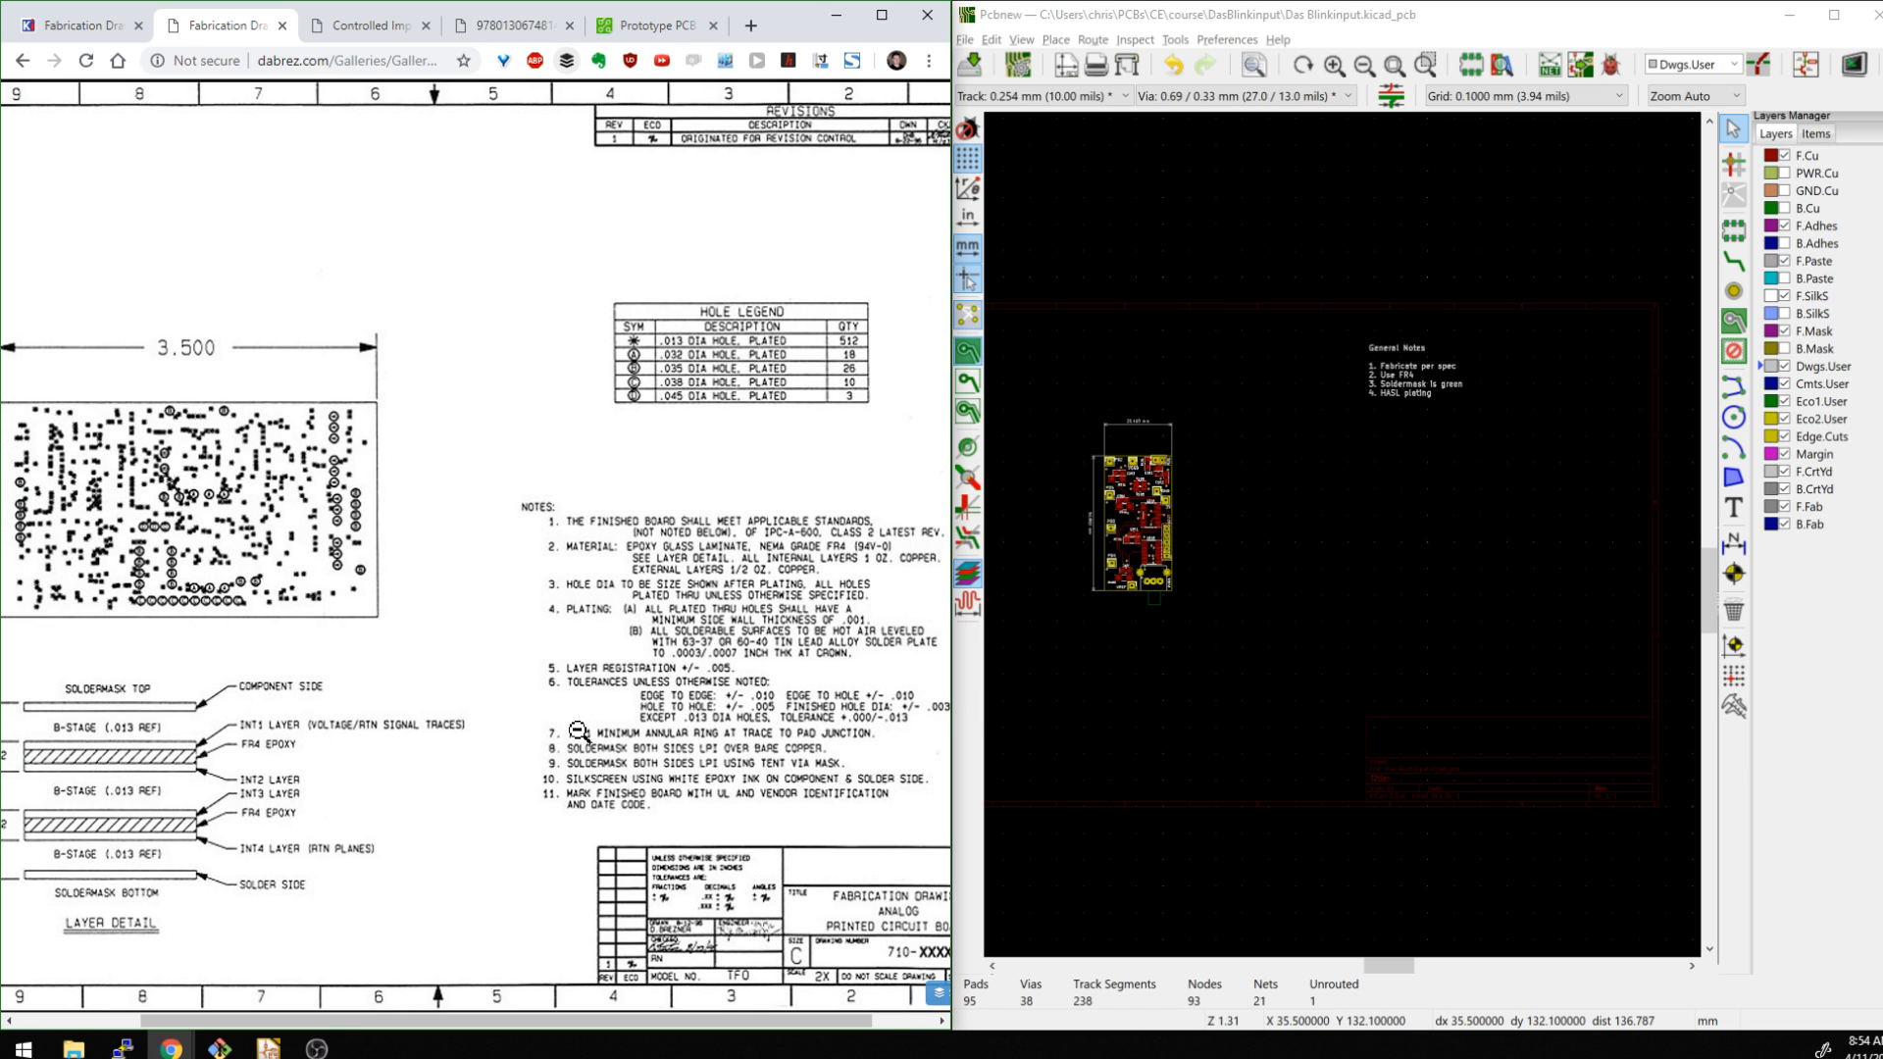
{"action": "mouse_move", "coordinate": [679, 729]}
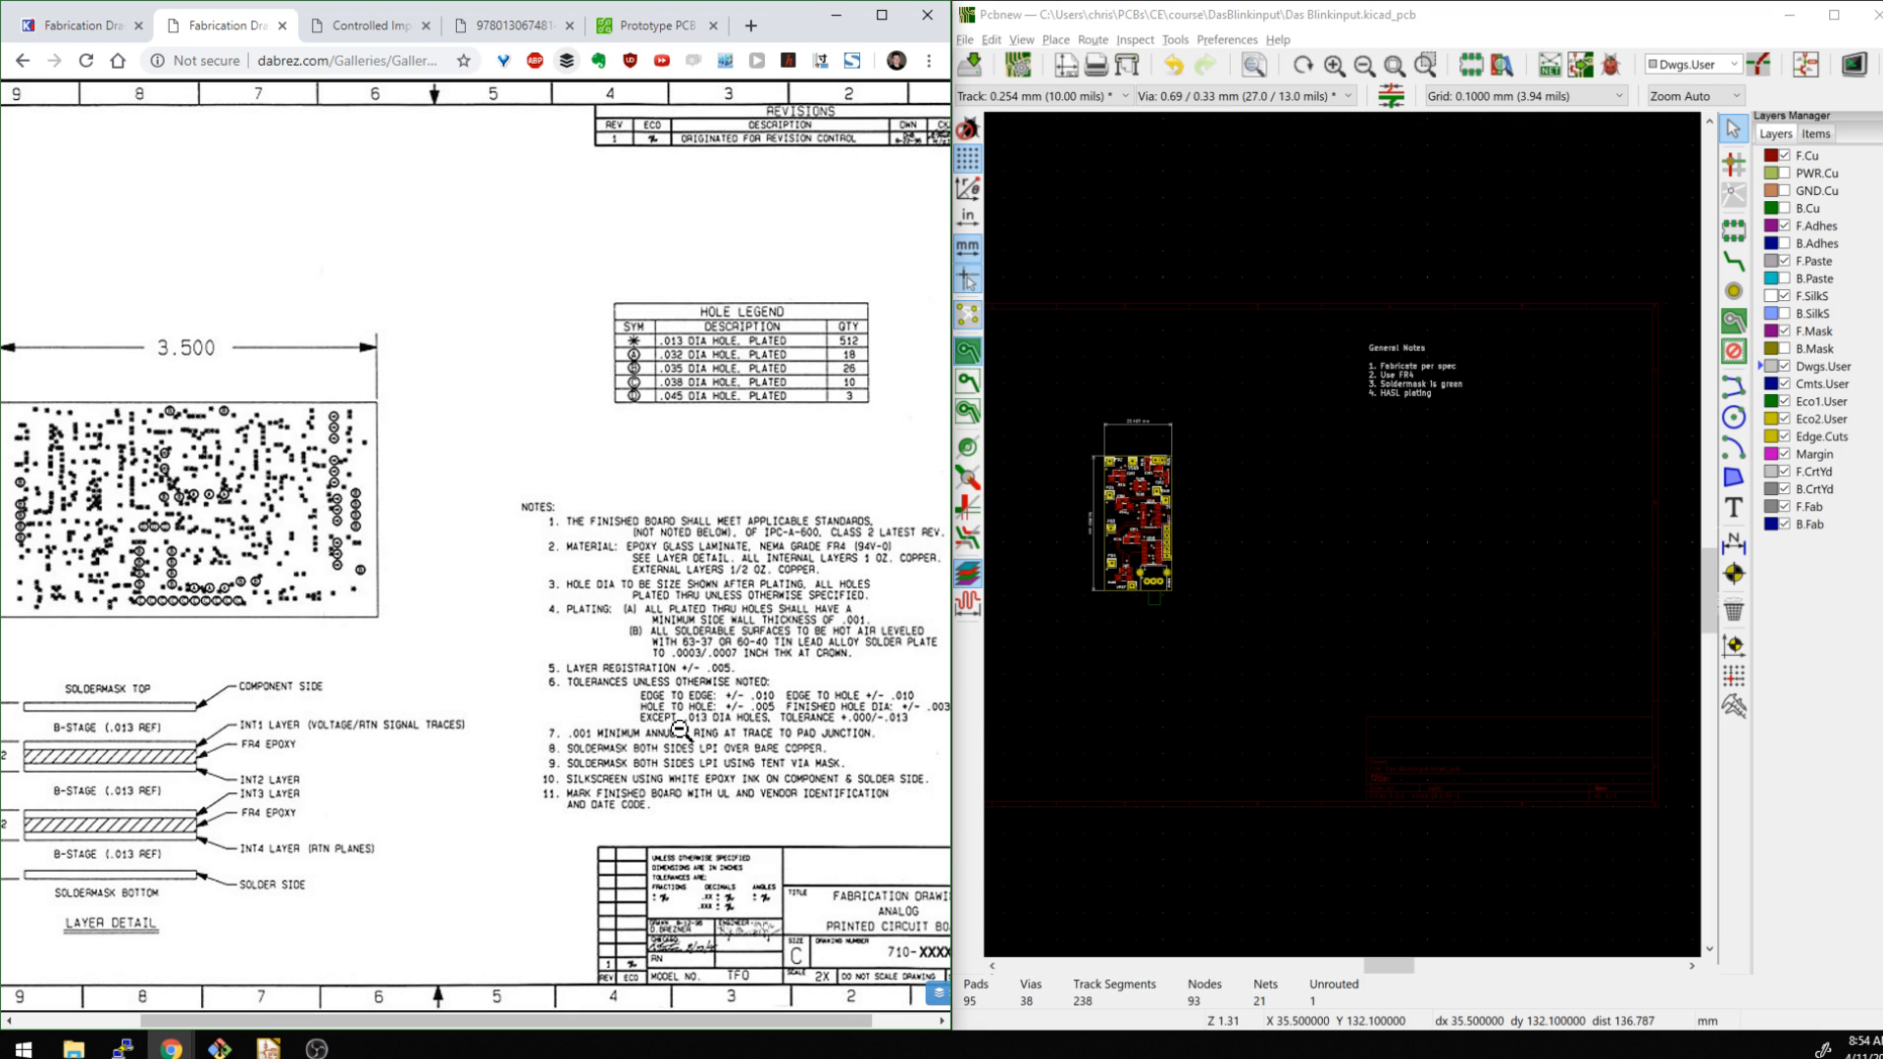
{"action": "mouse_move", "coordinate": [658, 612]}
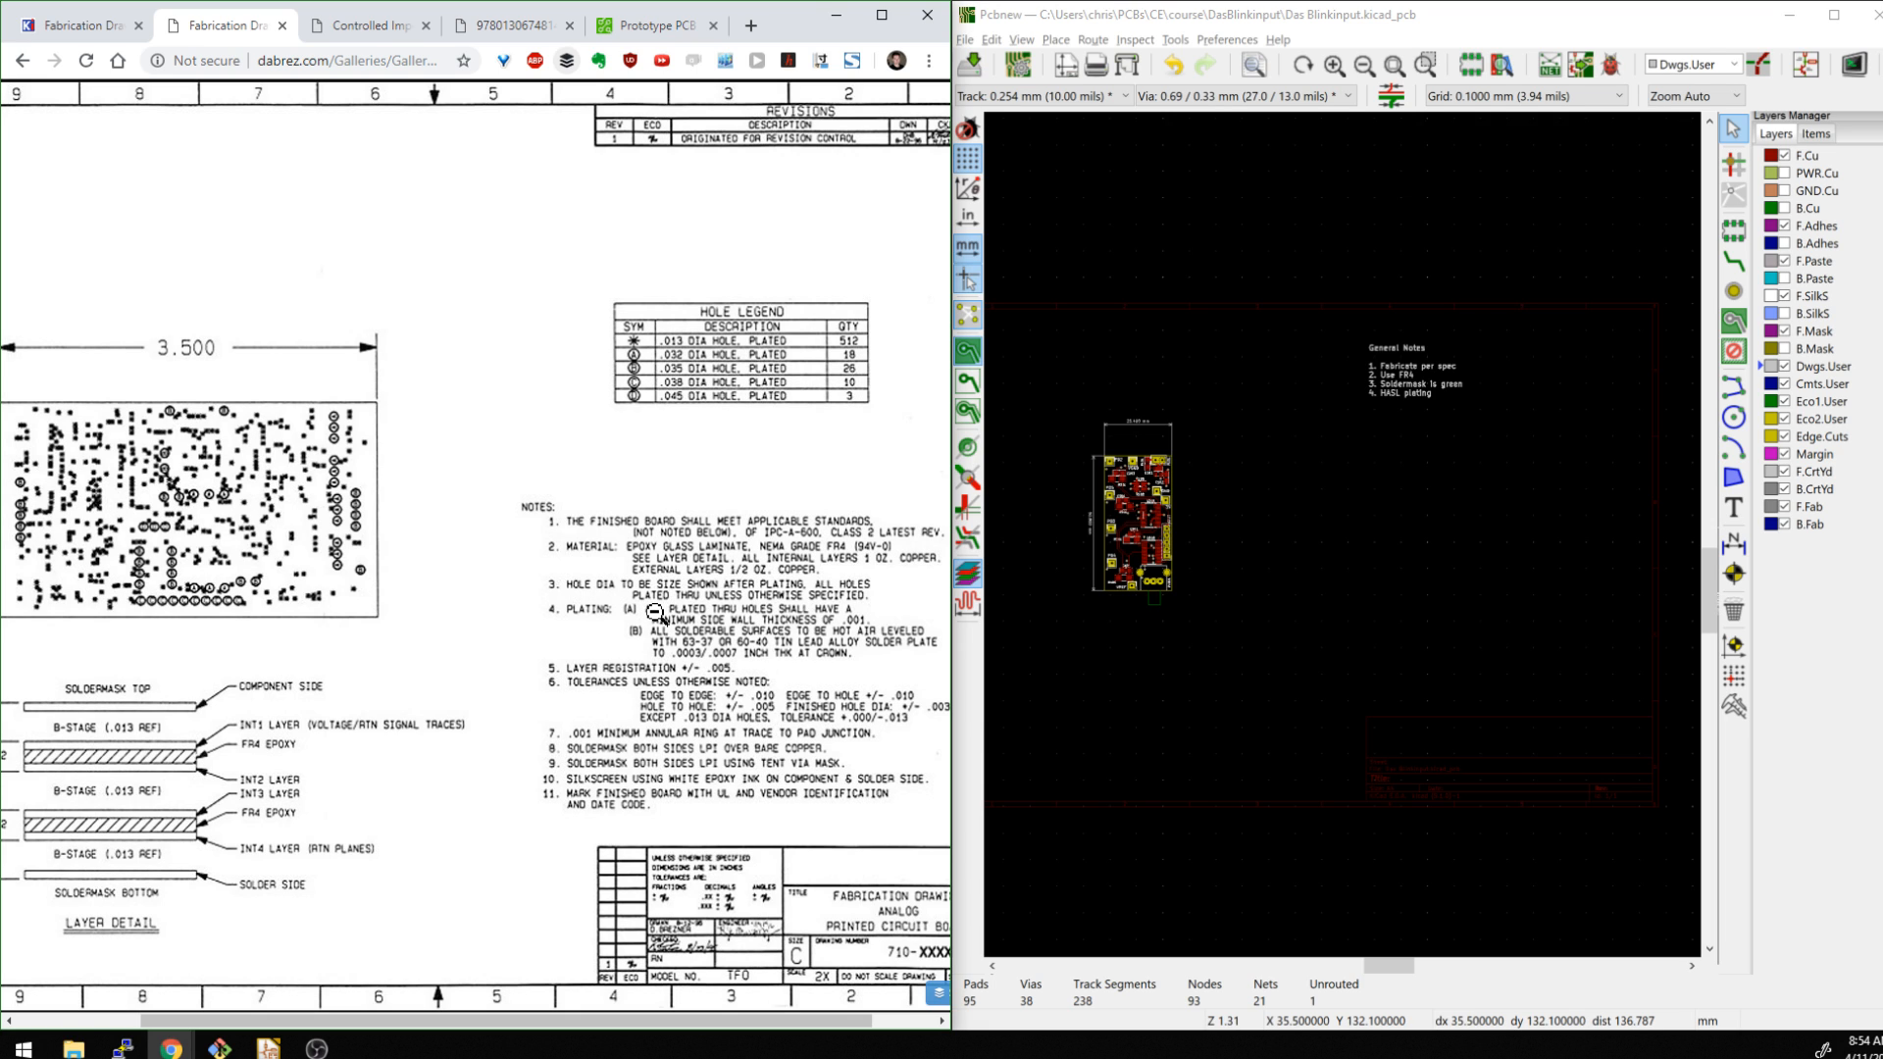
{"action": "mouse_move", "coordinate": [696, 637]}
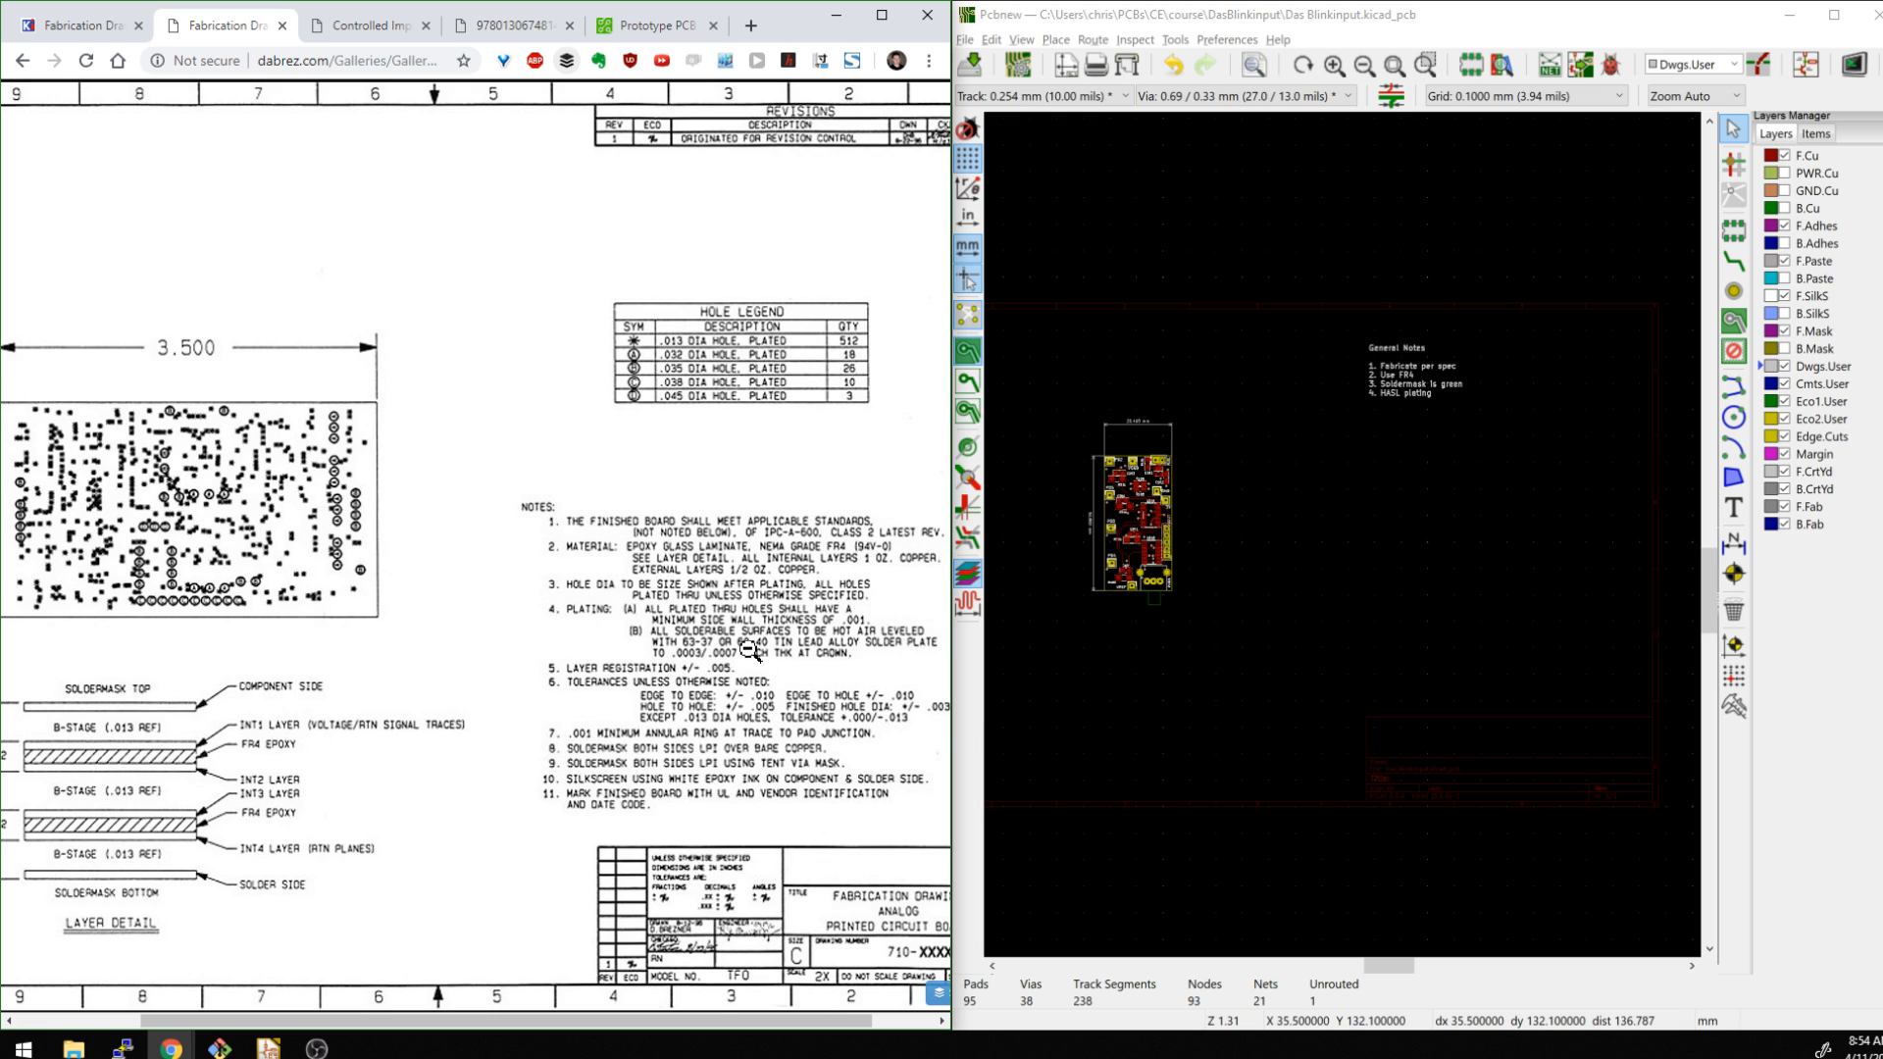
{"action": "mouse_move", "coordinate": [741, 648]}
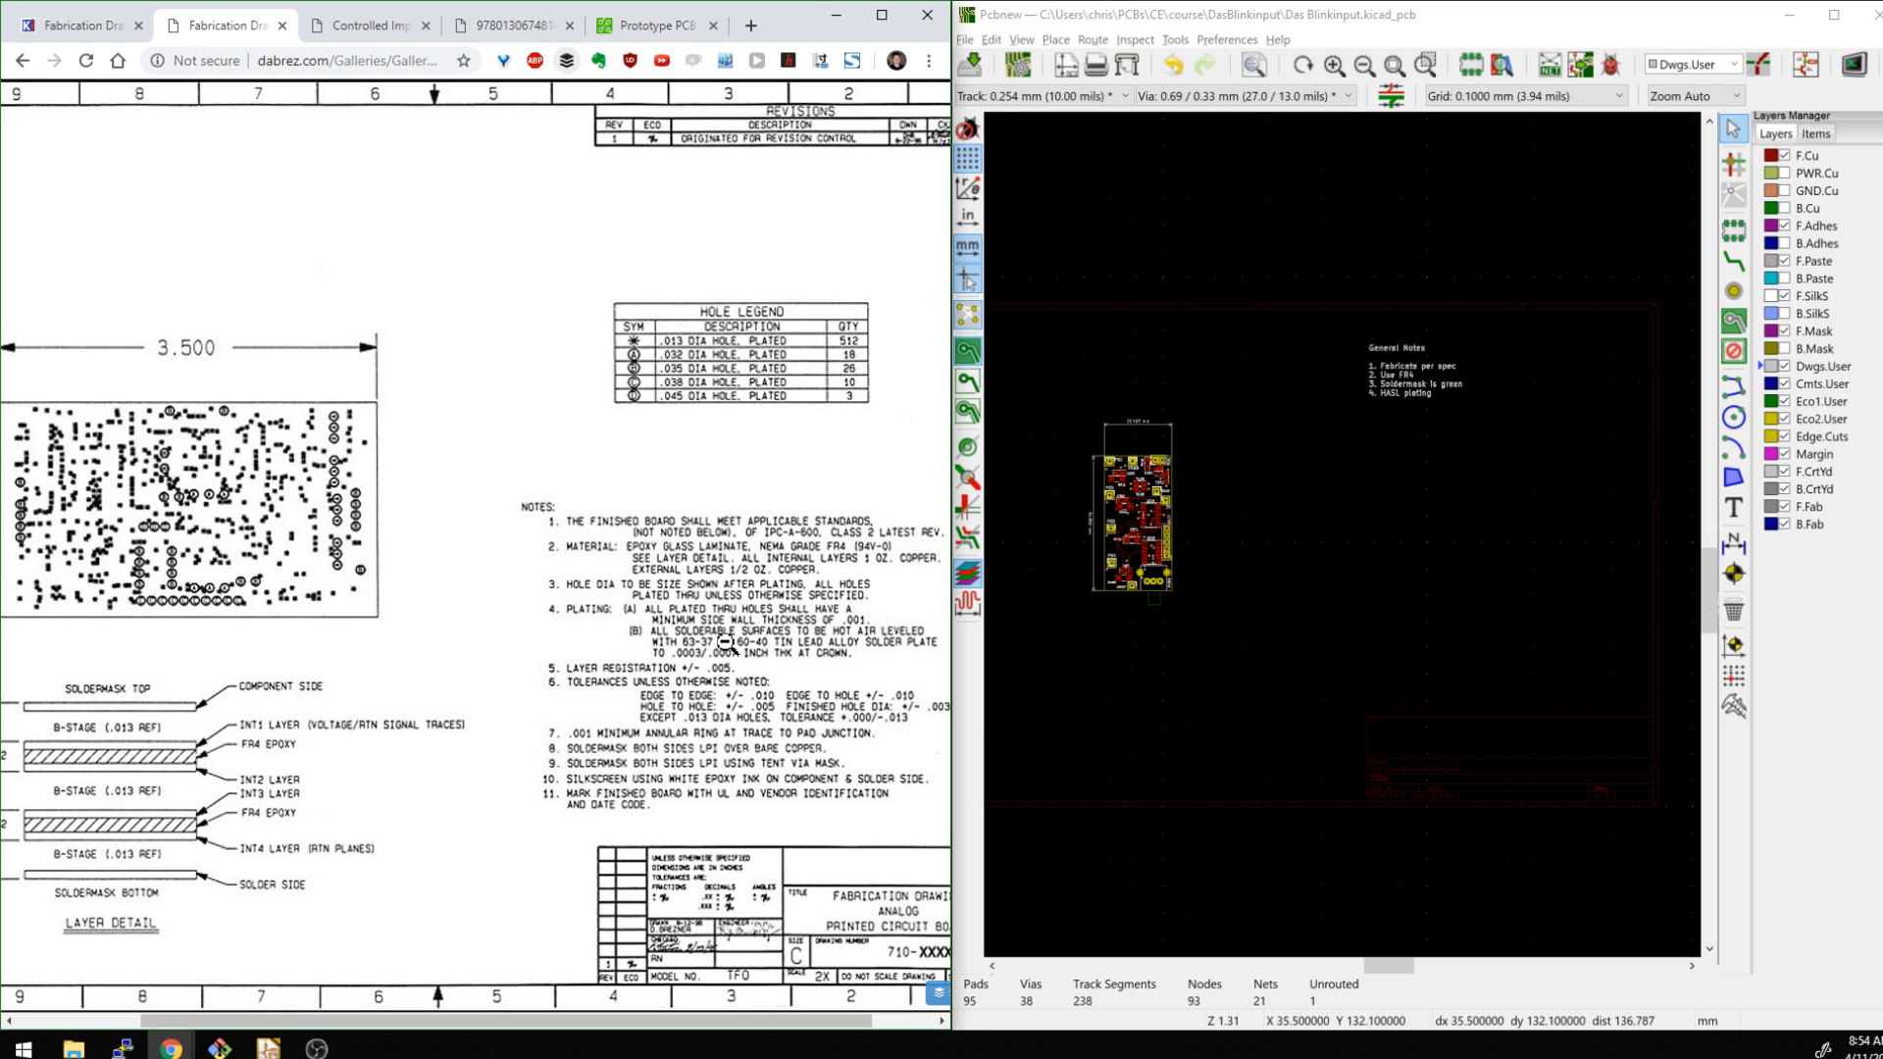
{"action": "mouse_move", "coordinate": [715, 639]}
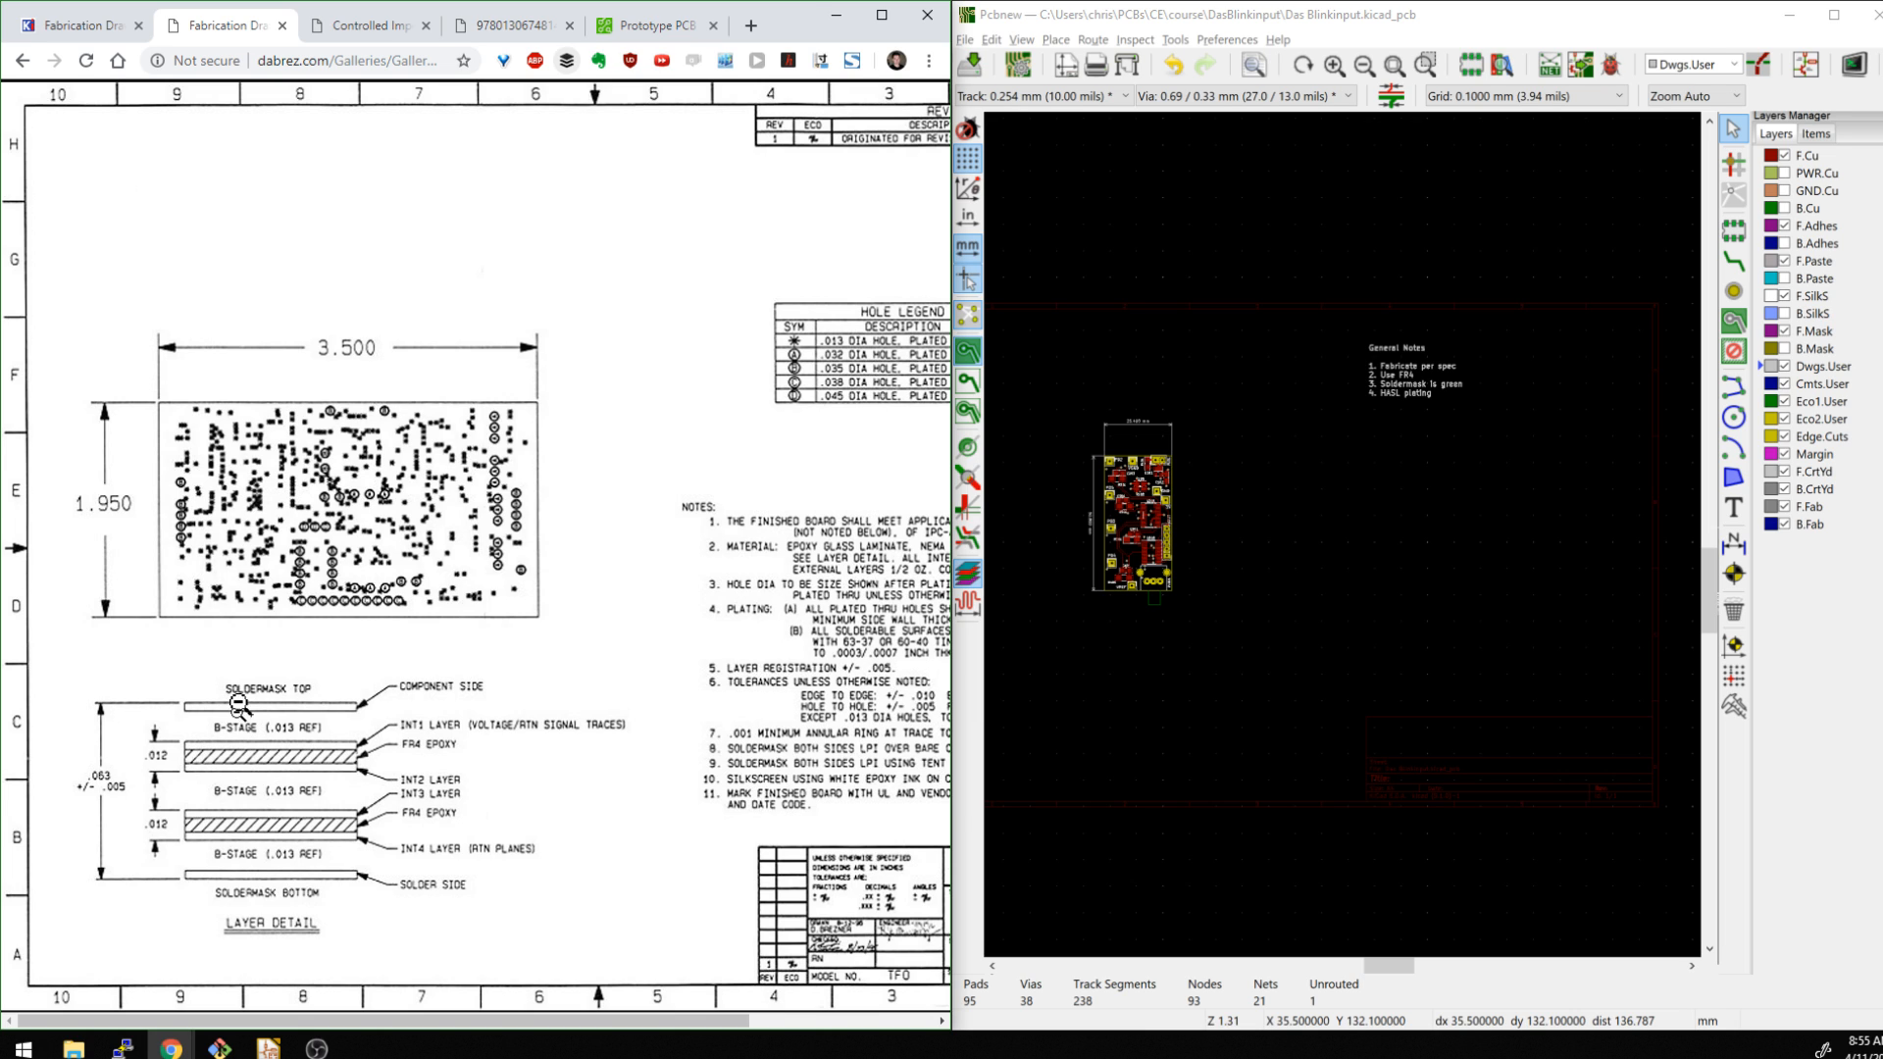
{"action": "mouse_move", "coordinate": [1484, 510]}
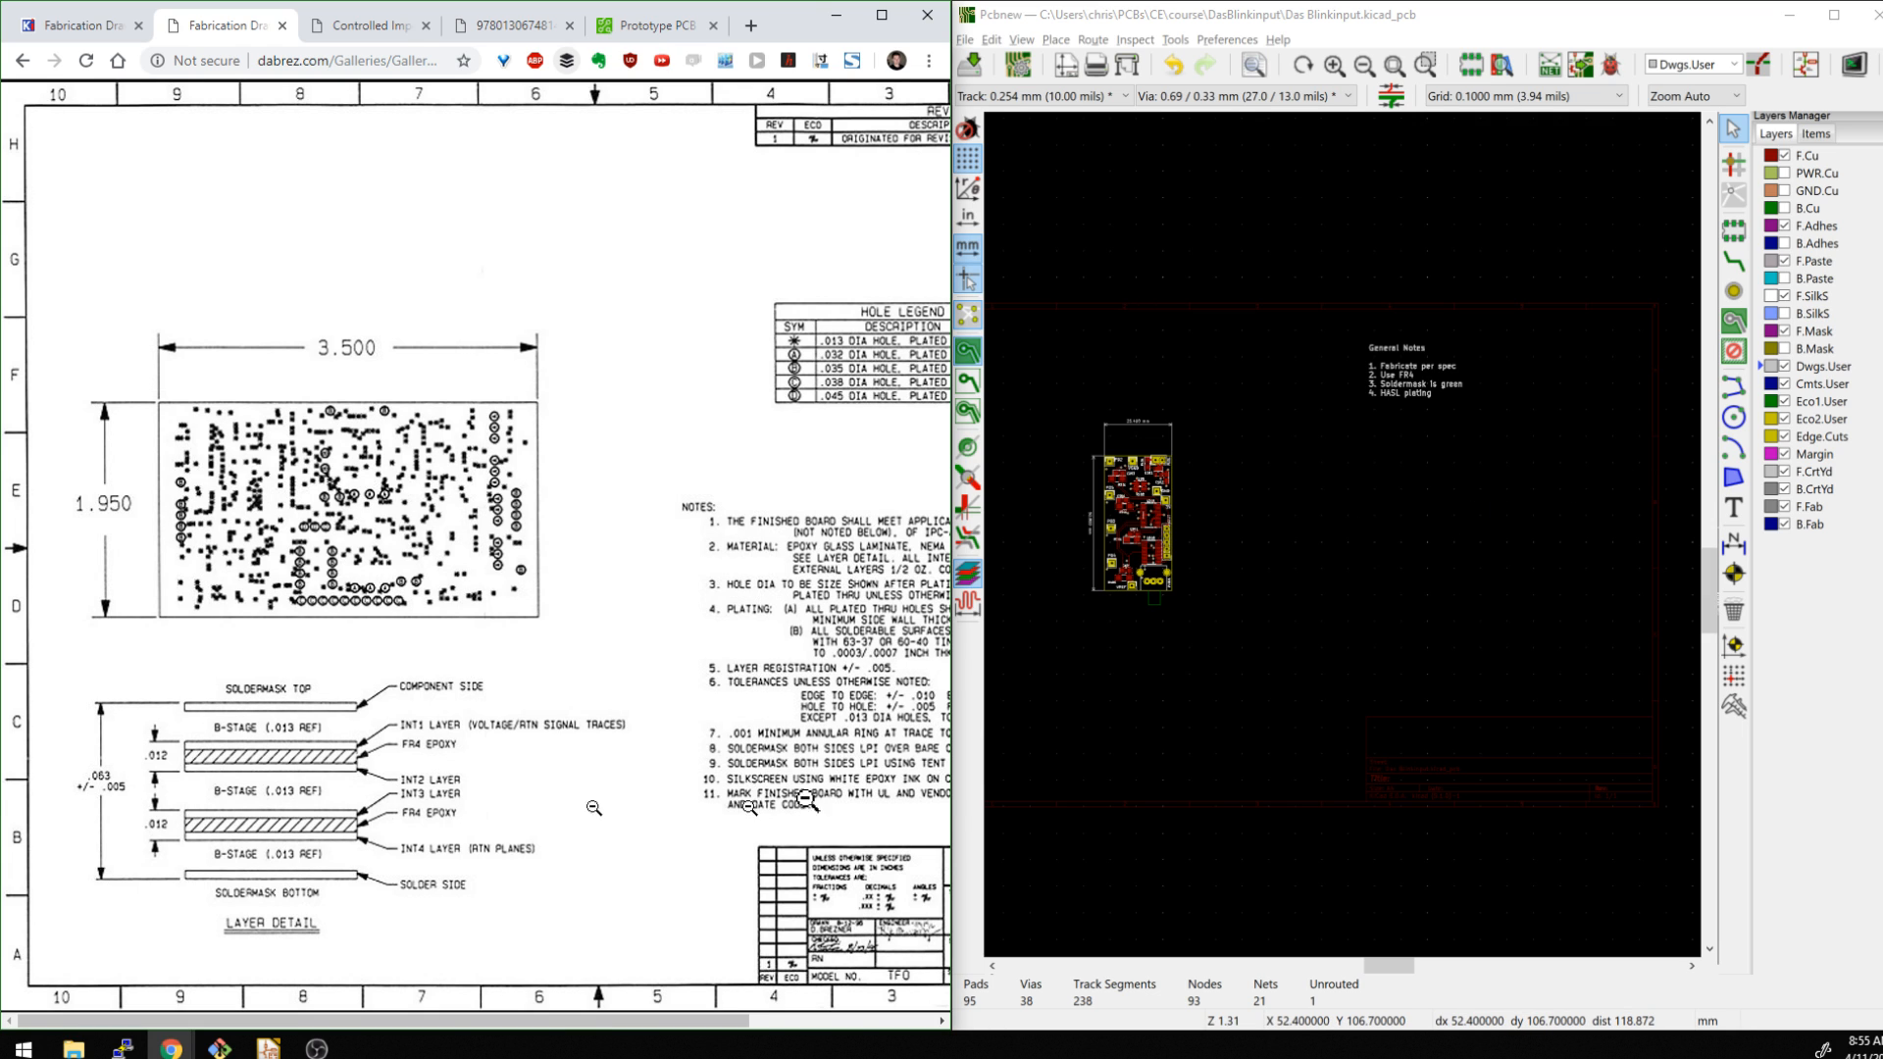
{"action": "mouse_move", "coordinate": [1417, 493]}
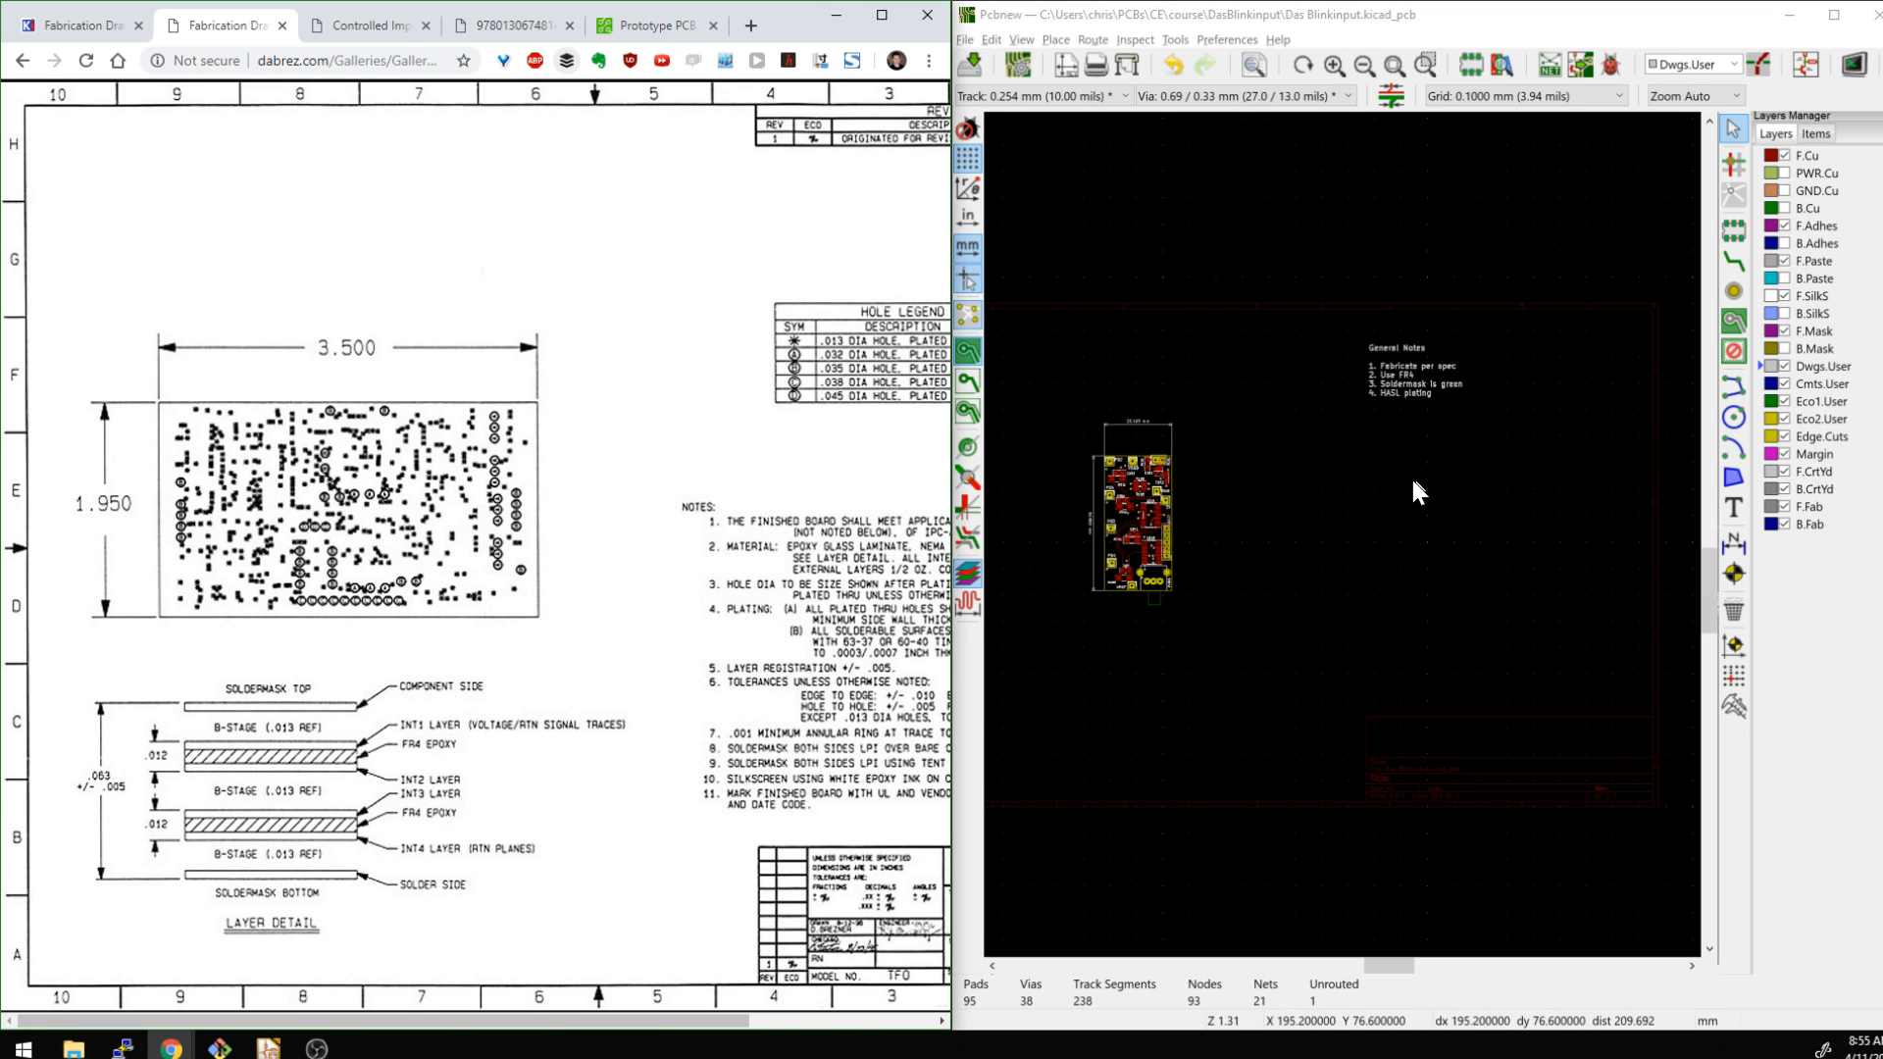
{"action": "mouse_move", "coordinate": [1364, 509]}
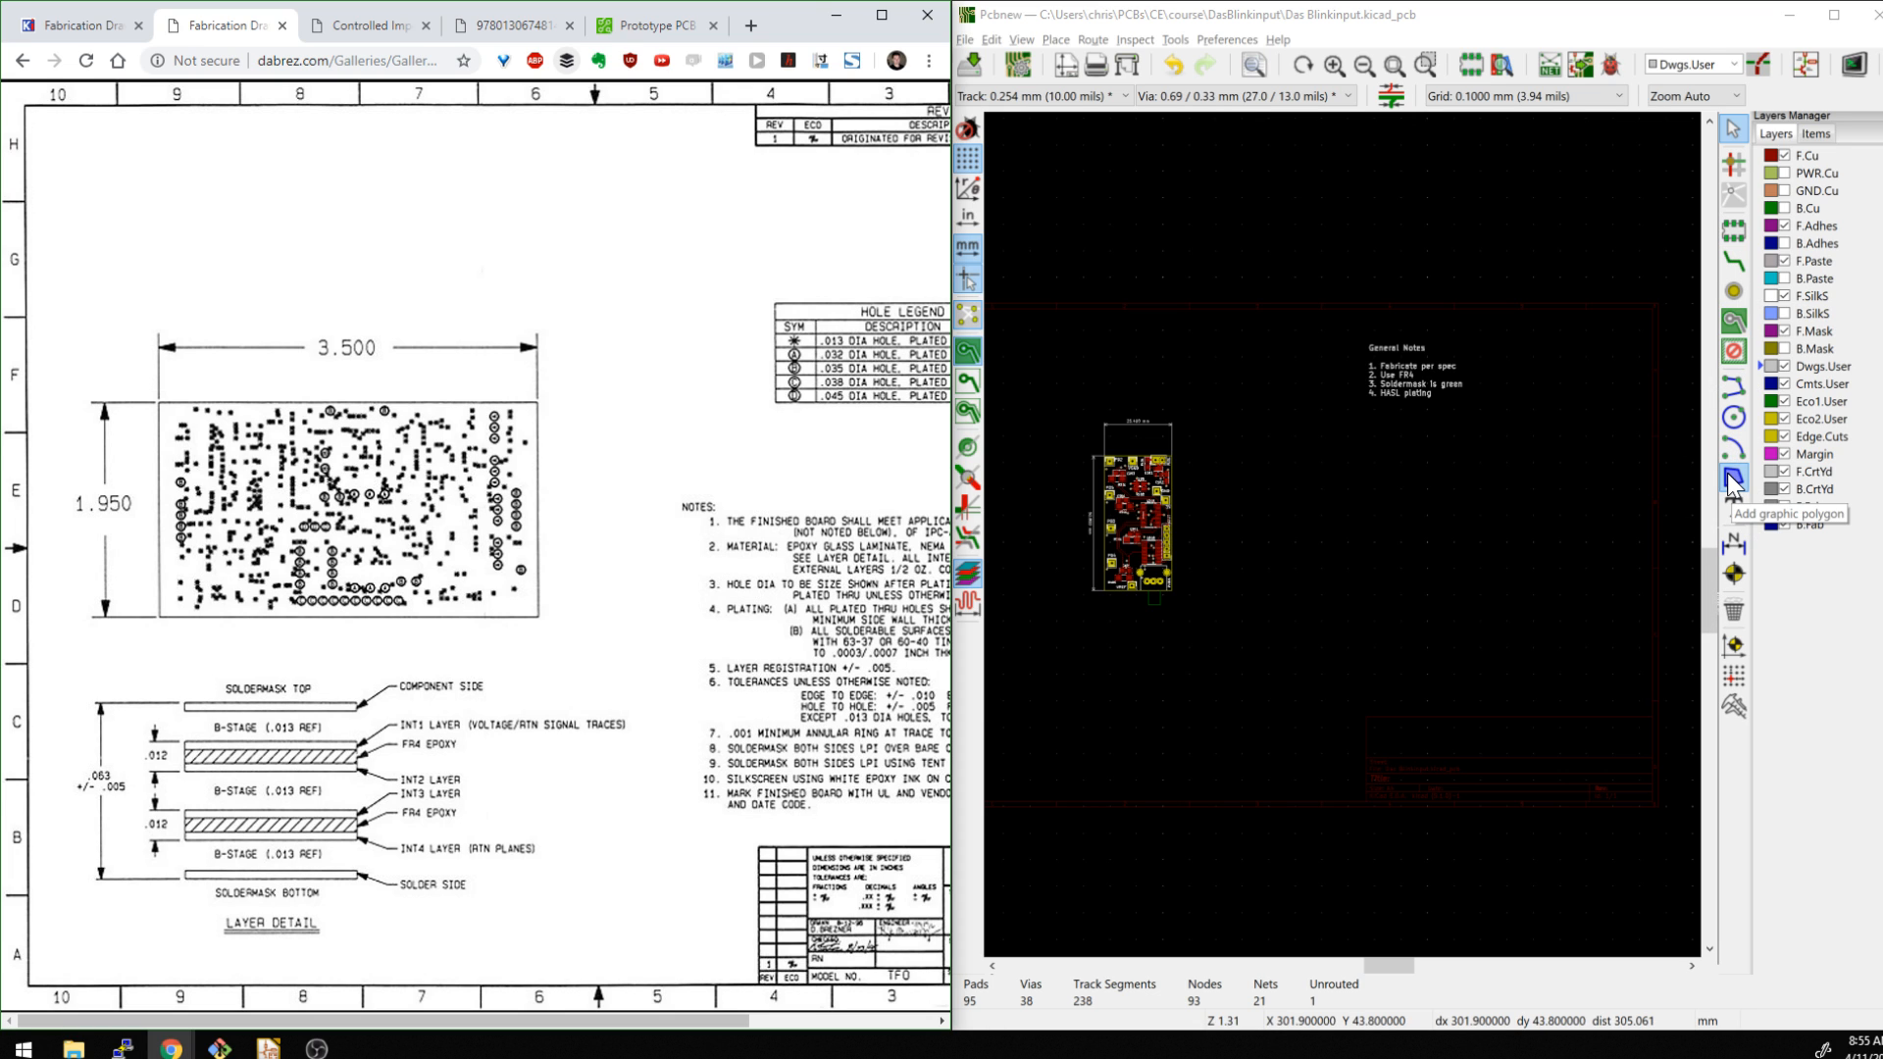
{"action": "mouse_move", "coordinate": [1733, 419]}
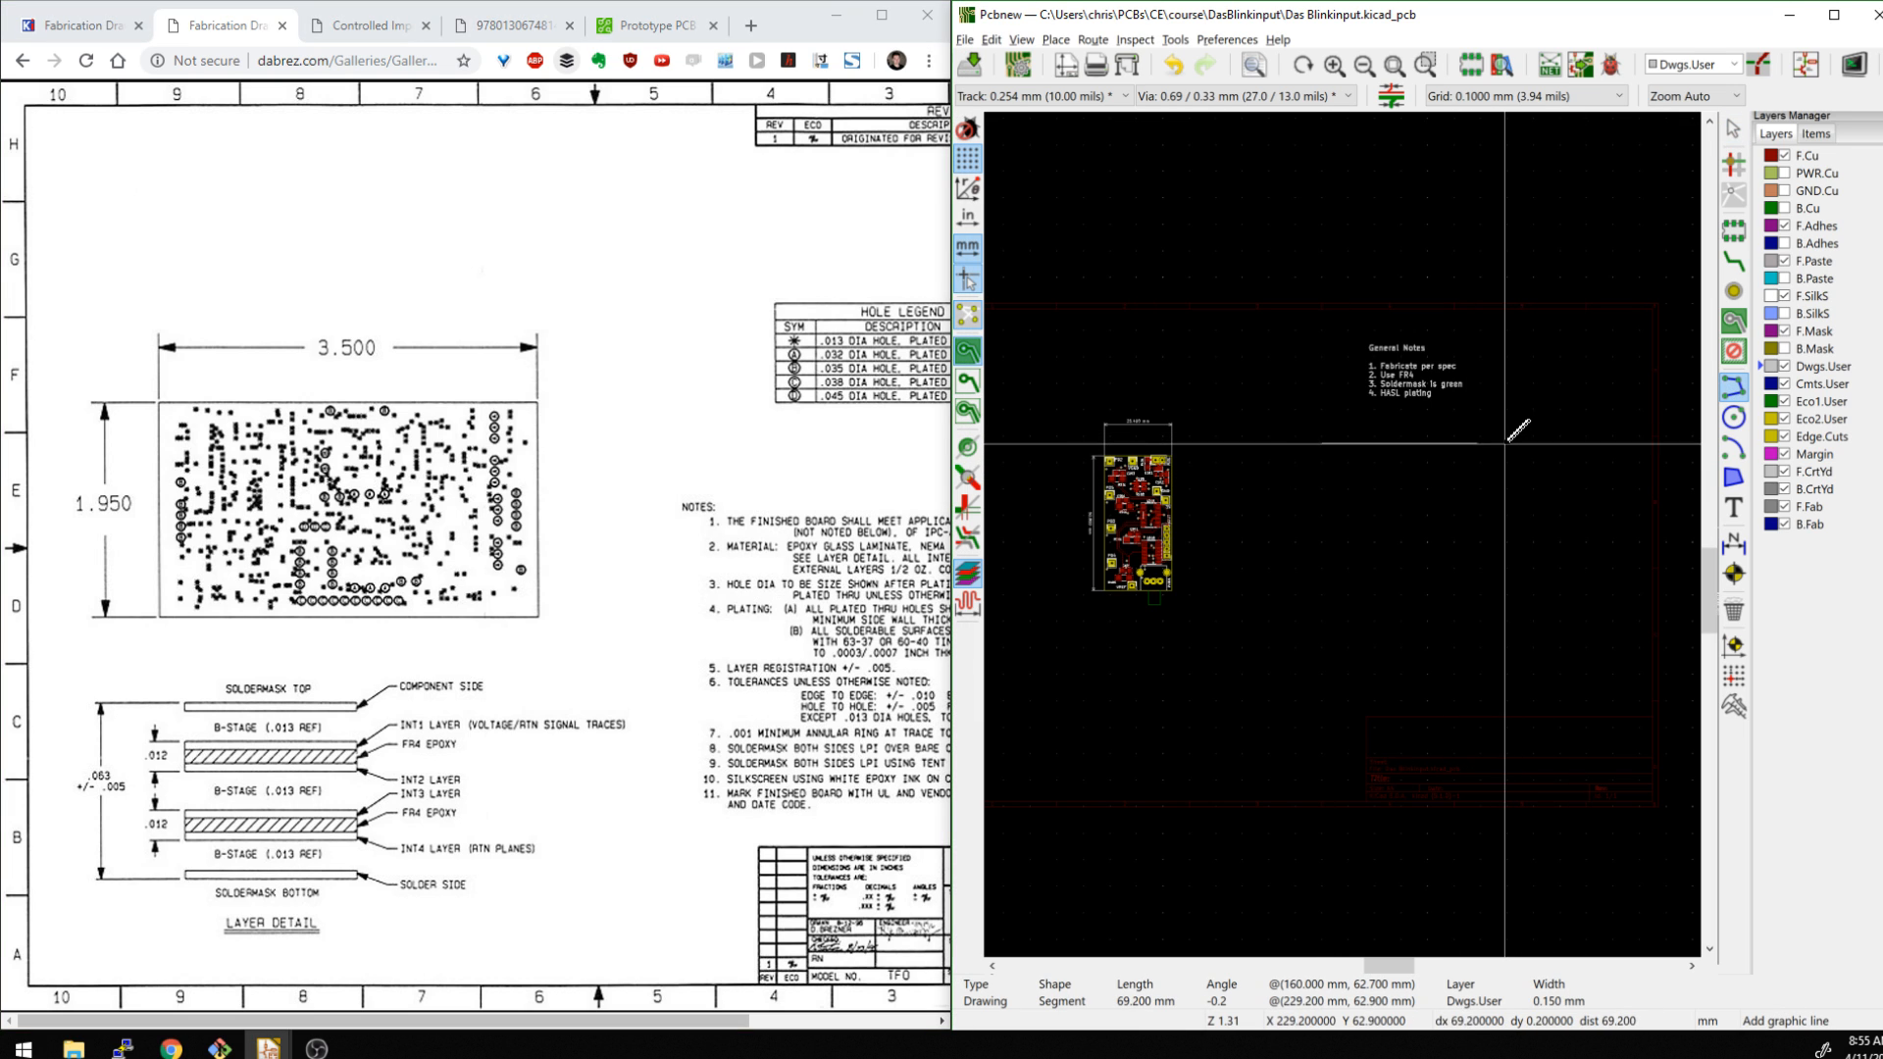
{"action": "mouse_move", "coordinate": [1511, 444]}
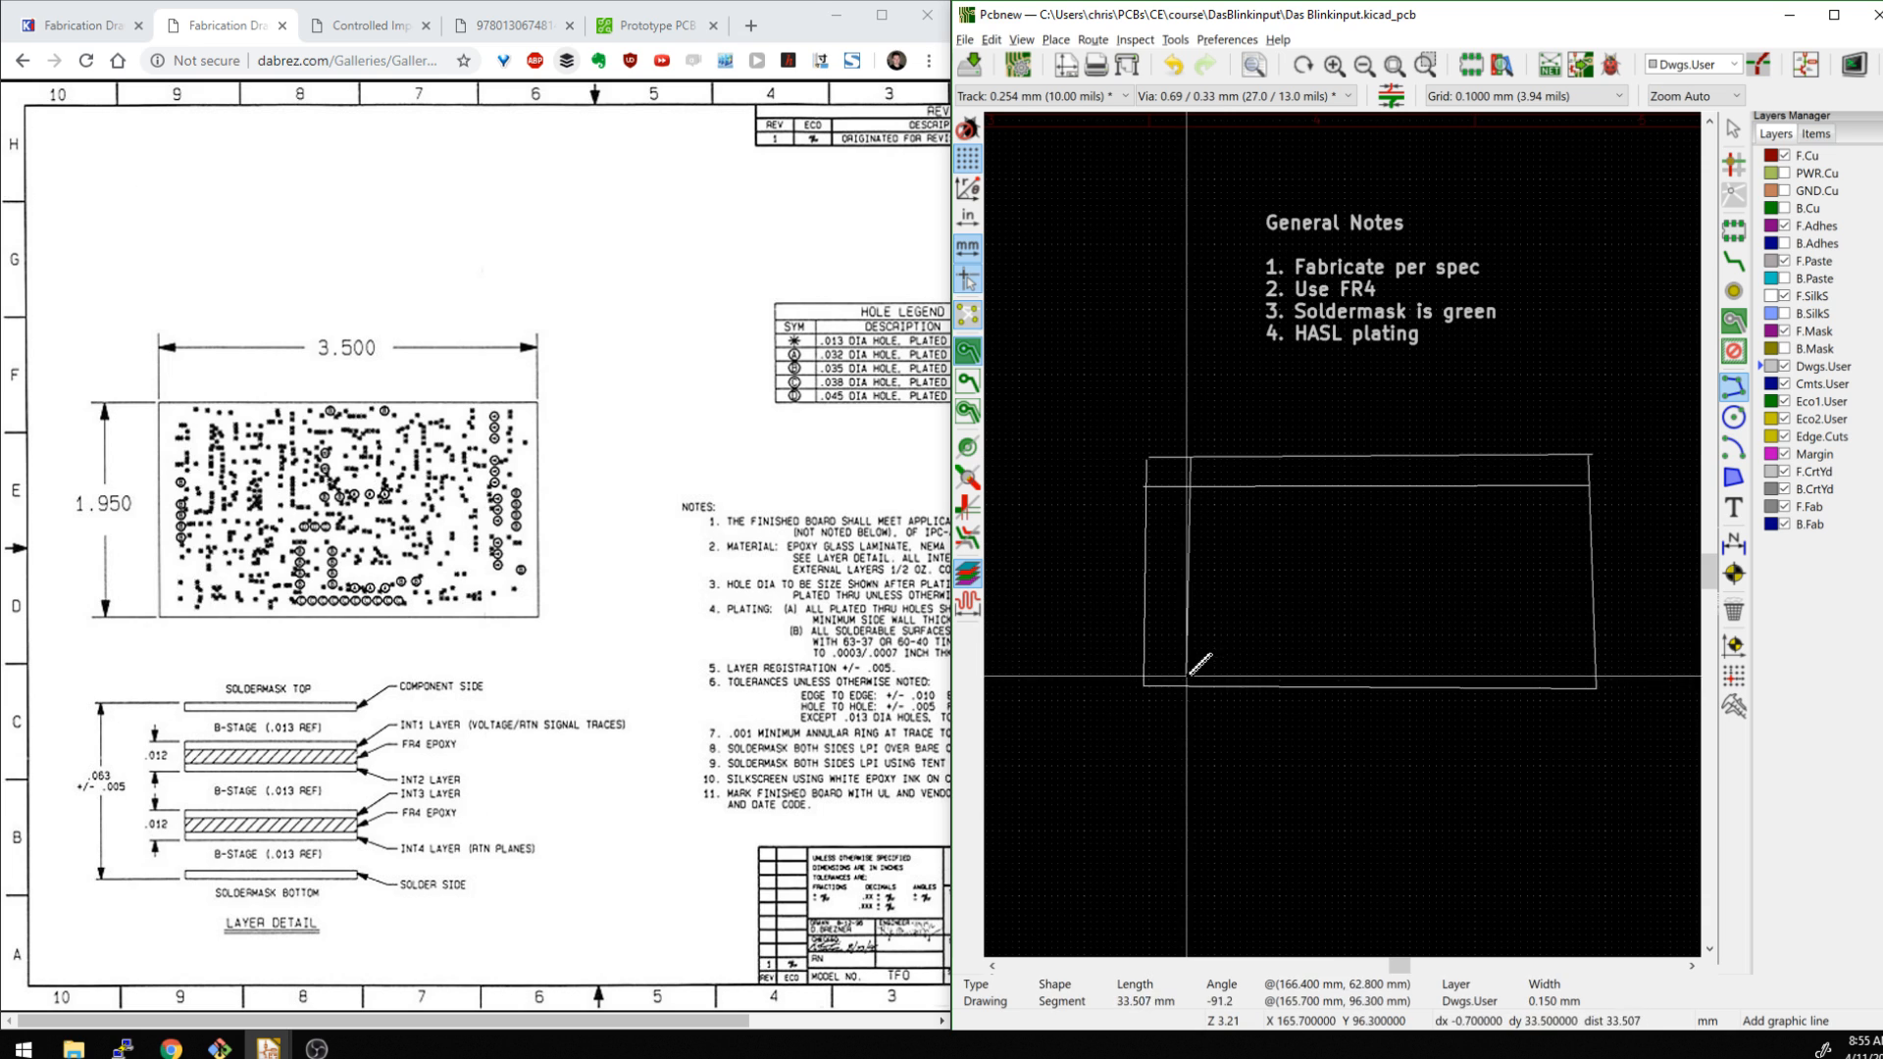
{"action": "mouse_move", "coordinate": [1171, 475]}
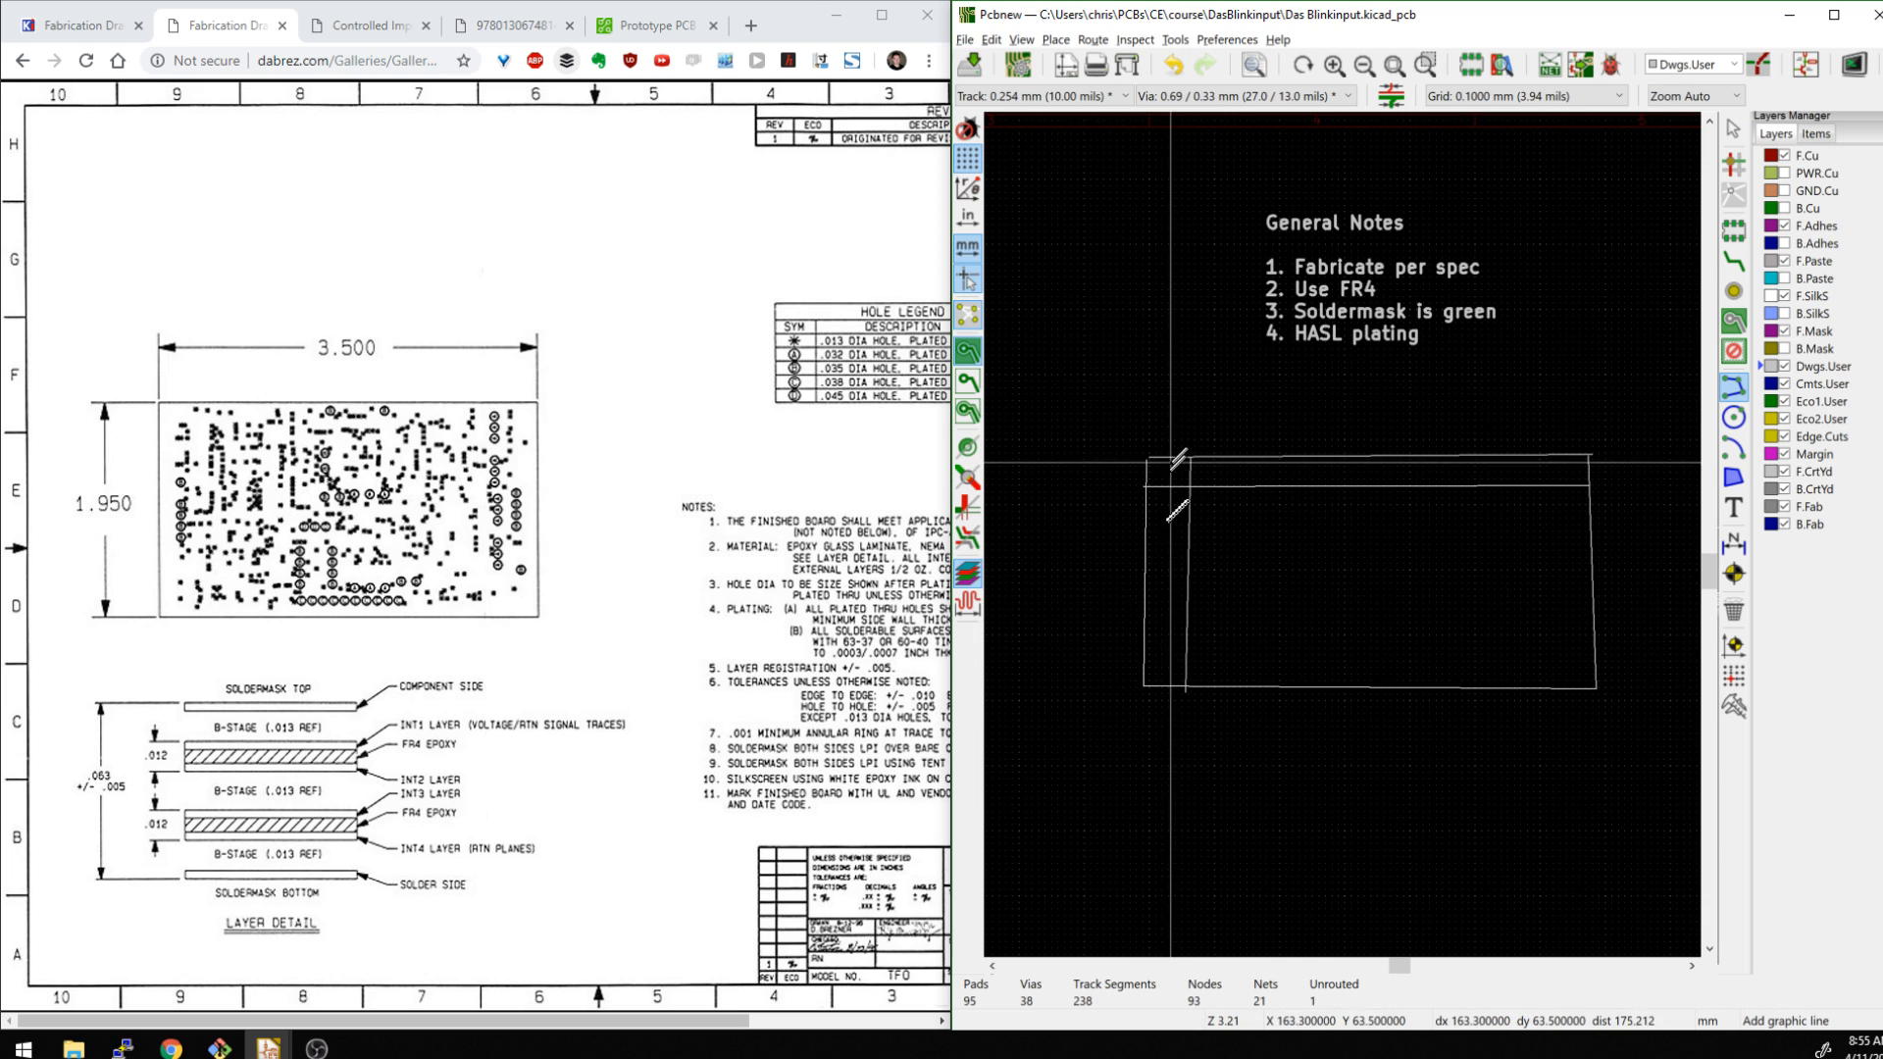
{"action": "mouse_move", "coordinate": [1273, 462]}
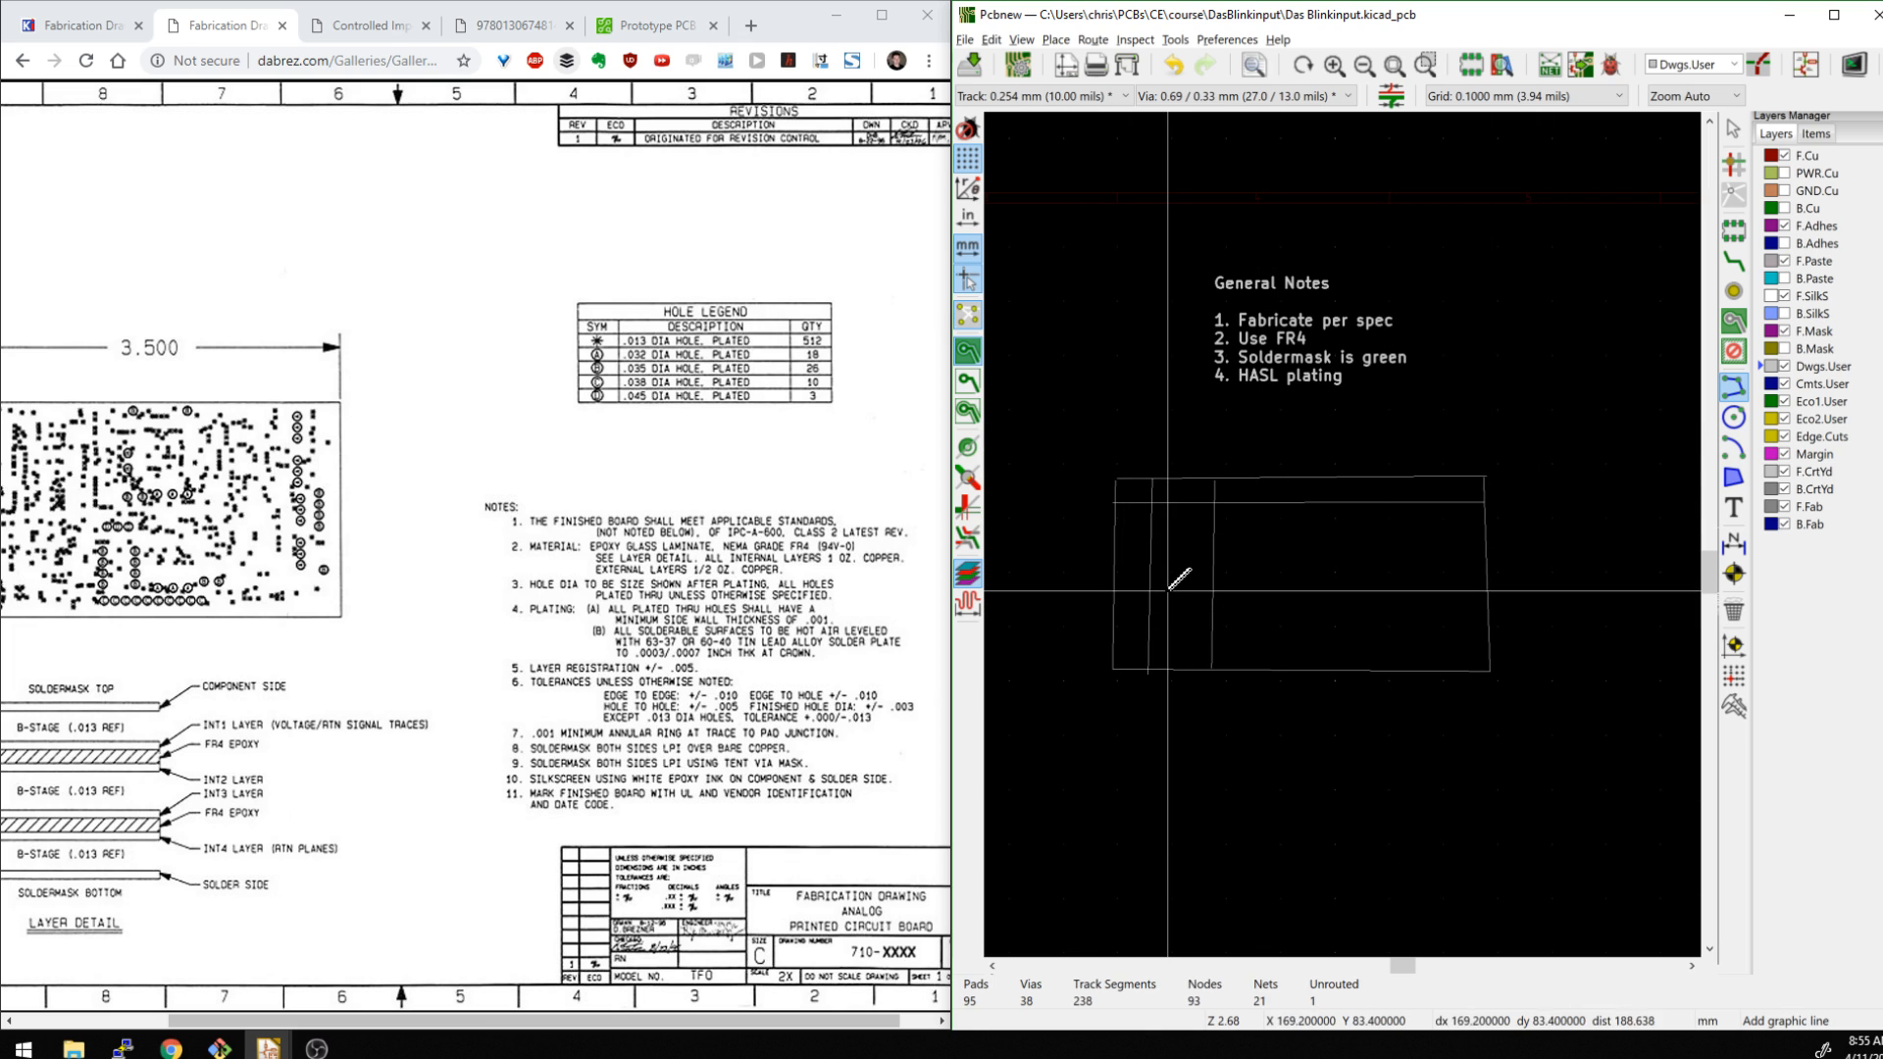
{"action": "mouse_move", "coordinate": [1273, 531]}
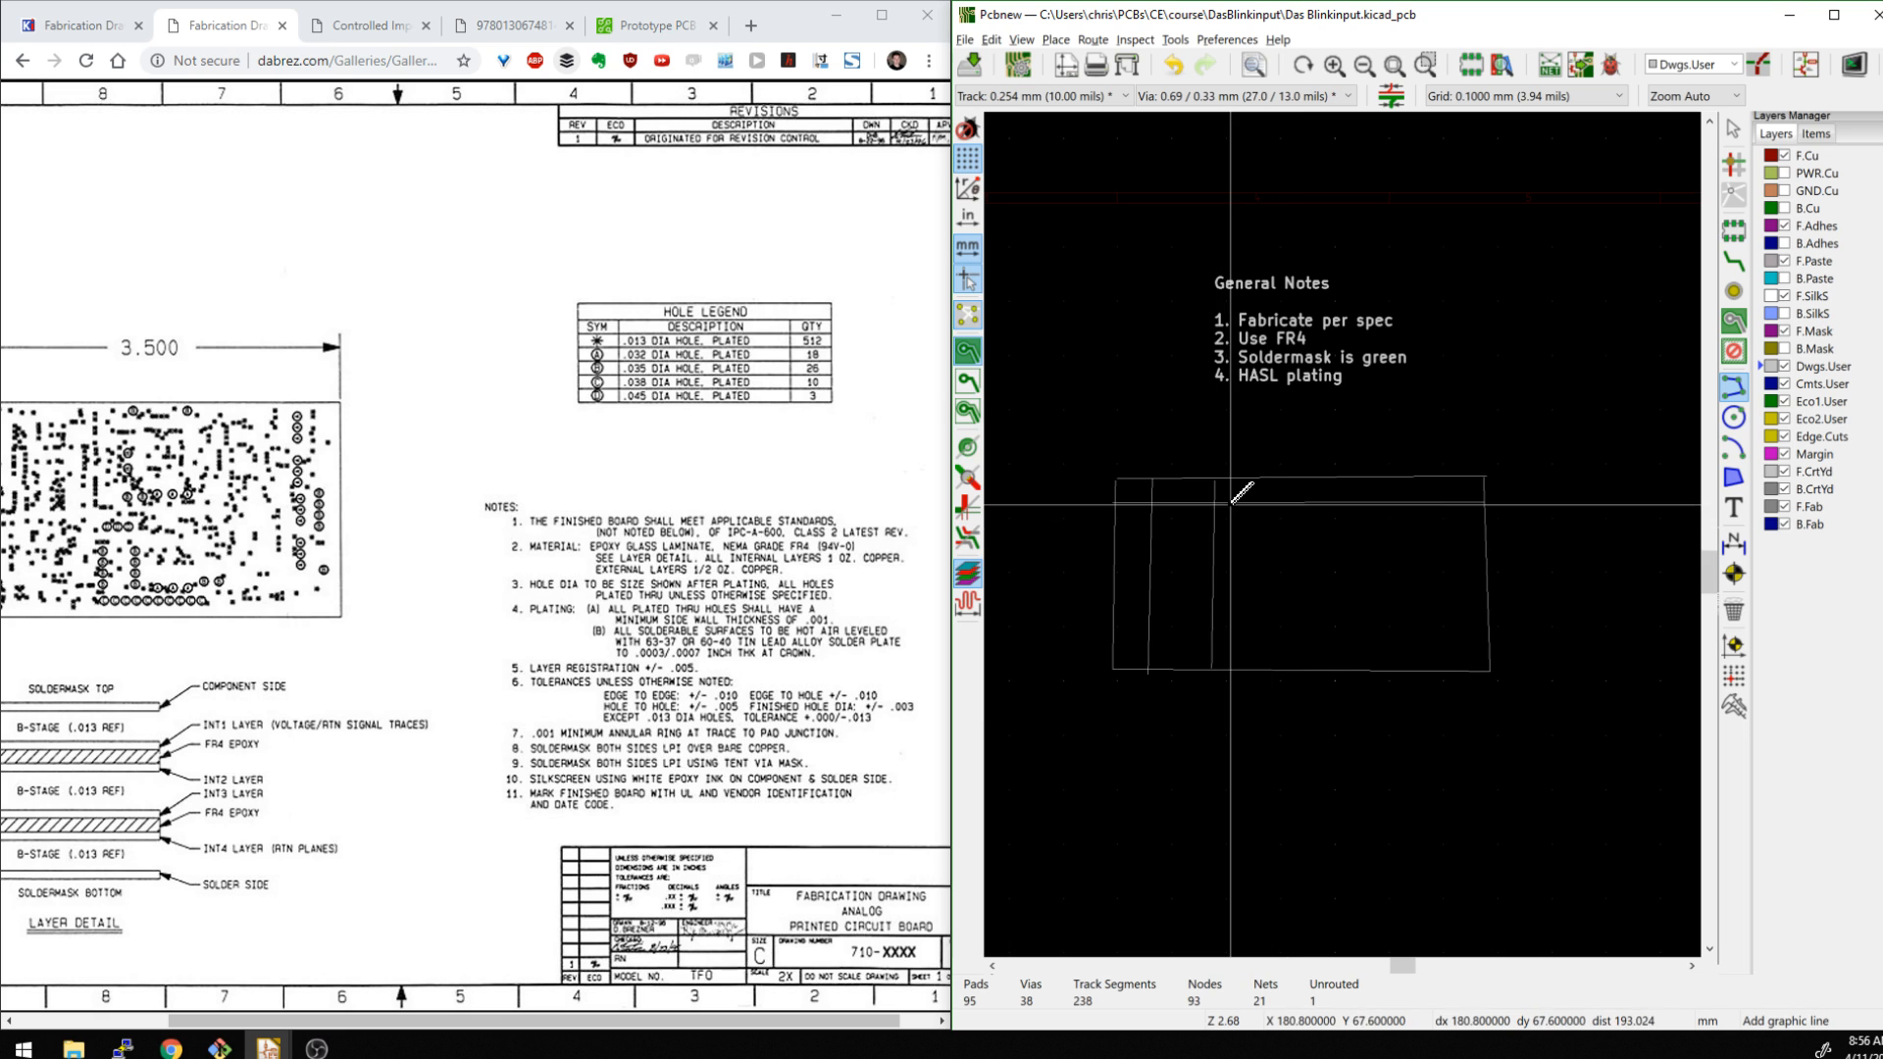
{"action": "mouse_move", "coordinate": [1131, 480]}
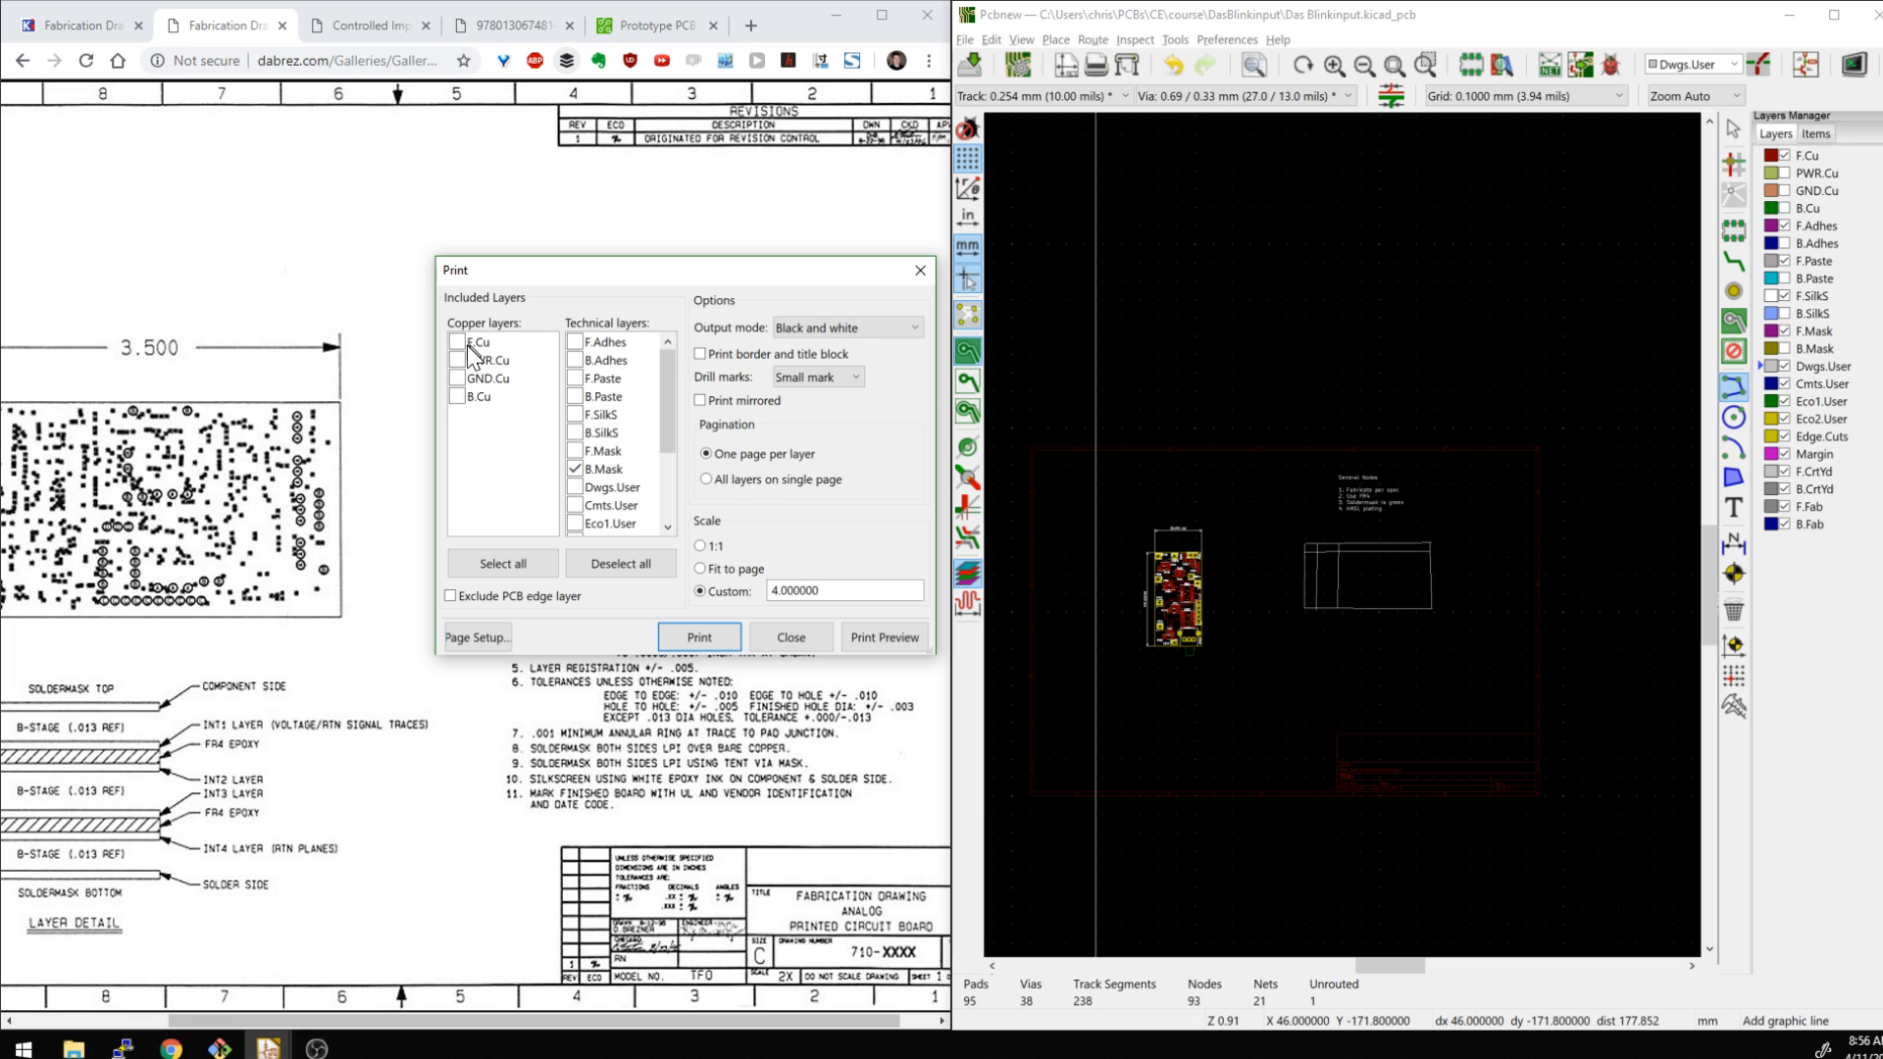
Print Dwgs.User and Edge.Cuts with border and title block, then close print settings
{"action": "scroll", "scroll_direction": "down", "scroll_amount": 3}
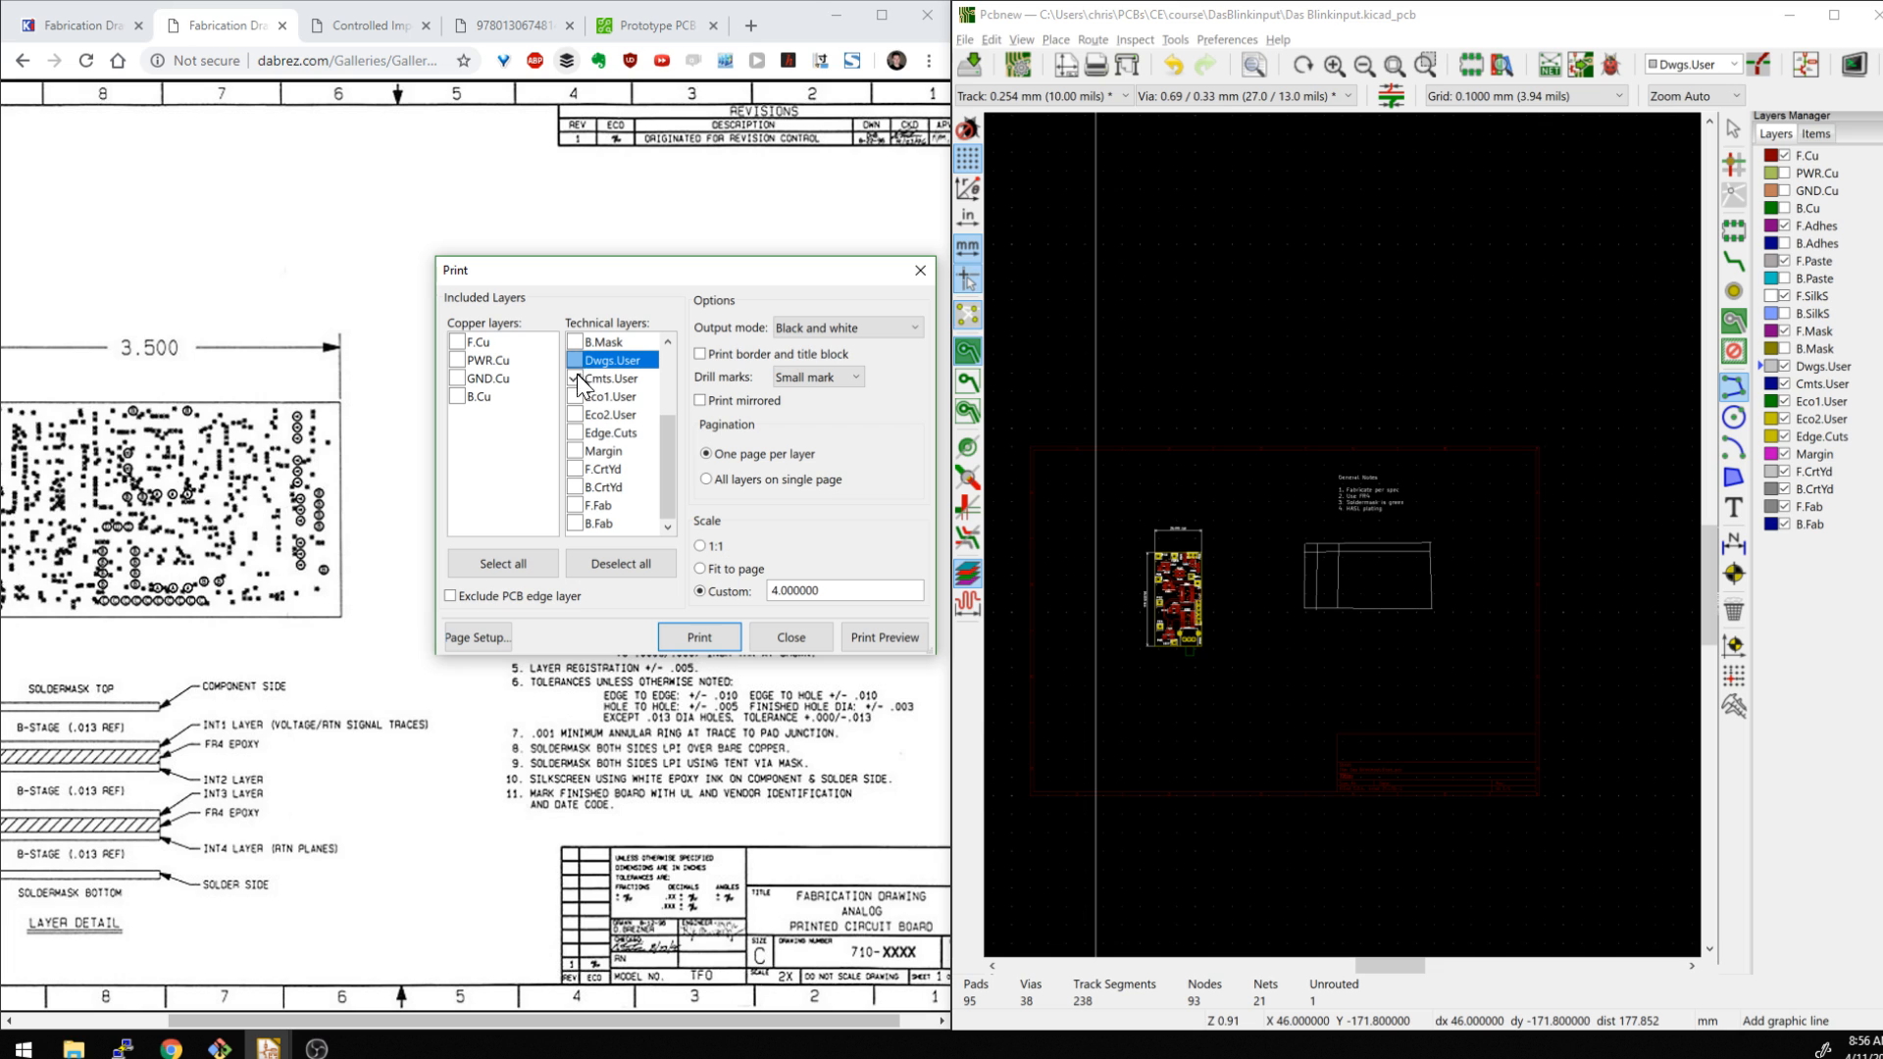
{"action": "left_click", "coordinate": [576, 379]}
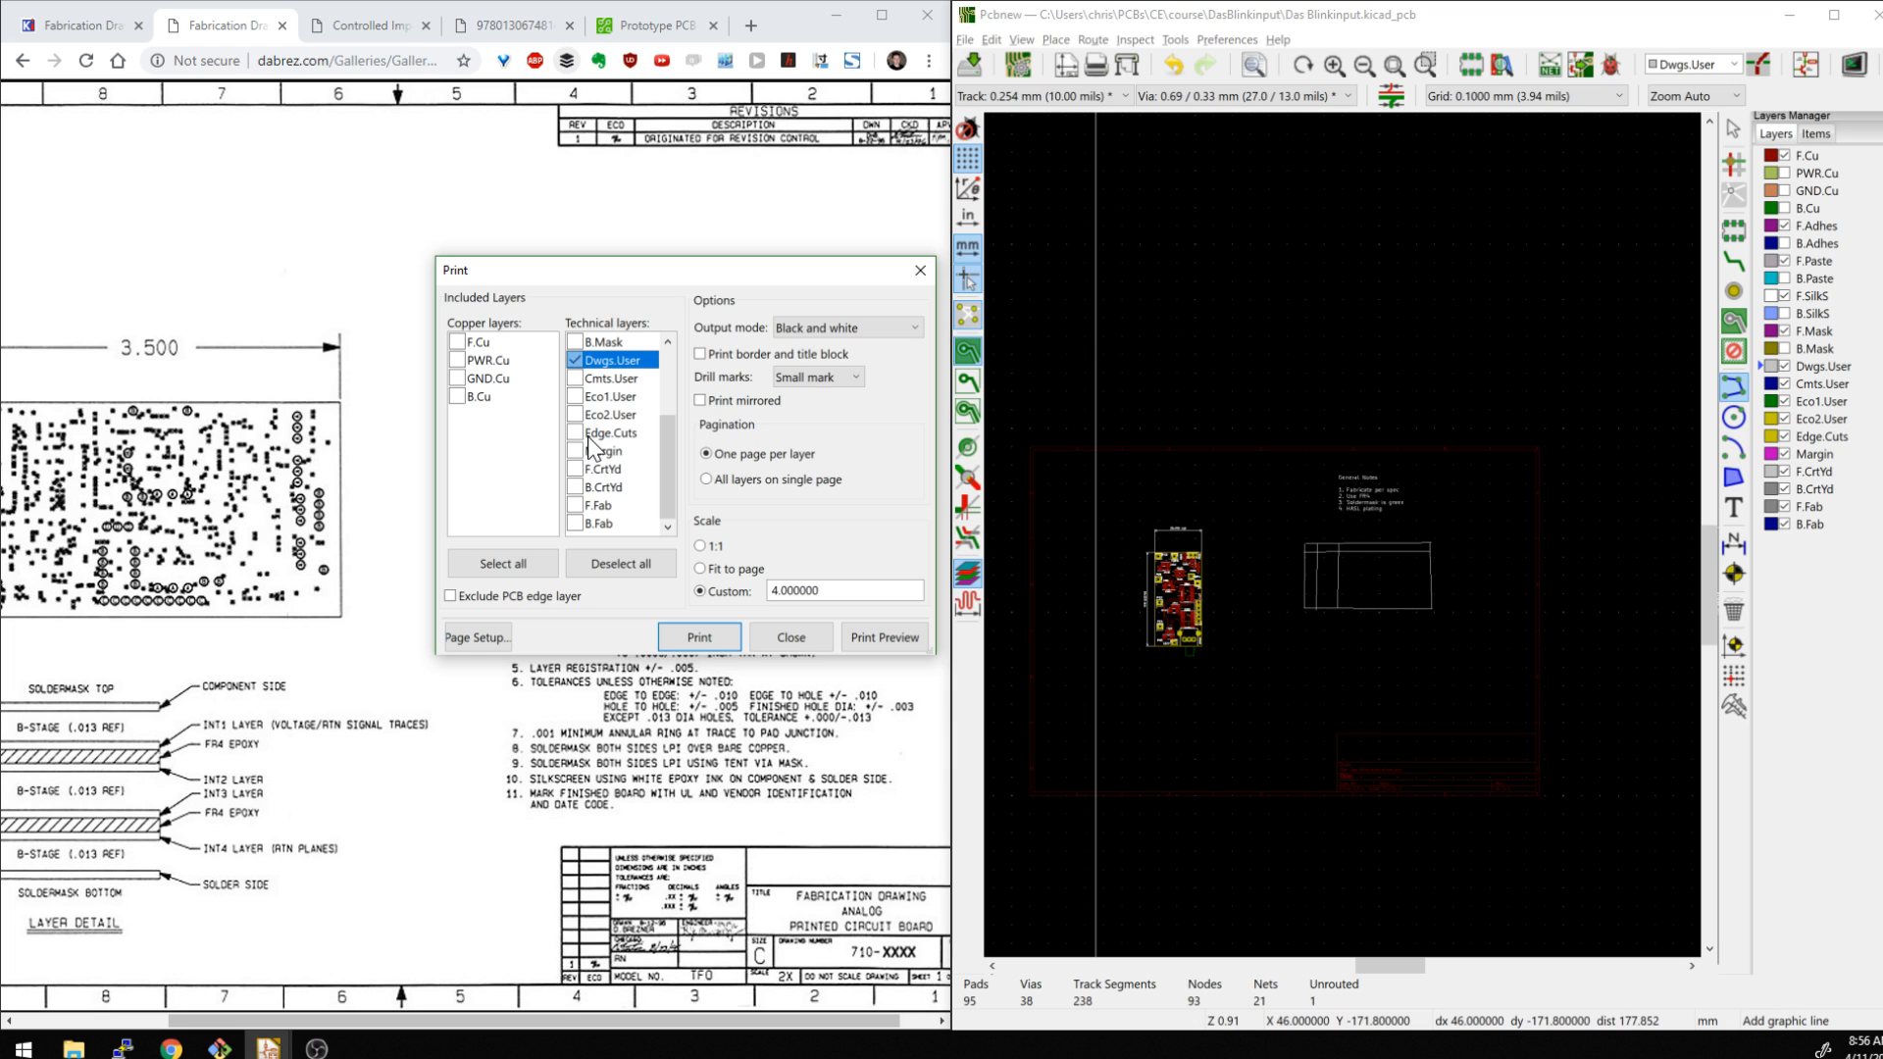
{"action": "left_click", "coordinate": [577, 433]}
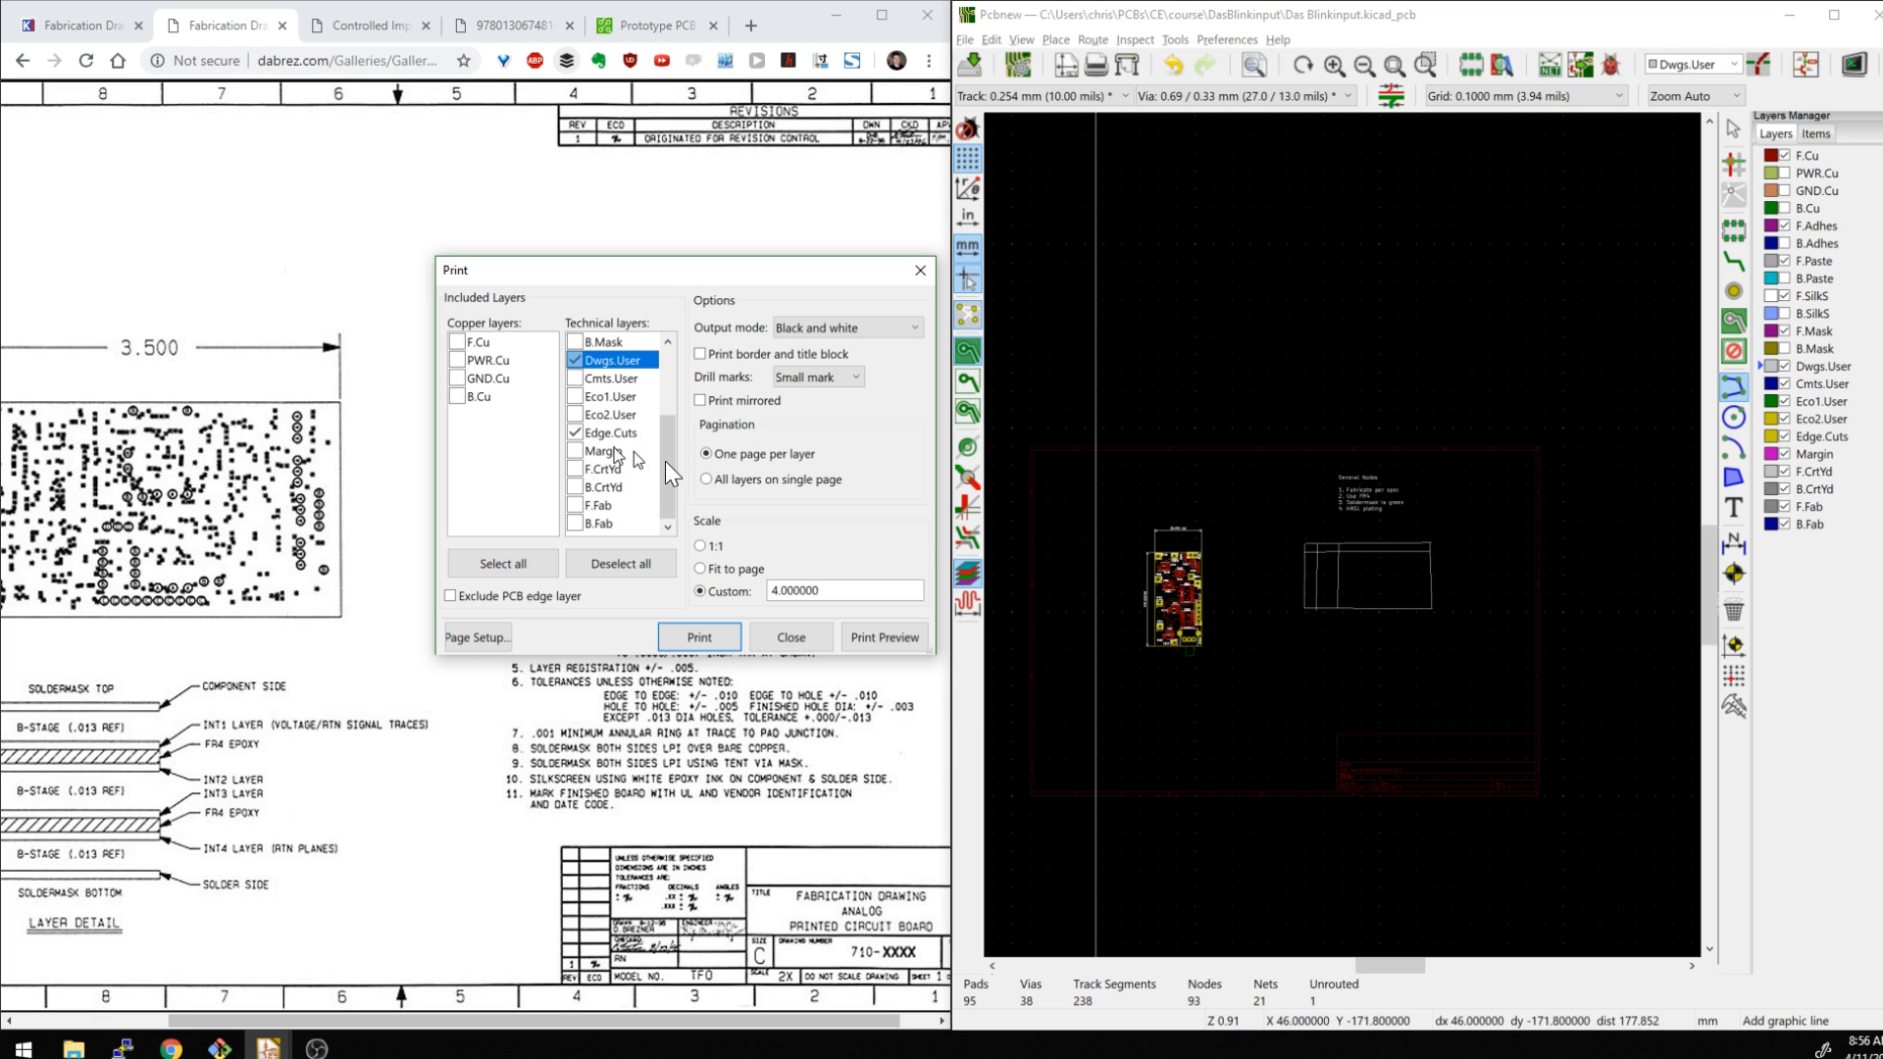
{"action": "mouse_move", "coordinate": [1279, 535]}
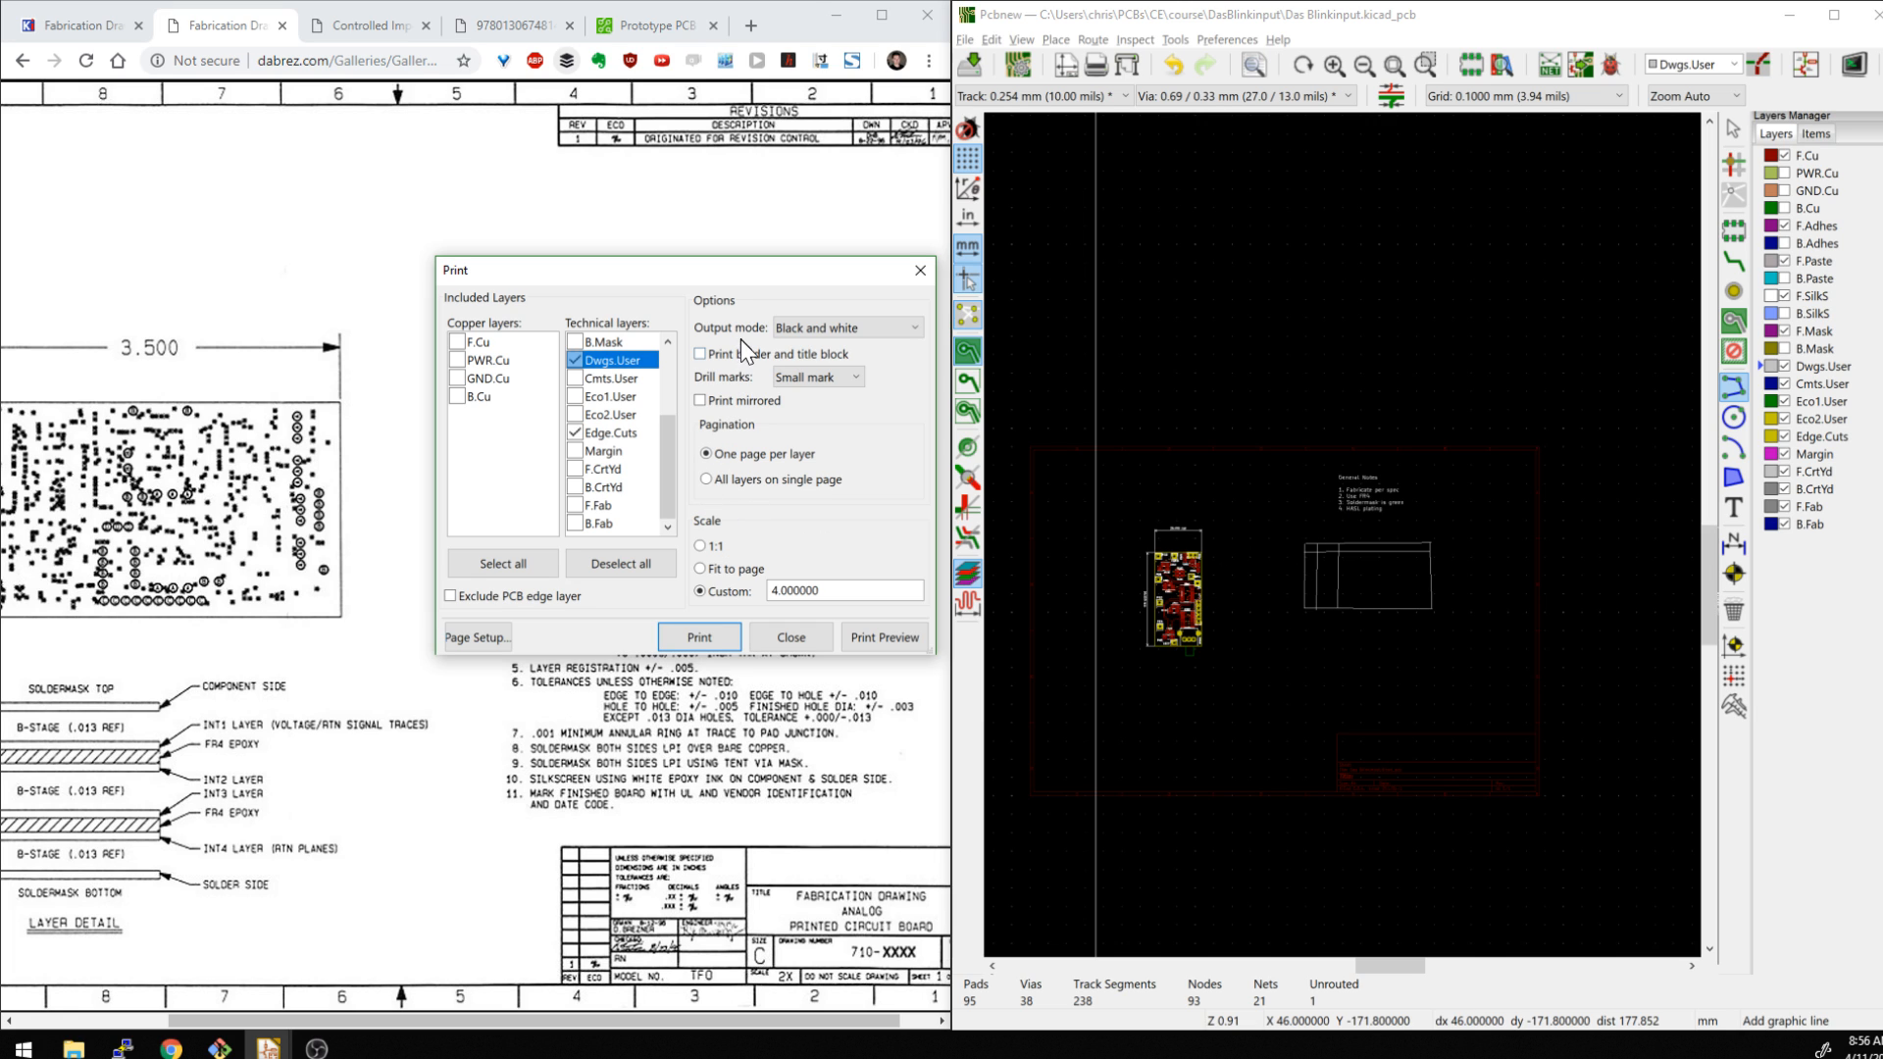
{"action": "left_click", "coordinate": [700, 353]}
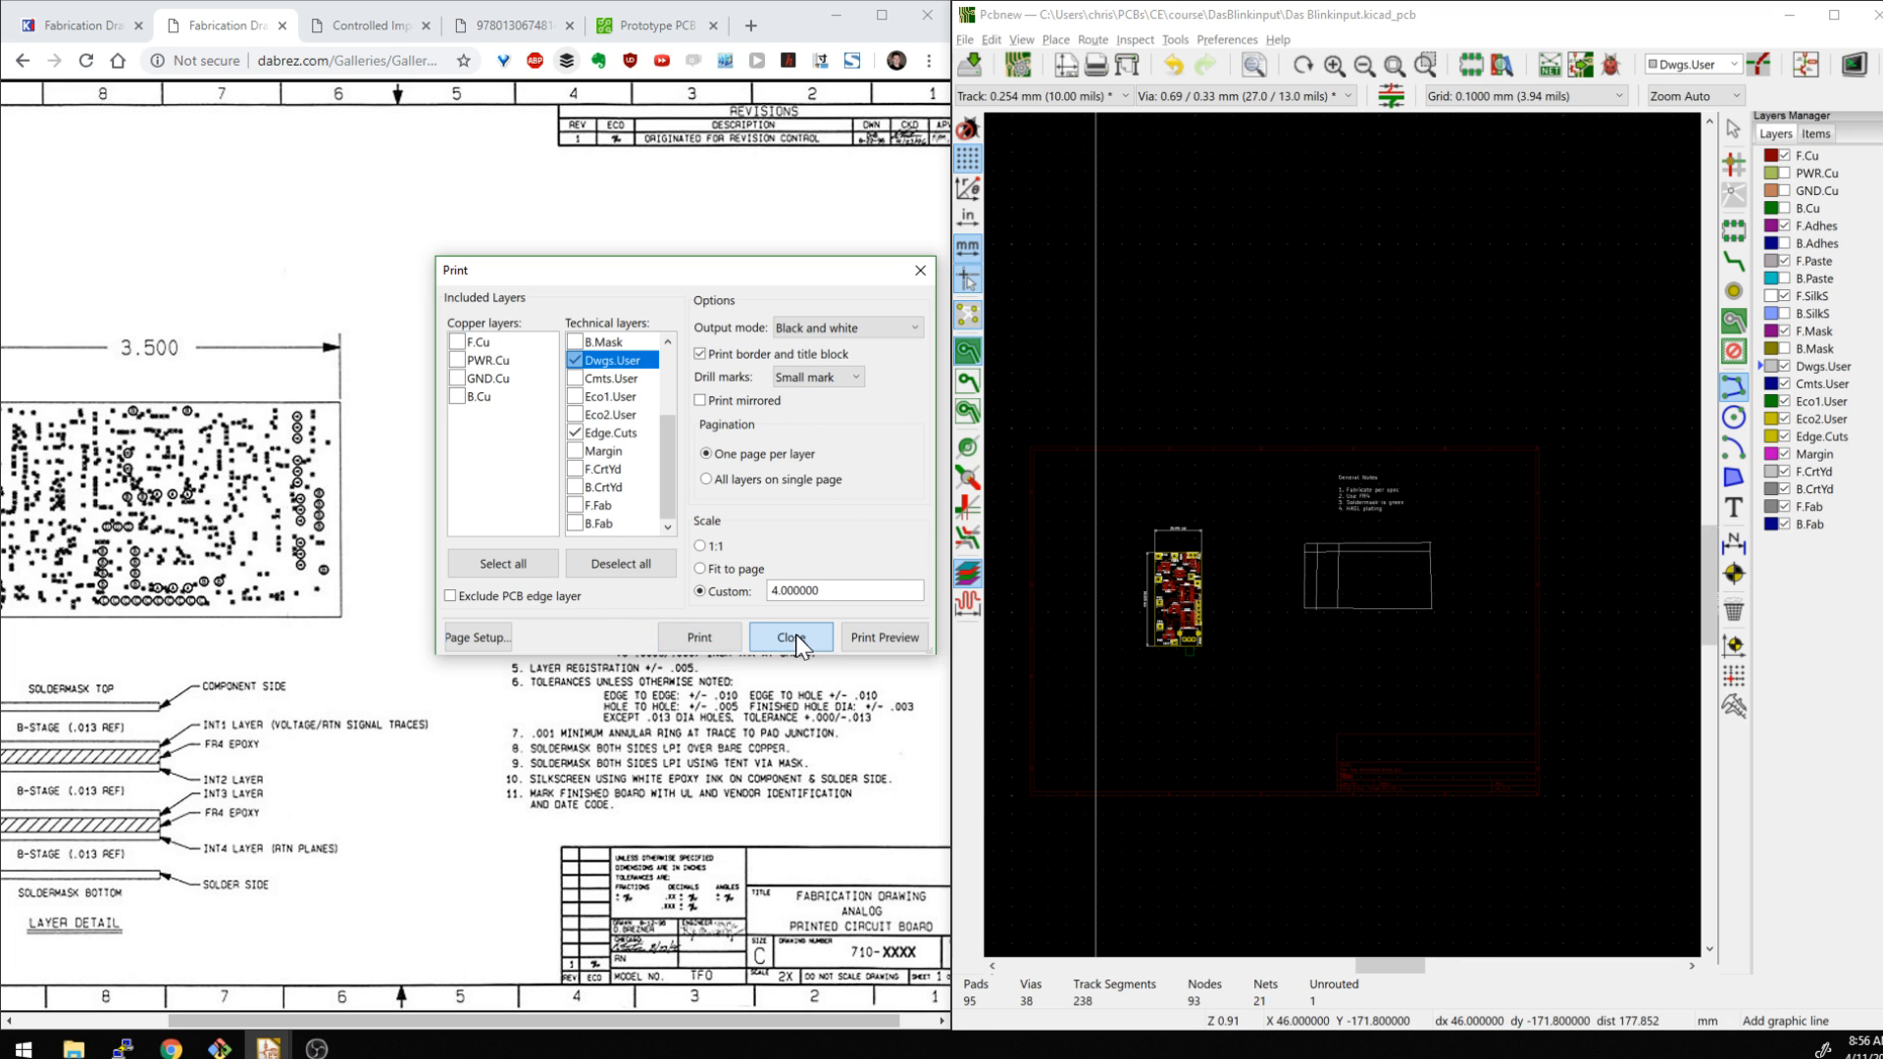
{"action": "left_click", "coordinate": [790, 637]}
{"action": "type", "text": "Contex"}
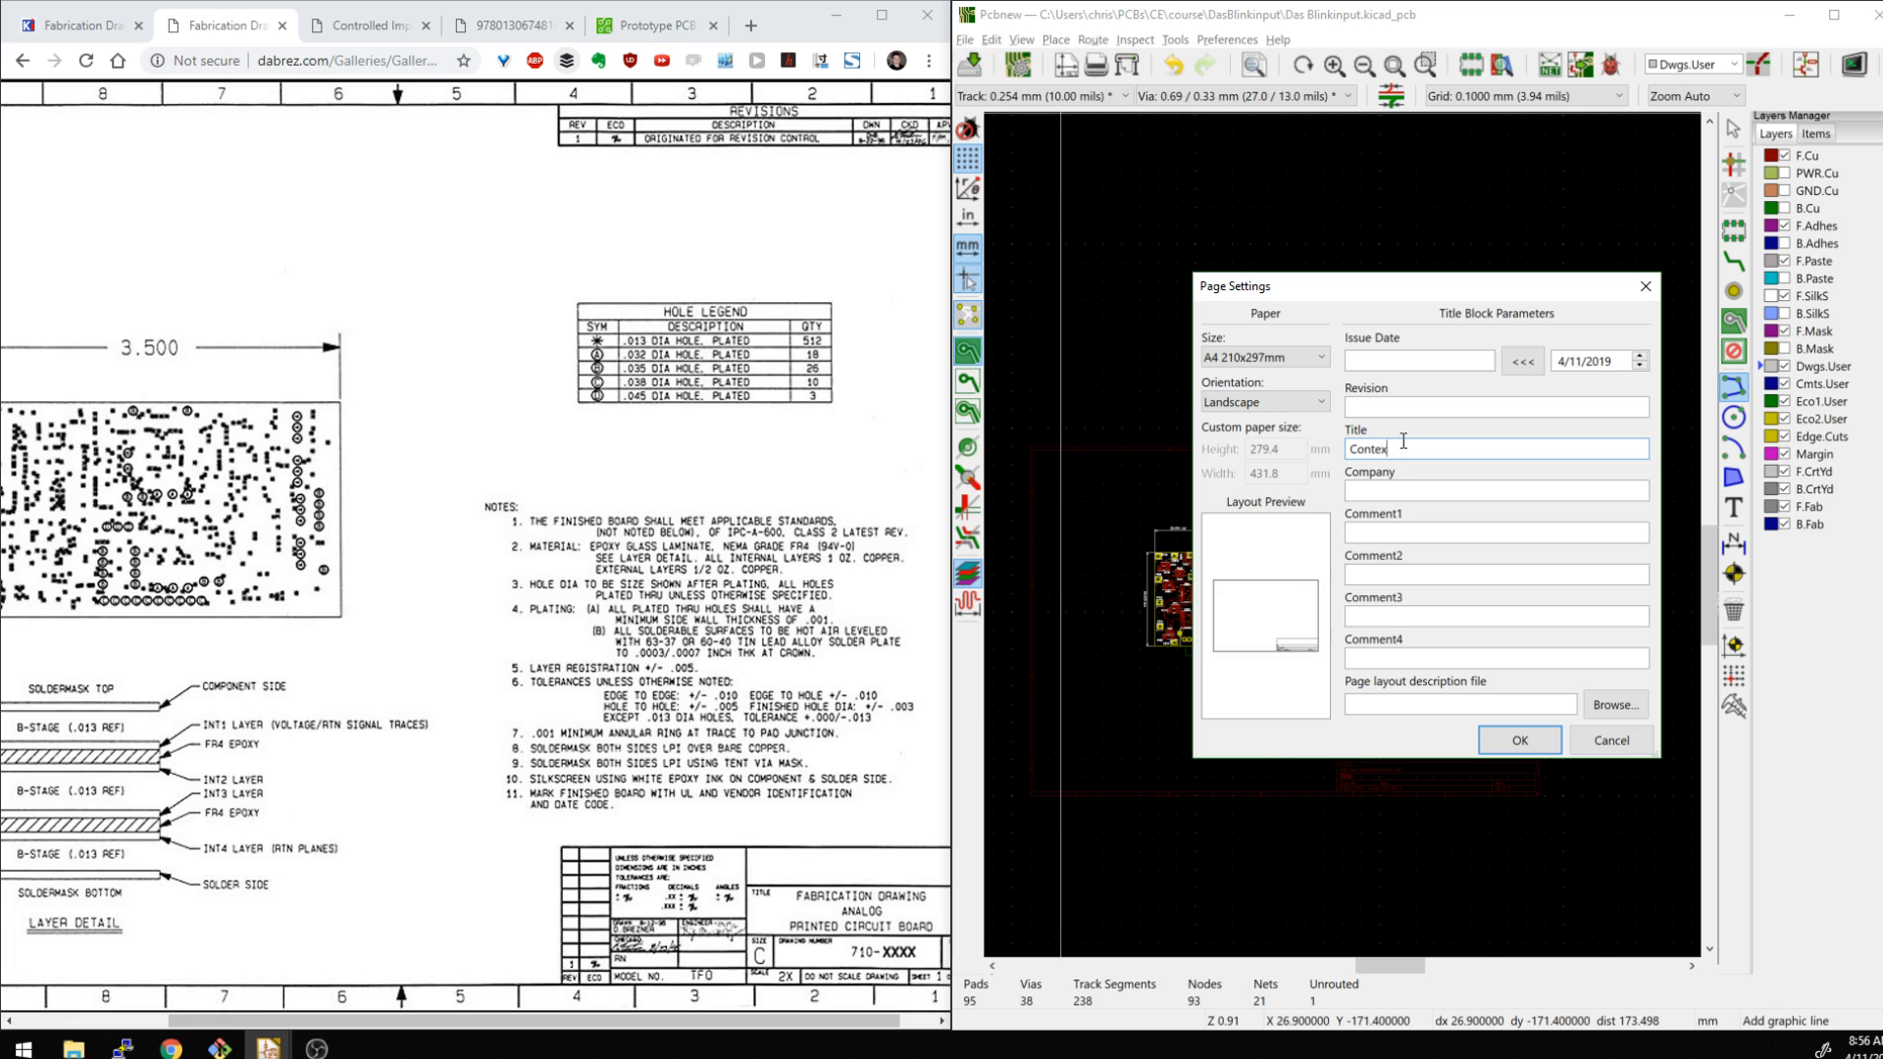
Enter Contextual Electronics as title and company, and a 'Drawn by' comment
{"action": "type", "text": "tual Elec"}
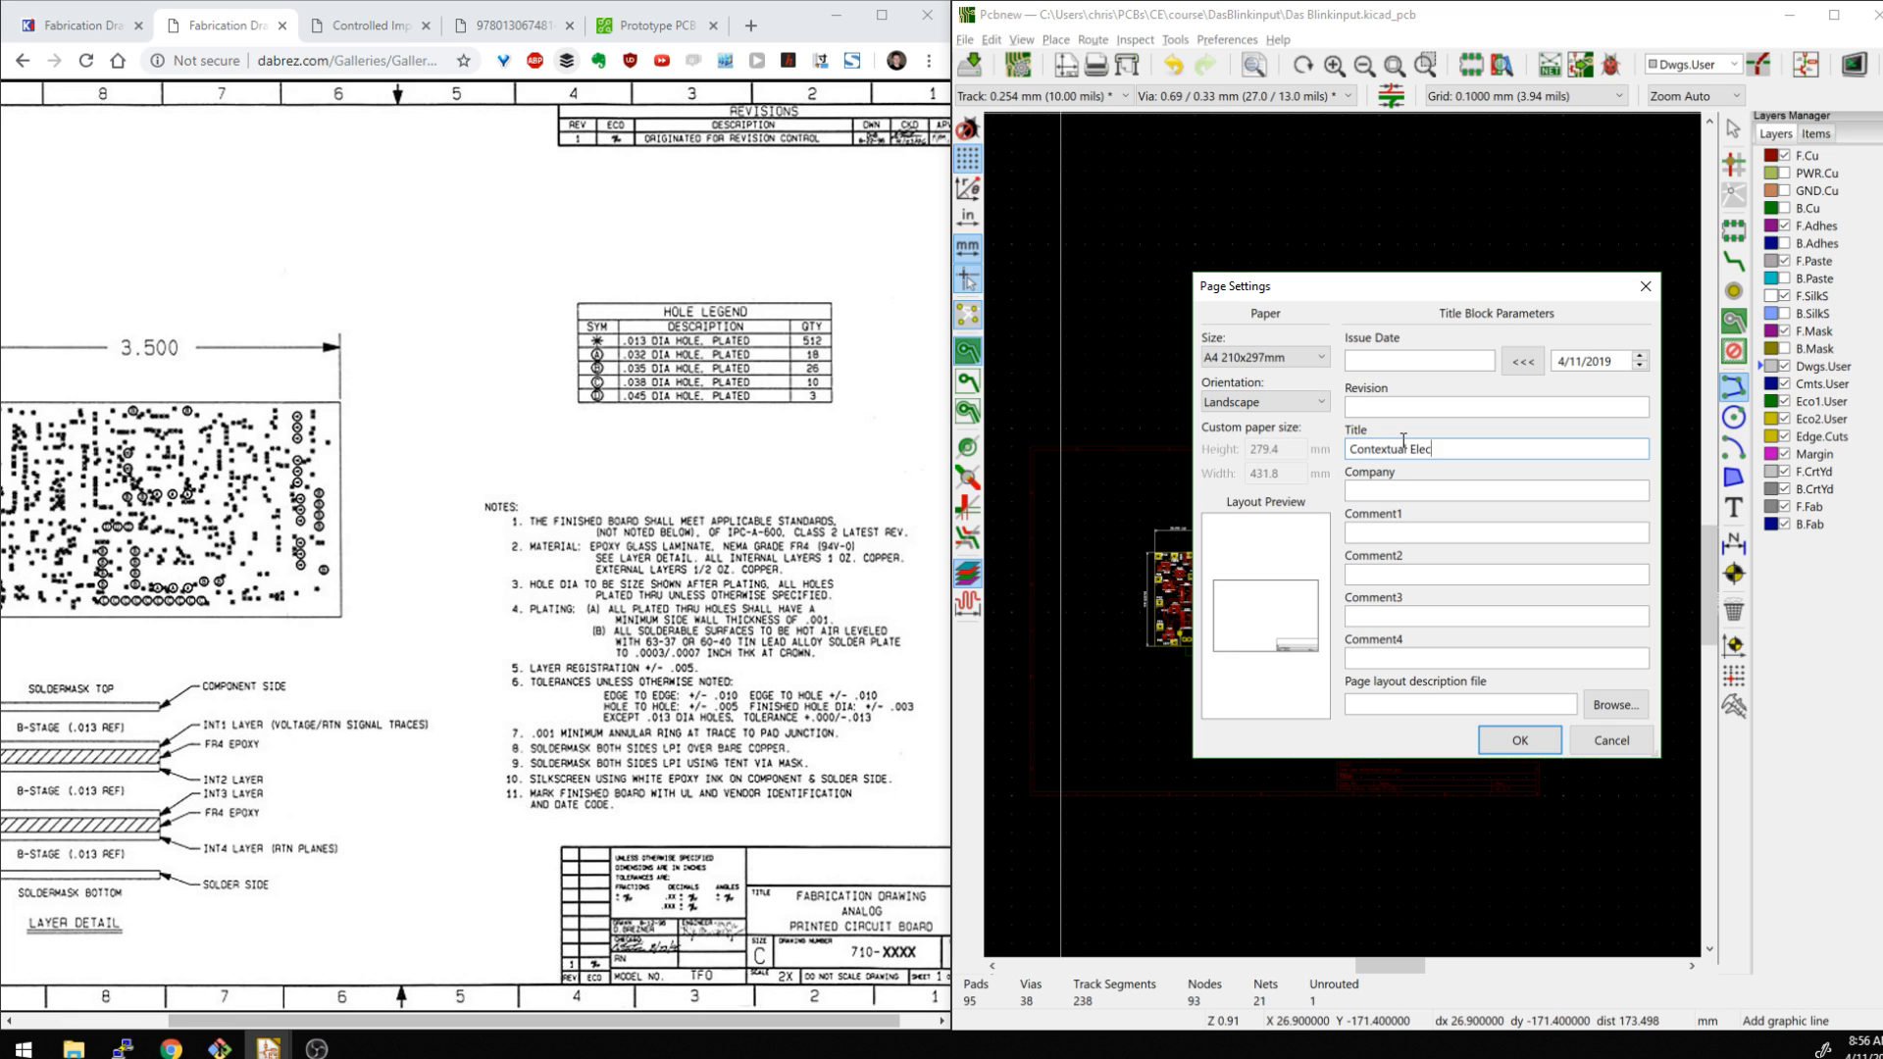
{"action": "type", "text": "tronics"}
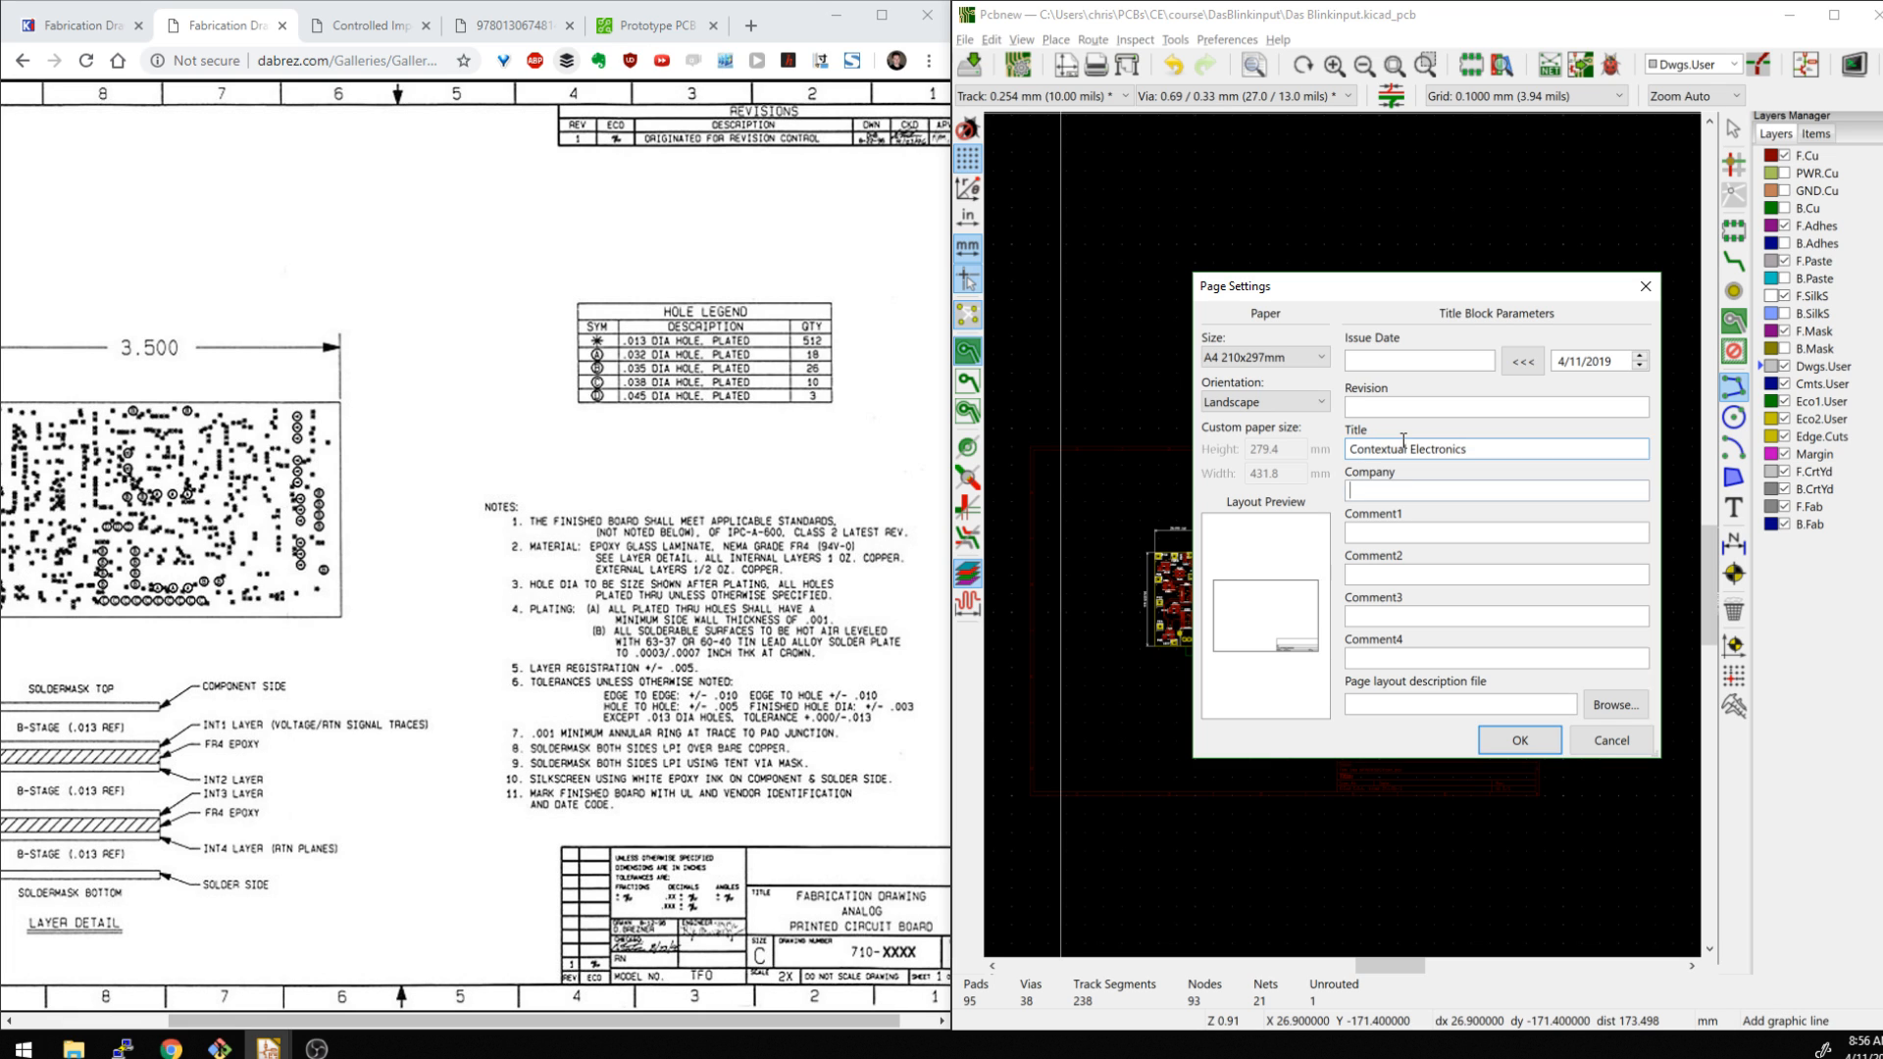
{"action": "type", "text": "Contextual Electronics"}
{"action": "left_click", "coordinate": [1497, 406]}
{"action": "type", "text": "1"}
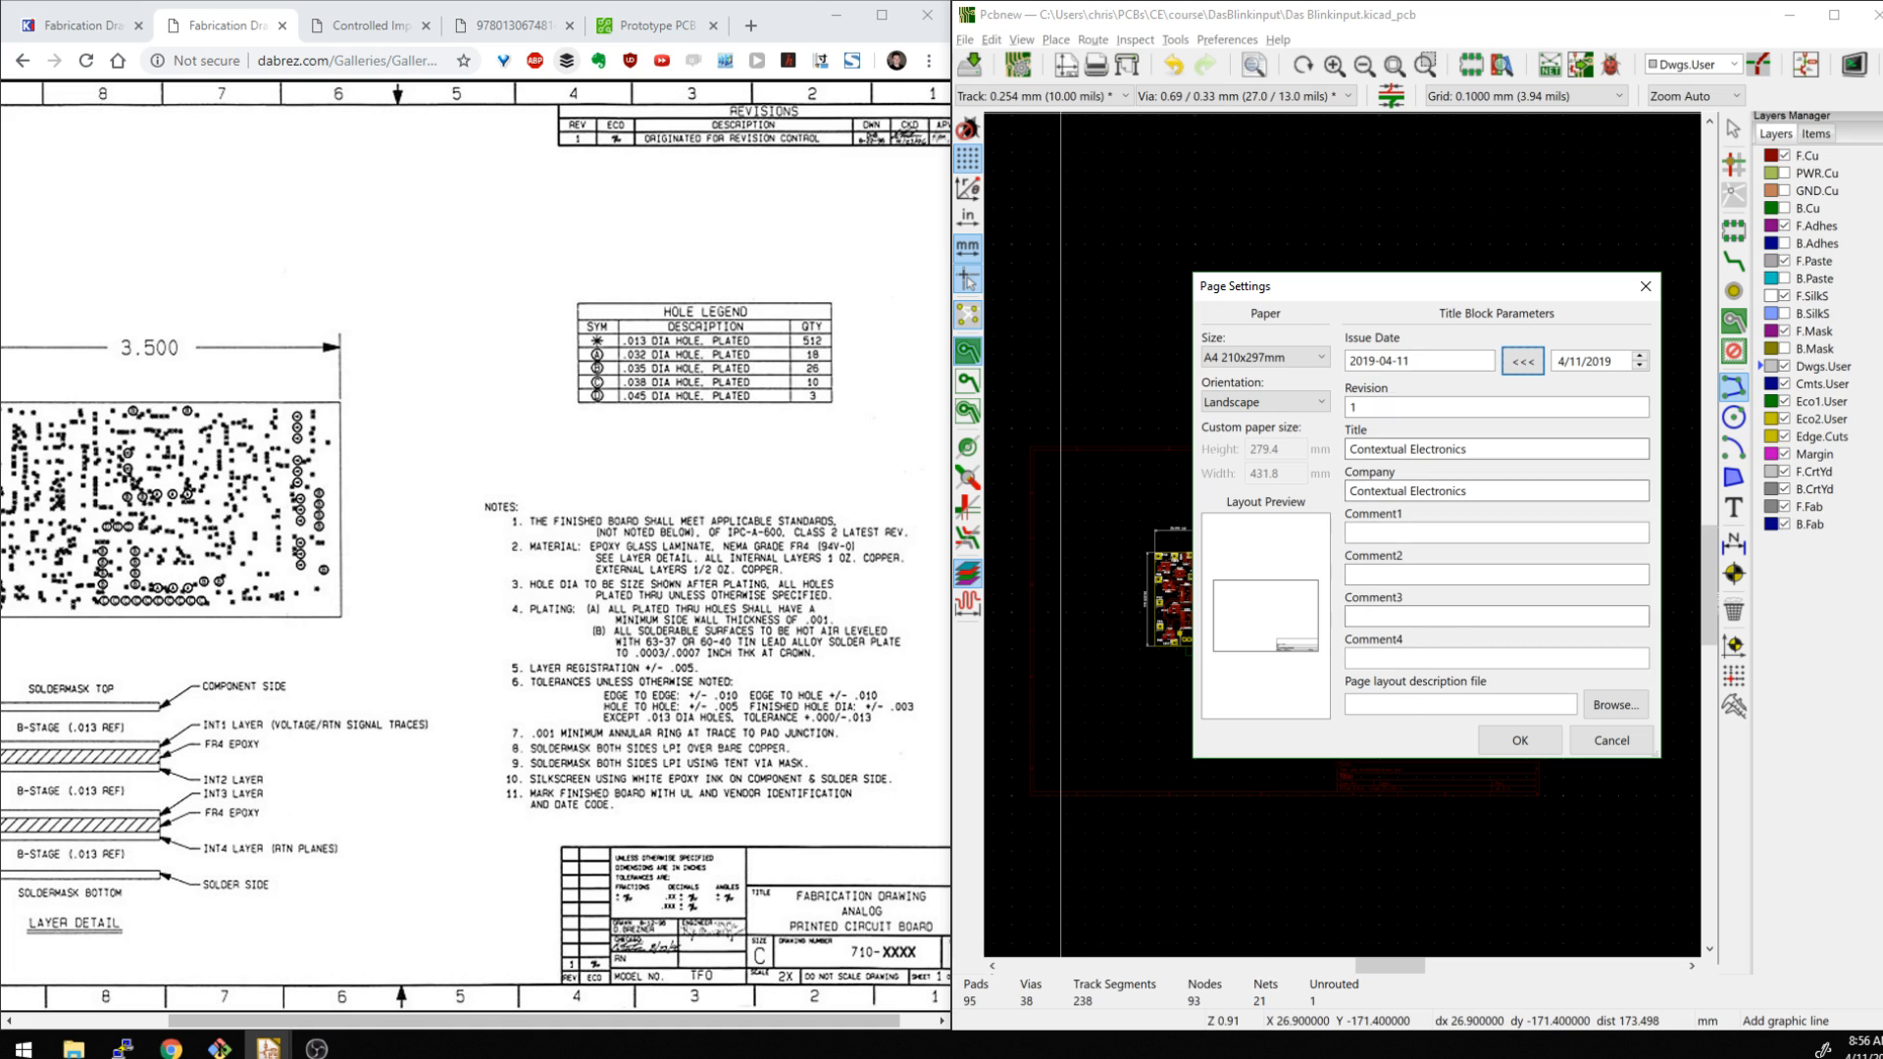
{"action": "left_click", "coordinate": [1494, 531]}
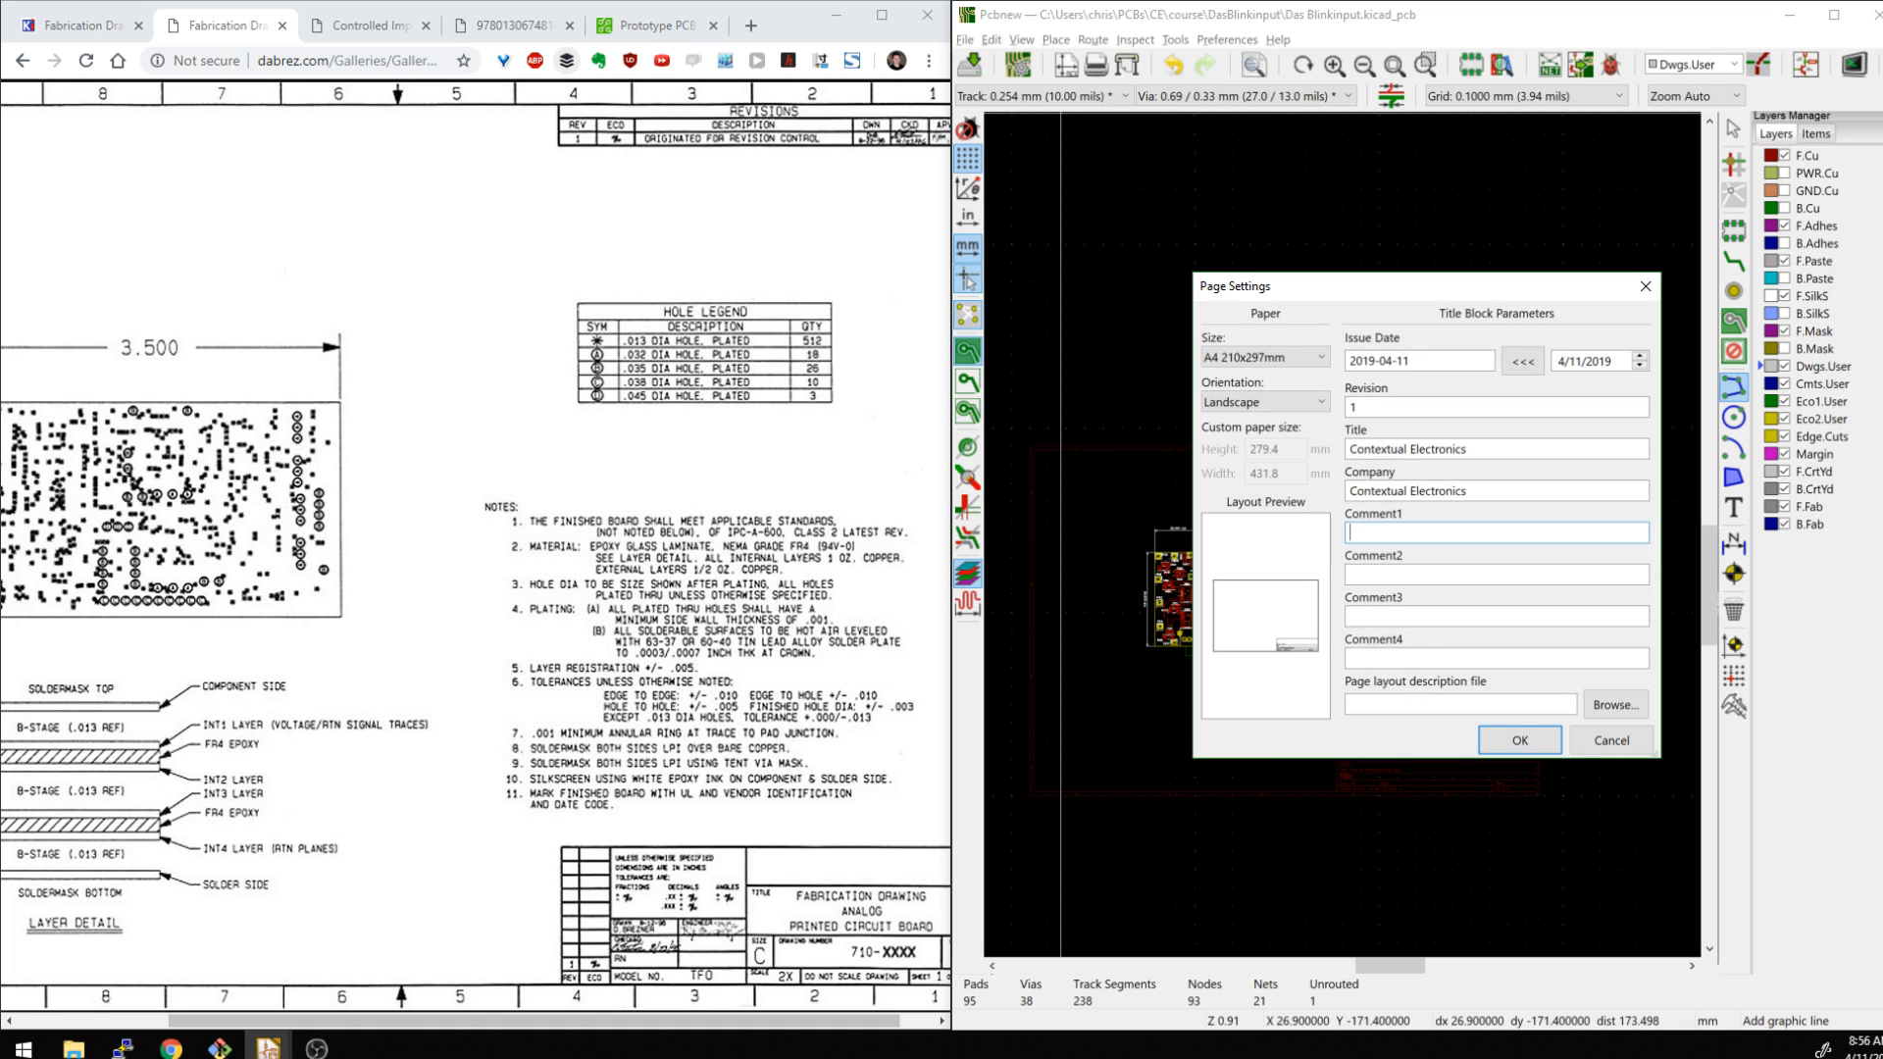
{"action": "type", "text": "Drawn by"}
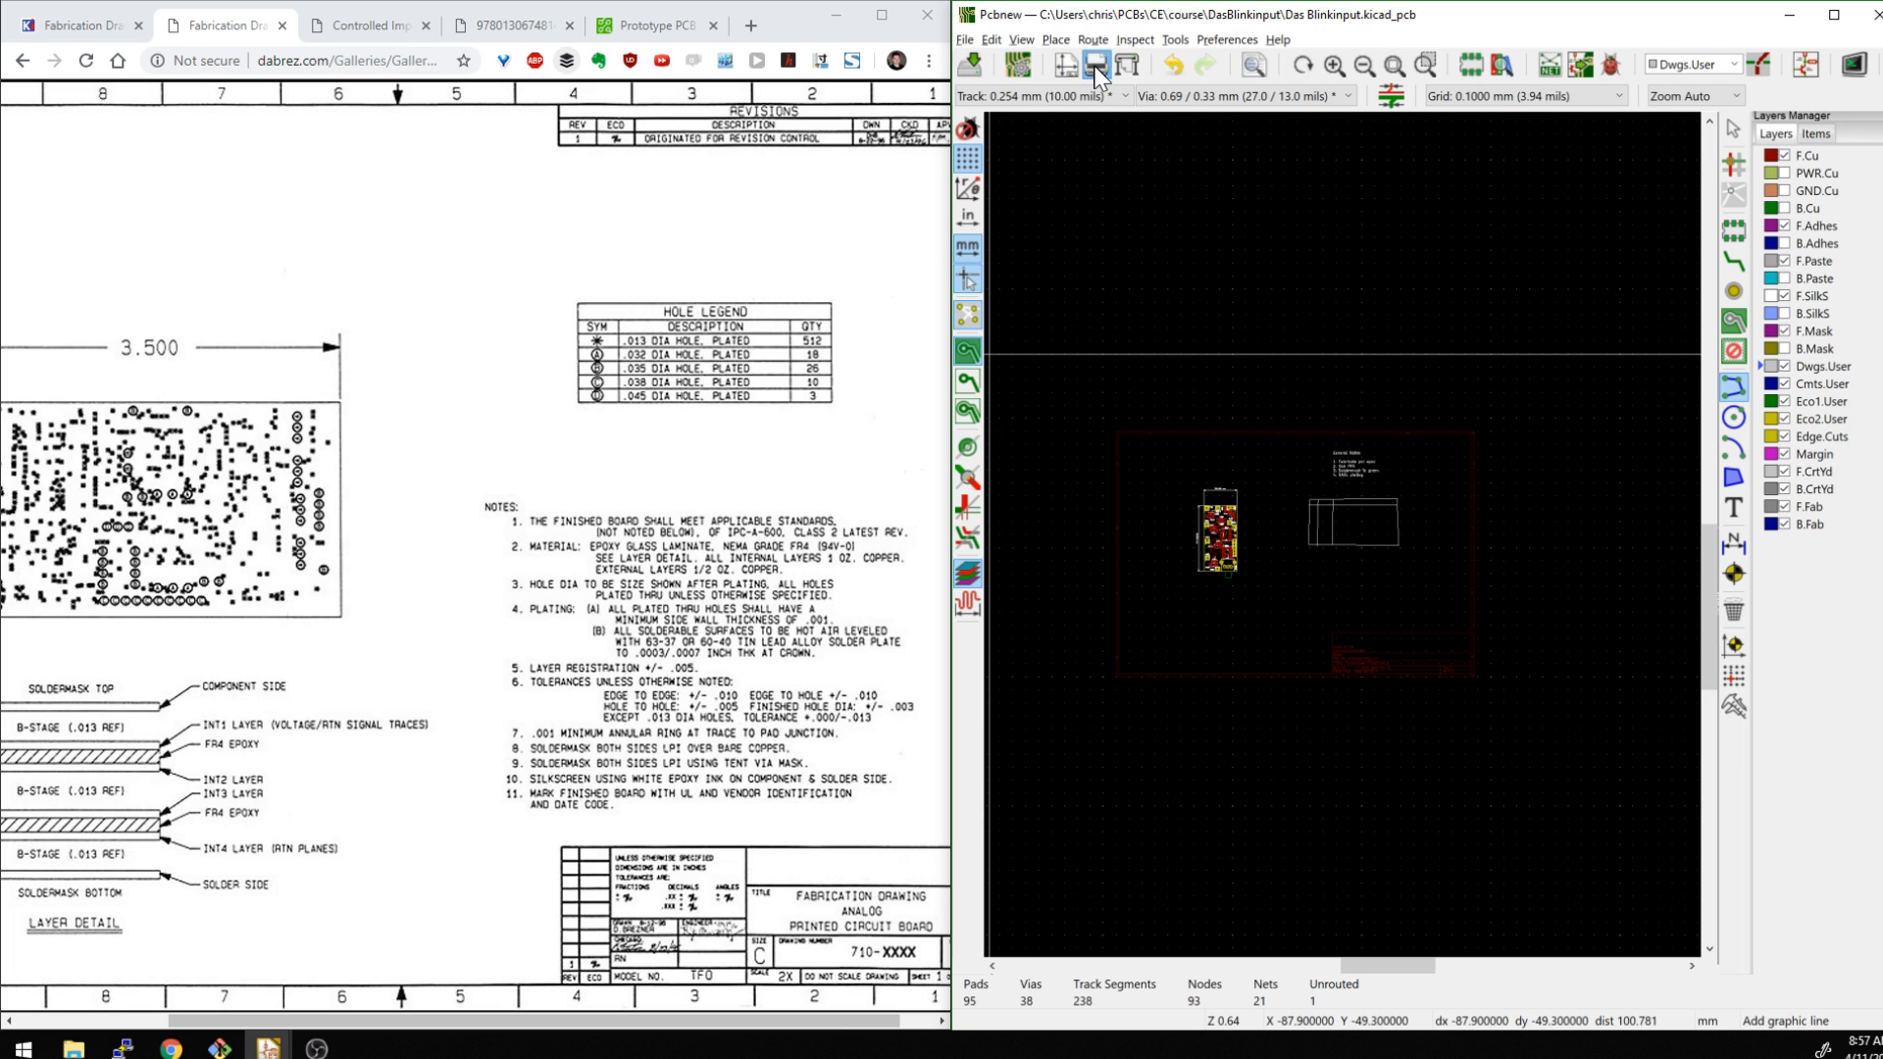
{"action": "left_click", "coordinate": [1091, 65]}
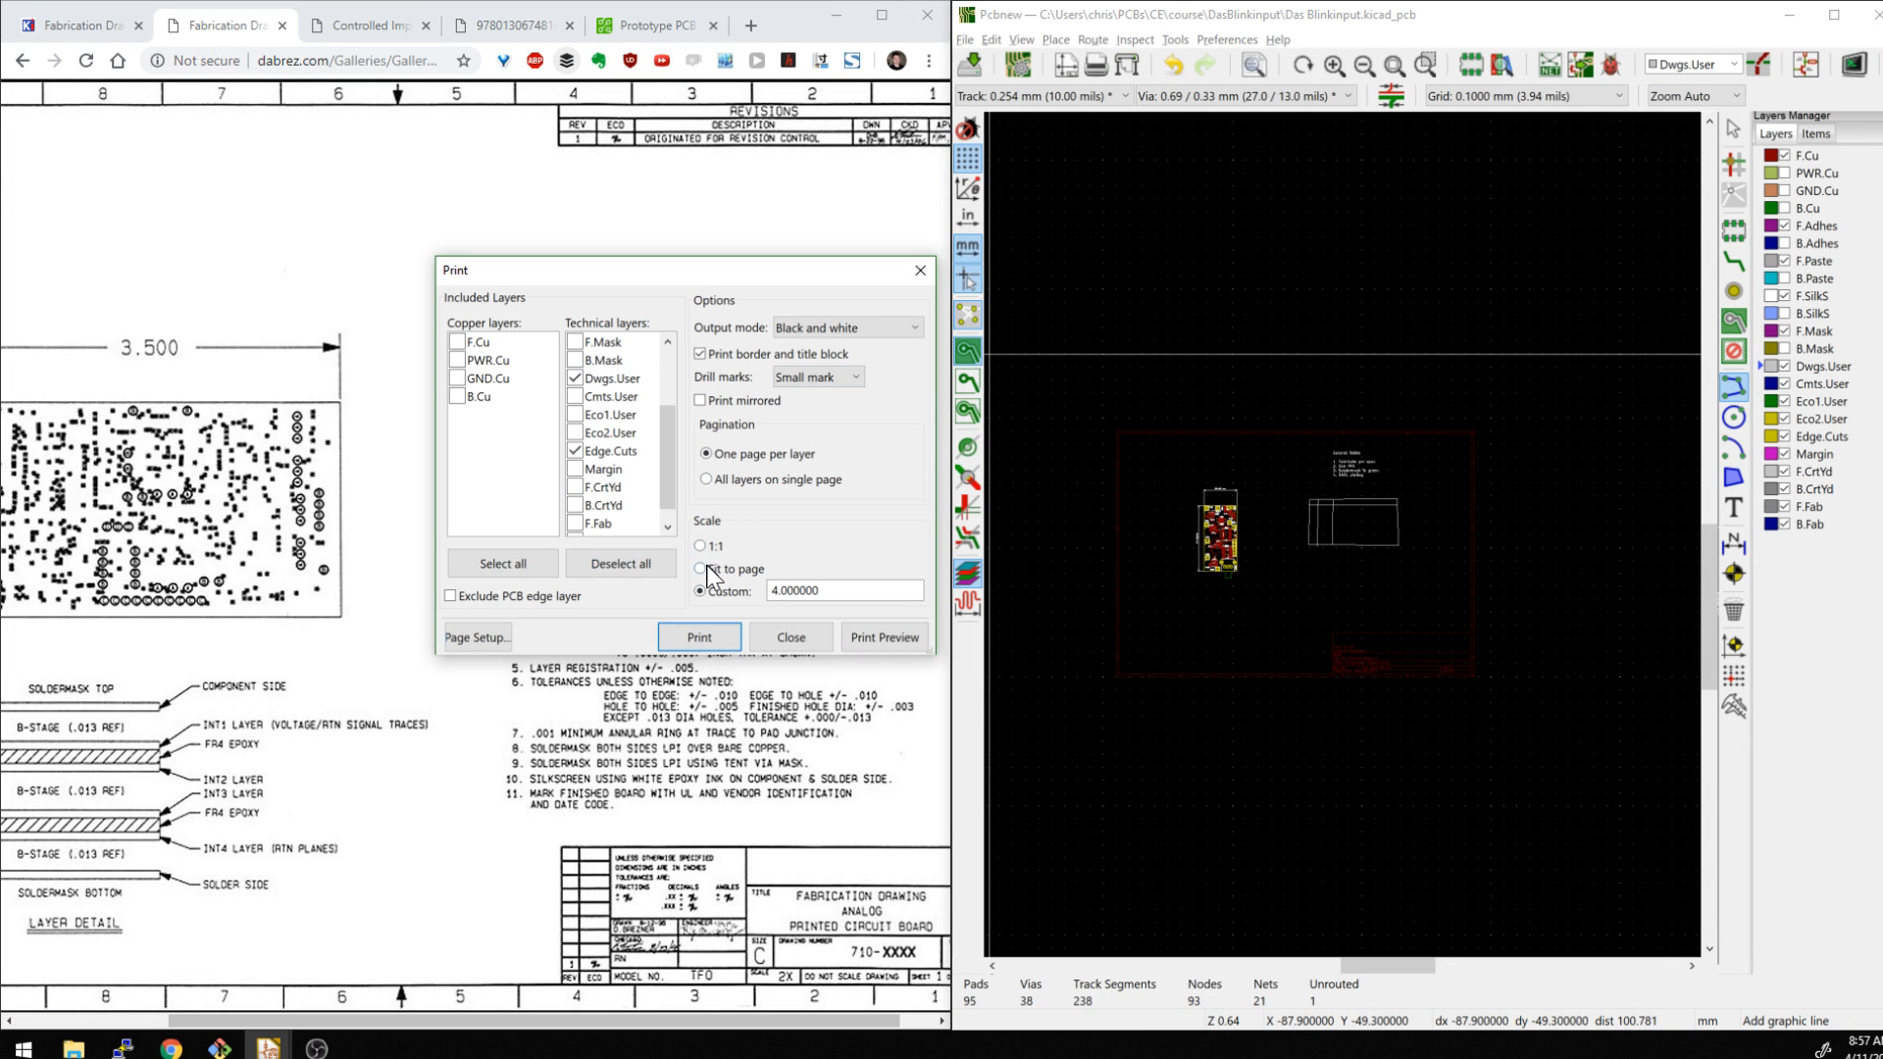
Set the print to fit page and view a maximized print preview
{"action": "left_click", "coordinate": [883, 636]}
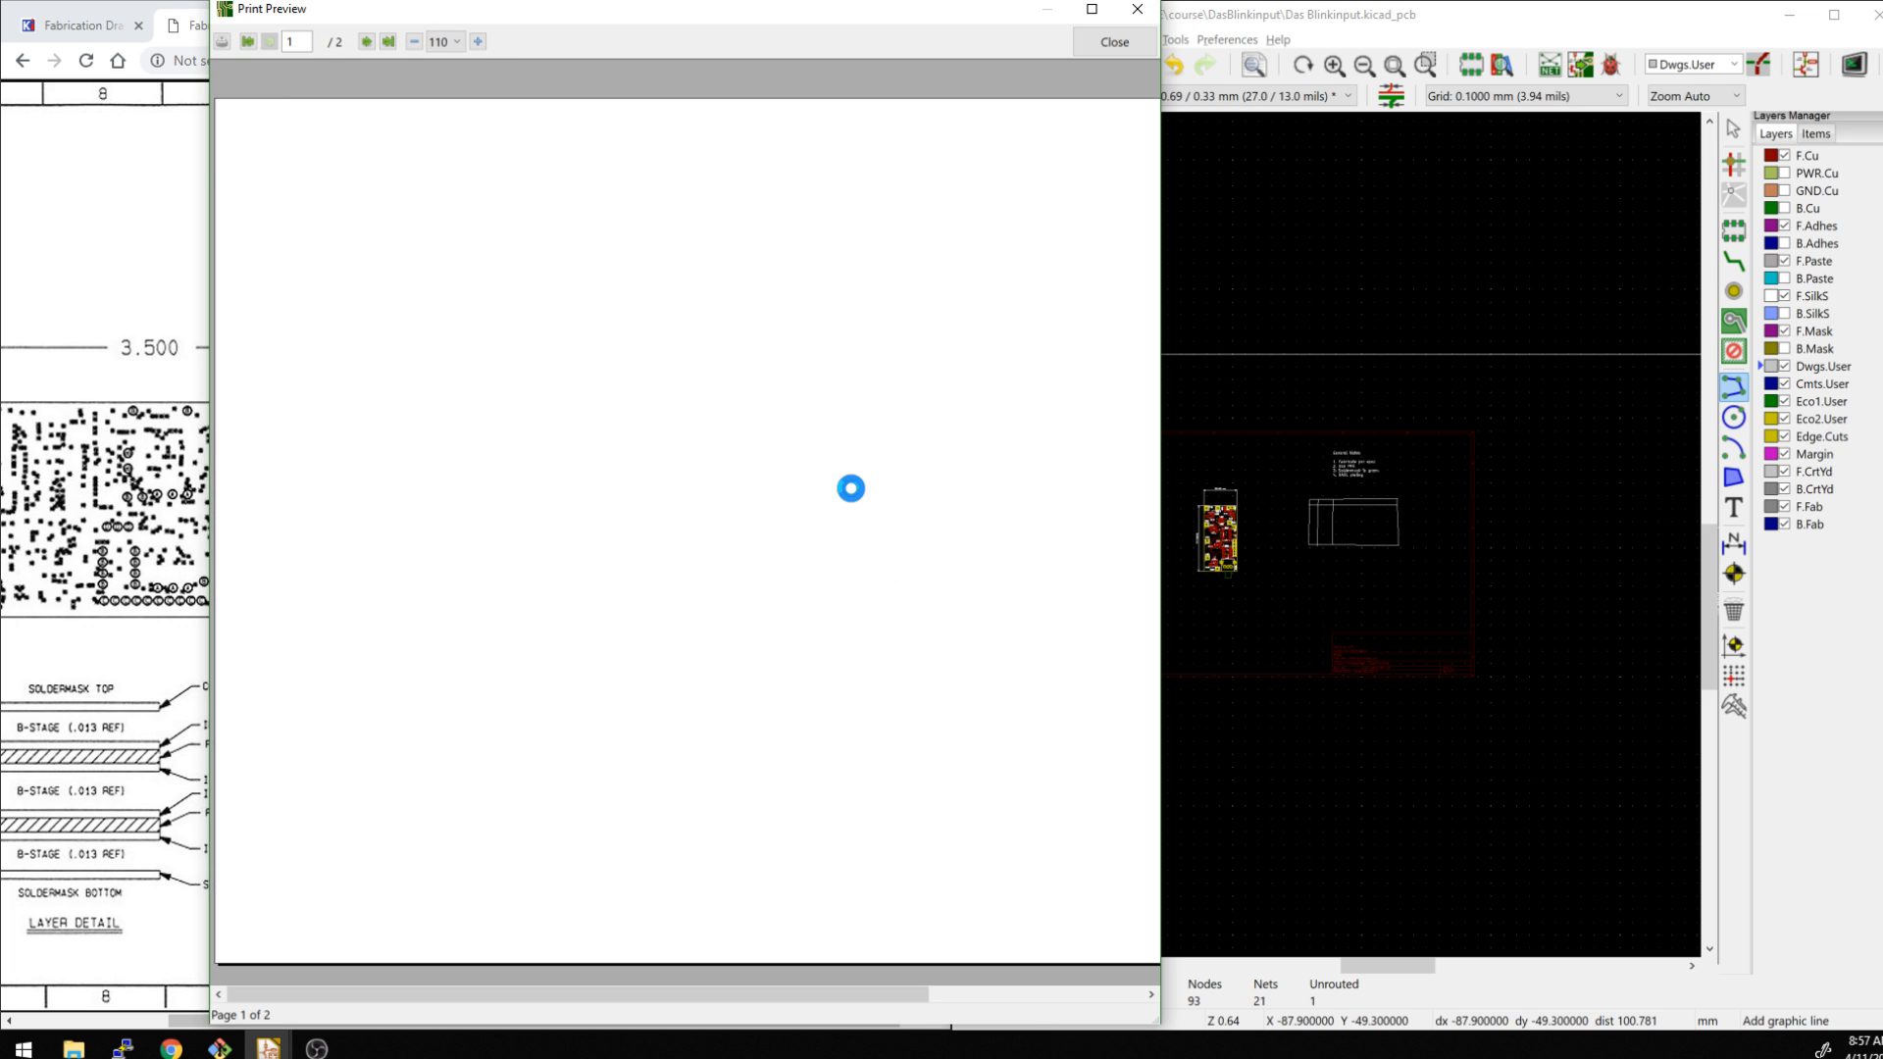
{"action": "left_click", "coordinate": [413, 41]}
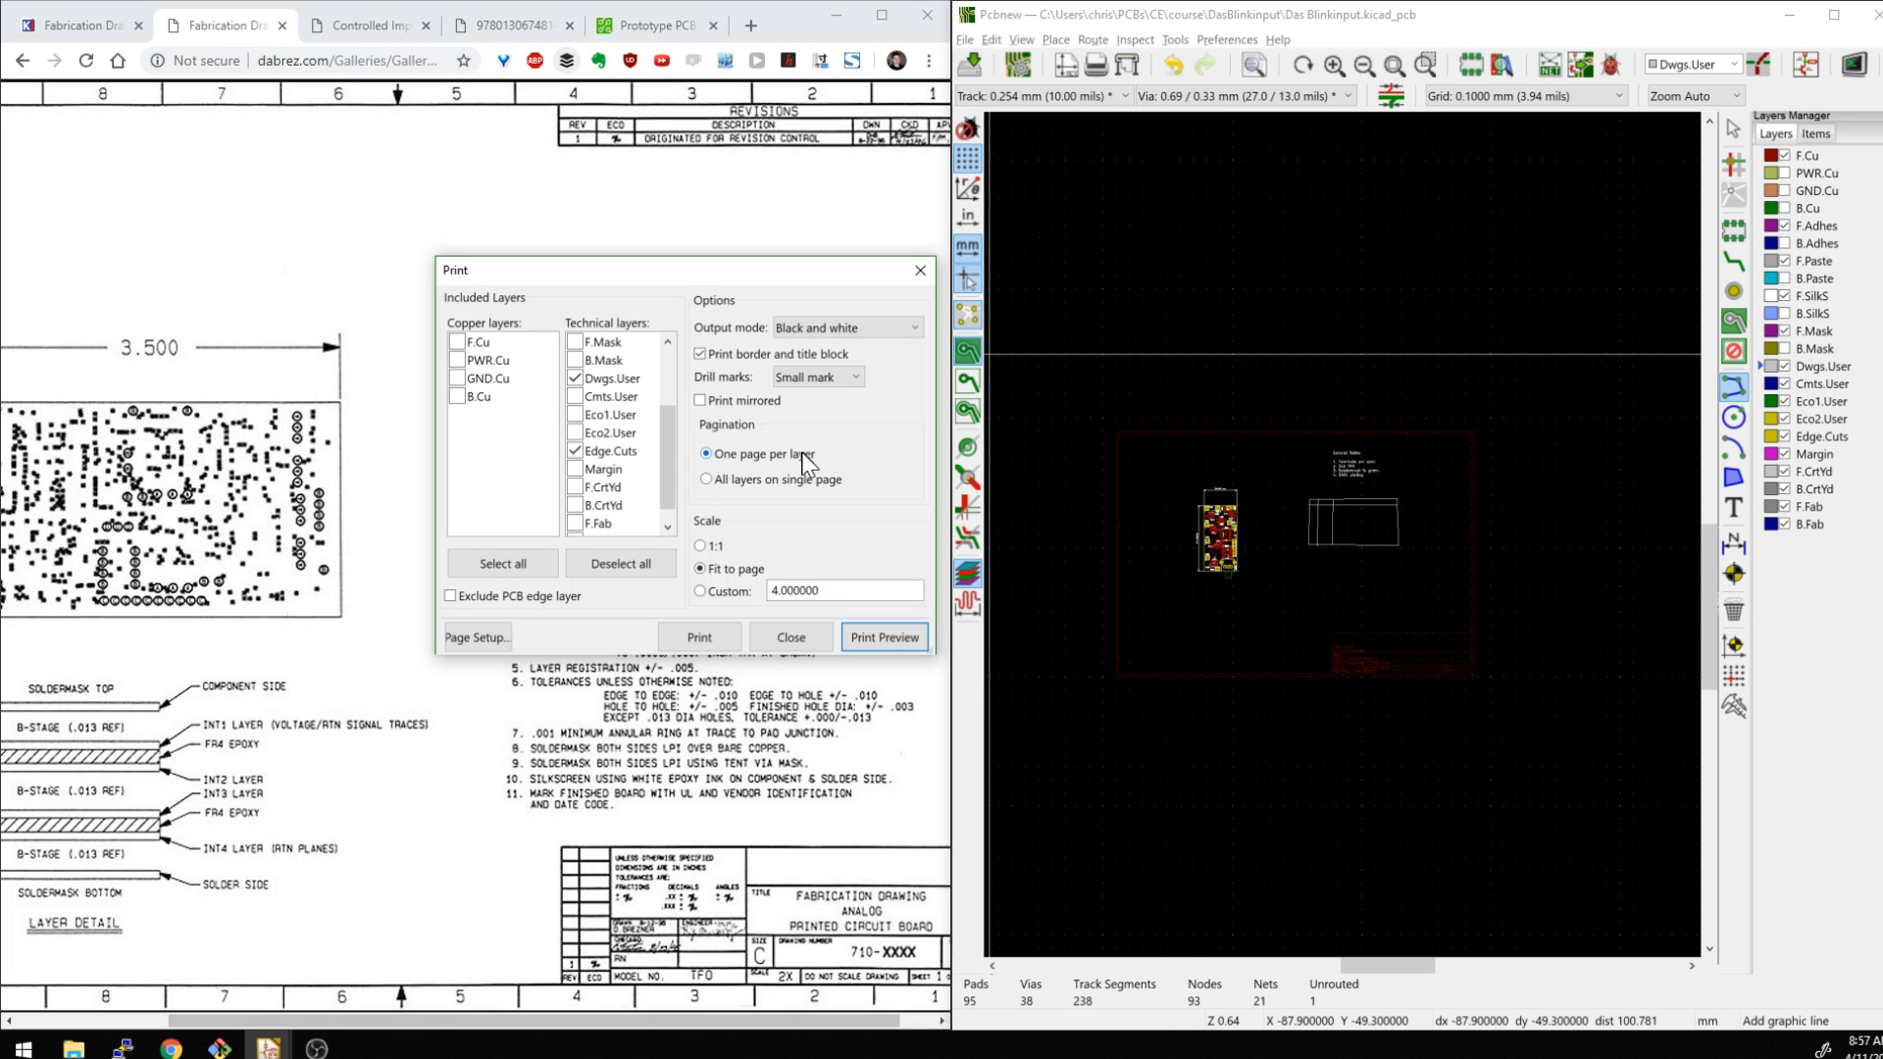
{"action": "mouse_move", "coordinate": [797, 537]}
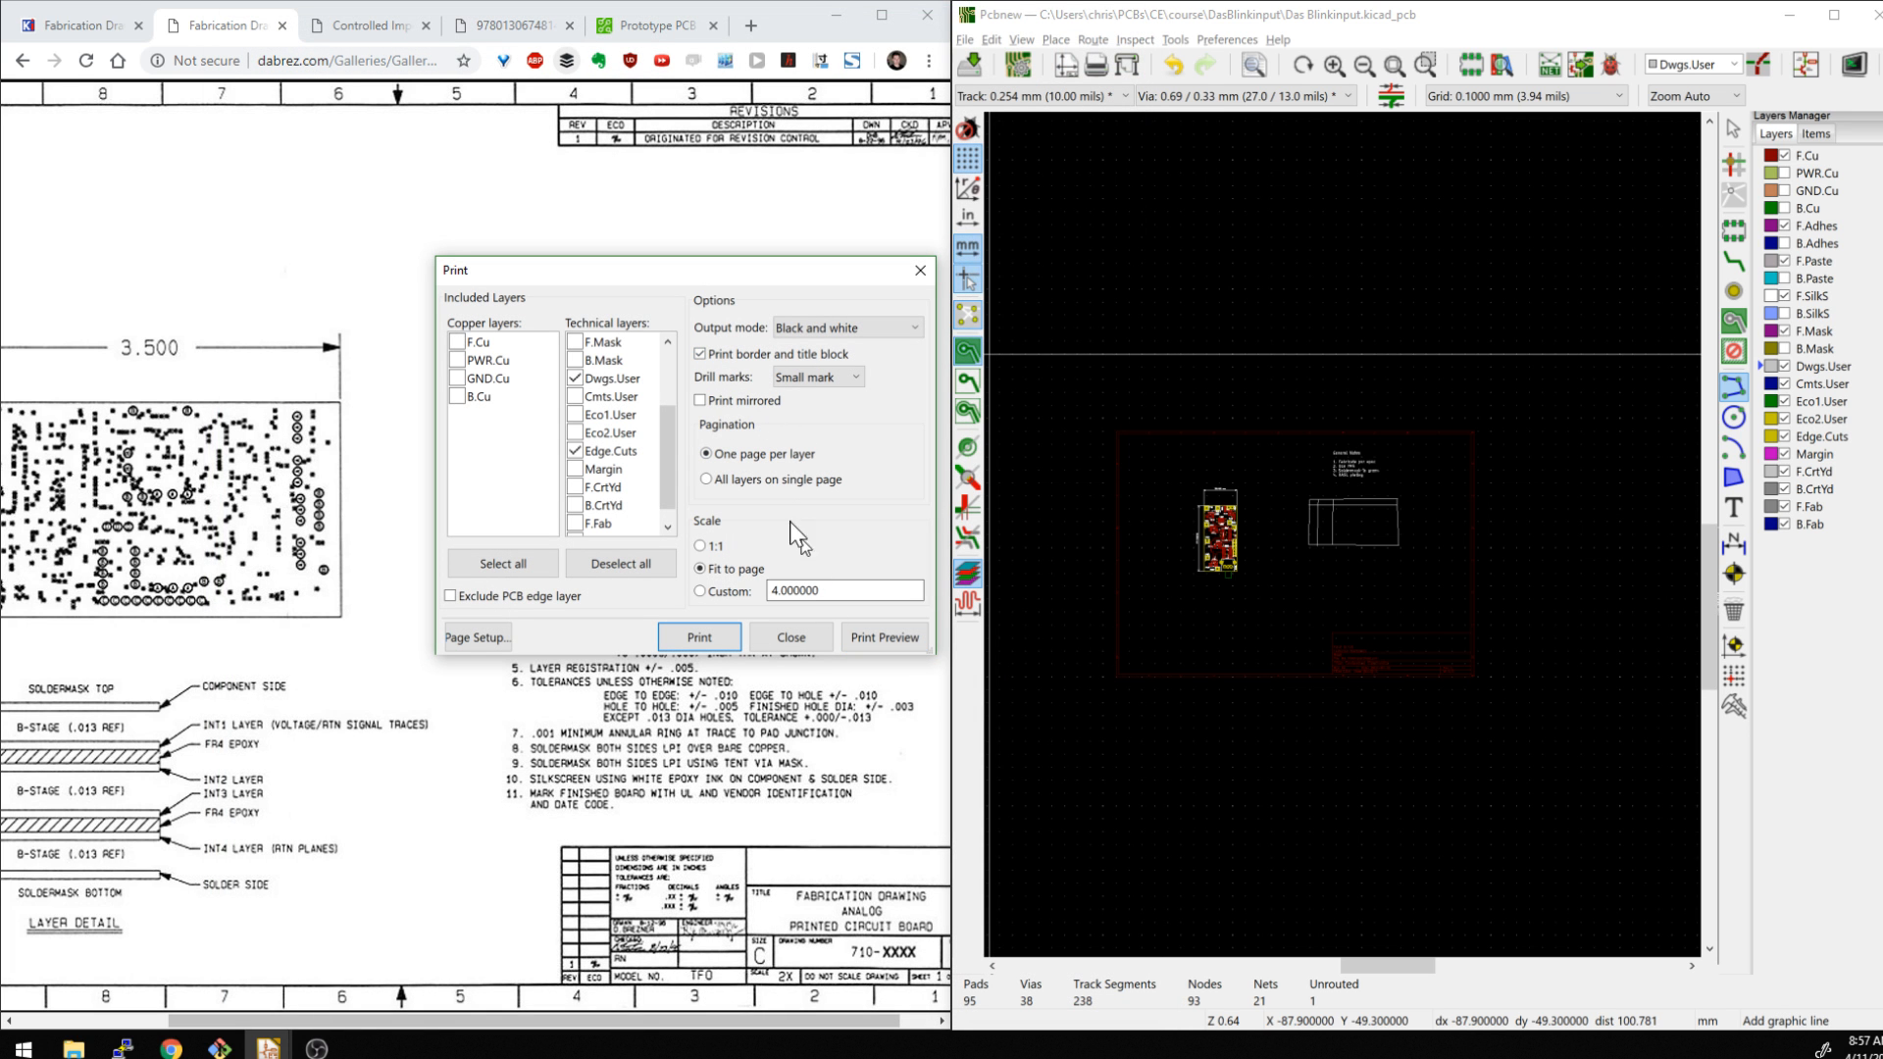
{"action": "left_click", "coordinate": [883, 637]}
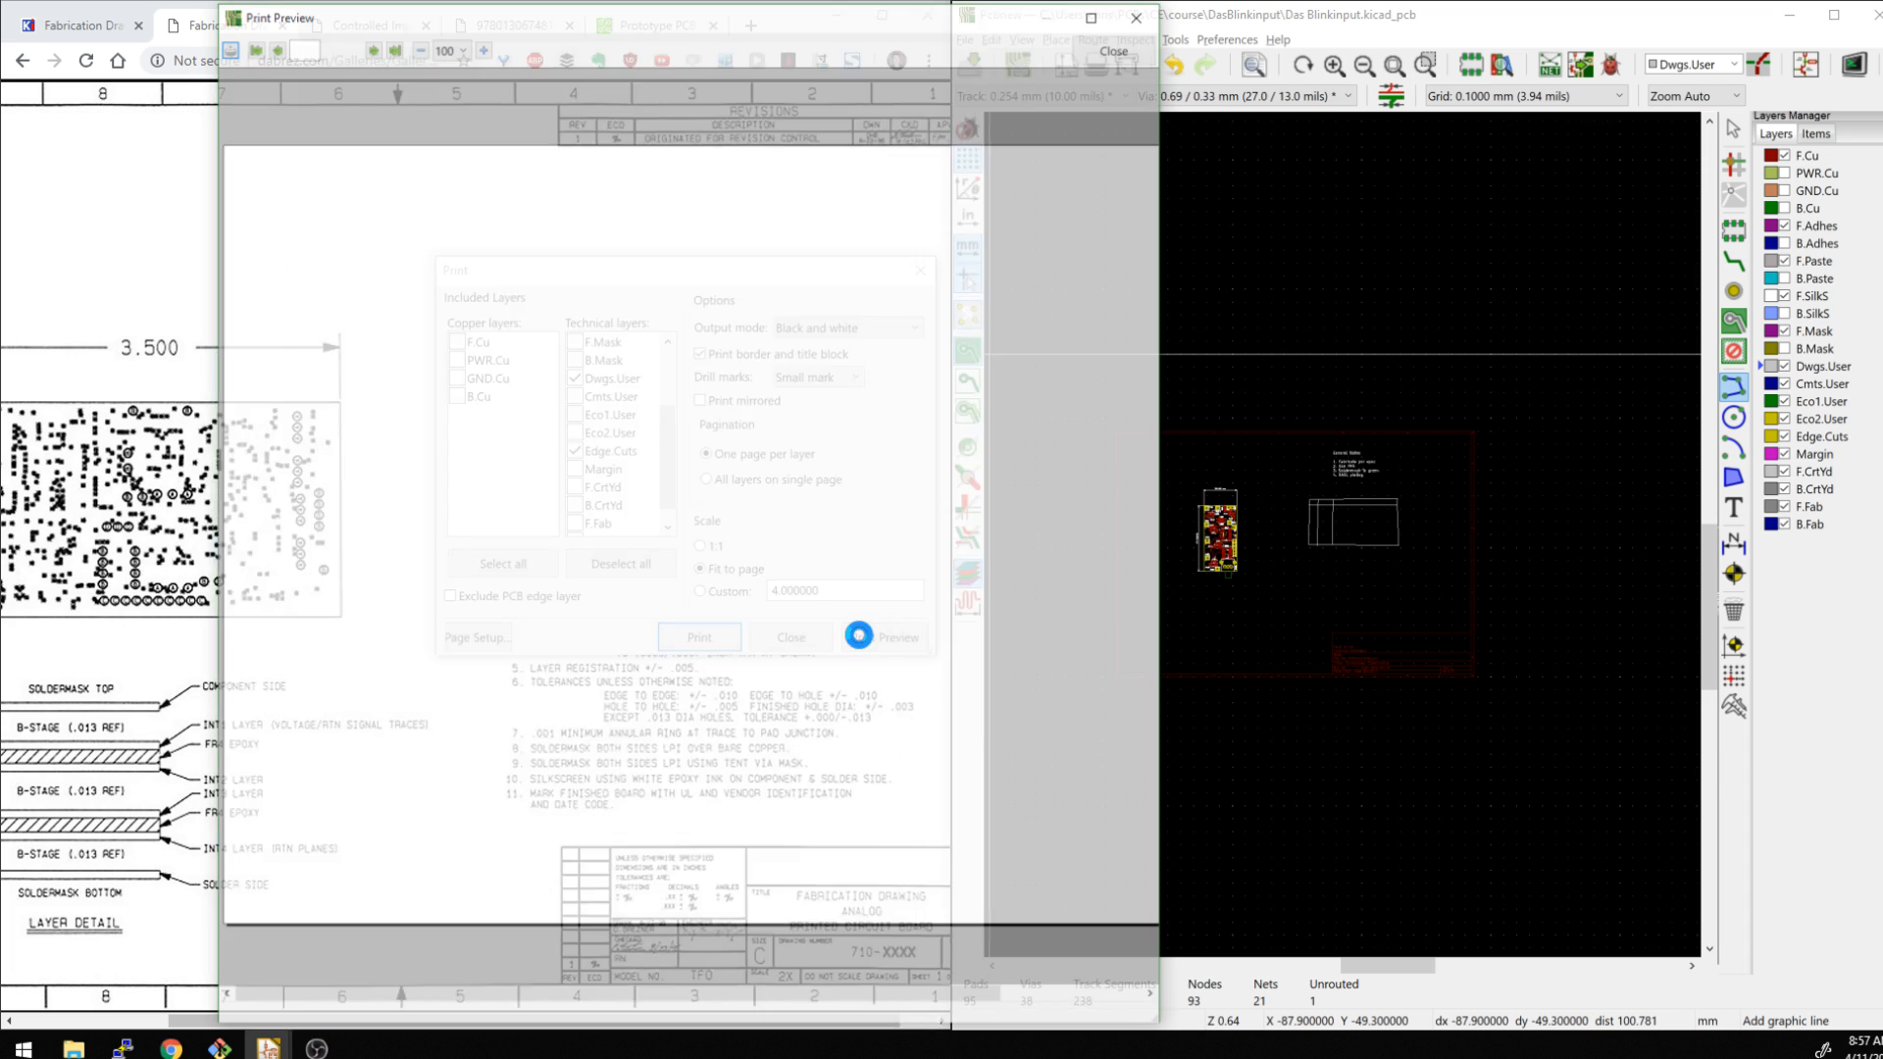
{"action": "left_click", "coordinate": [895, 637]}
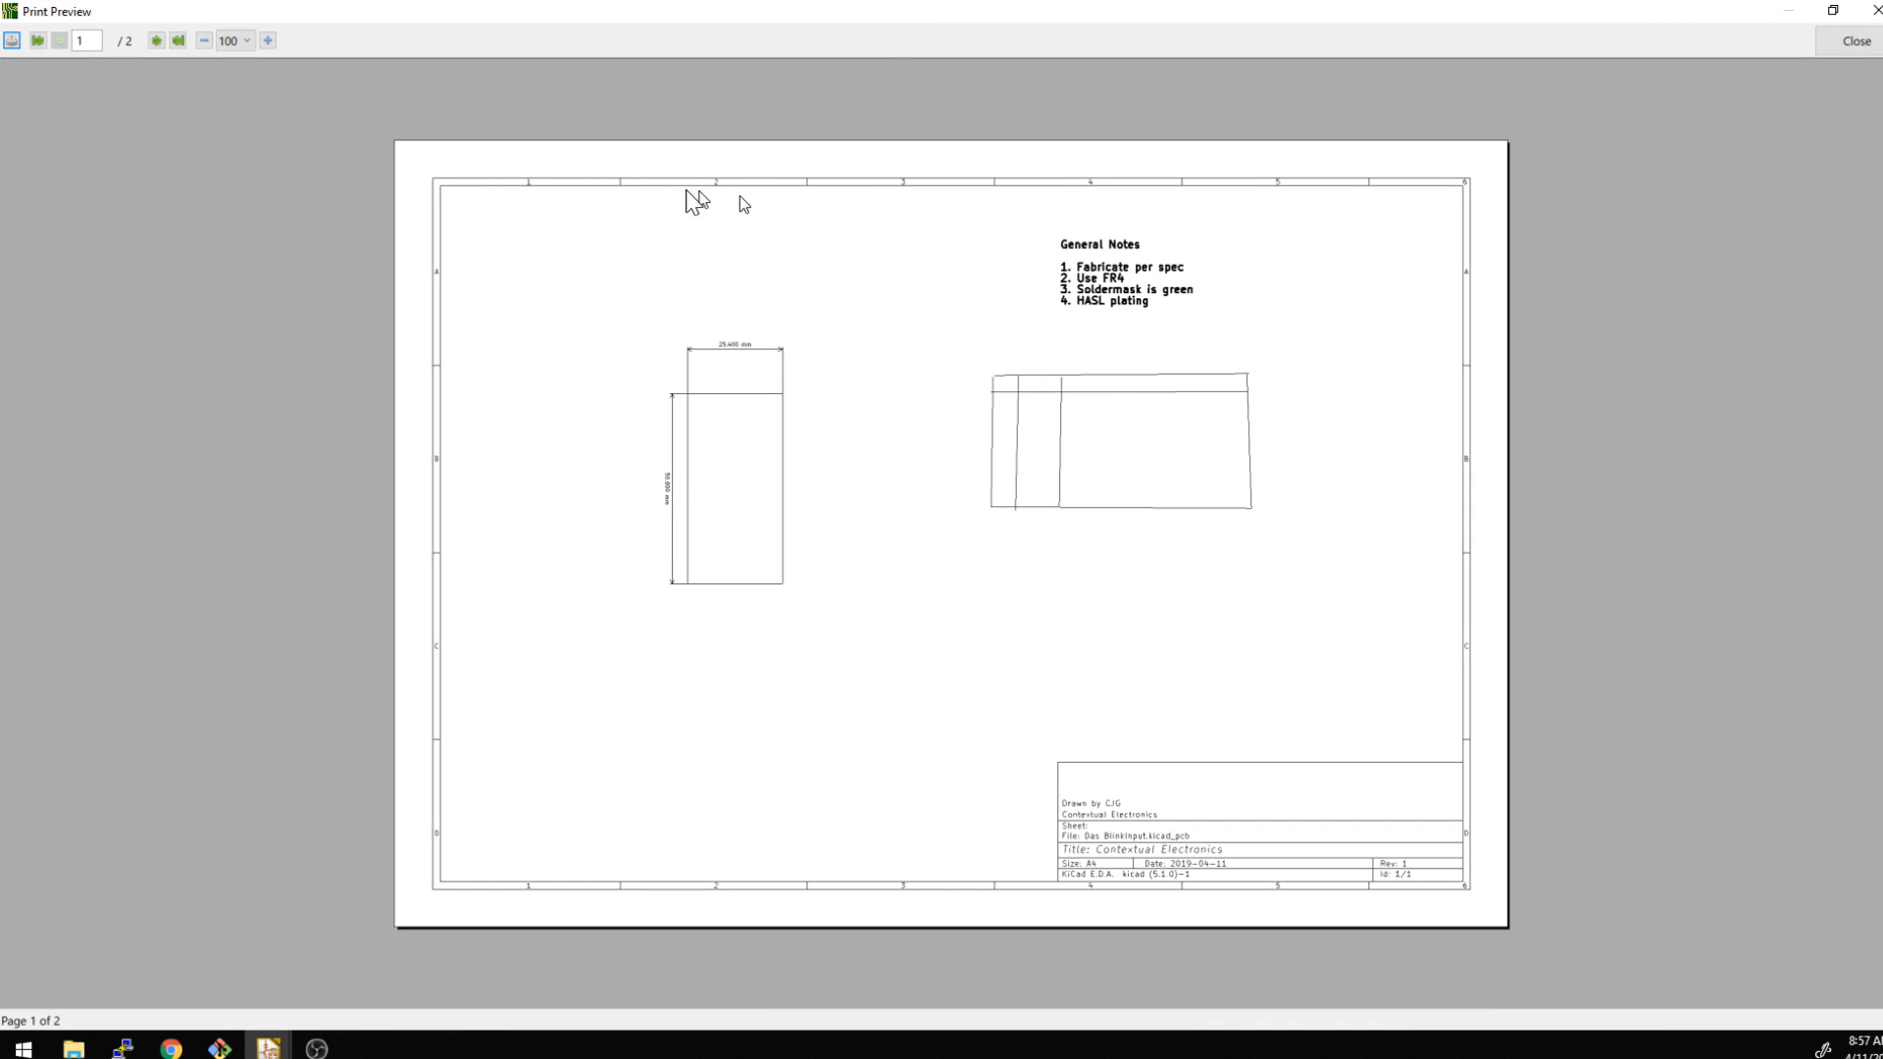
{"action": "mouse_move", "coordinate": [748, 478]}
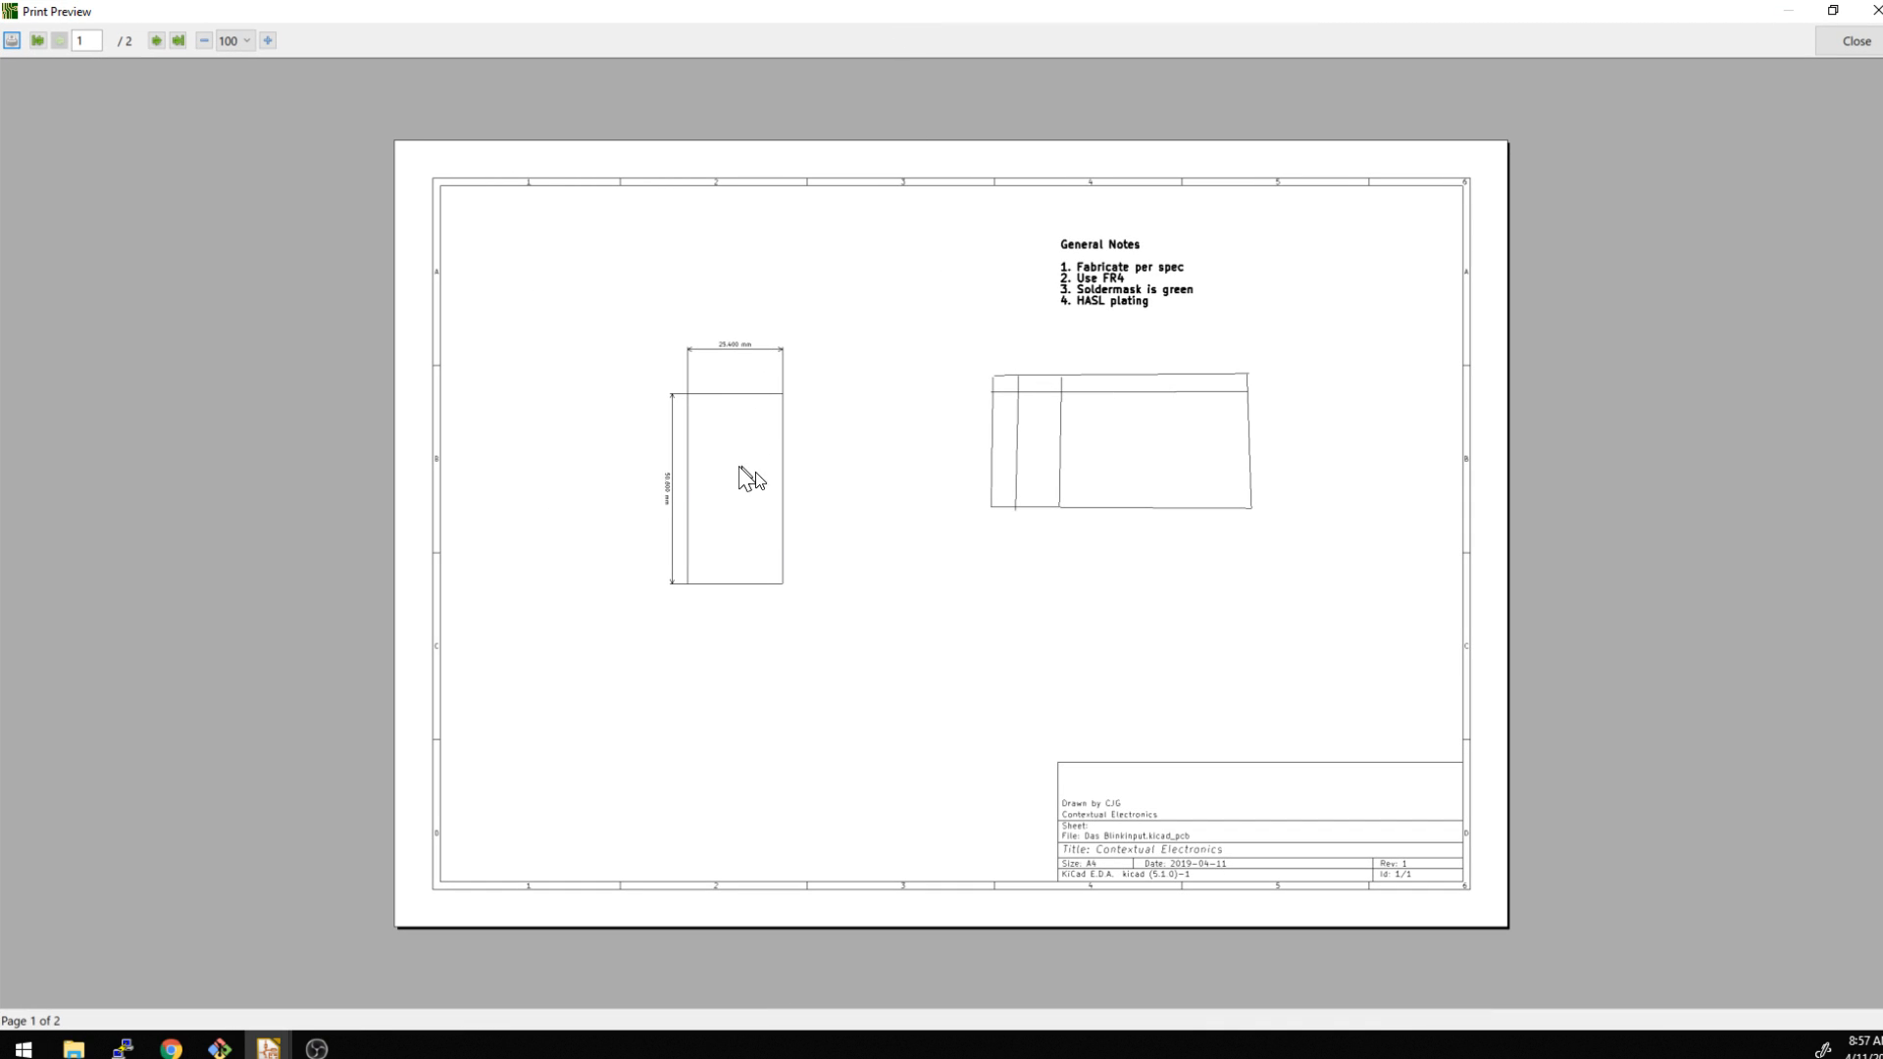
{"action": "mouse_move", "coordinate": [1003, 568]}
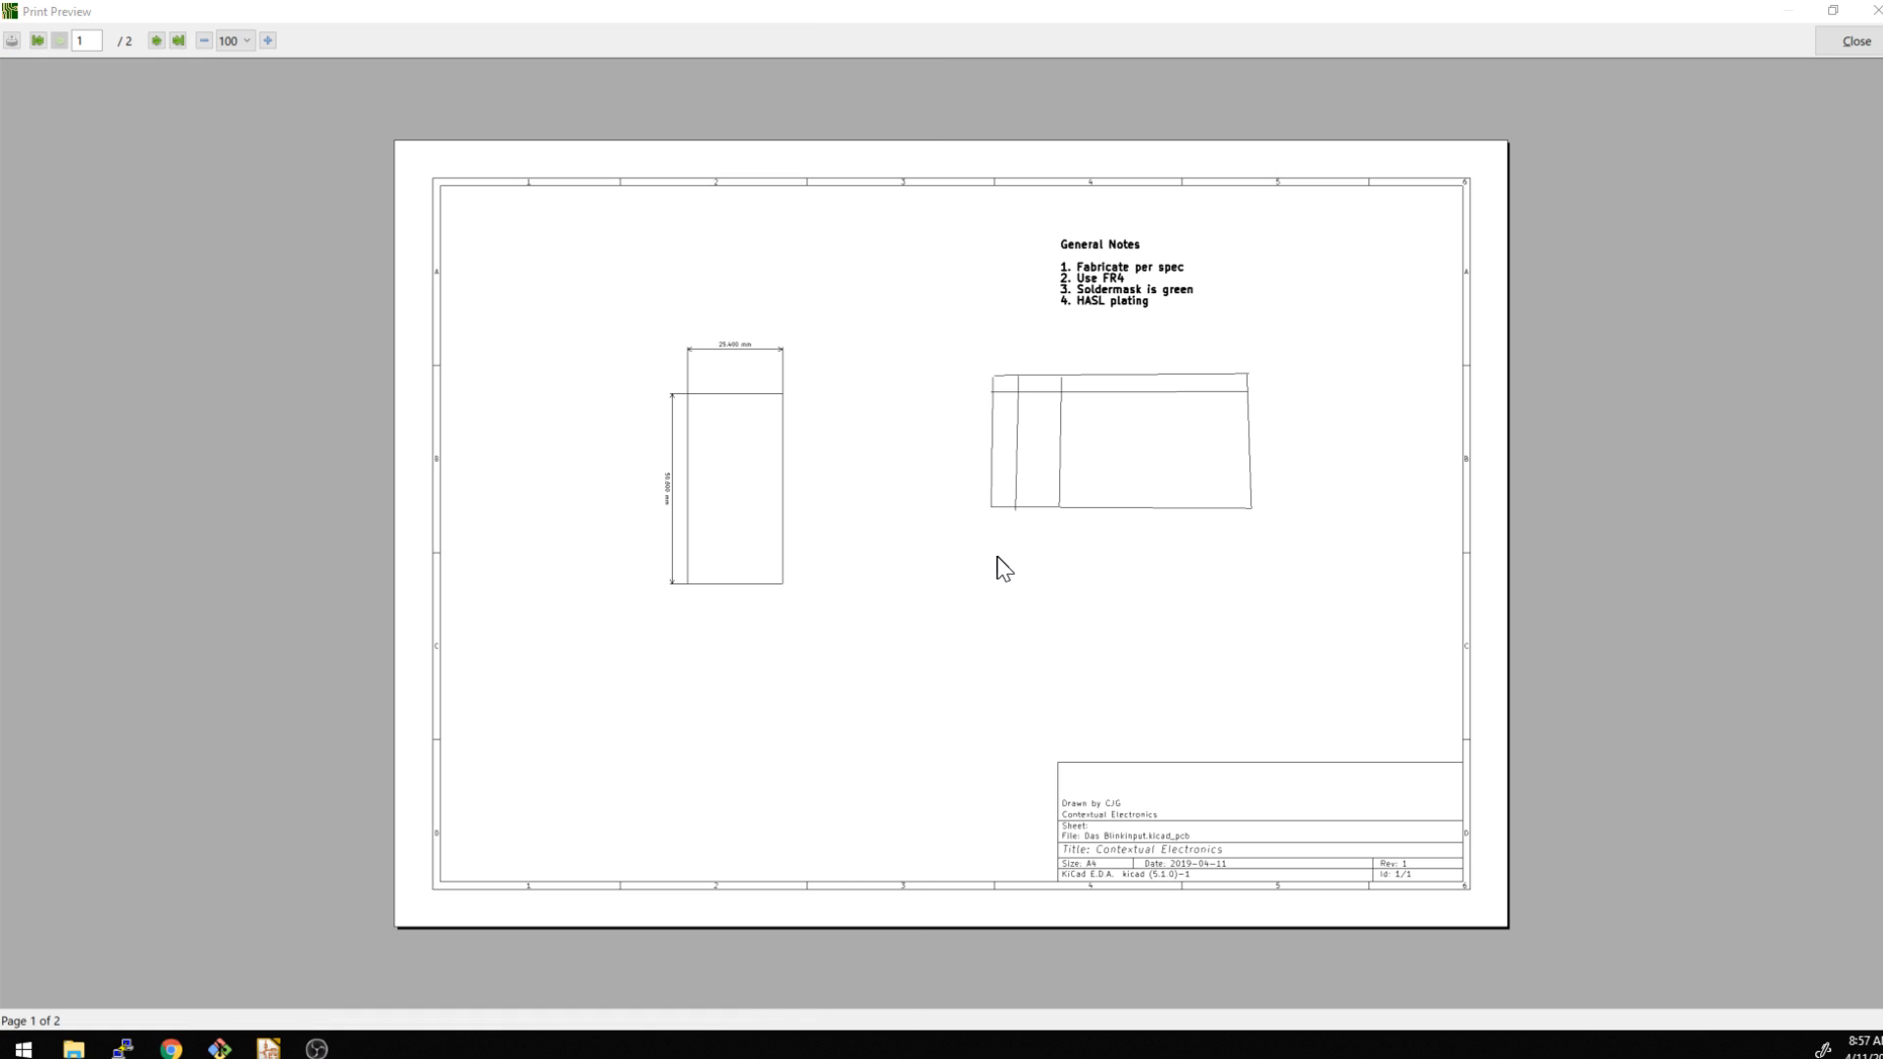
{"action": "mouse_move", "coordinate": [893, 430]}
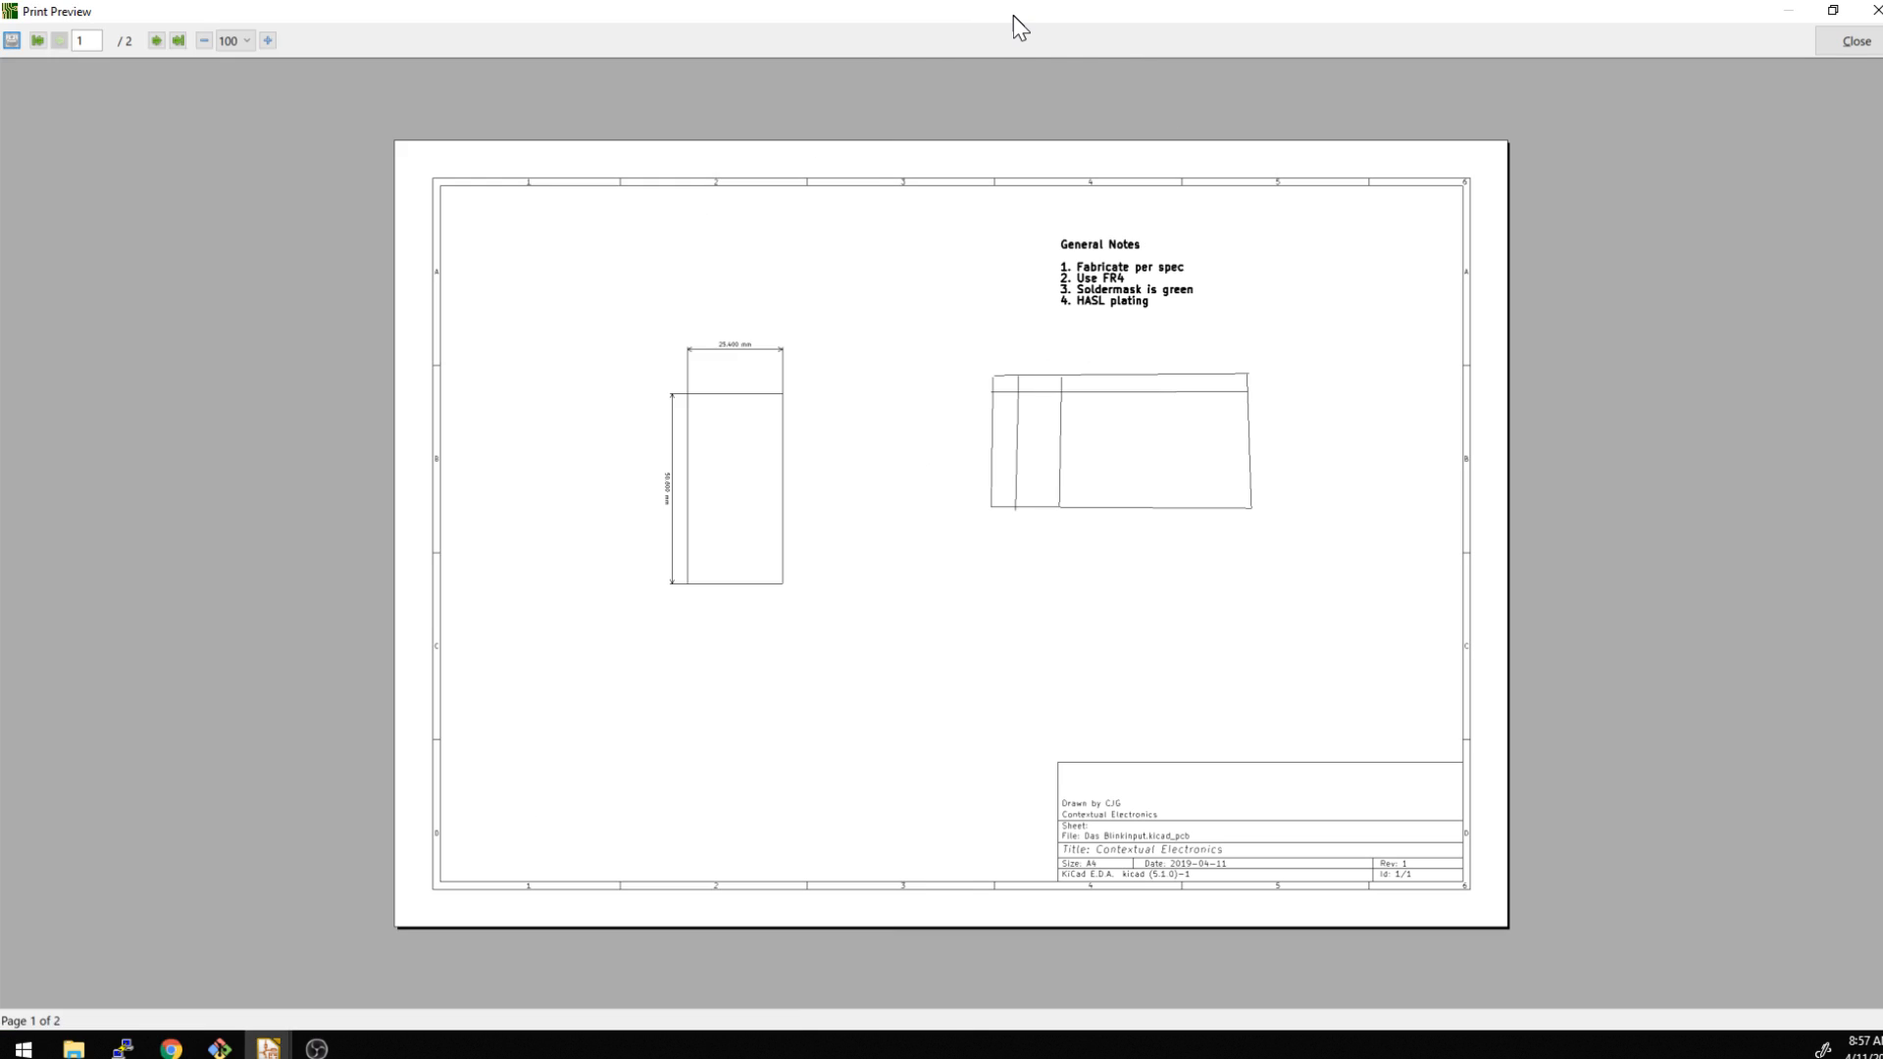
{"action": "mouse_move", "coordinate": [935, 293]}
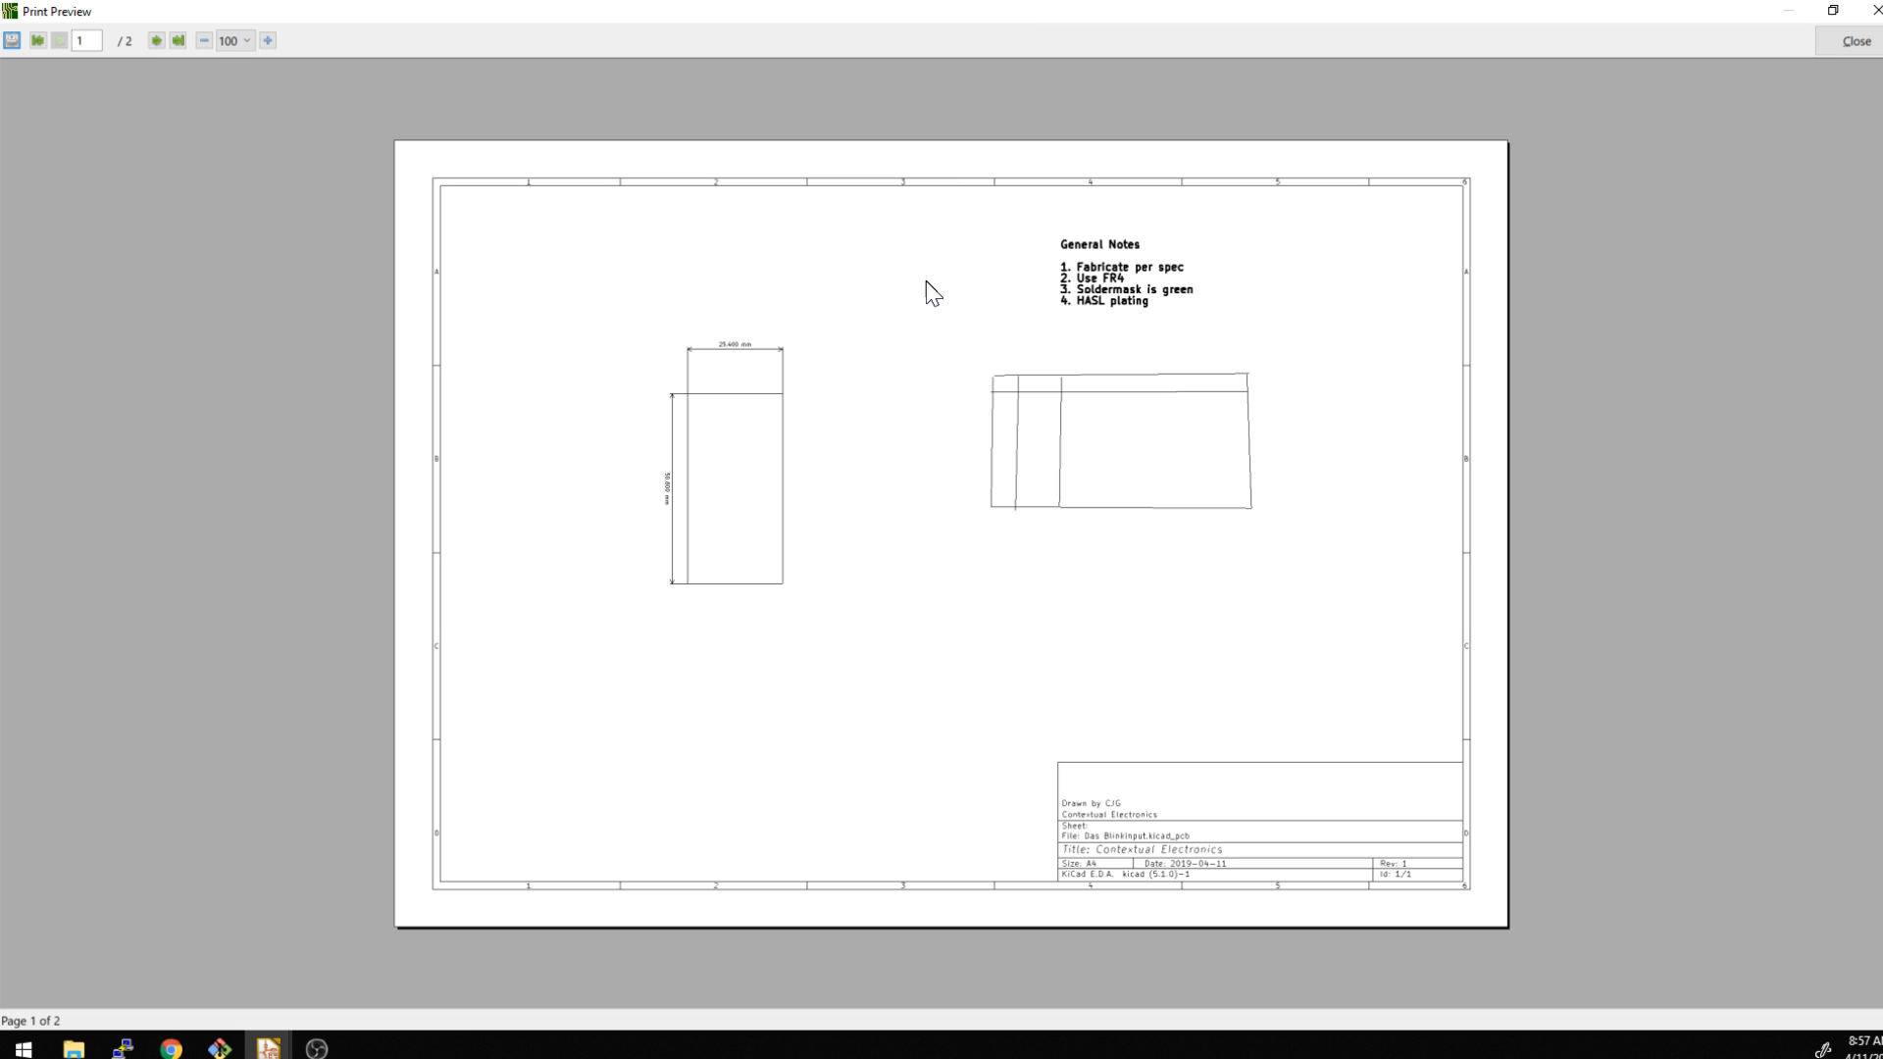